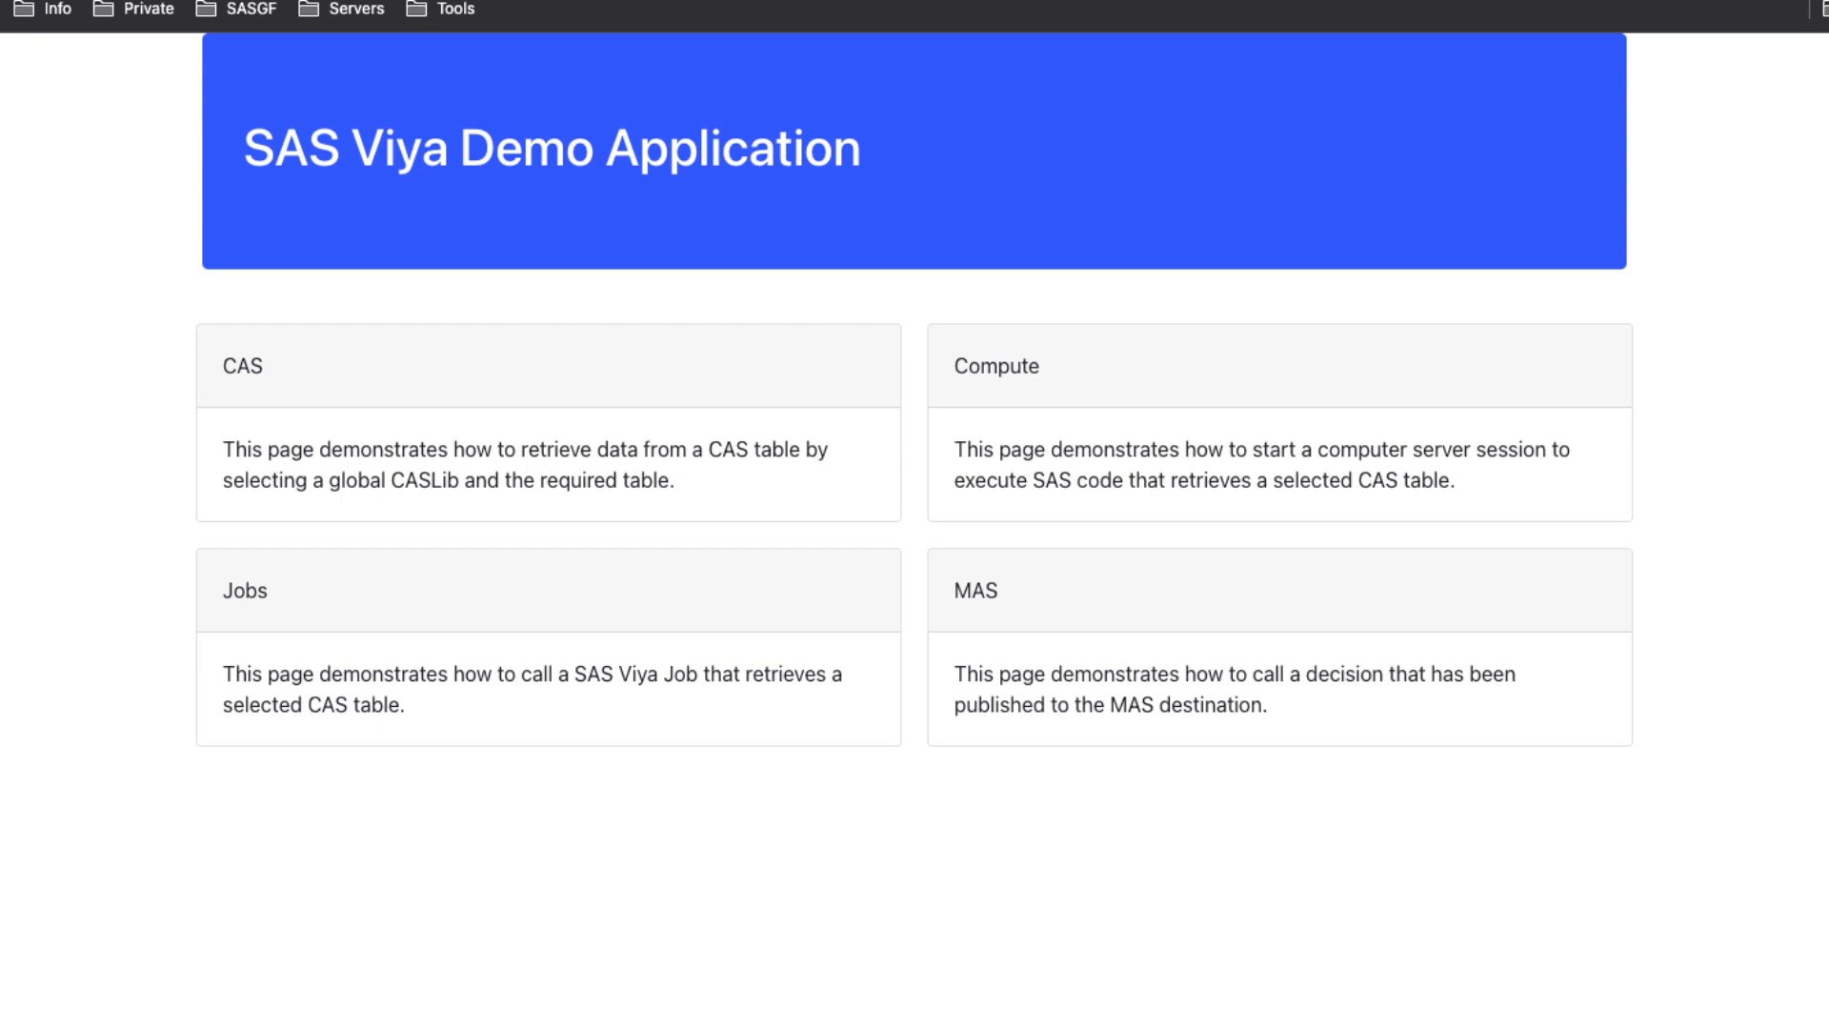
mouse_move(986, 449)
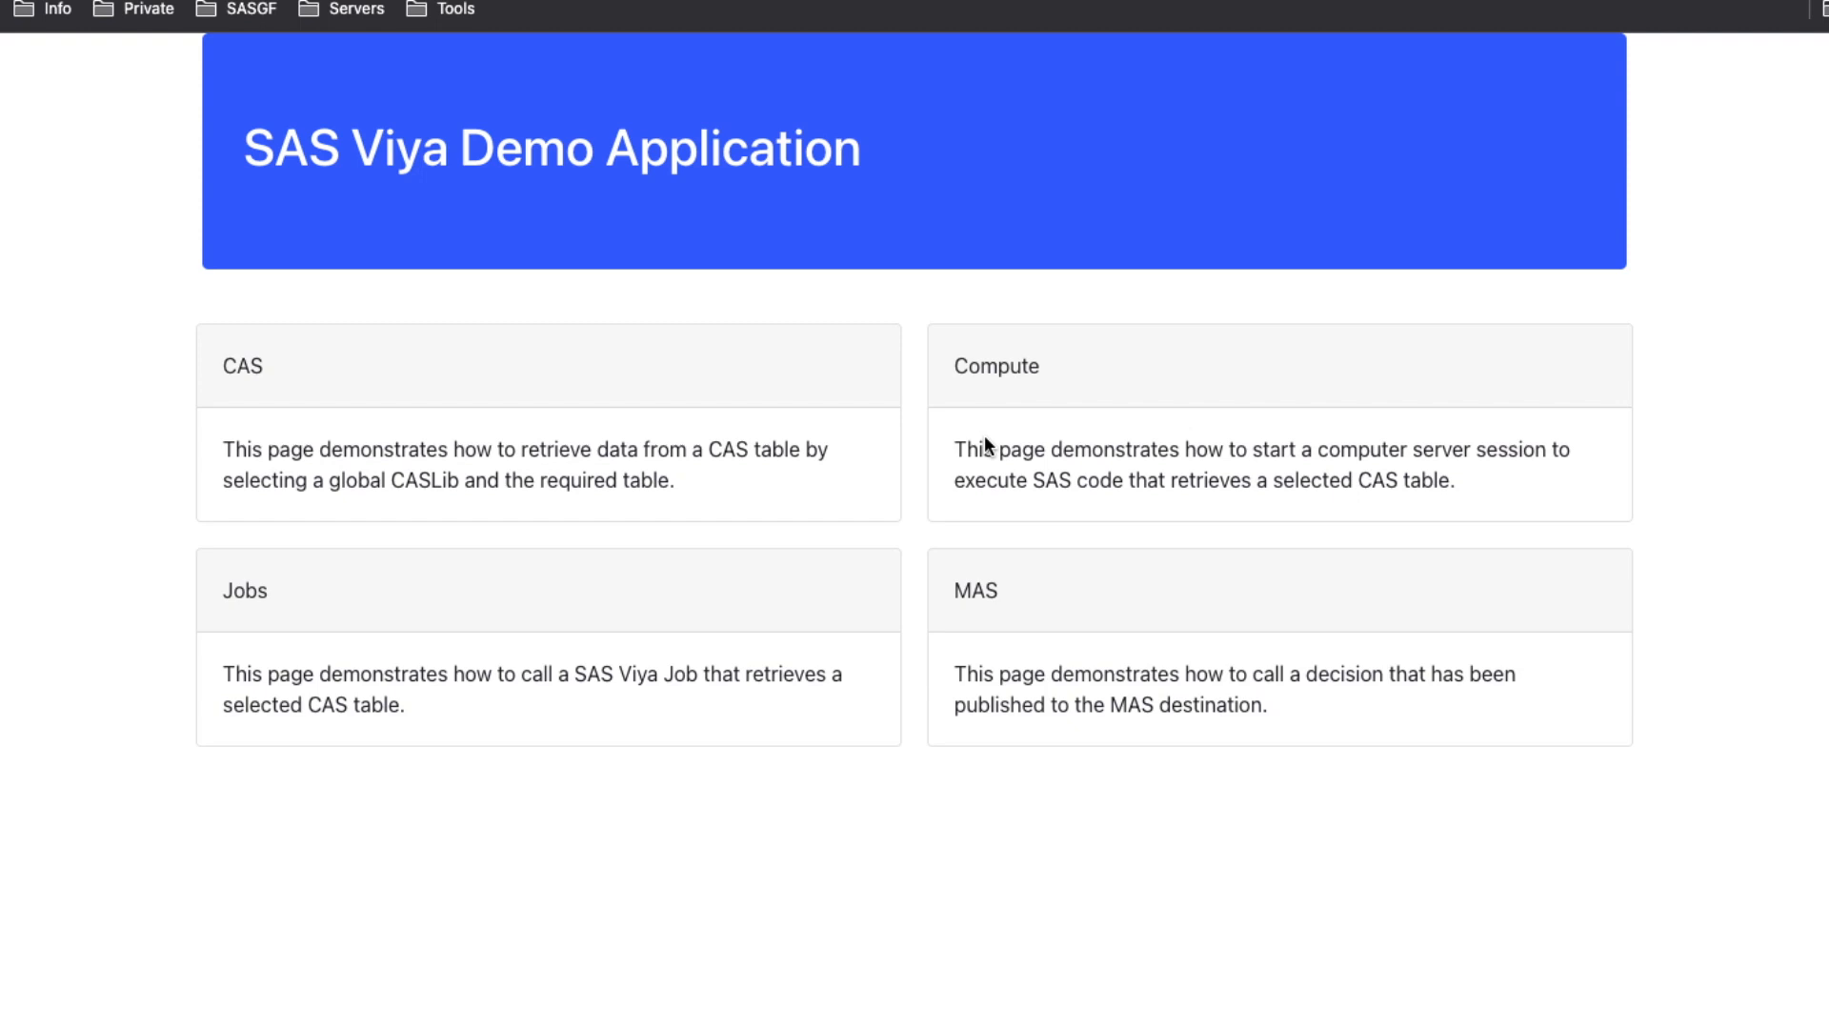
mouse_move(186, 600)
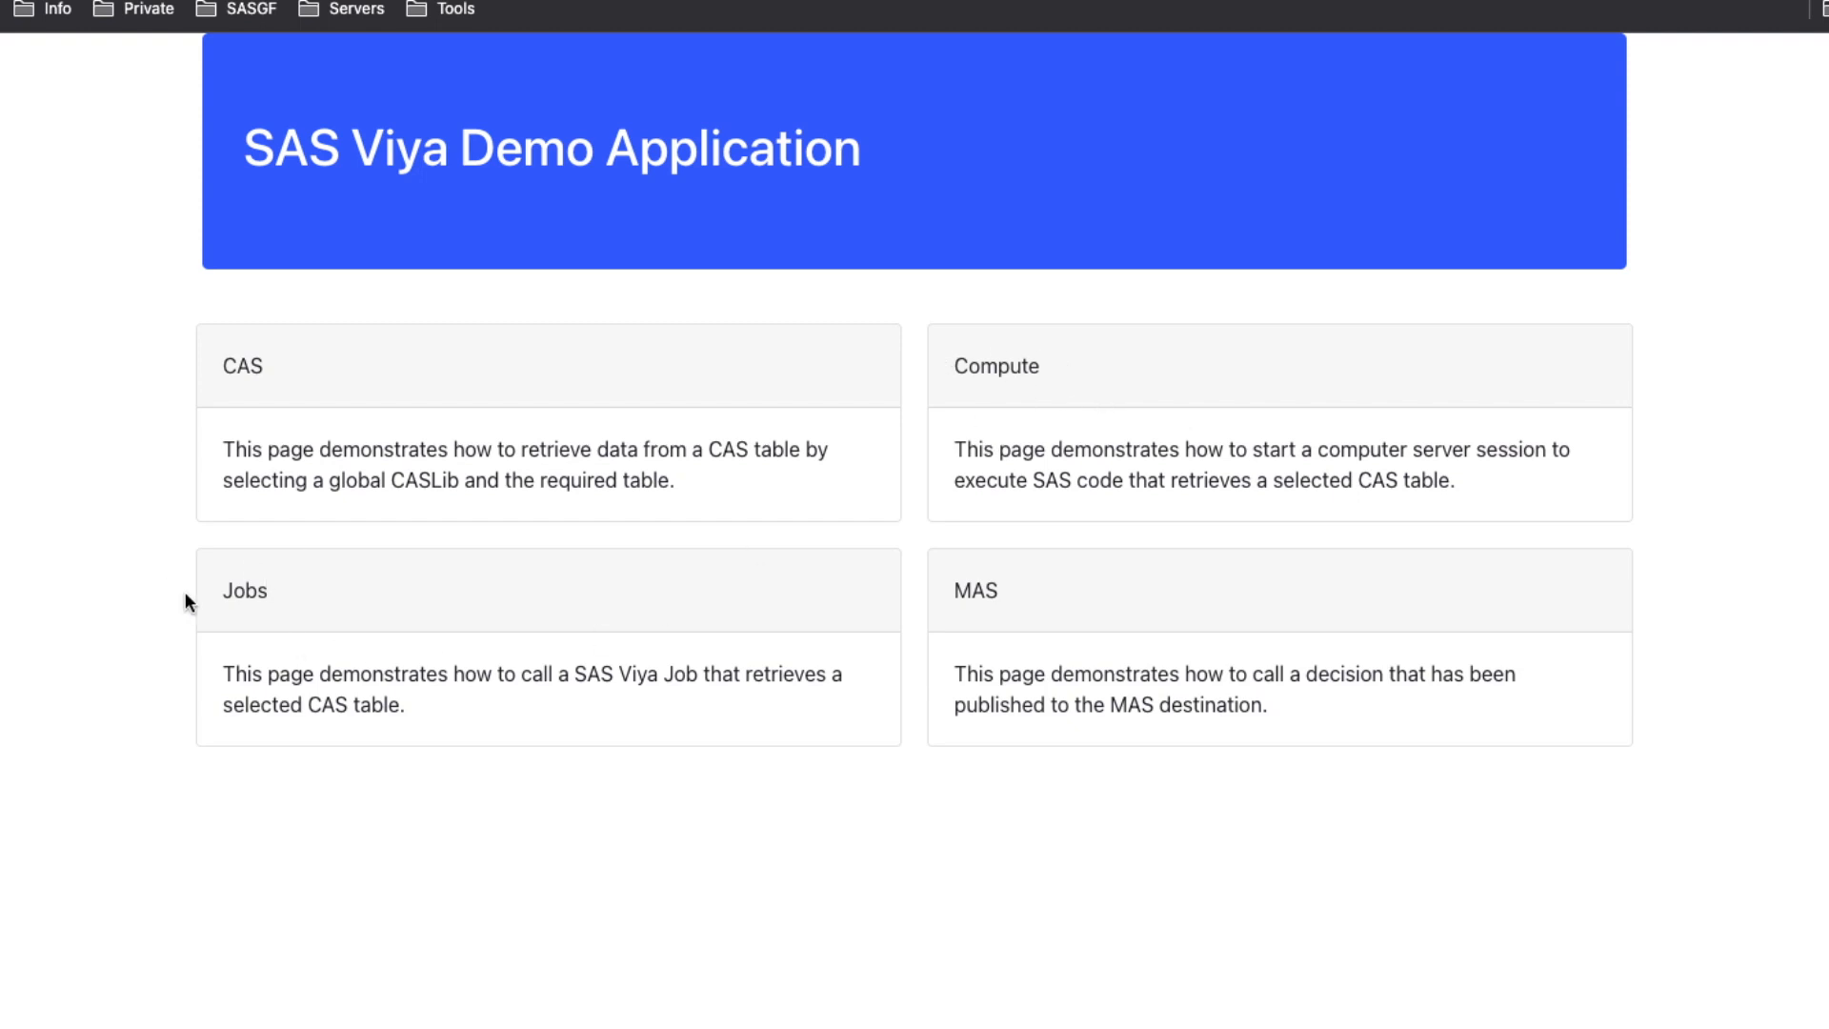
mouse_move(1027, 602)
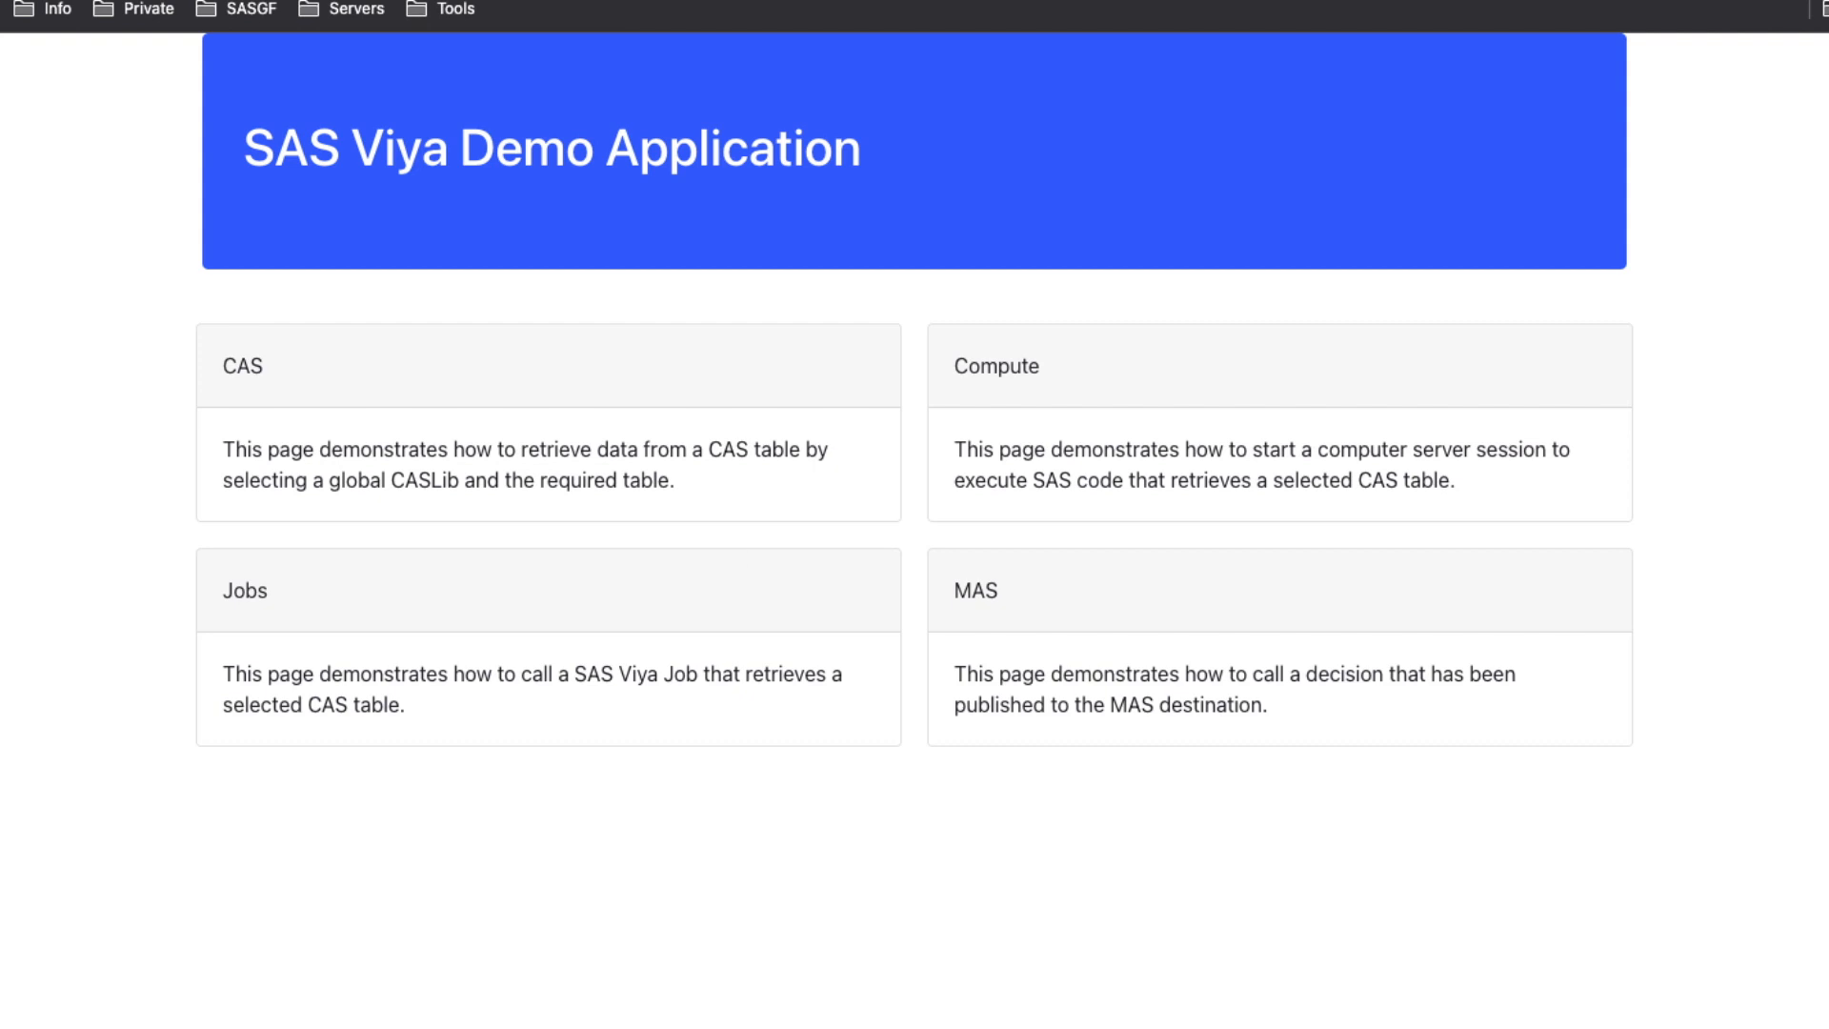
mouse_move(249, 307)
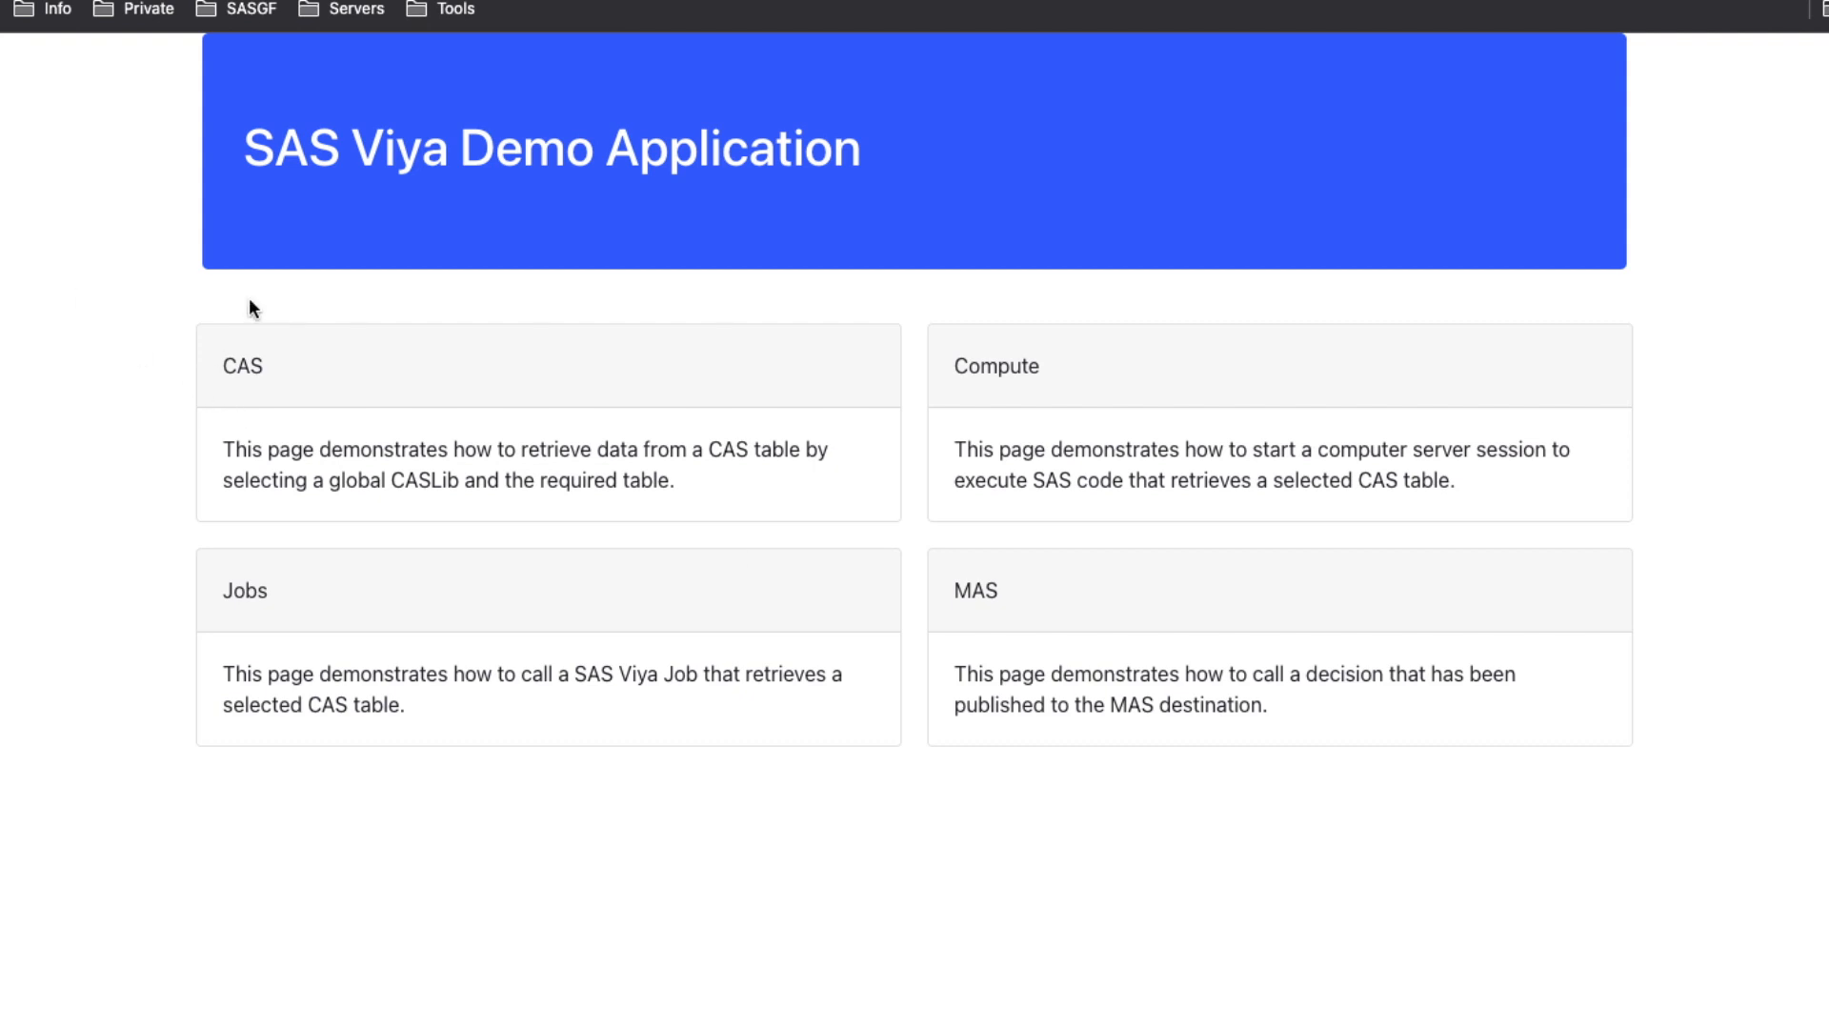
mouse_move(1581, 313)
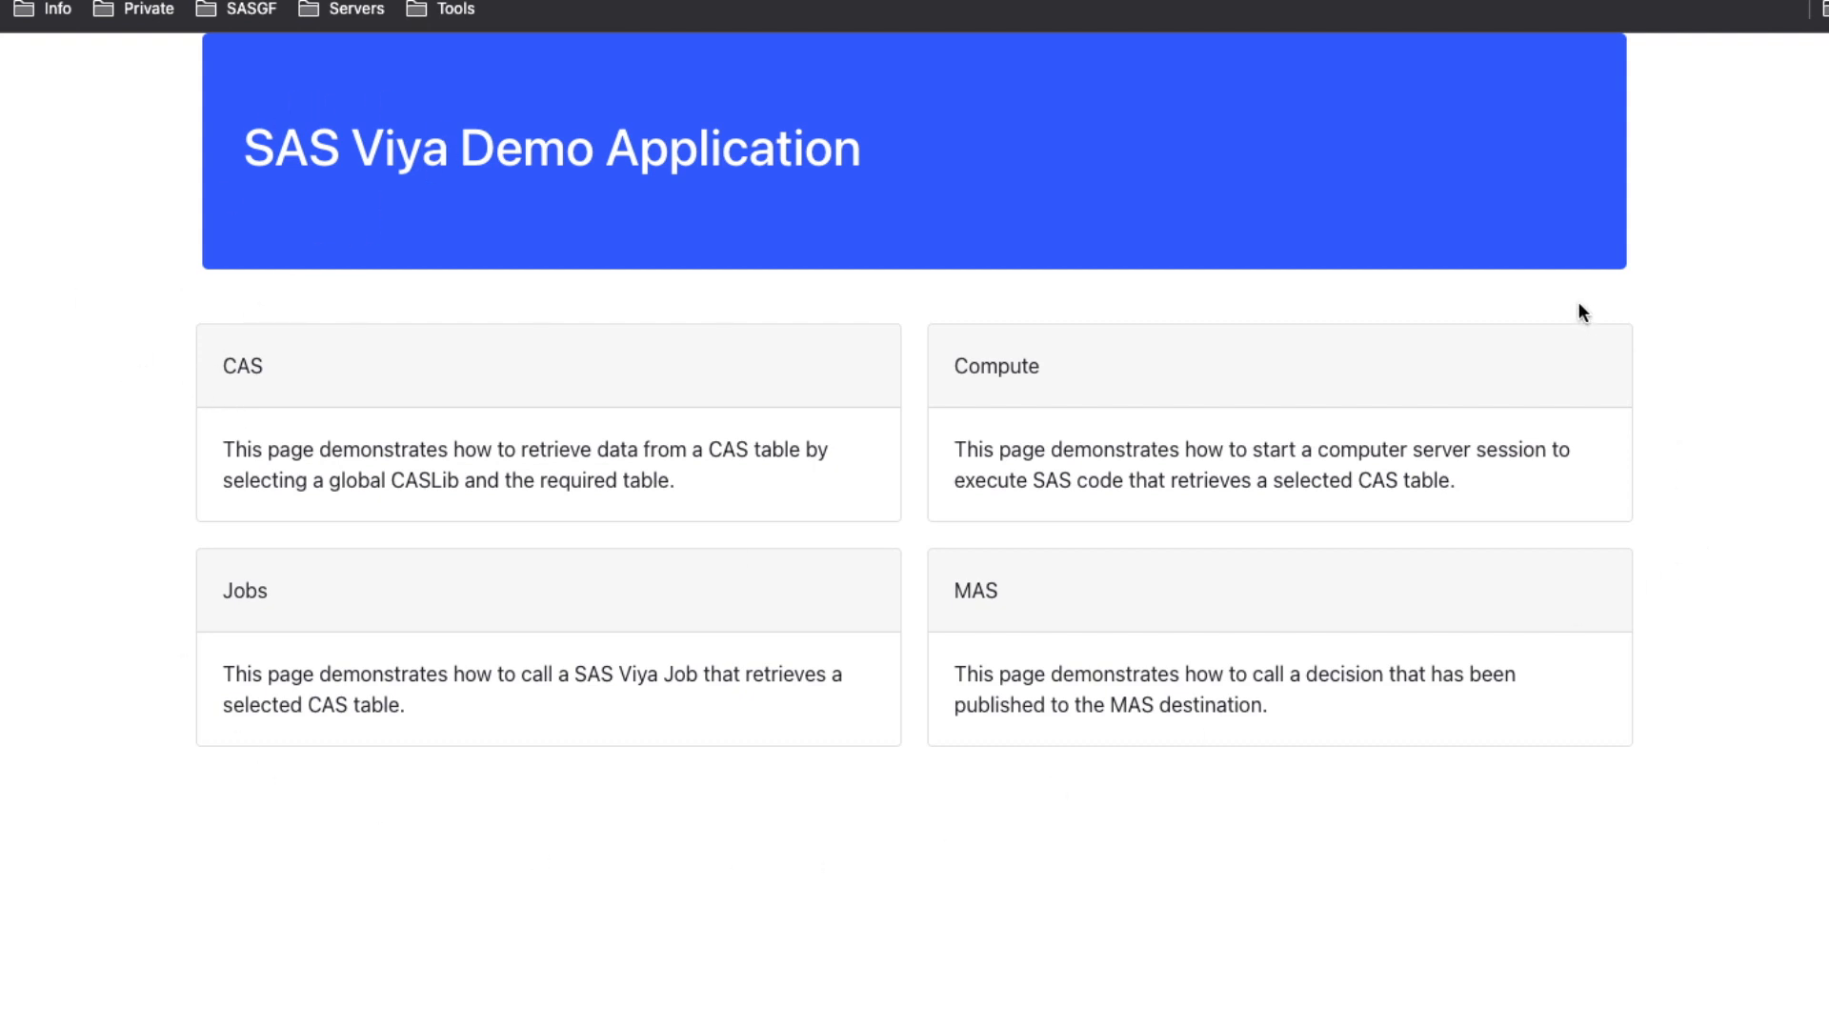
mouse_move(486, 253)
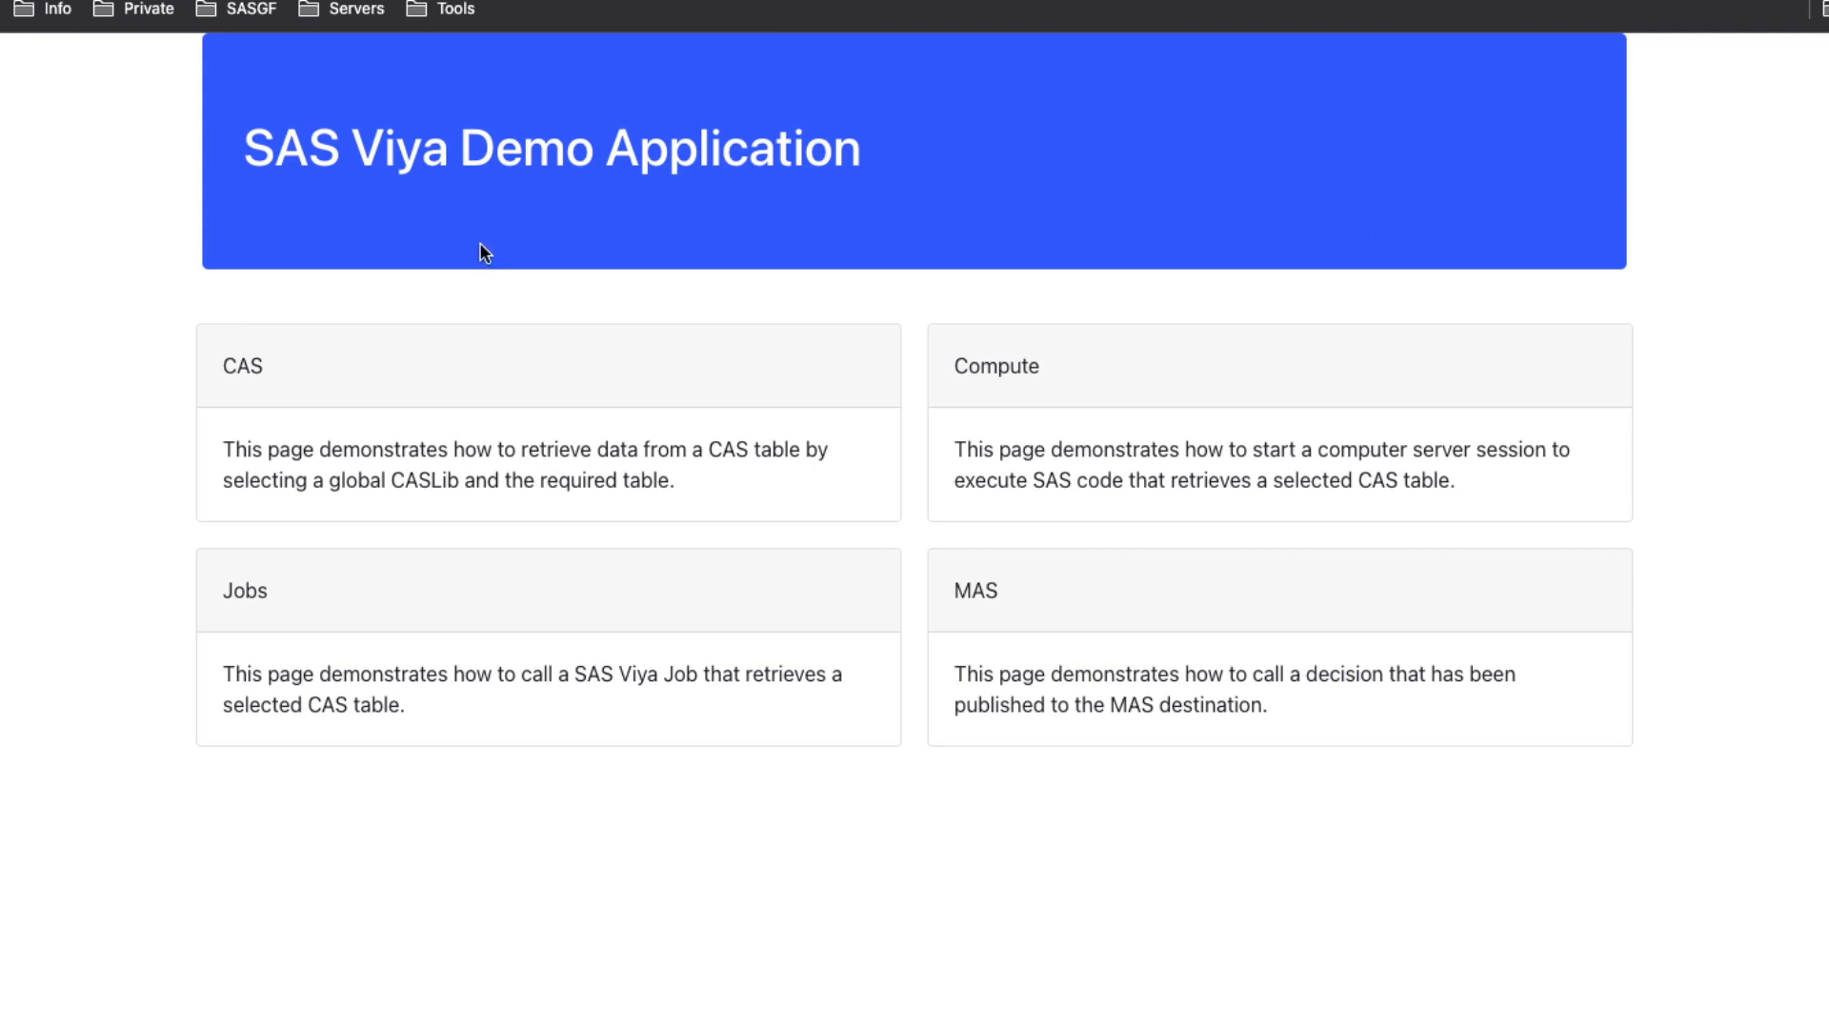
mouse_move(377, 228)
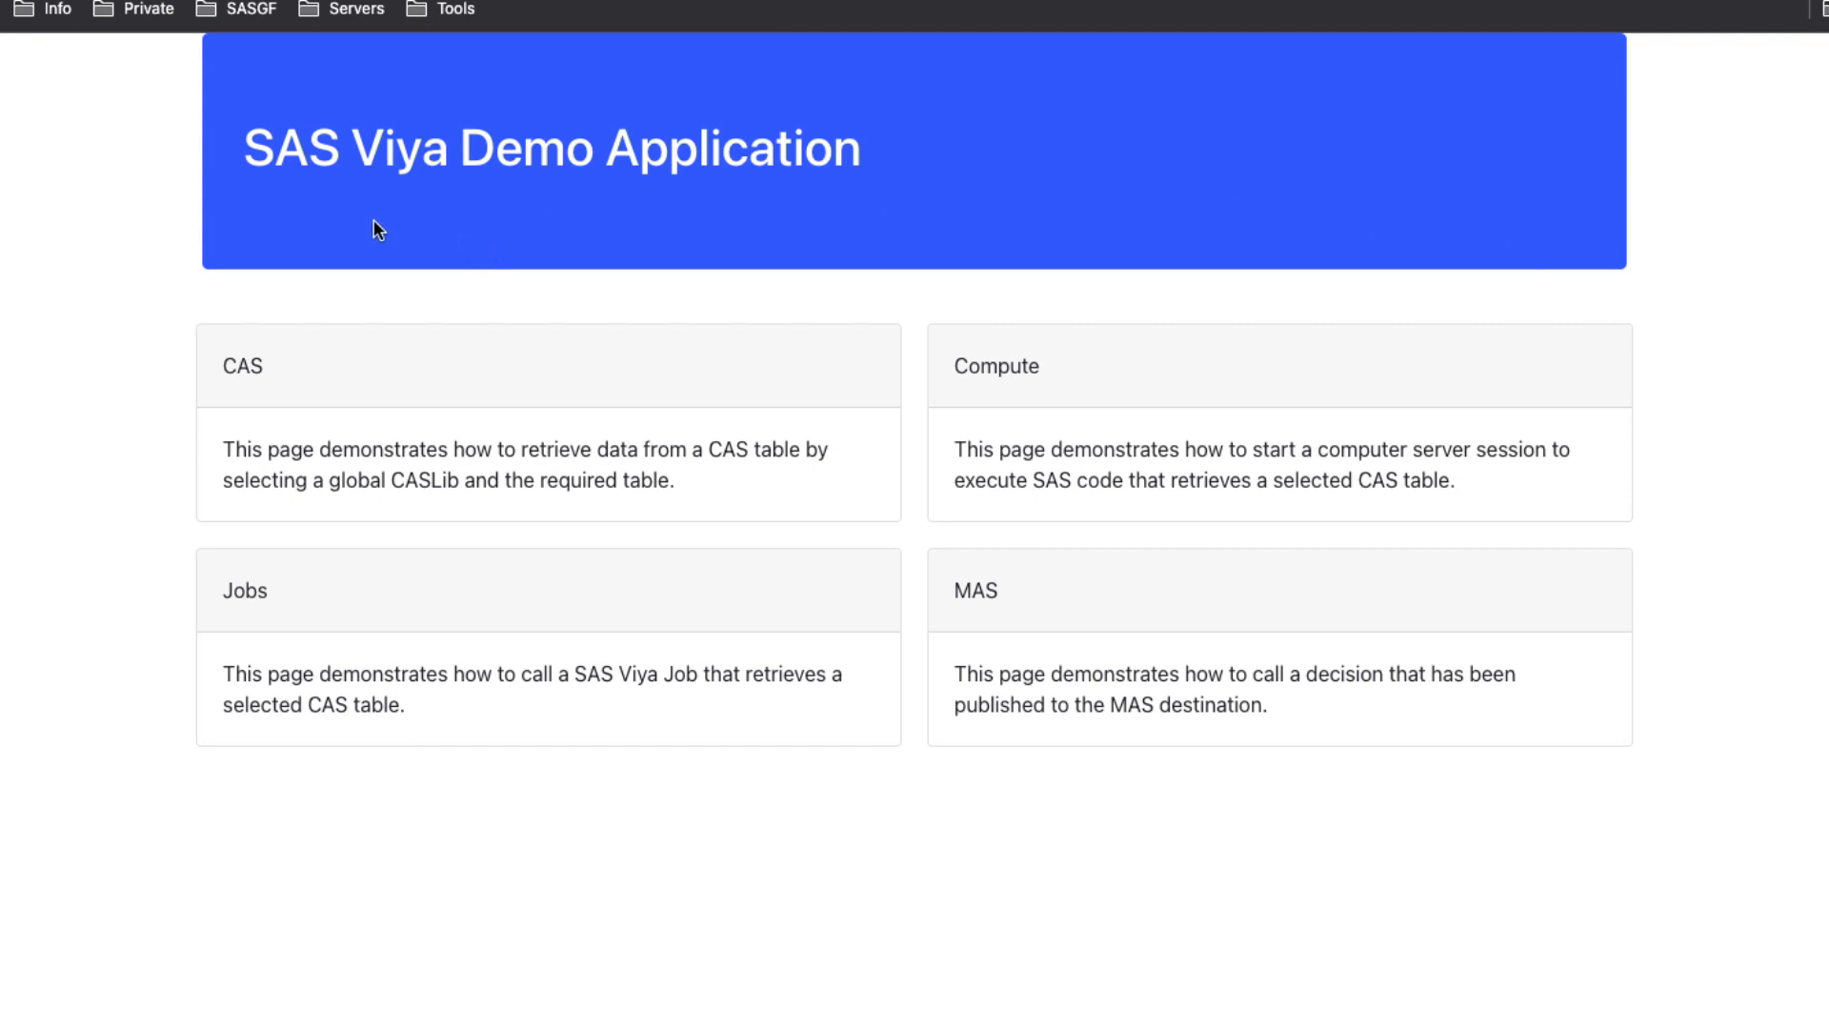
mouse_move(791, 530)
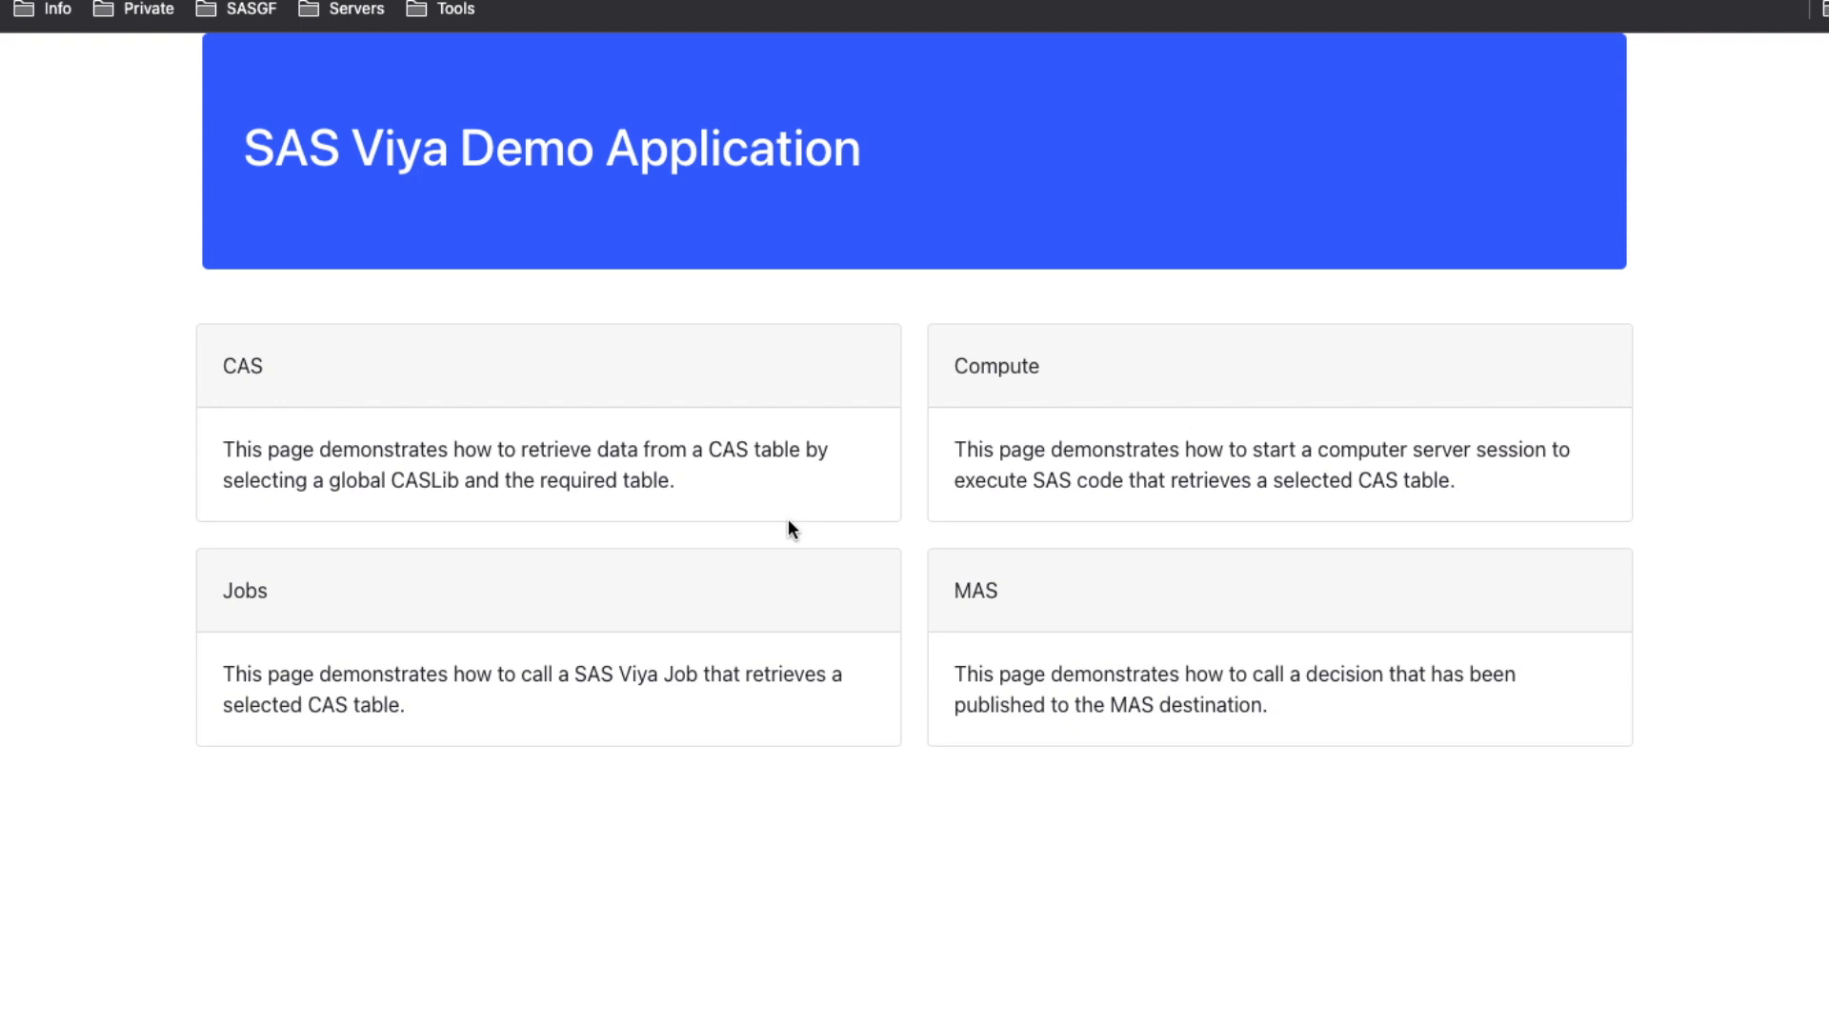
mouse_move(323, 371)
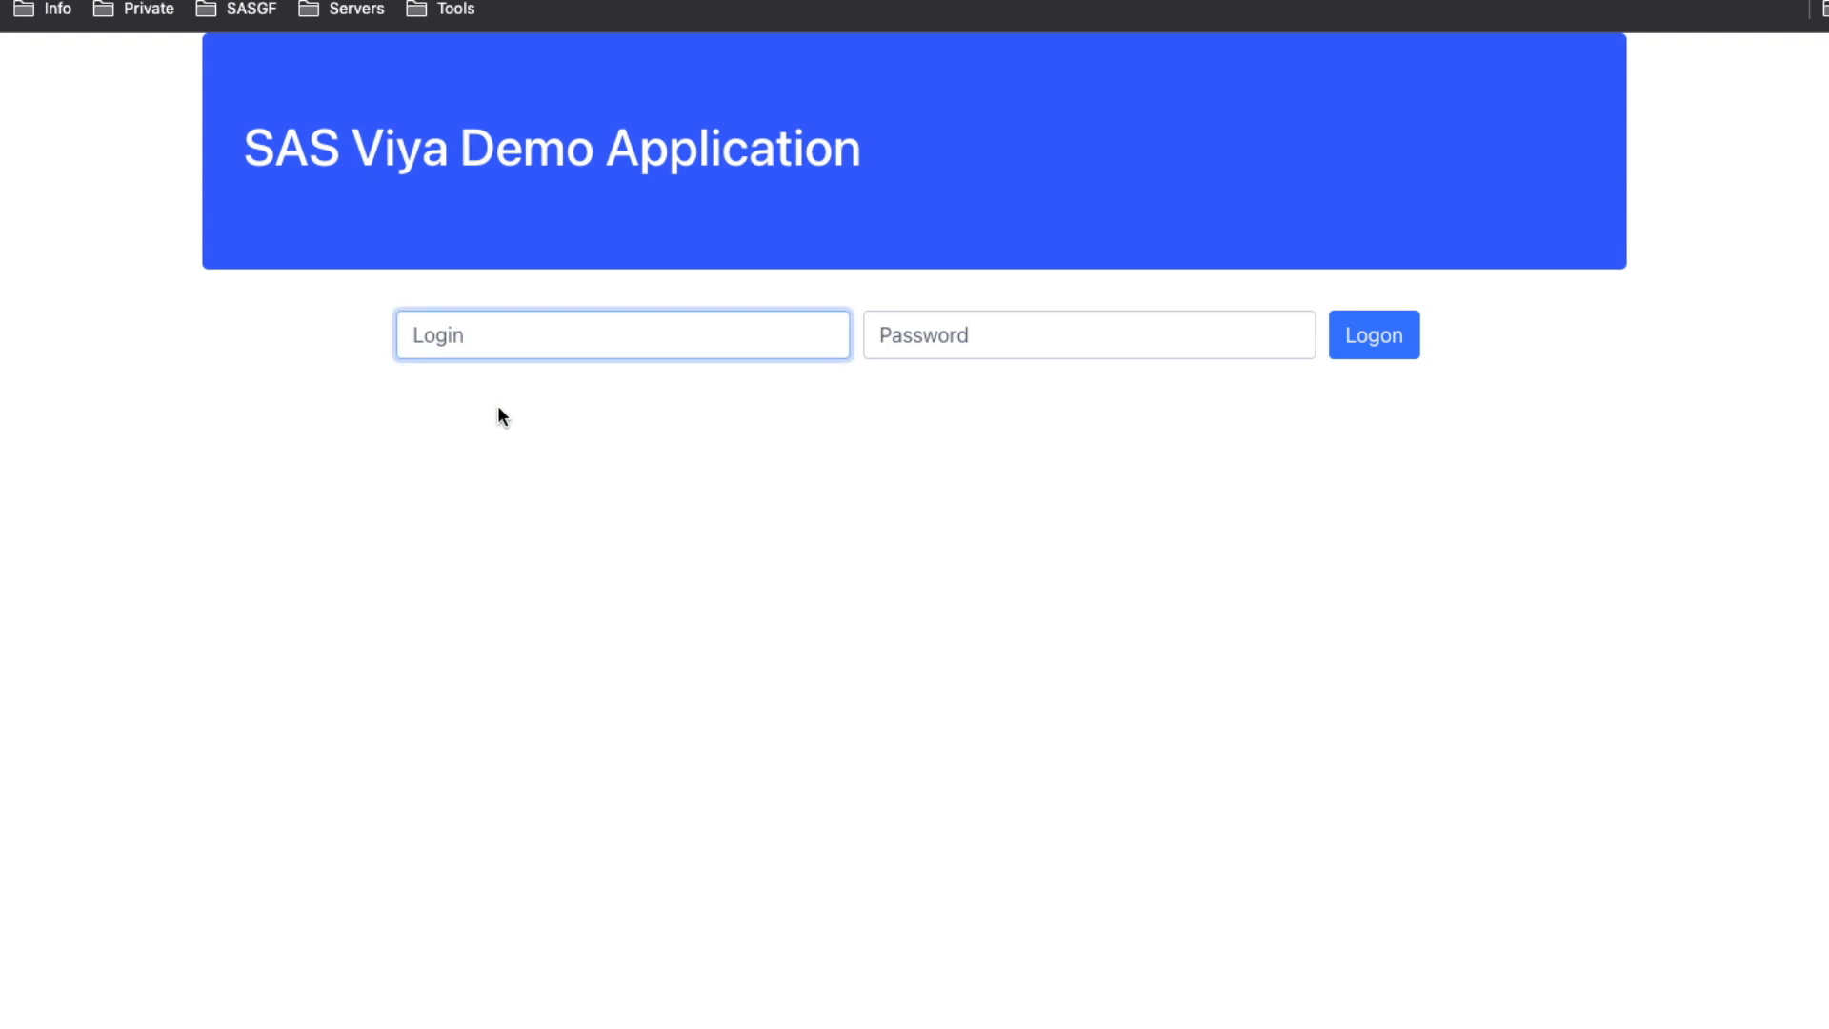
type("sbxxab")
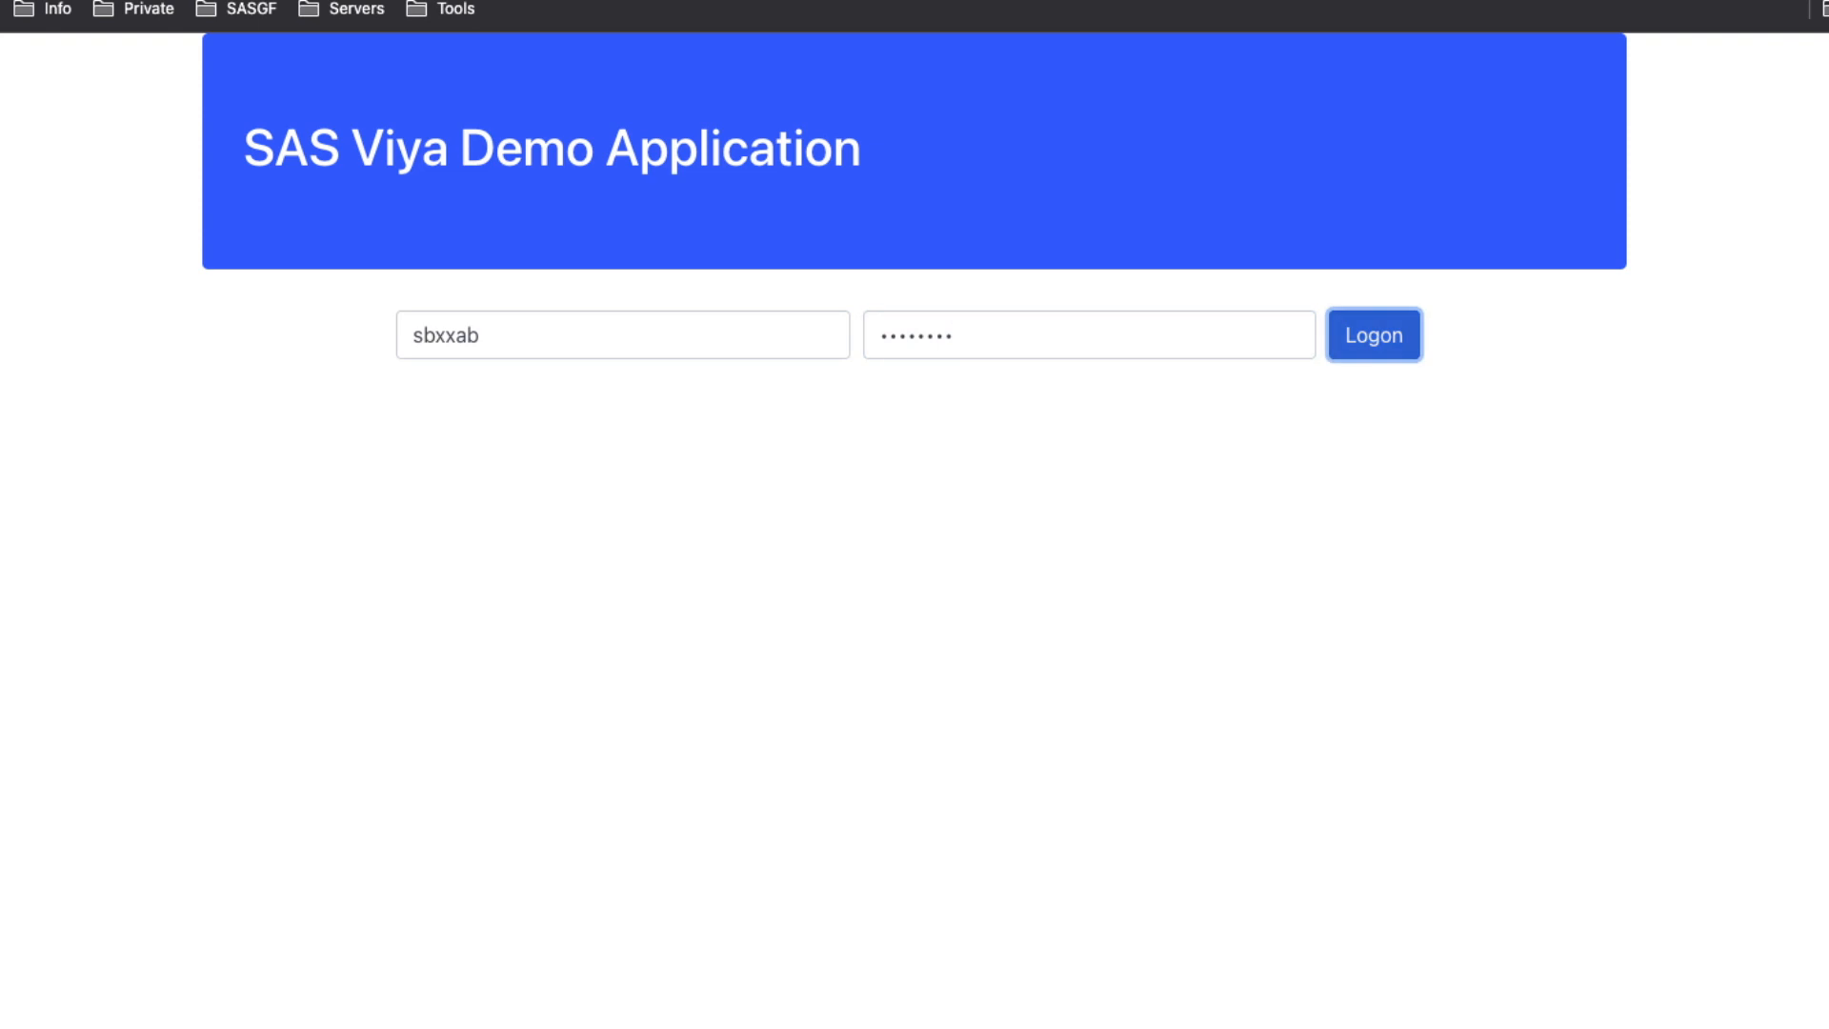
left_click(1373, 335)
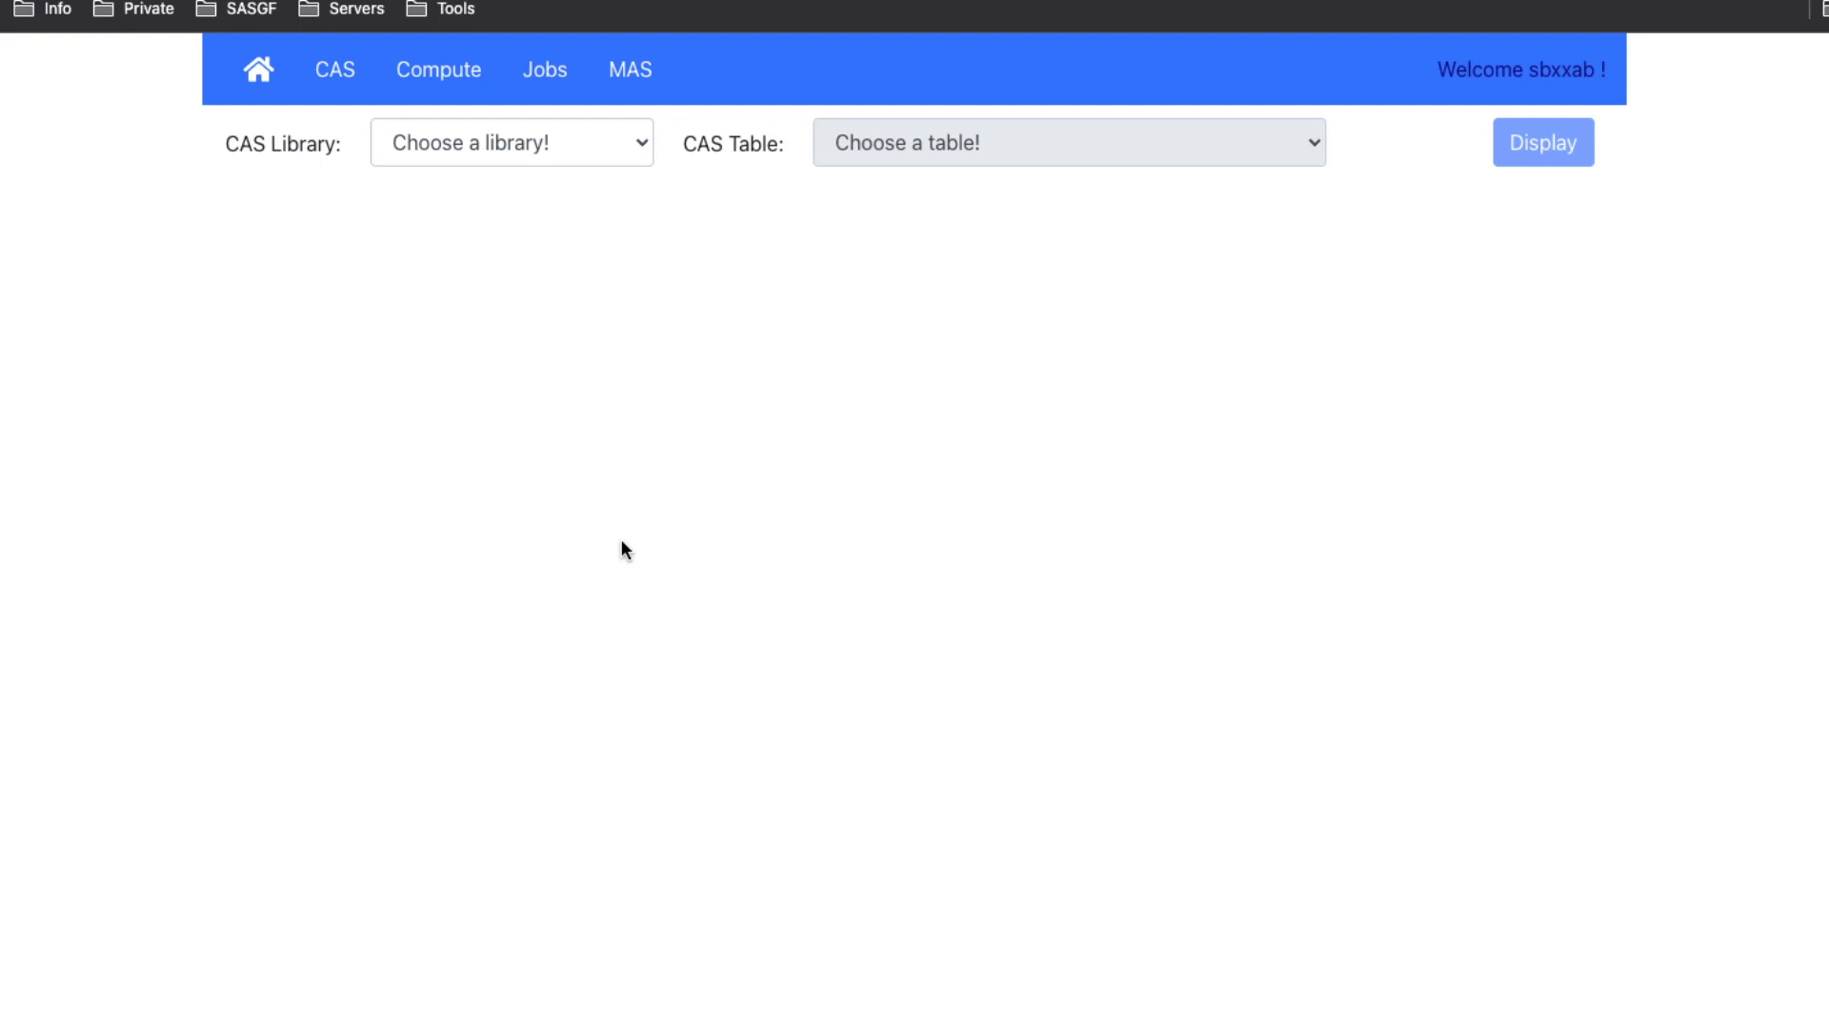
mouse_move(594, 227)
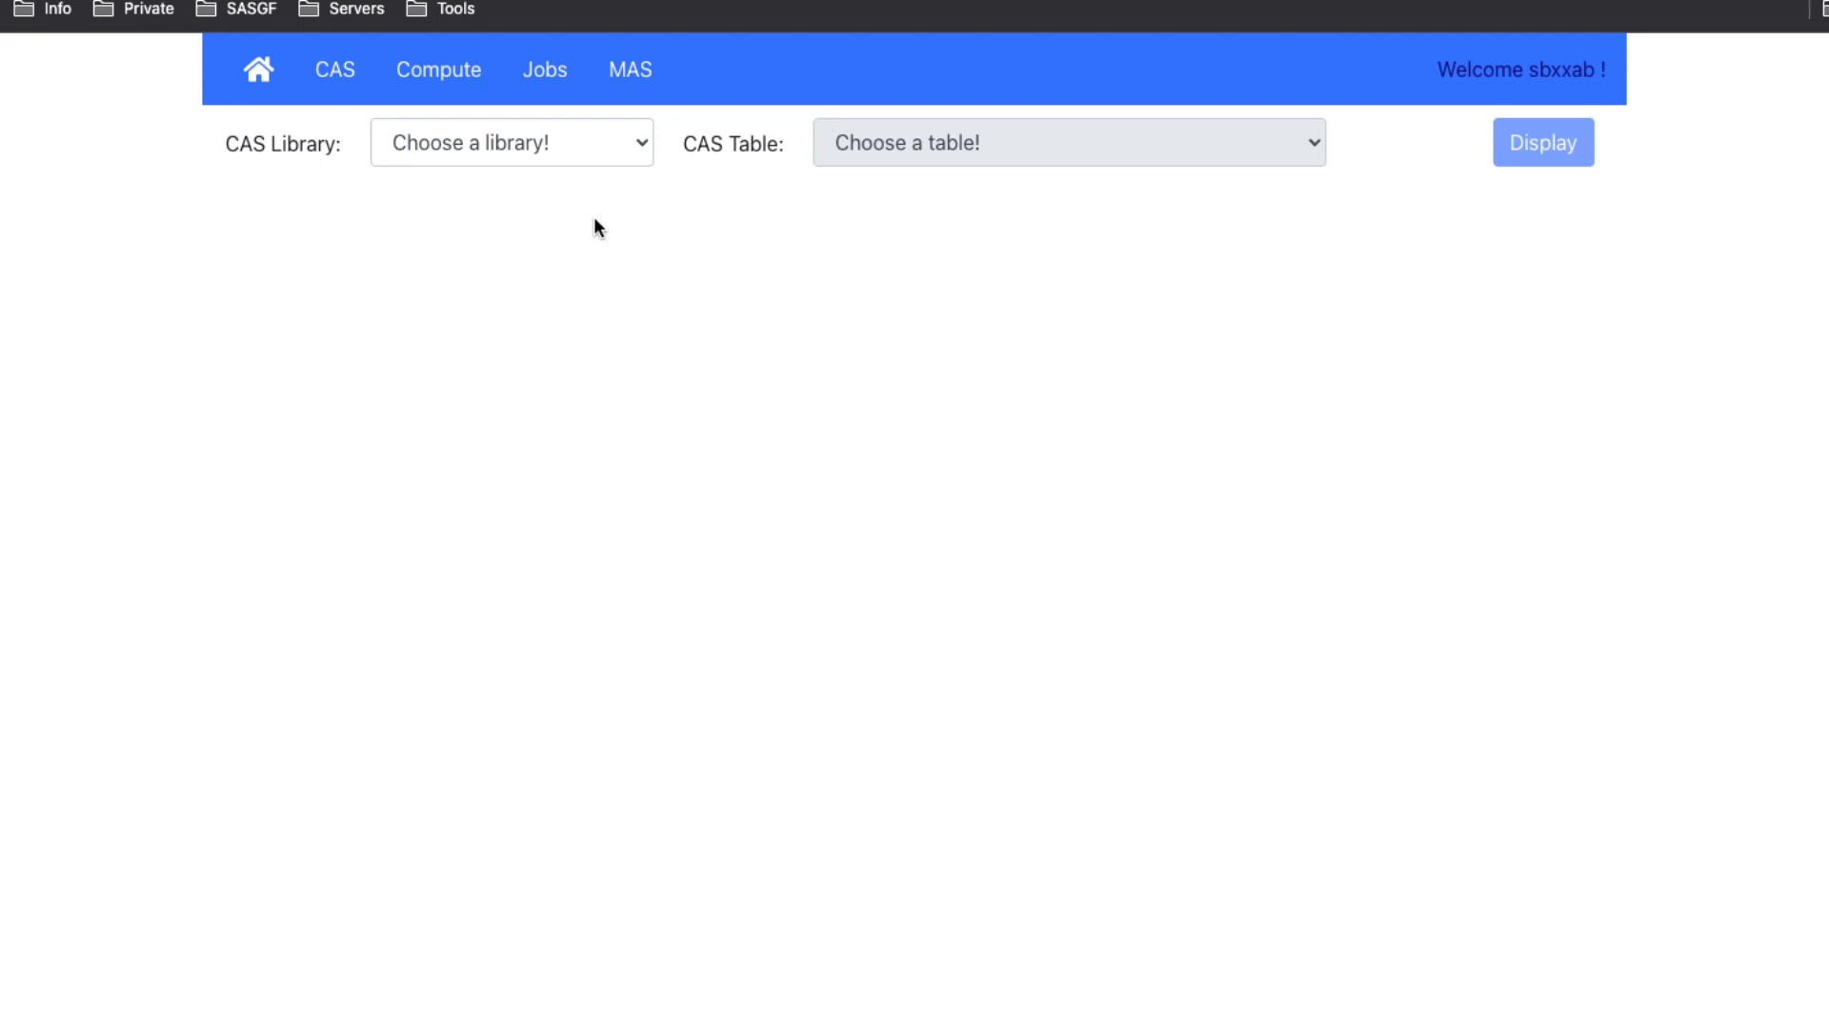
- Choose CAS library VISUAL and CAS table STATEINSURANCEQUOTES from the dropdowns
left_click(510, 143)
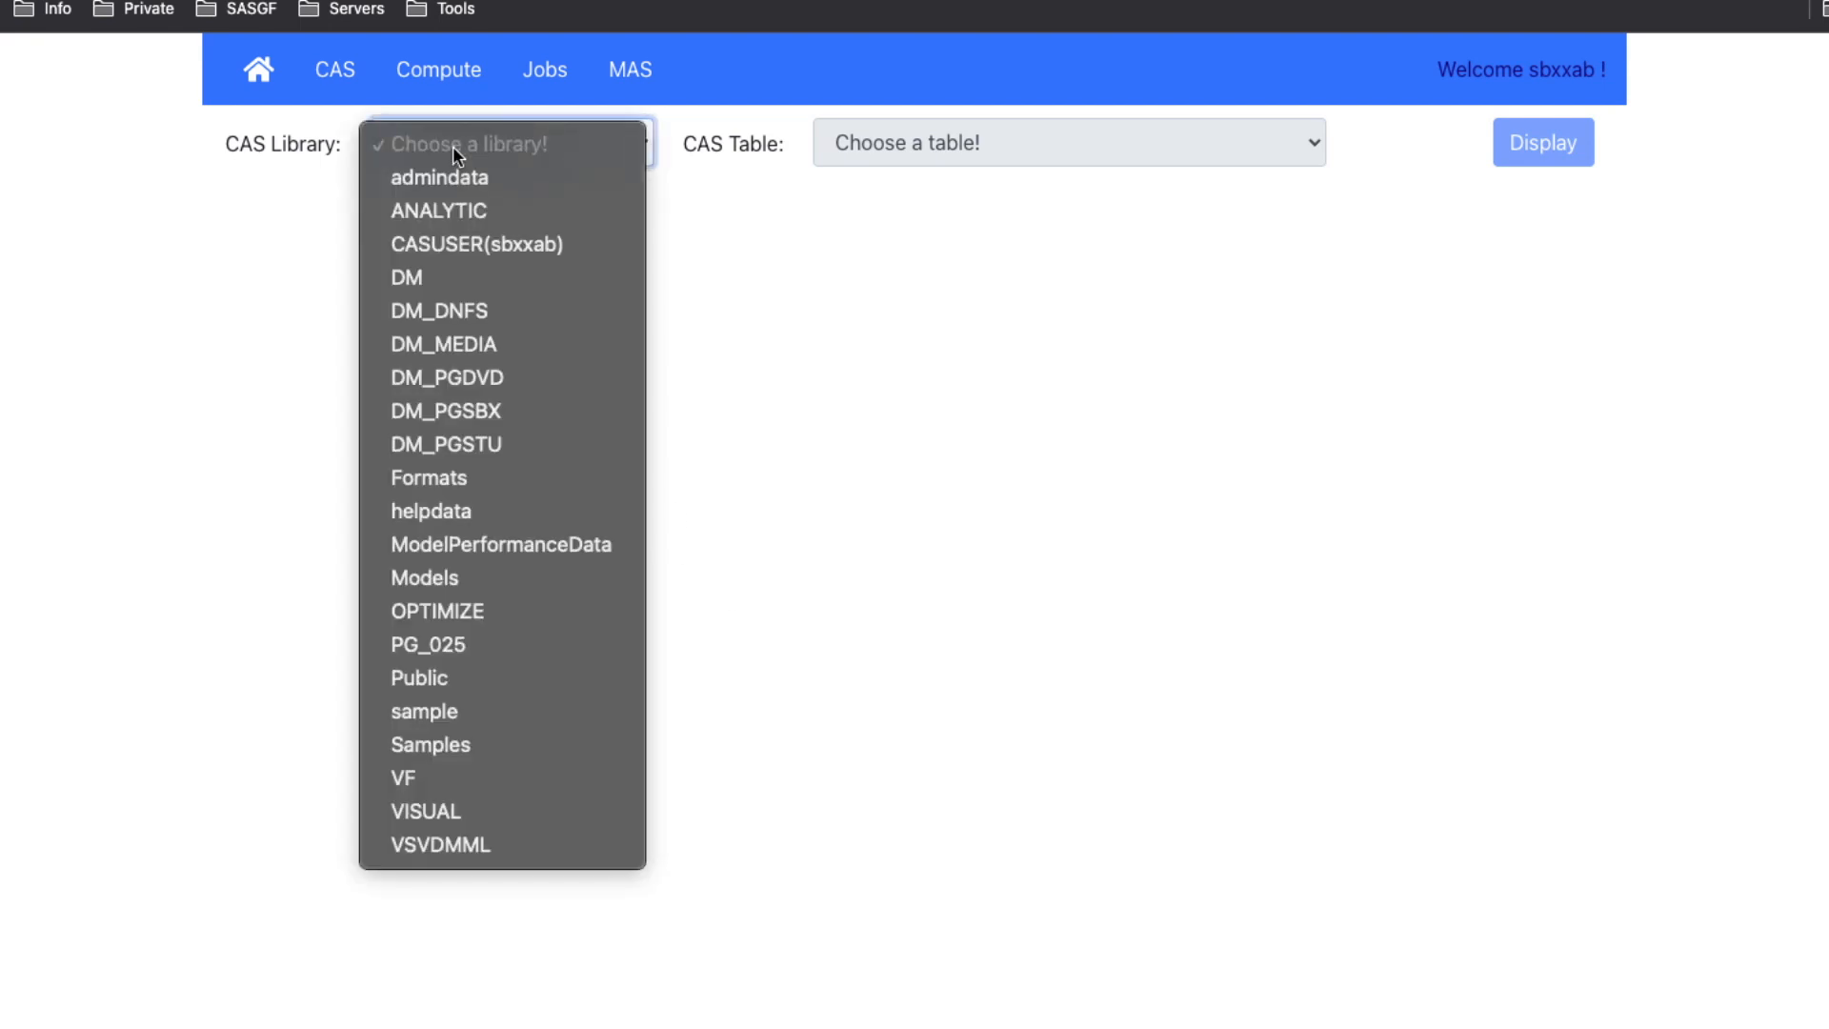
mouse_move(425, 811)
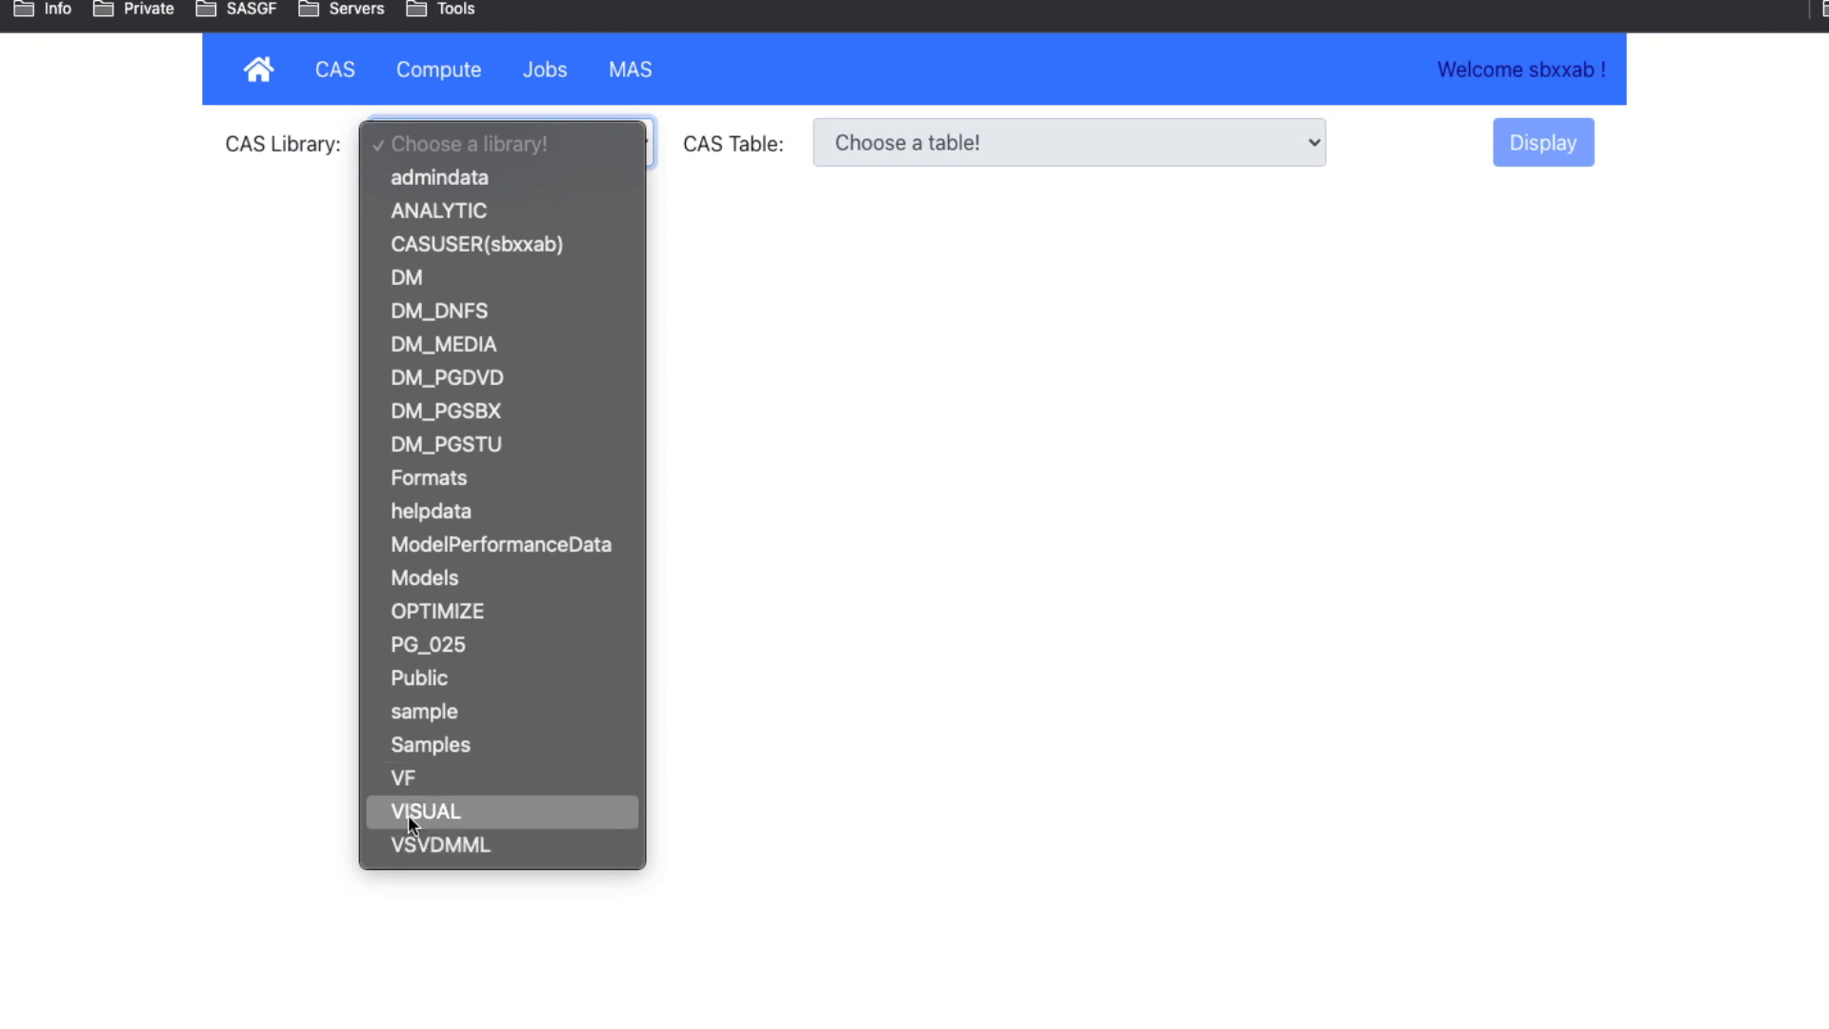
left_click(423, 811)
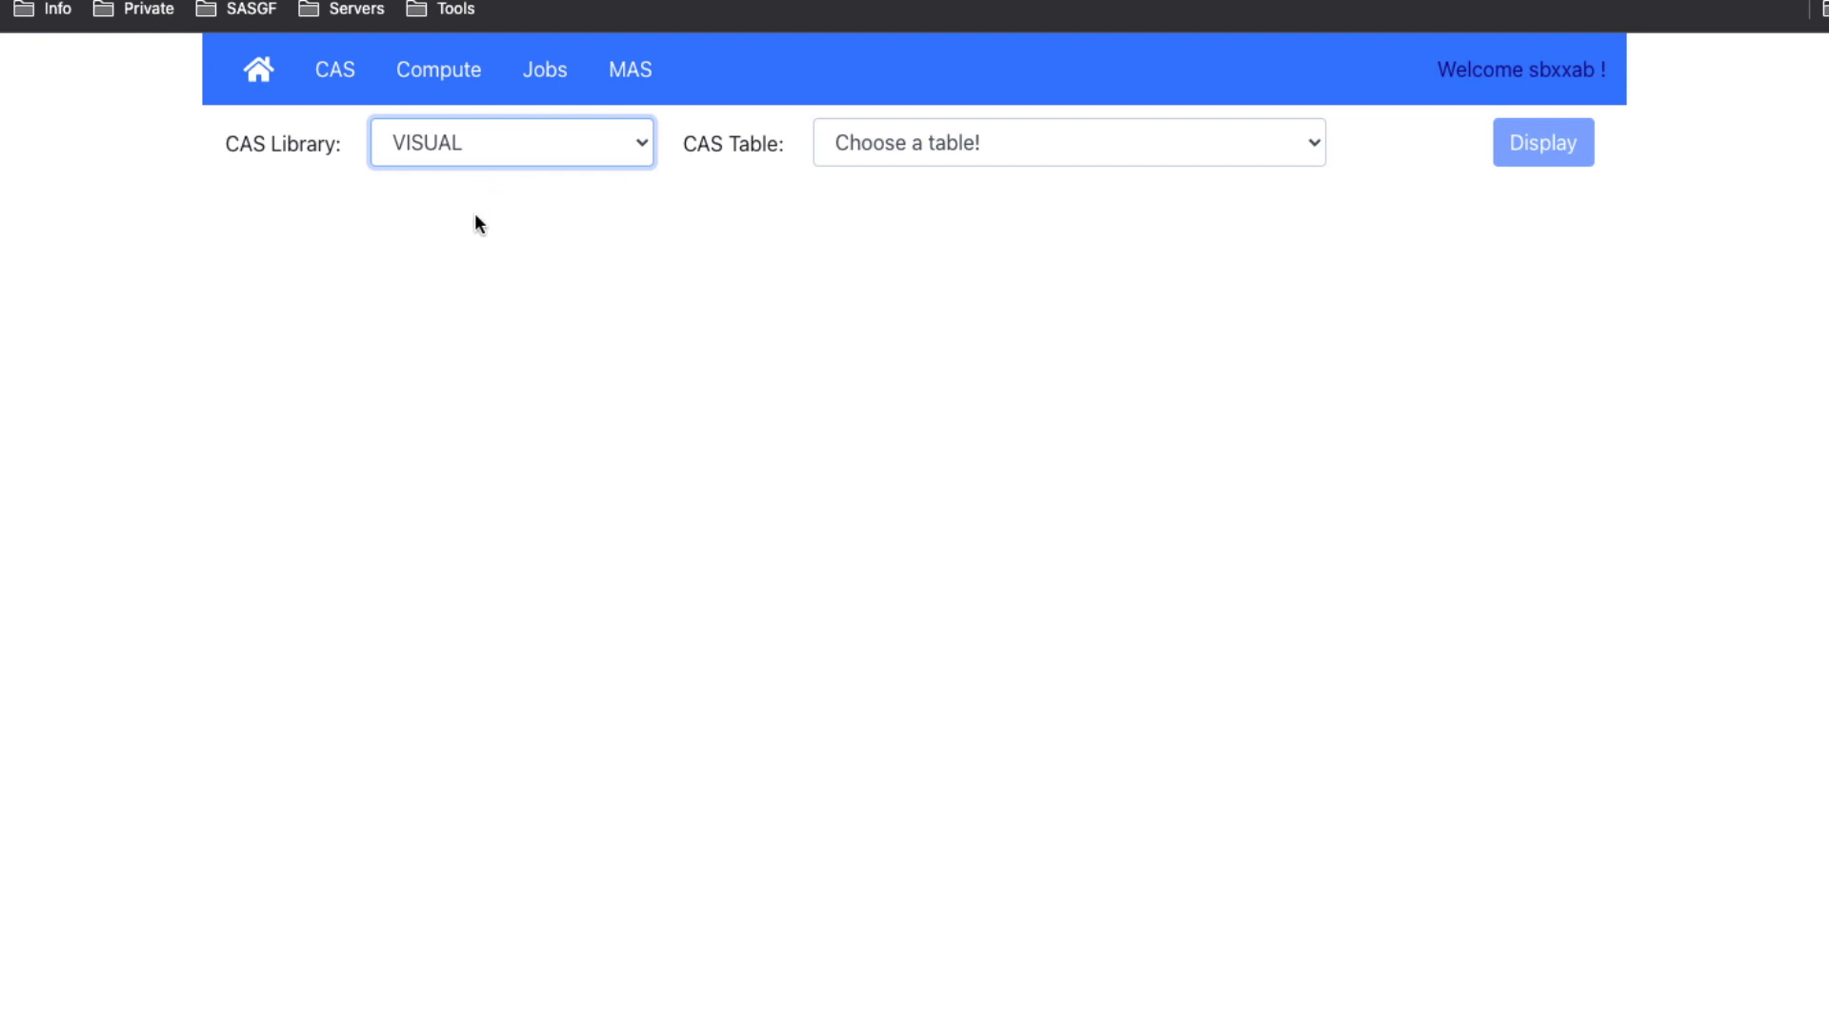
mouse_move(406, 170)
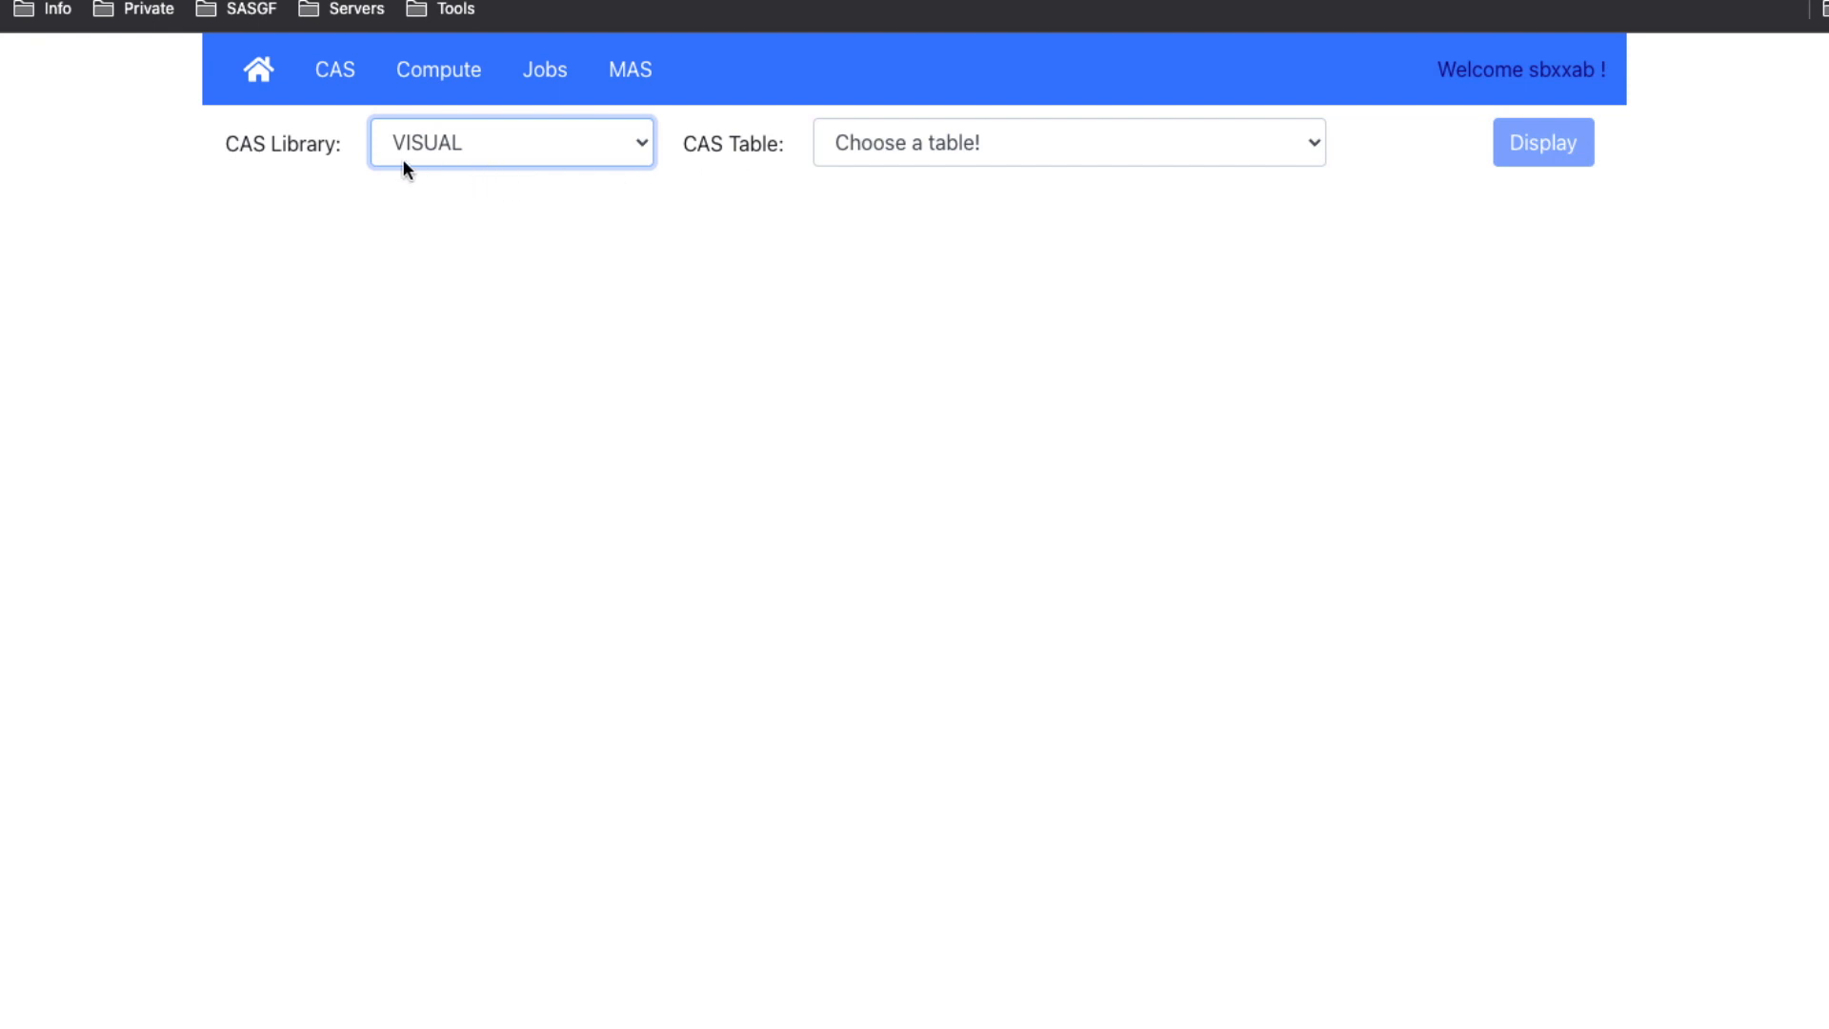
left_click(1065, 143)
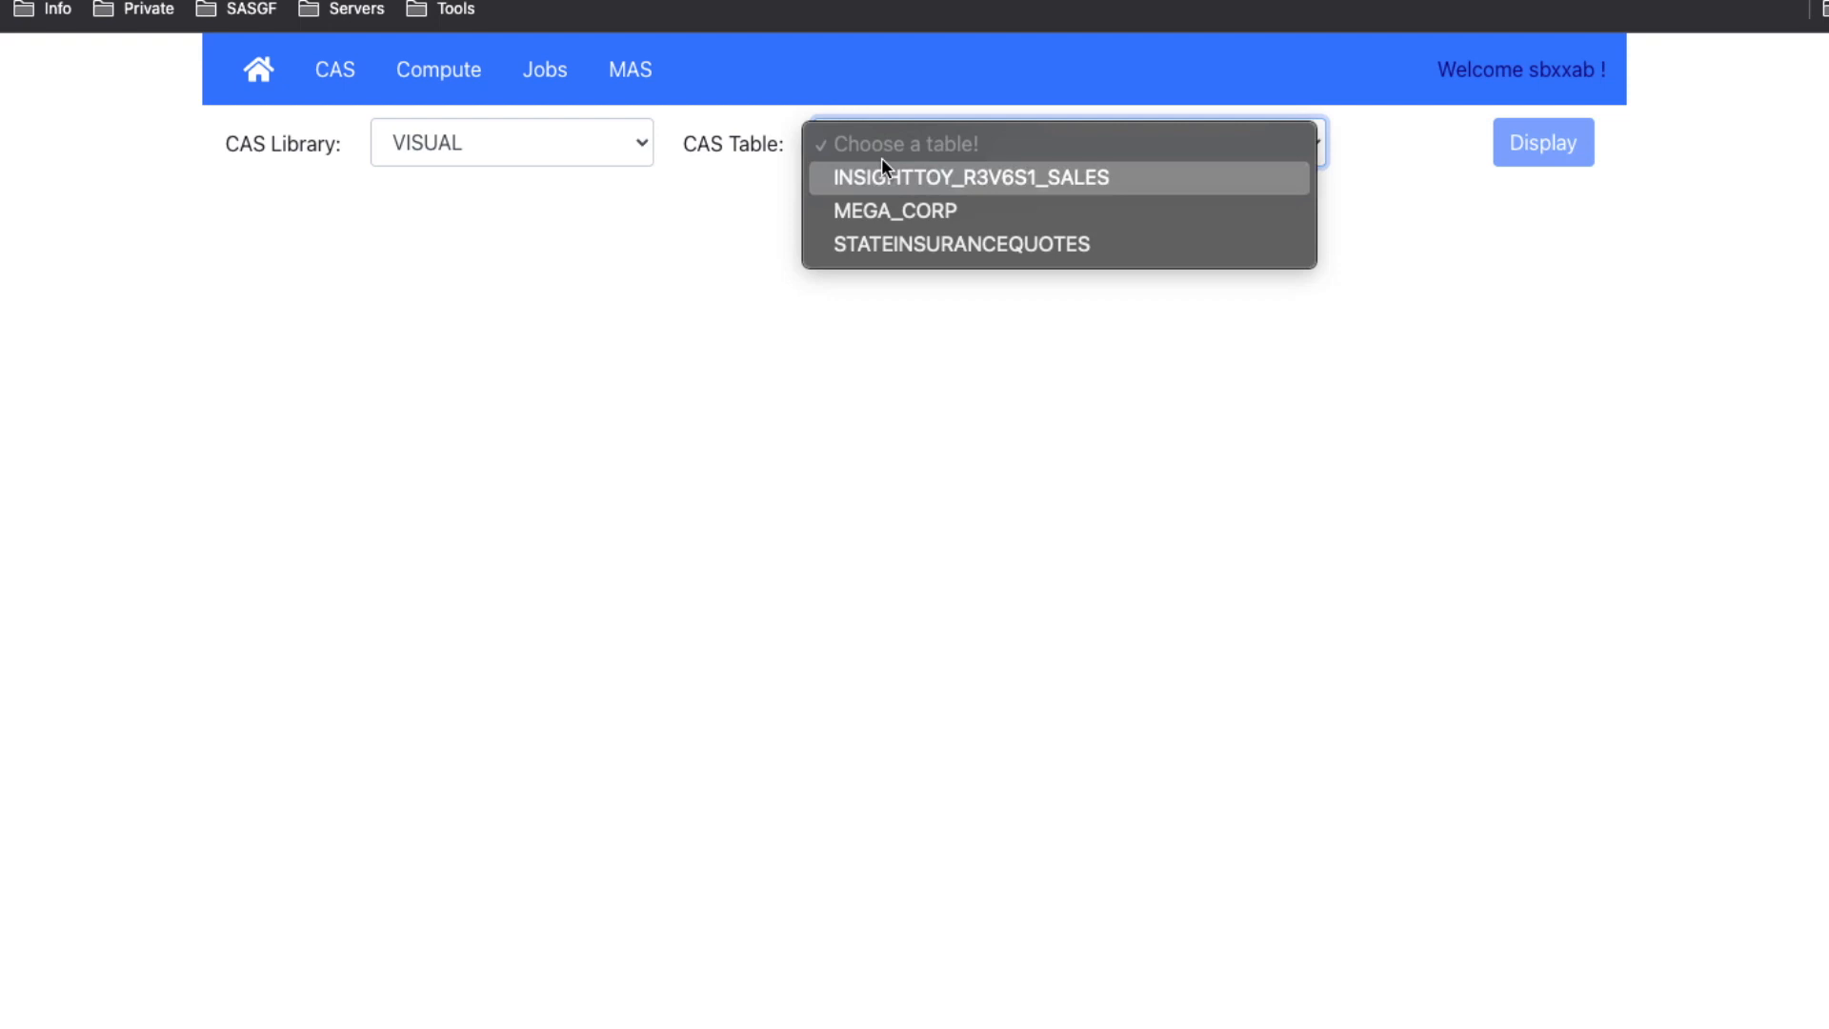
mouse_move(922, 212)
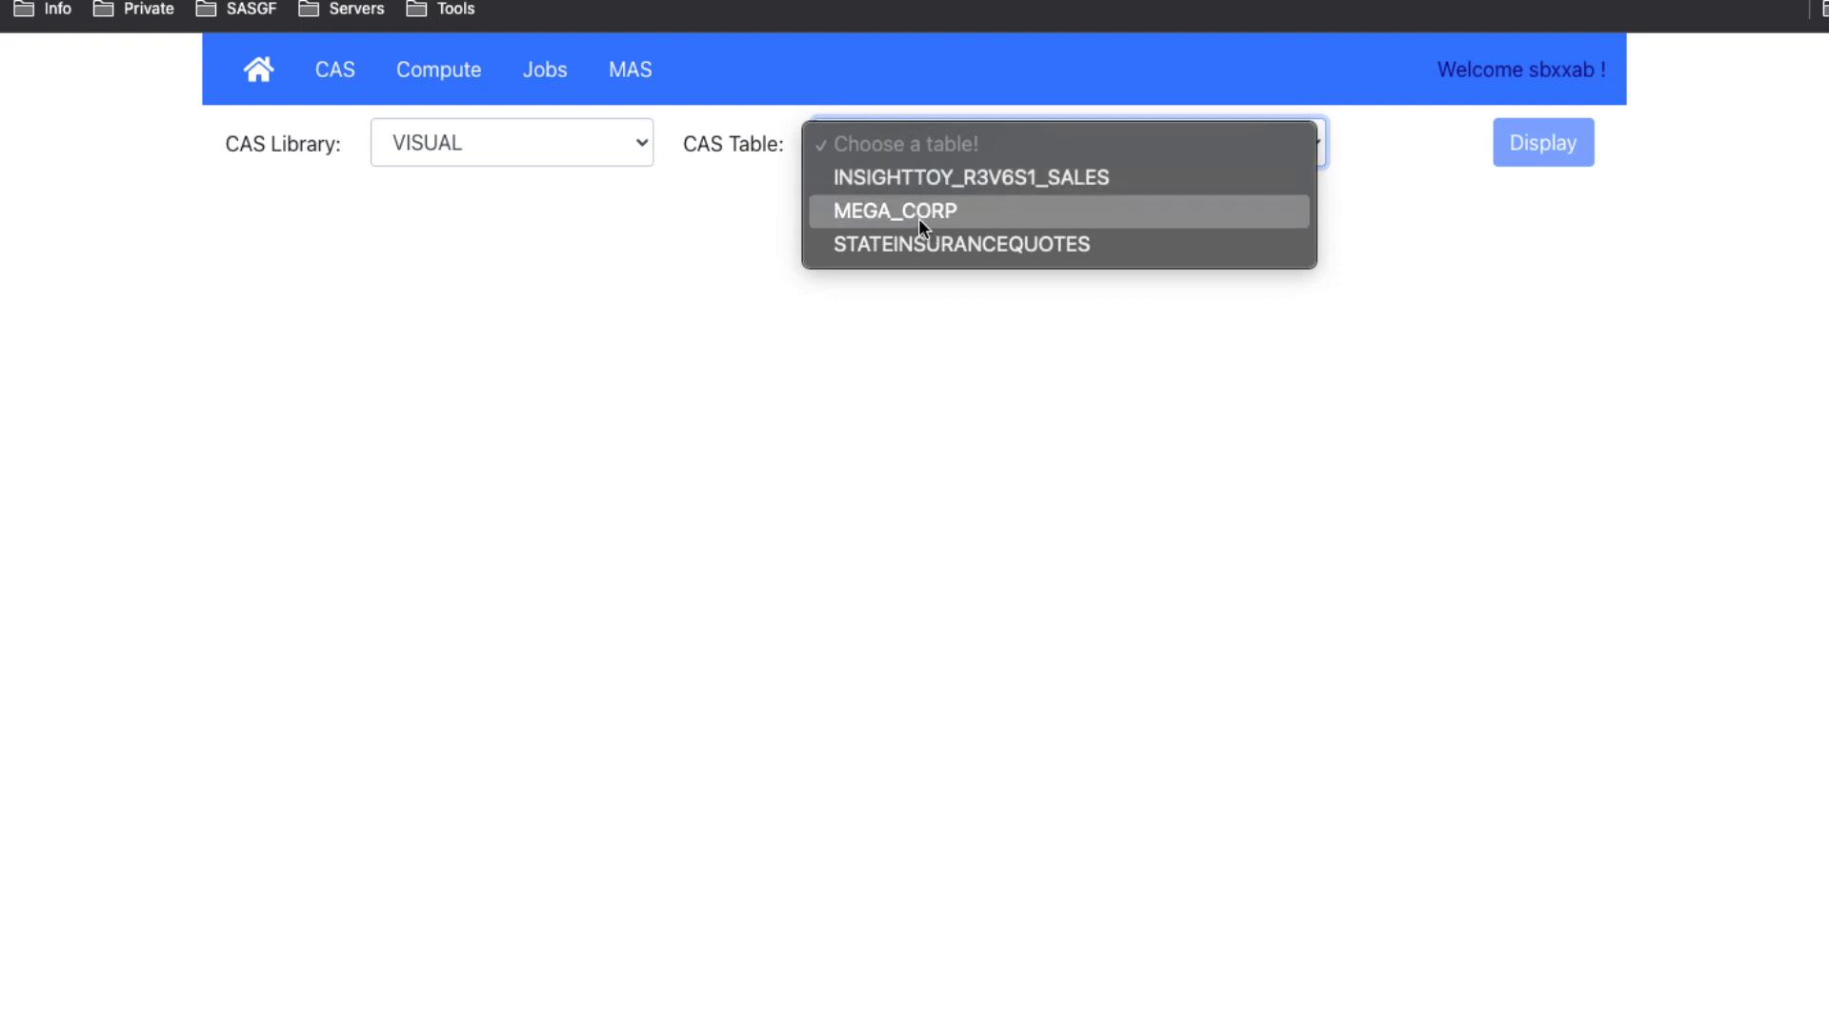
left_click(960, 244)
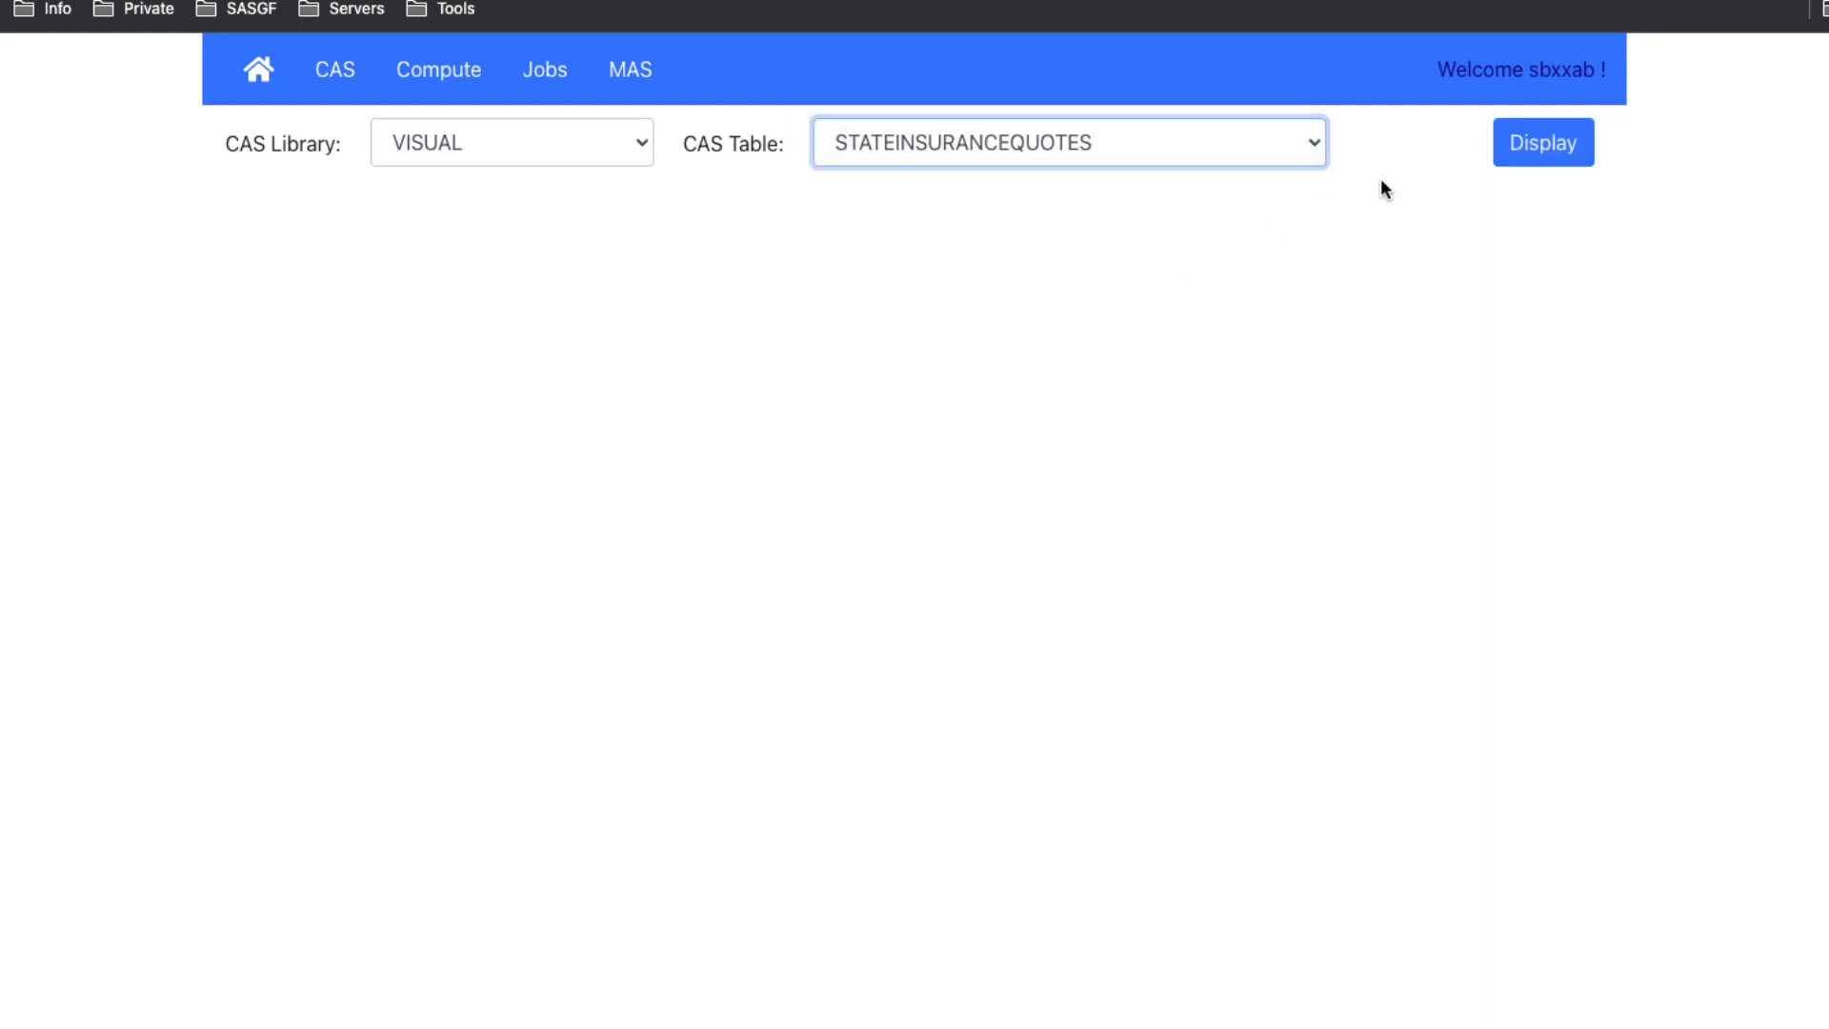
- Display the STATEINSURANCEQUOTES rows with full-coverage and minimum annual rates
left_click(1541, 142)
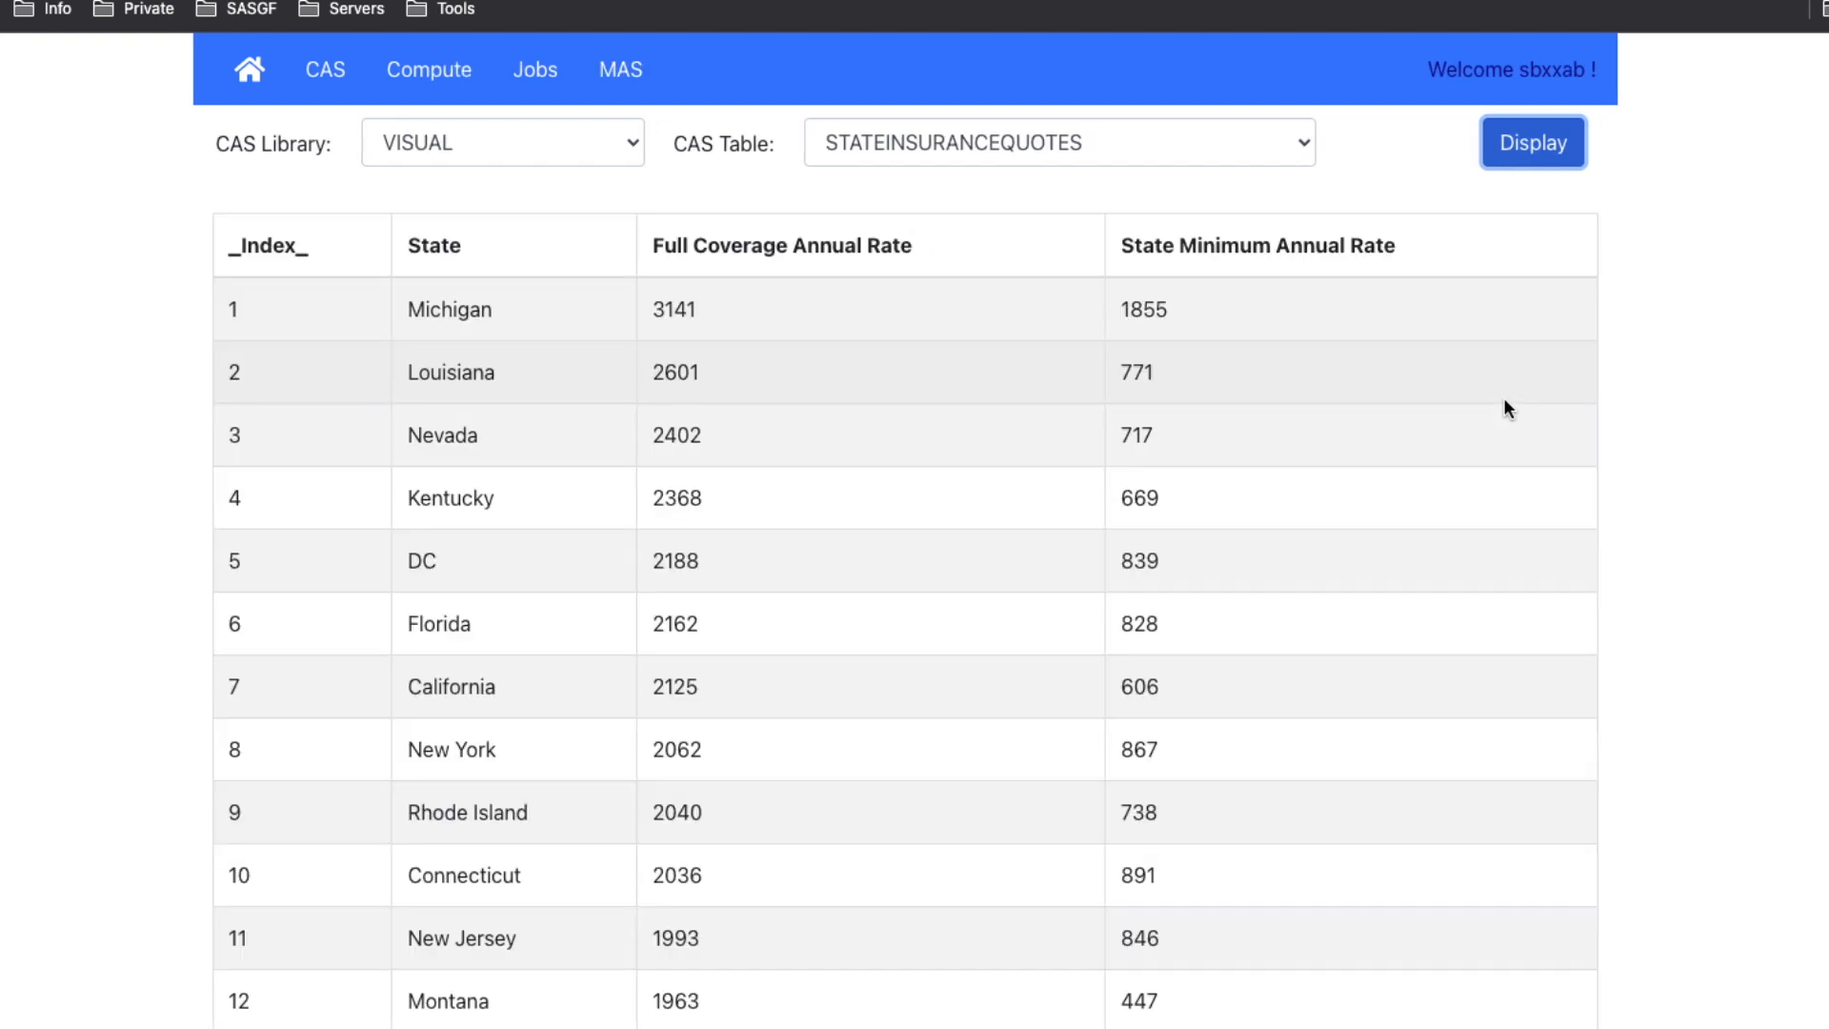
mouse_move(802, 403)
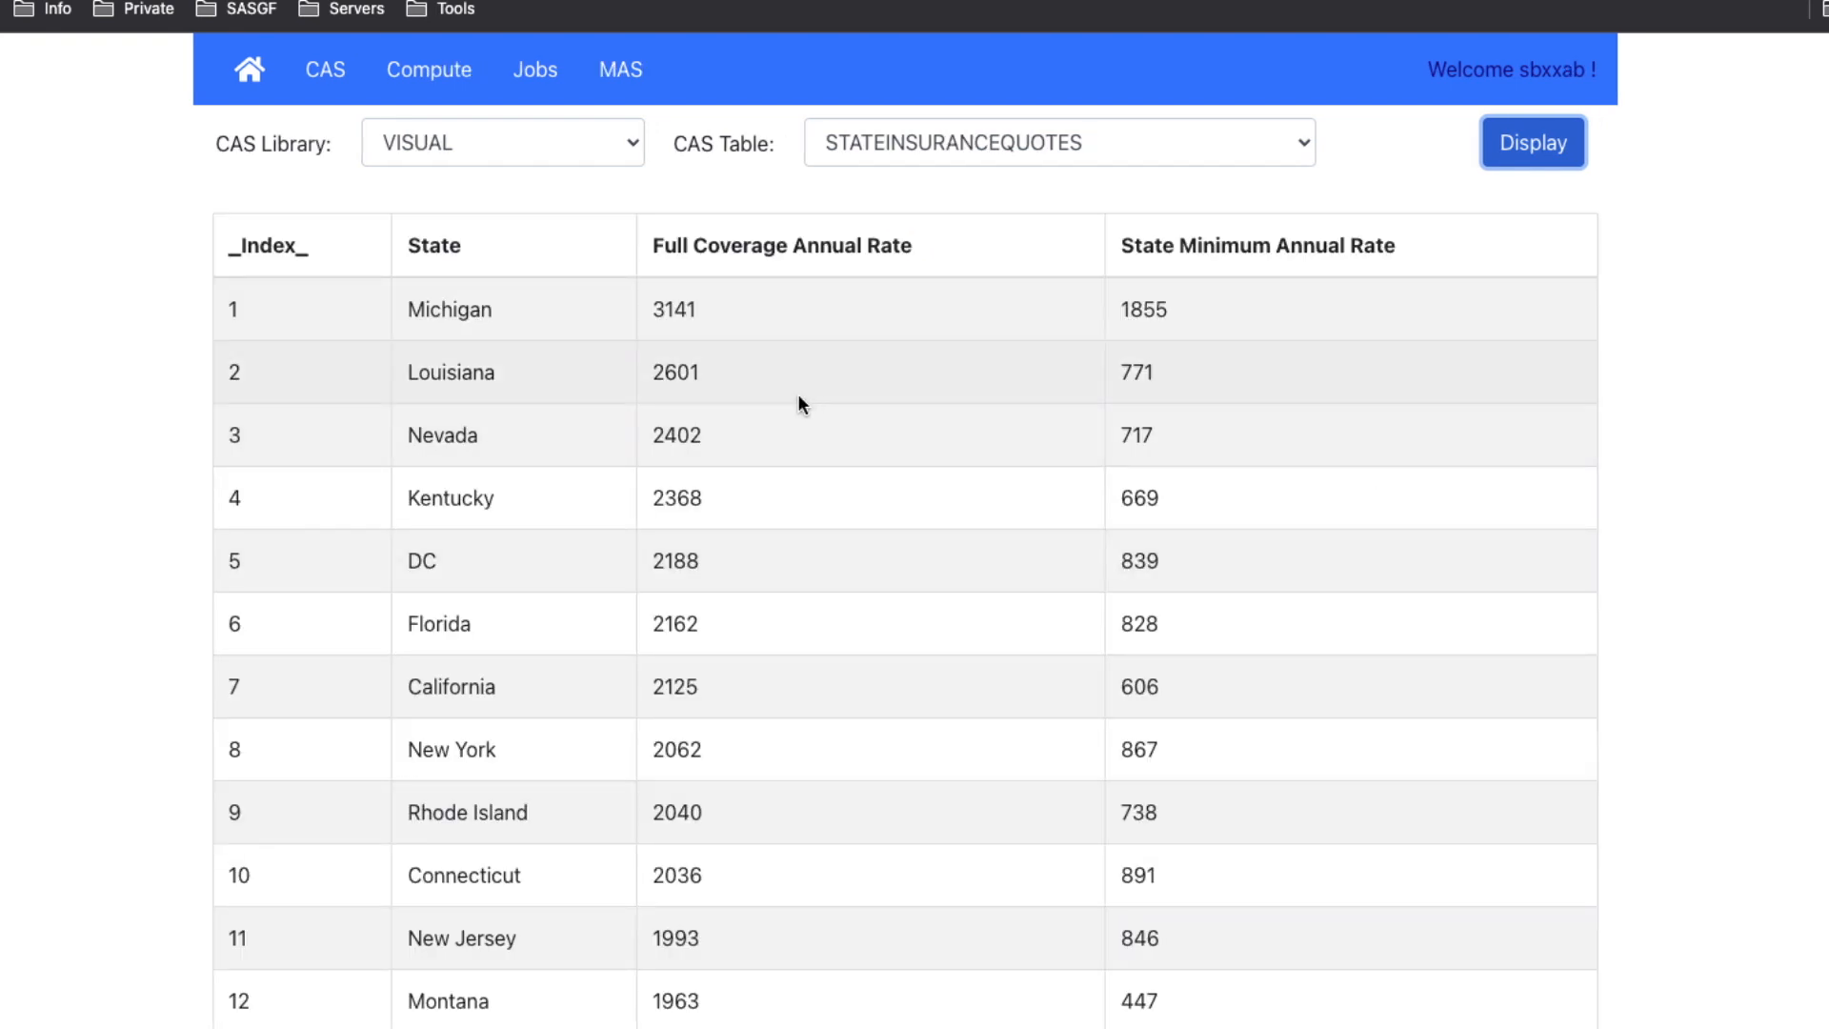
mouse_move(919, 354)
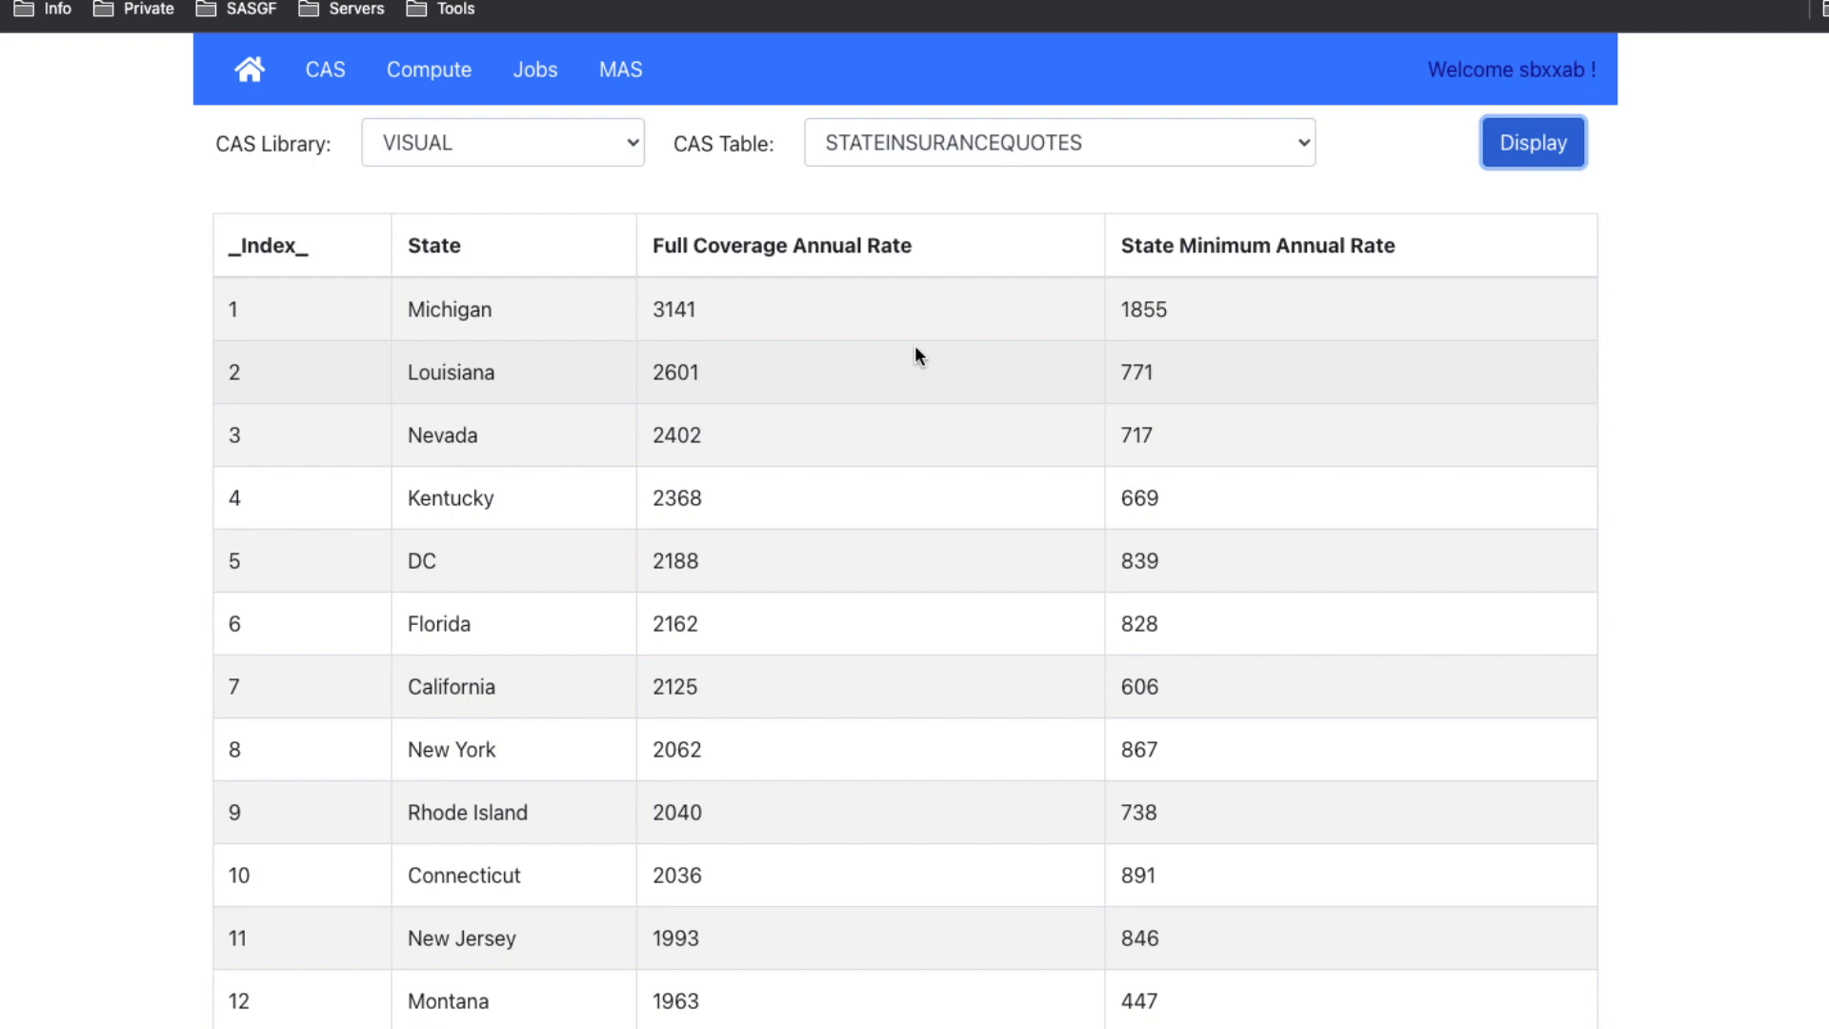
mouse_move(832, 304)
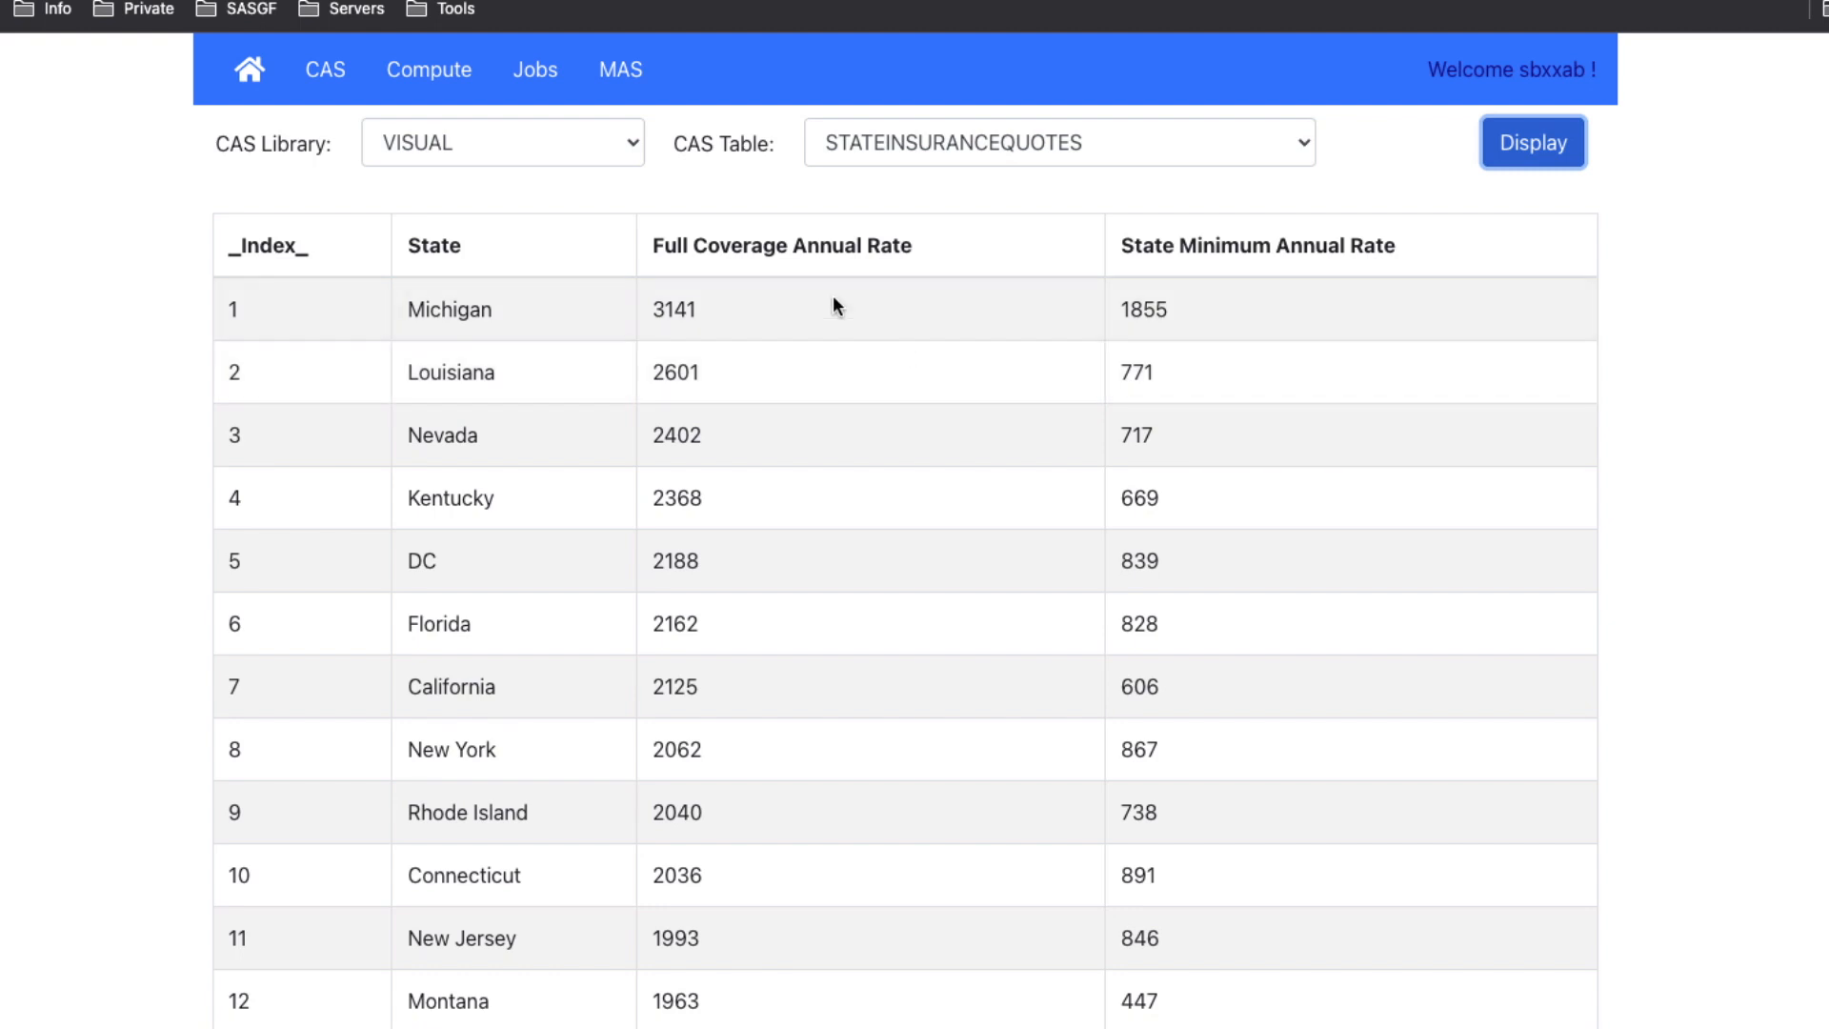
mouse_move(421, 143)
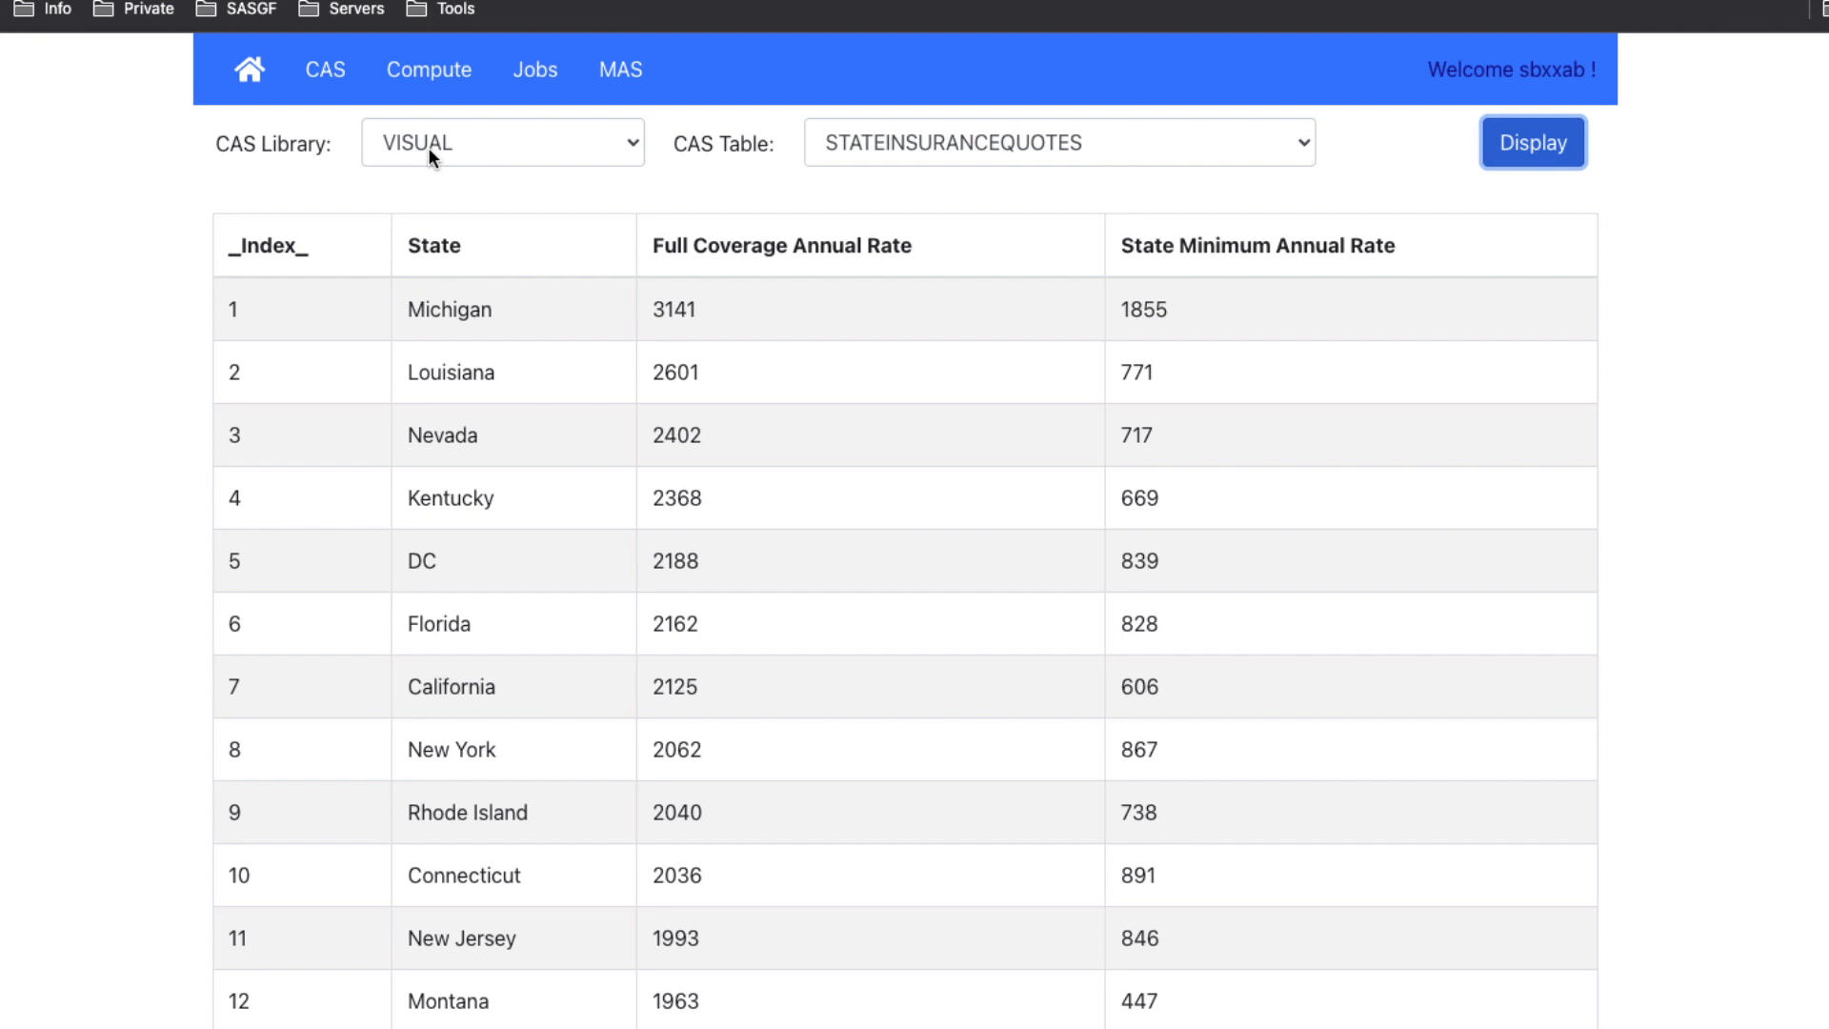
mouse_move(739, 188)
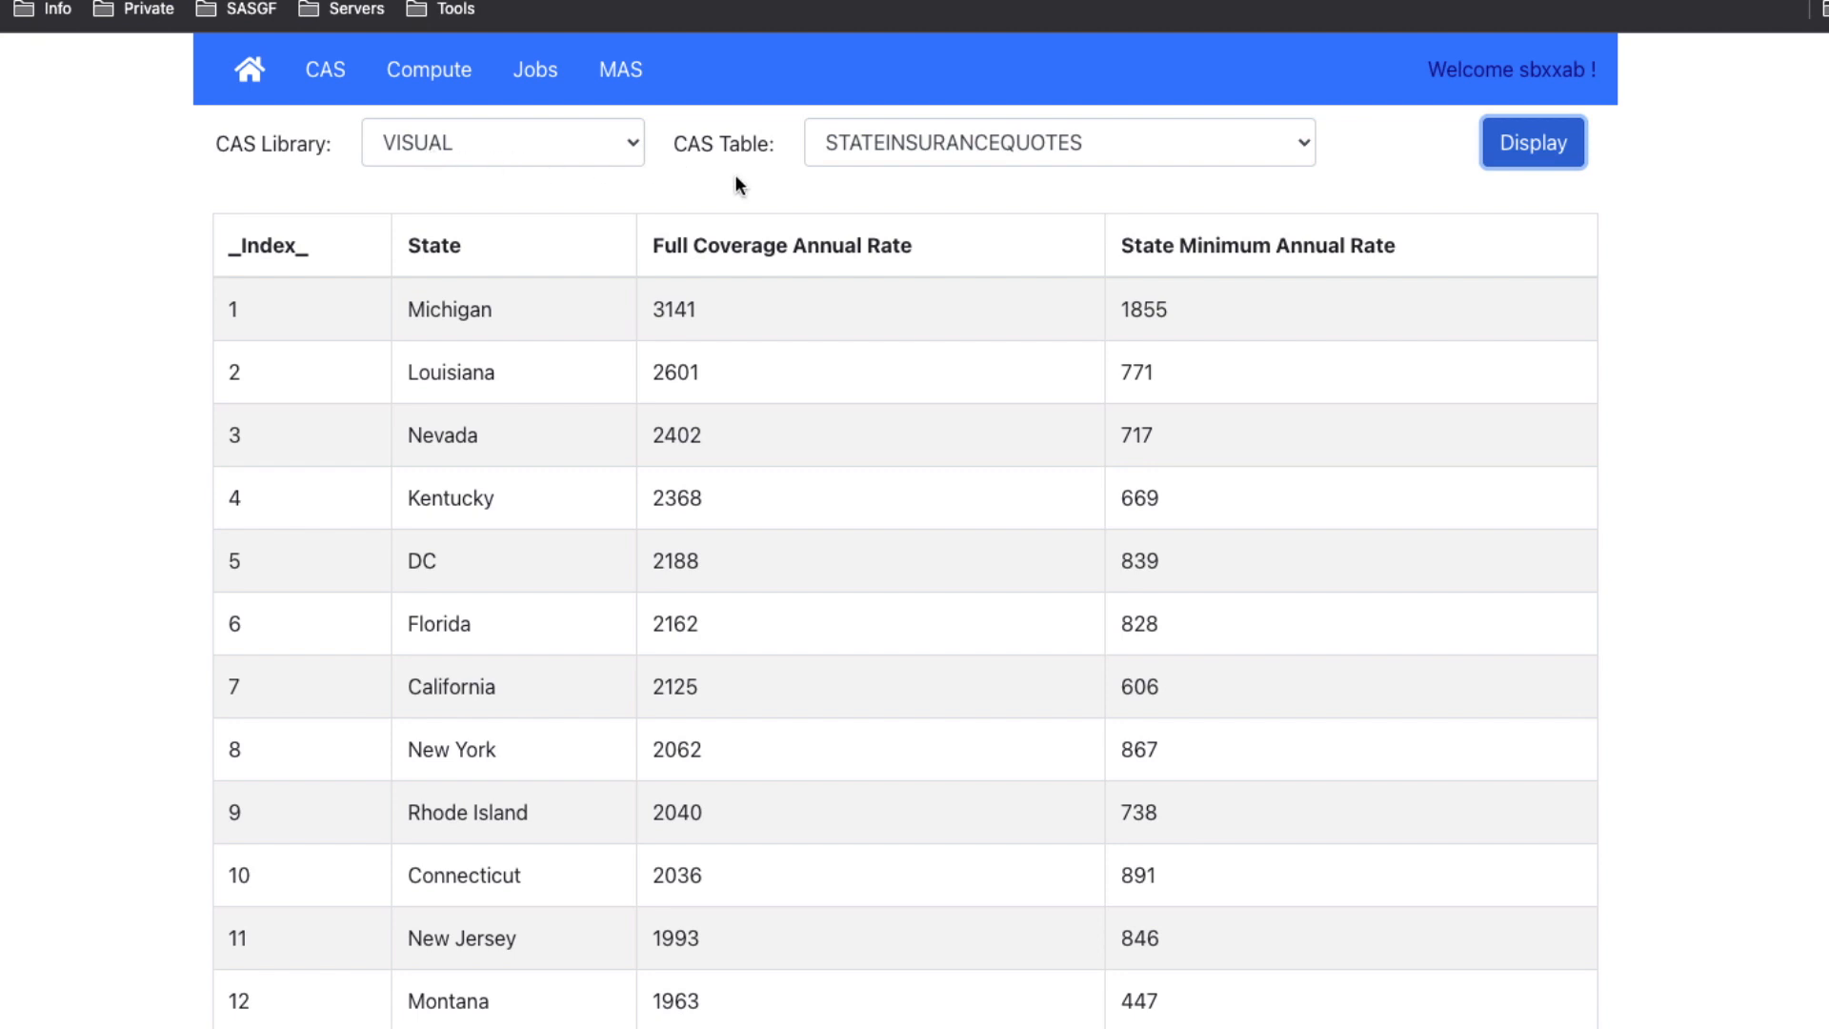
mouse_move(890, 147)
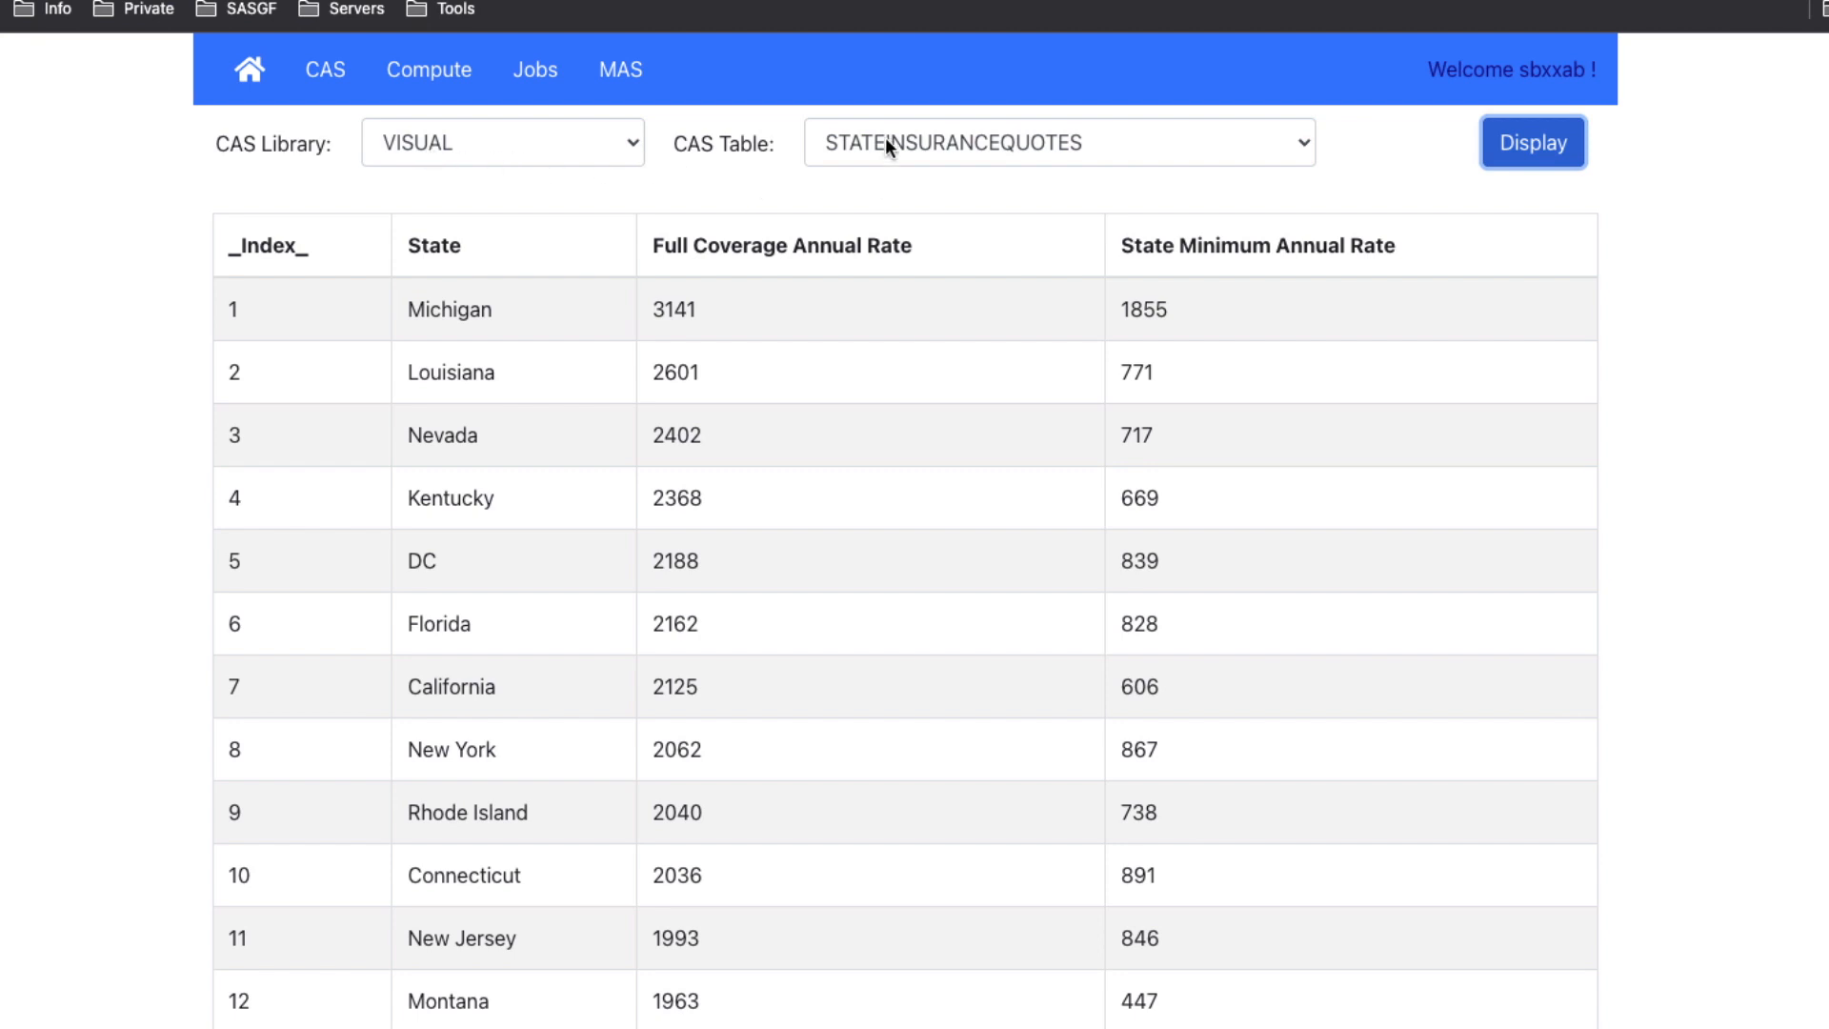
mouse_move(429, 84)
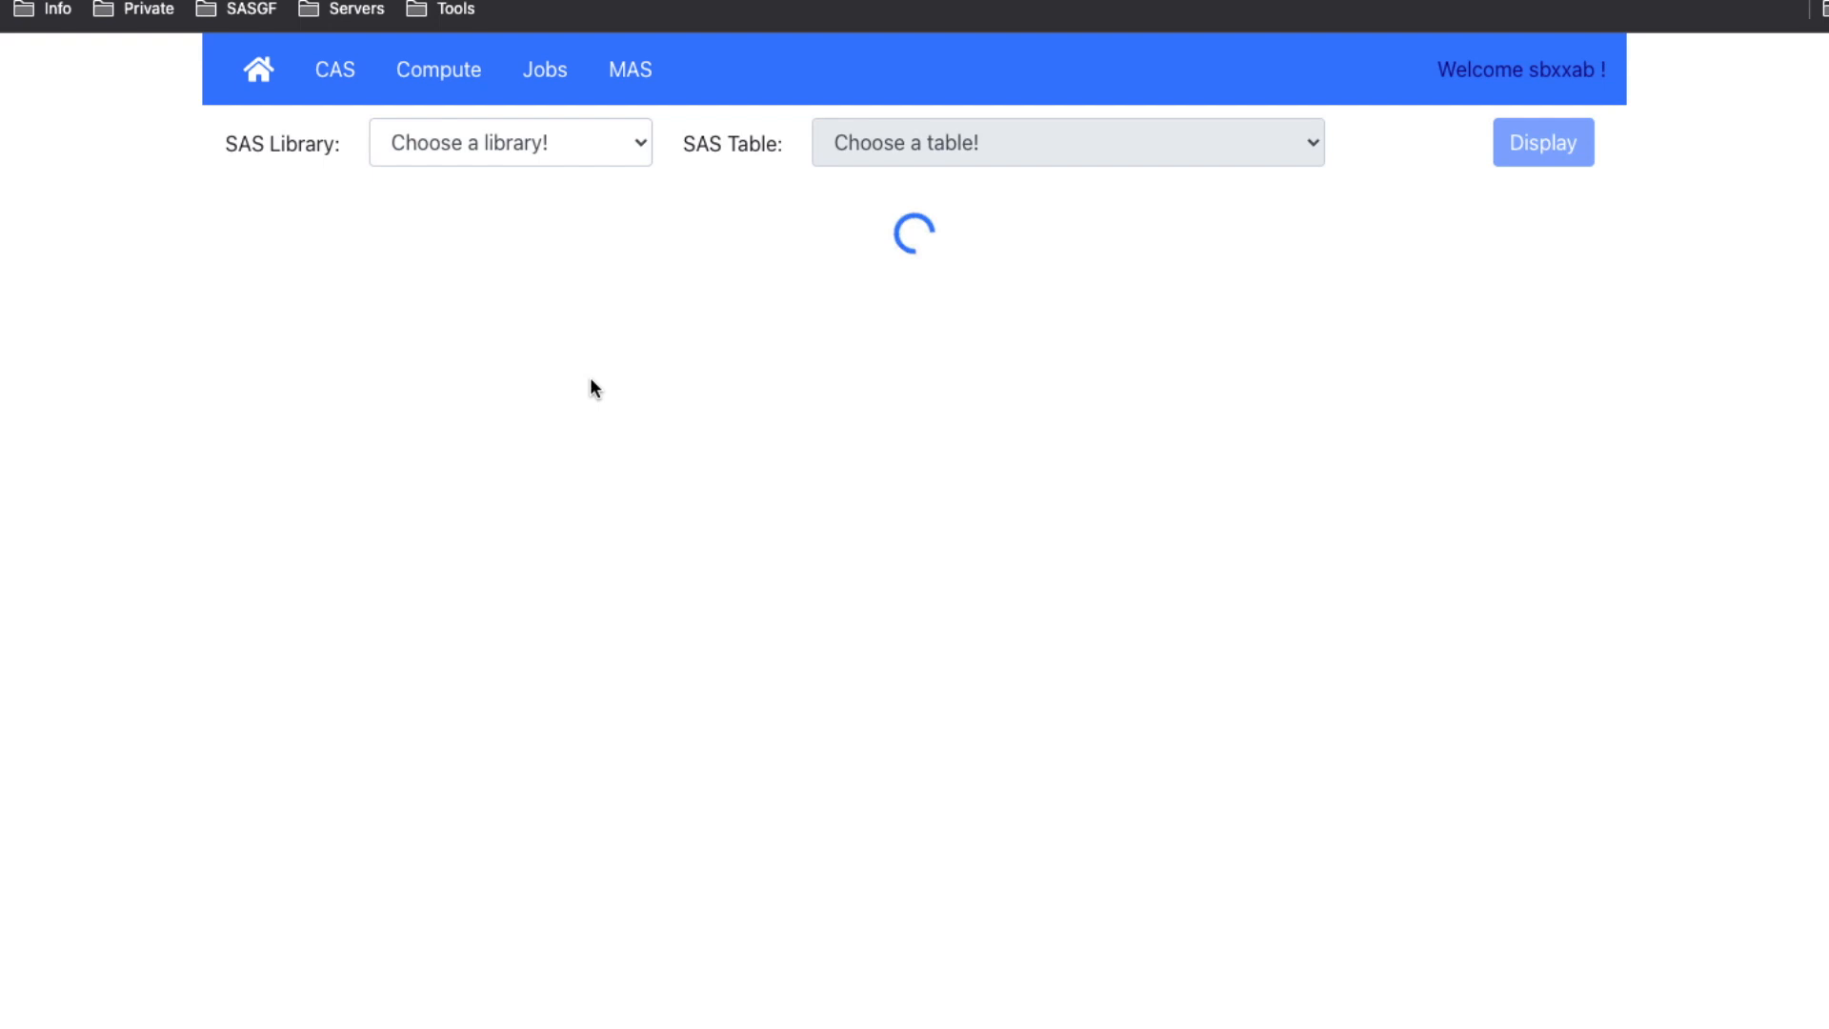
mouse_move(1063, 190)
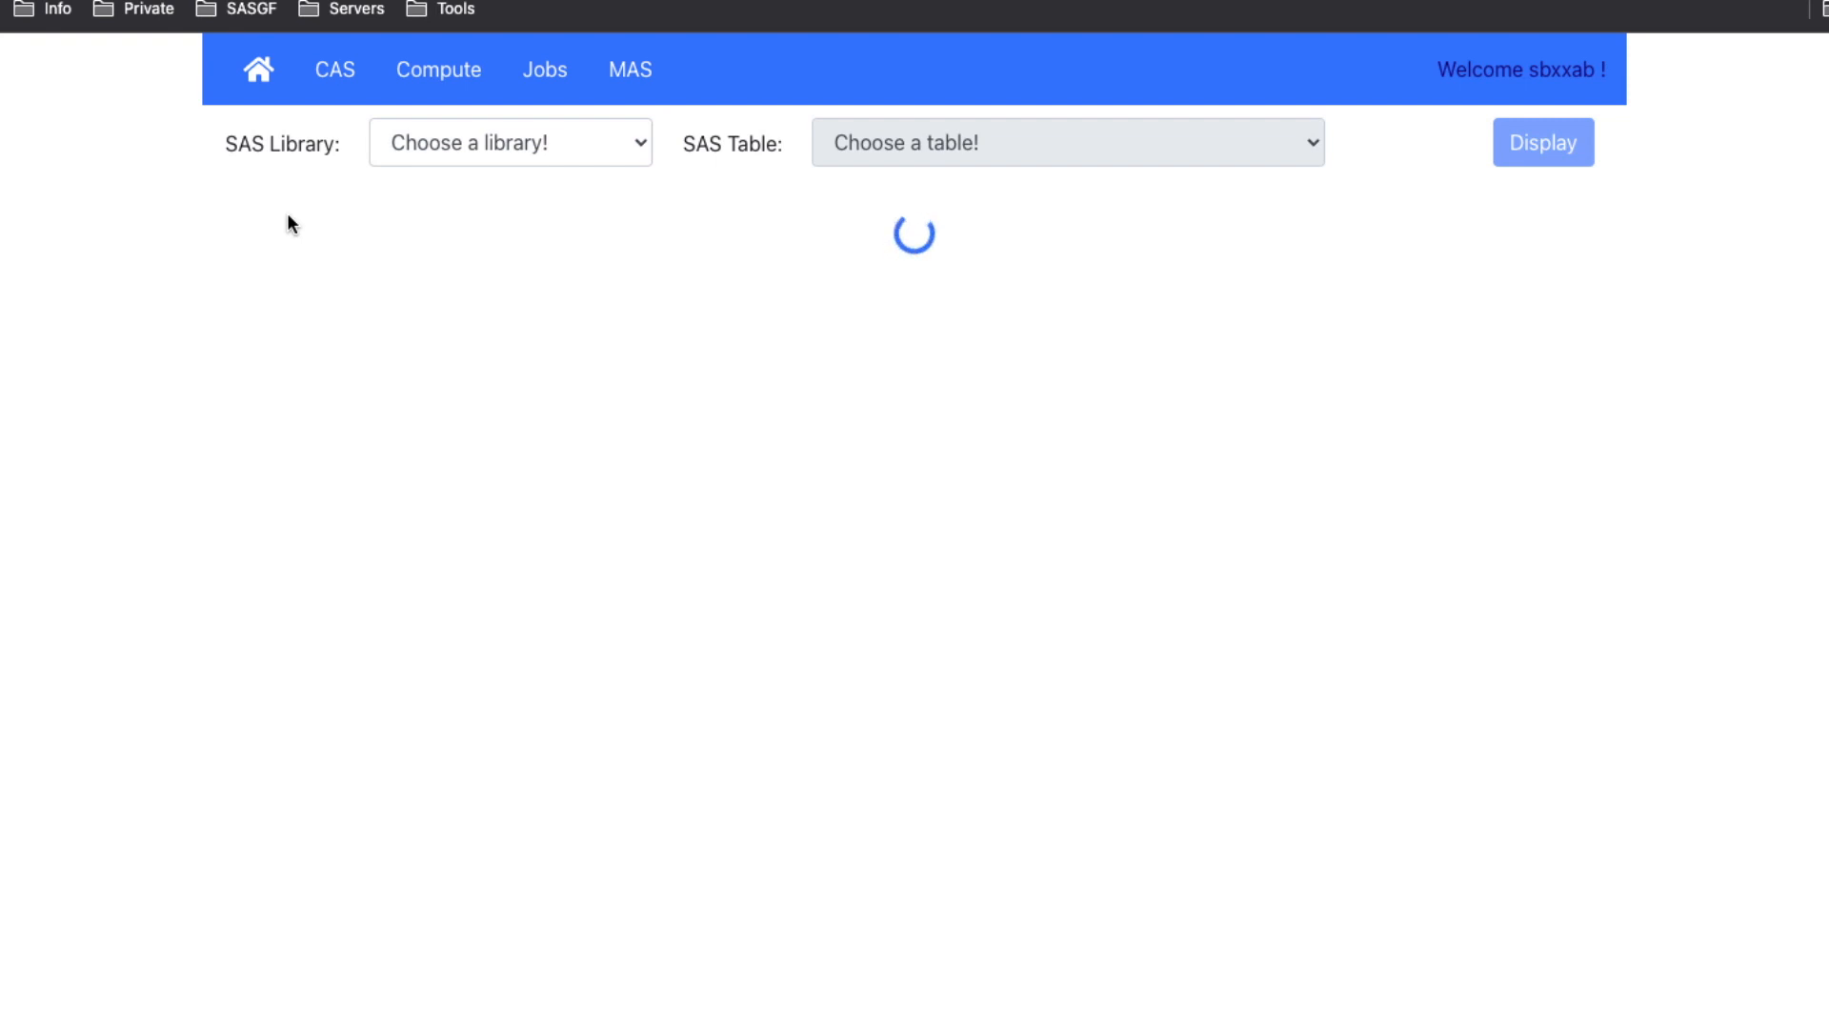
mouse_move(424, 240)
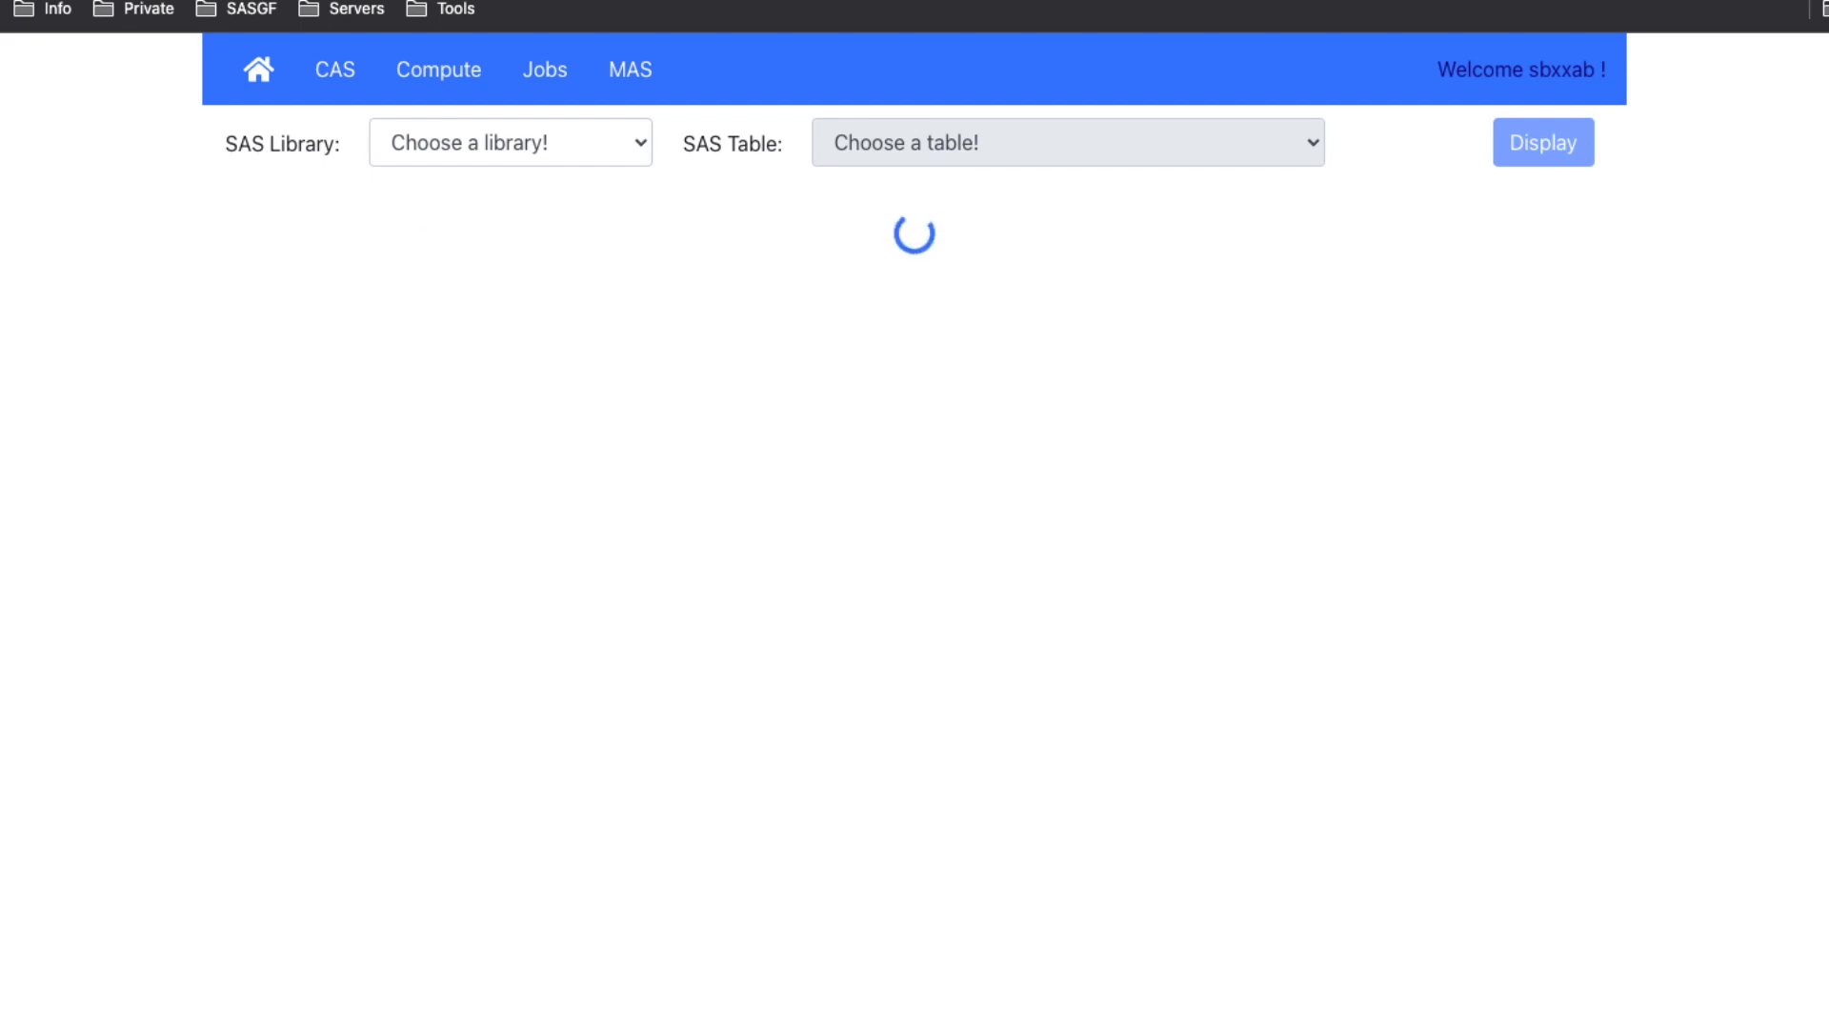
- Choose SAS library SASHELP and SAS table CARS on the Compute page
left_click(510, 143)
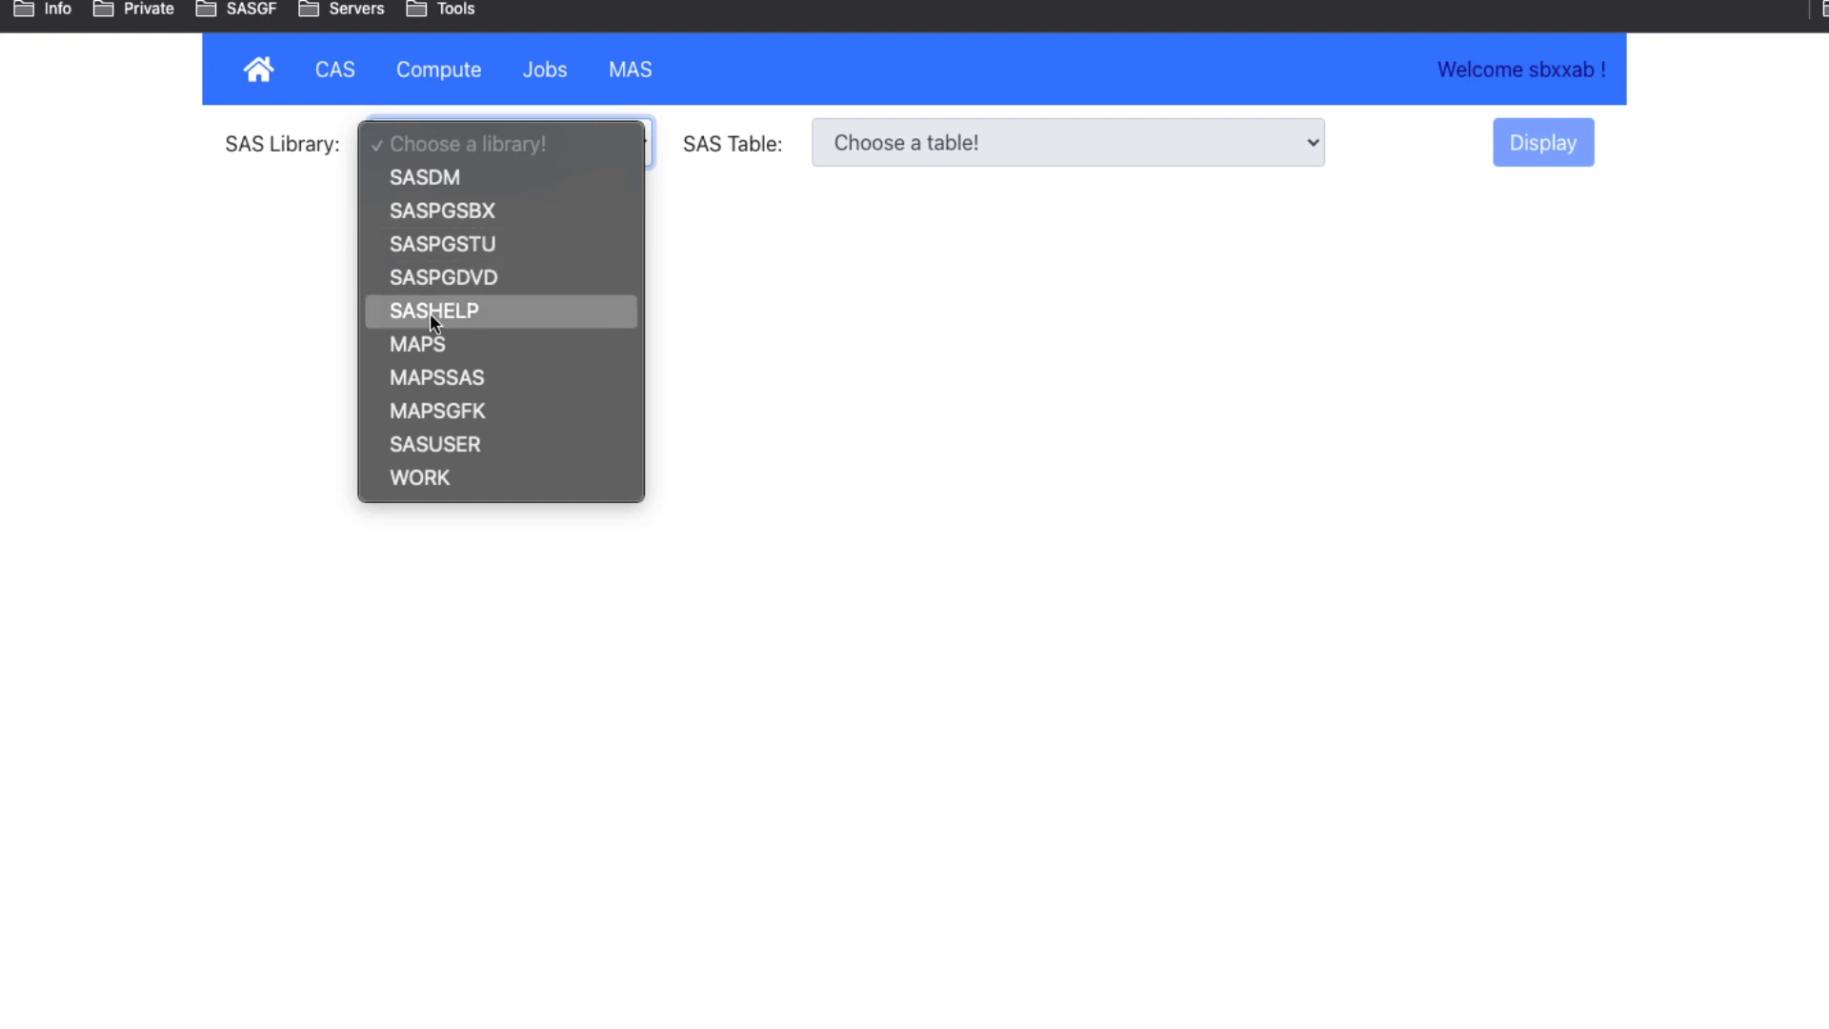
left_click(434, 311)
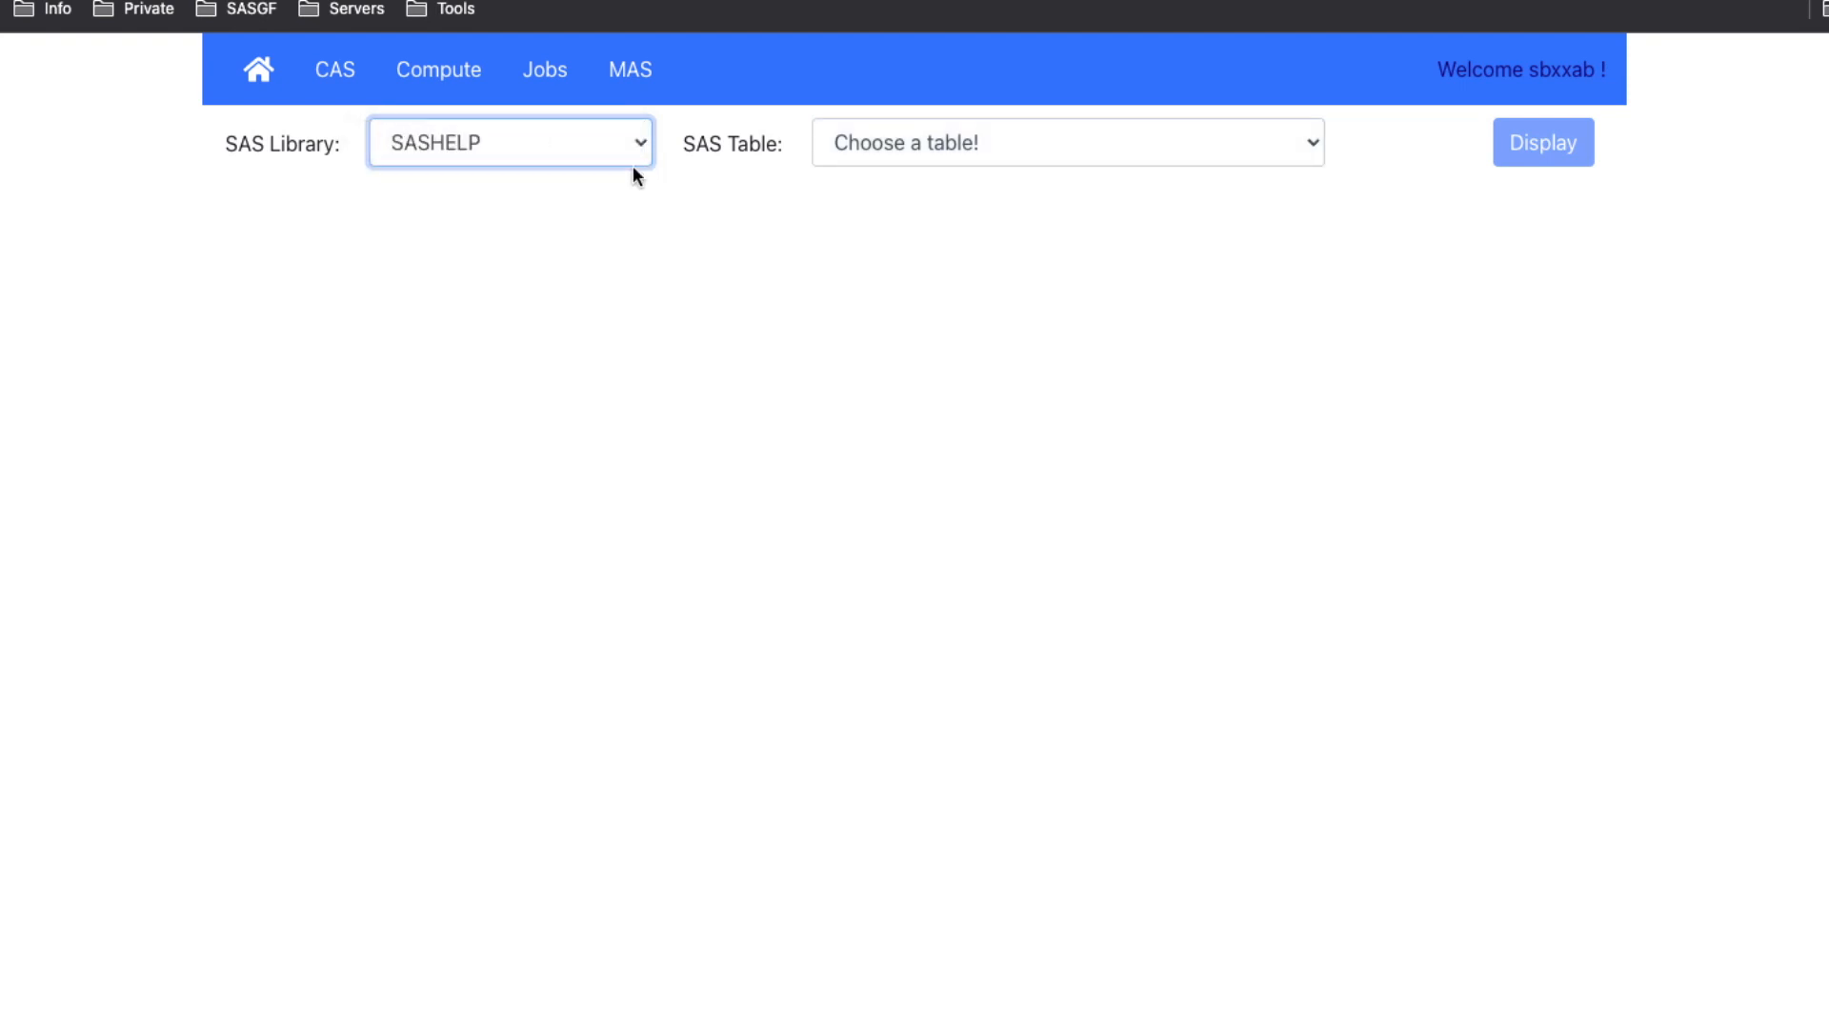
mouse_move(916, 160)
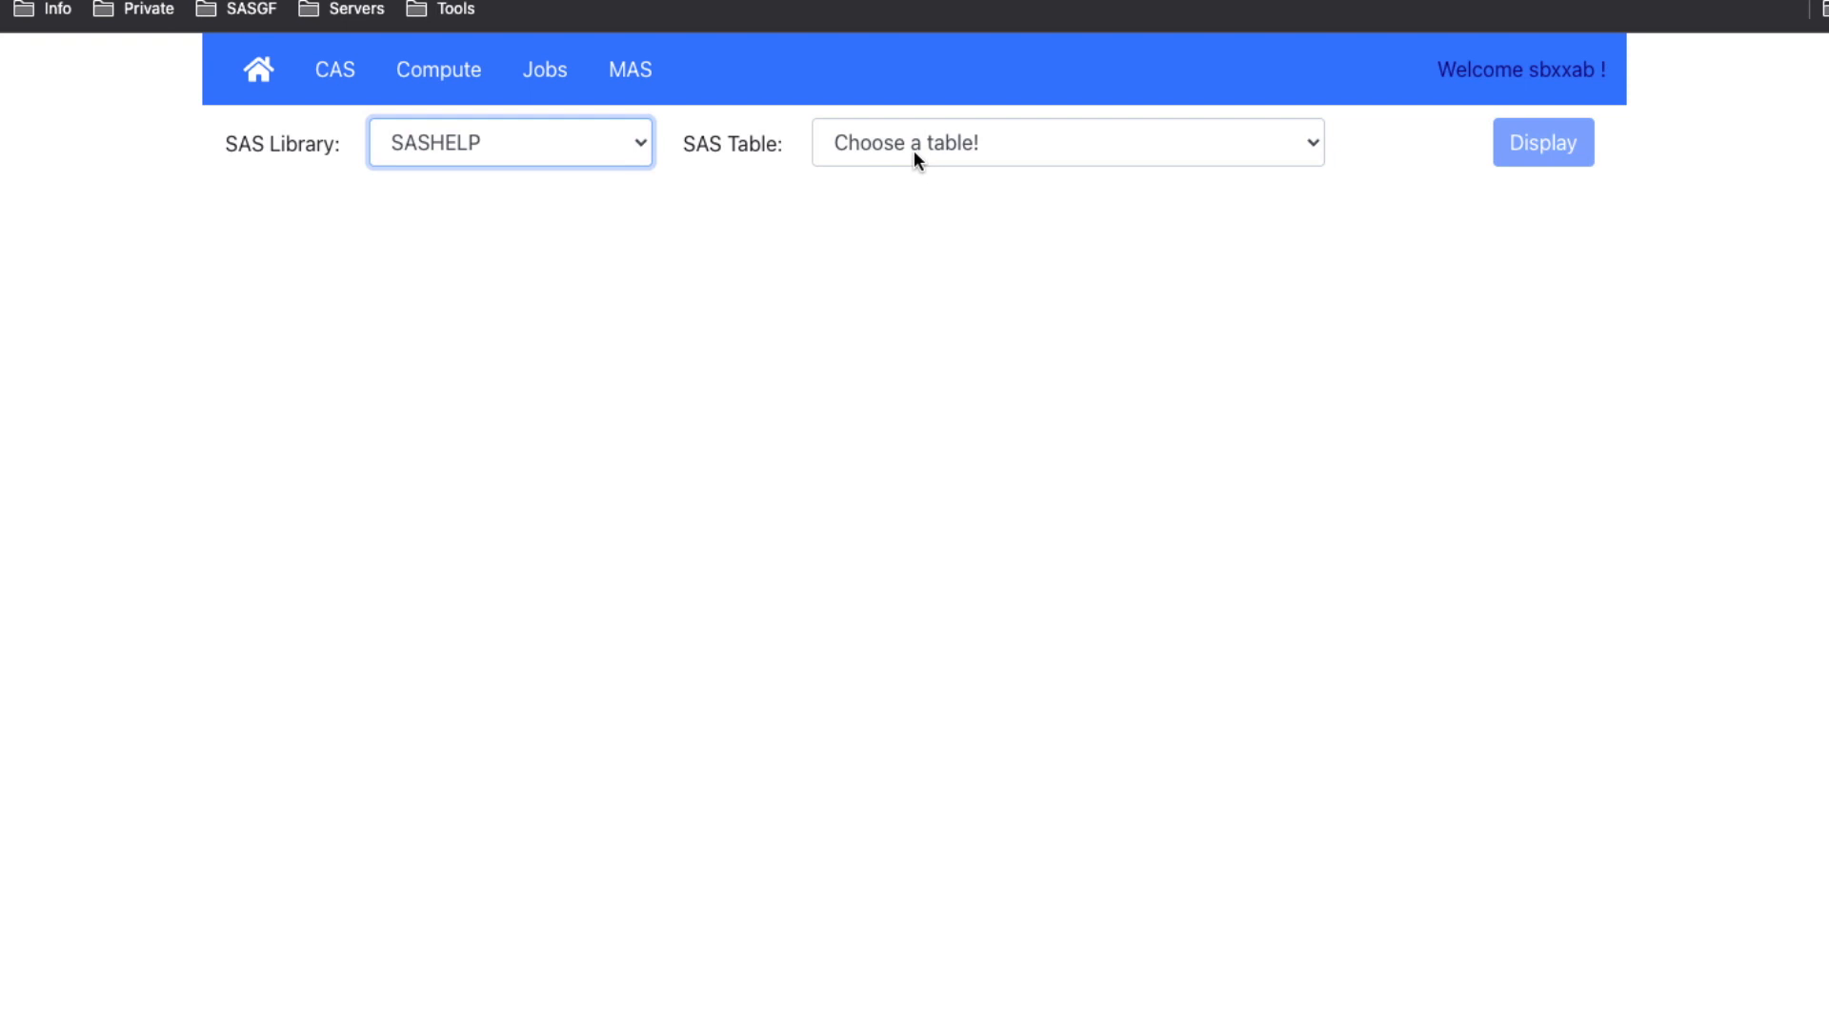
left_click(1067, 143)
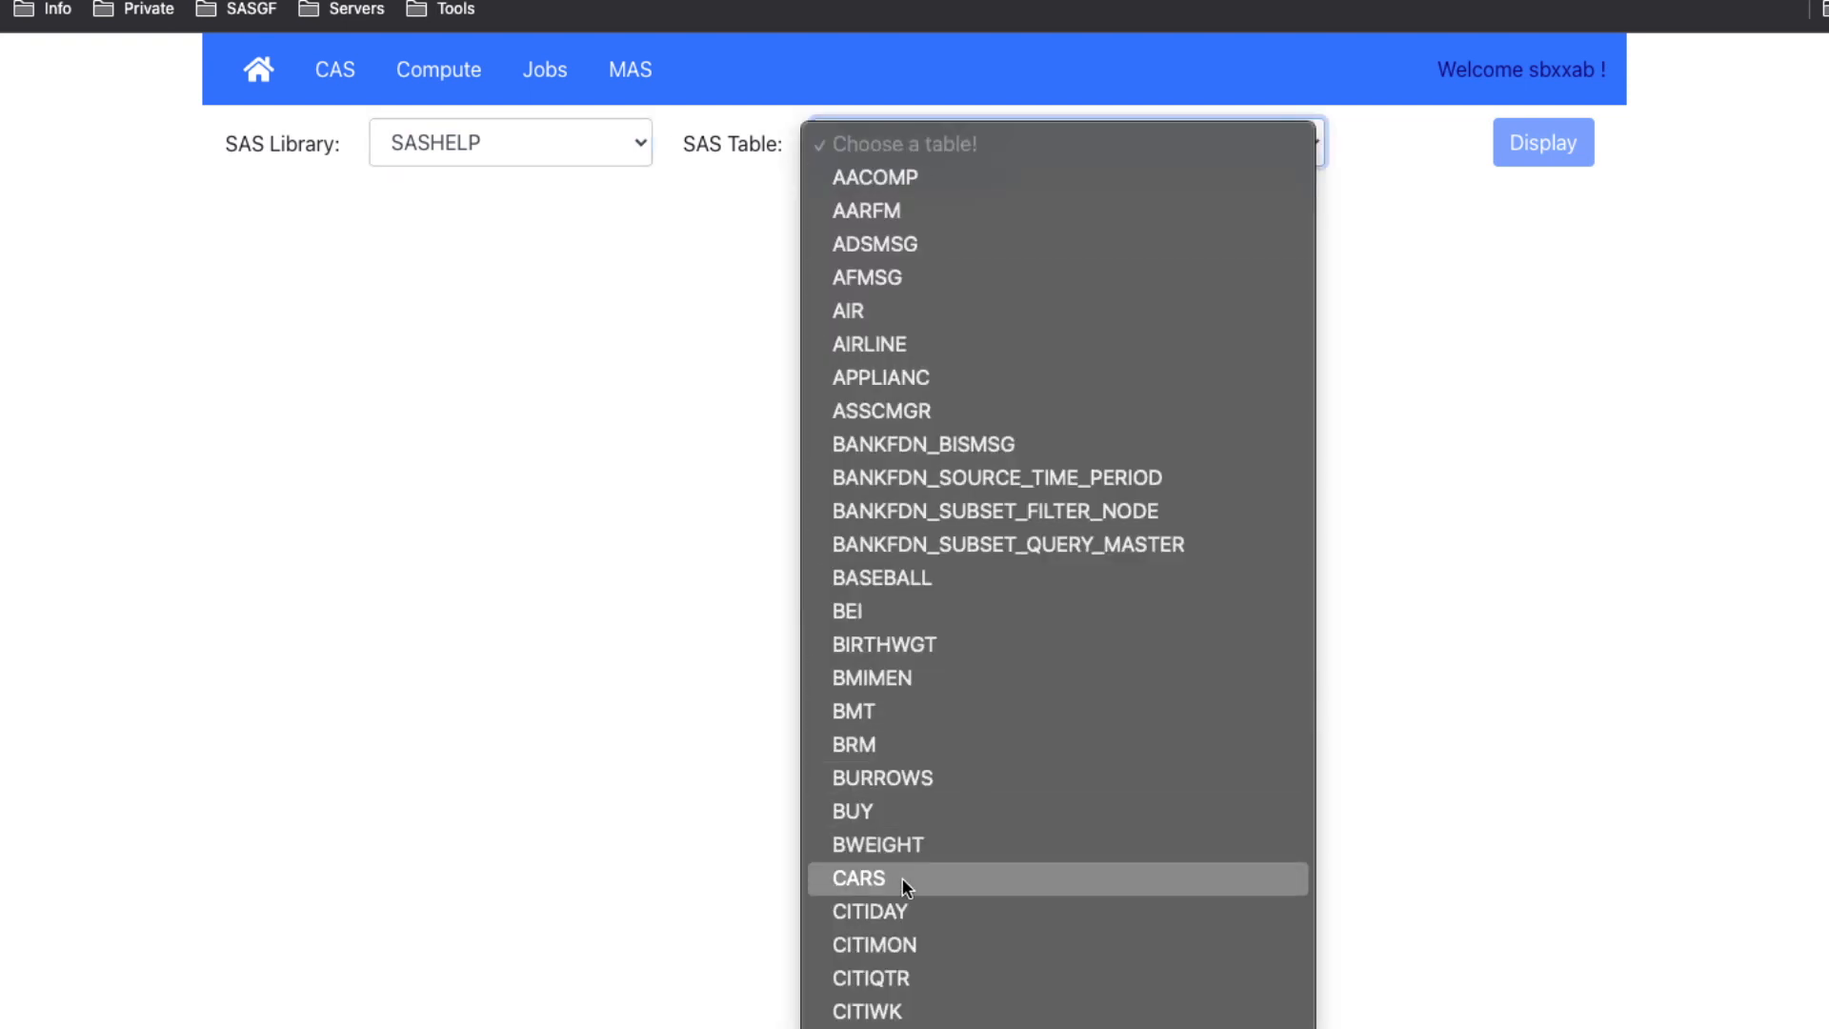
left_click(859, 878)
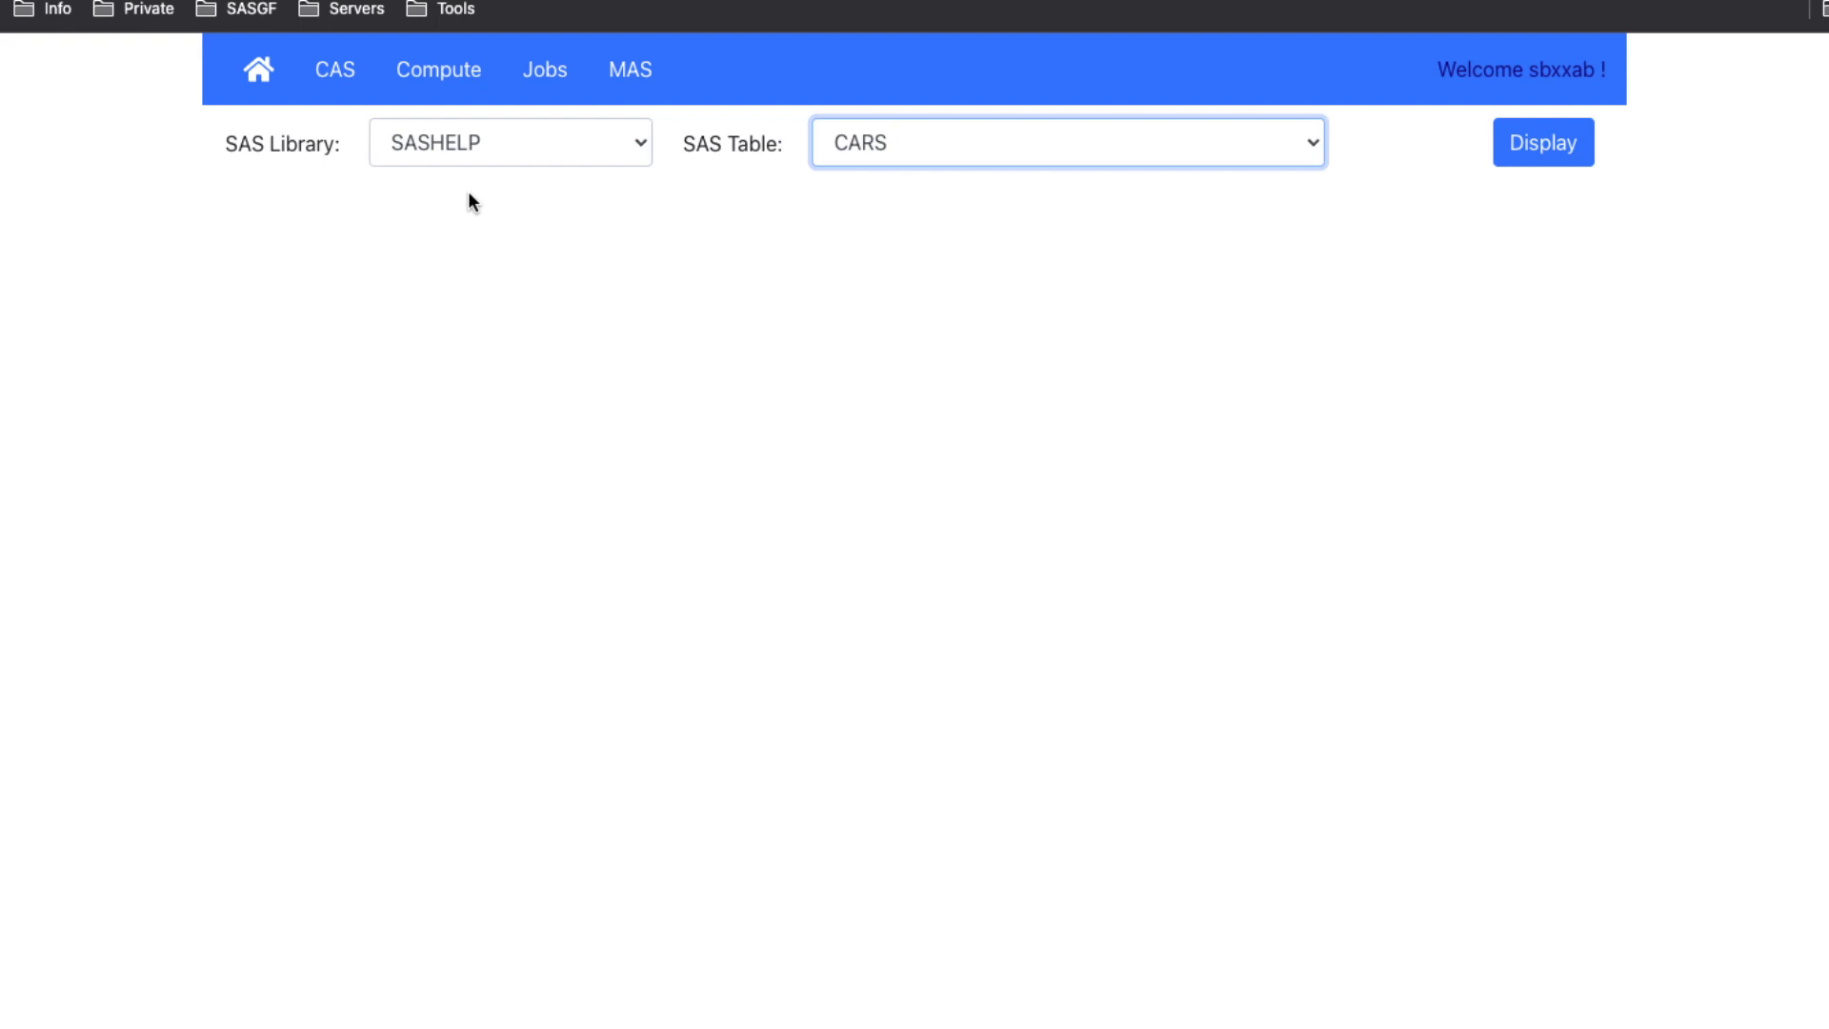
mouse_move(339, 173)
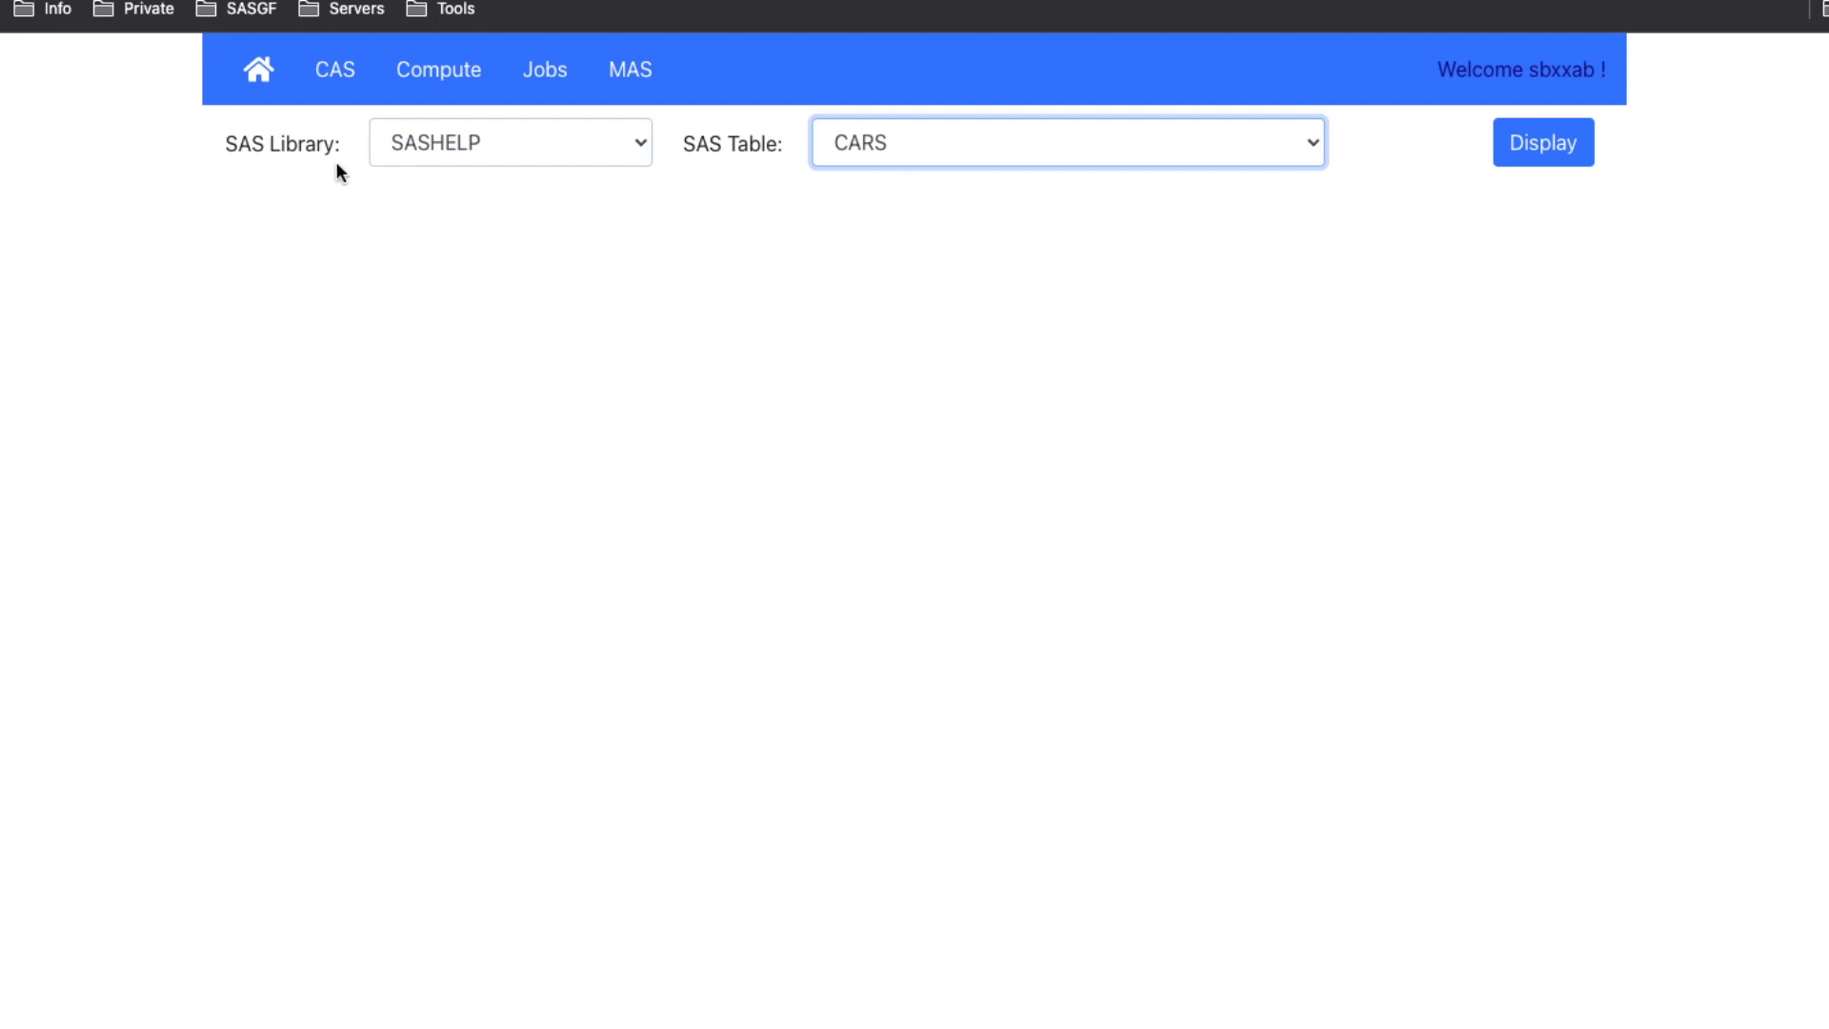
mouse_move(1366, 228)
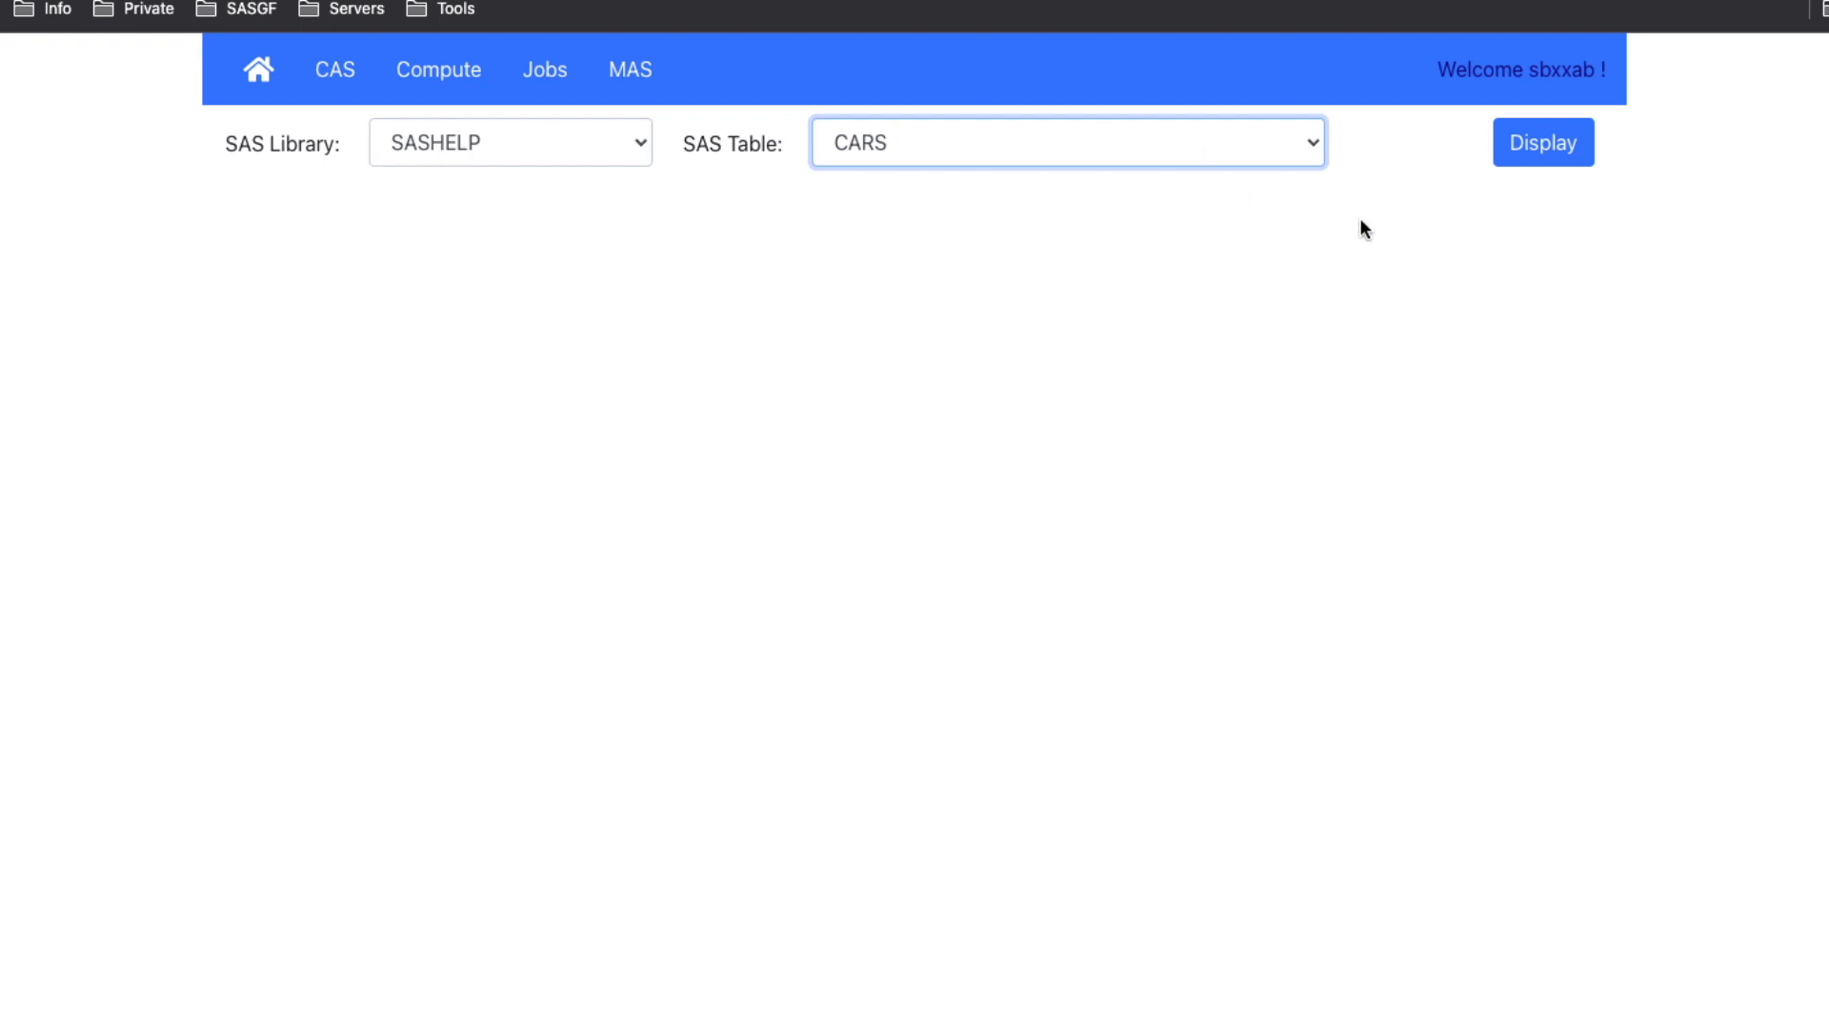
mouse_move(924, 253)
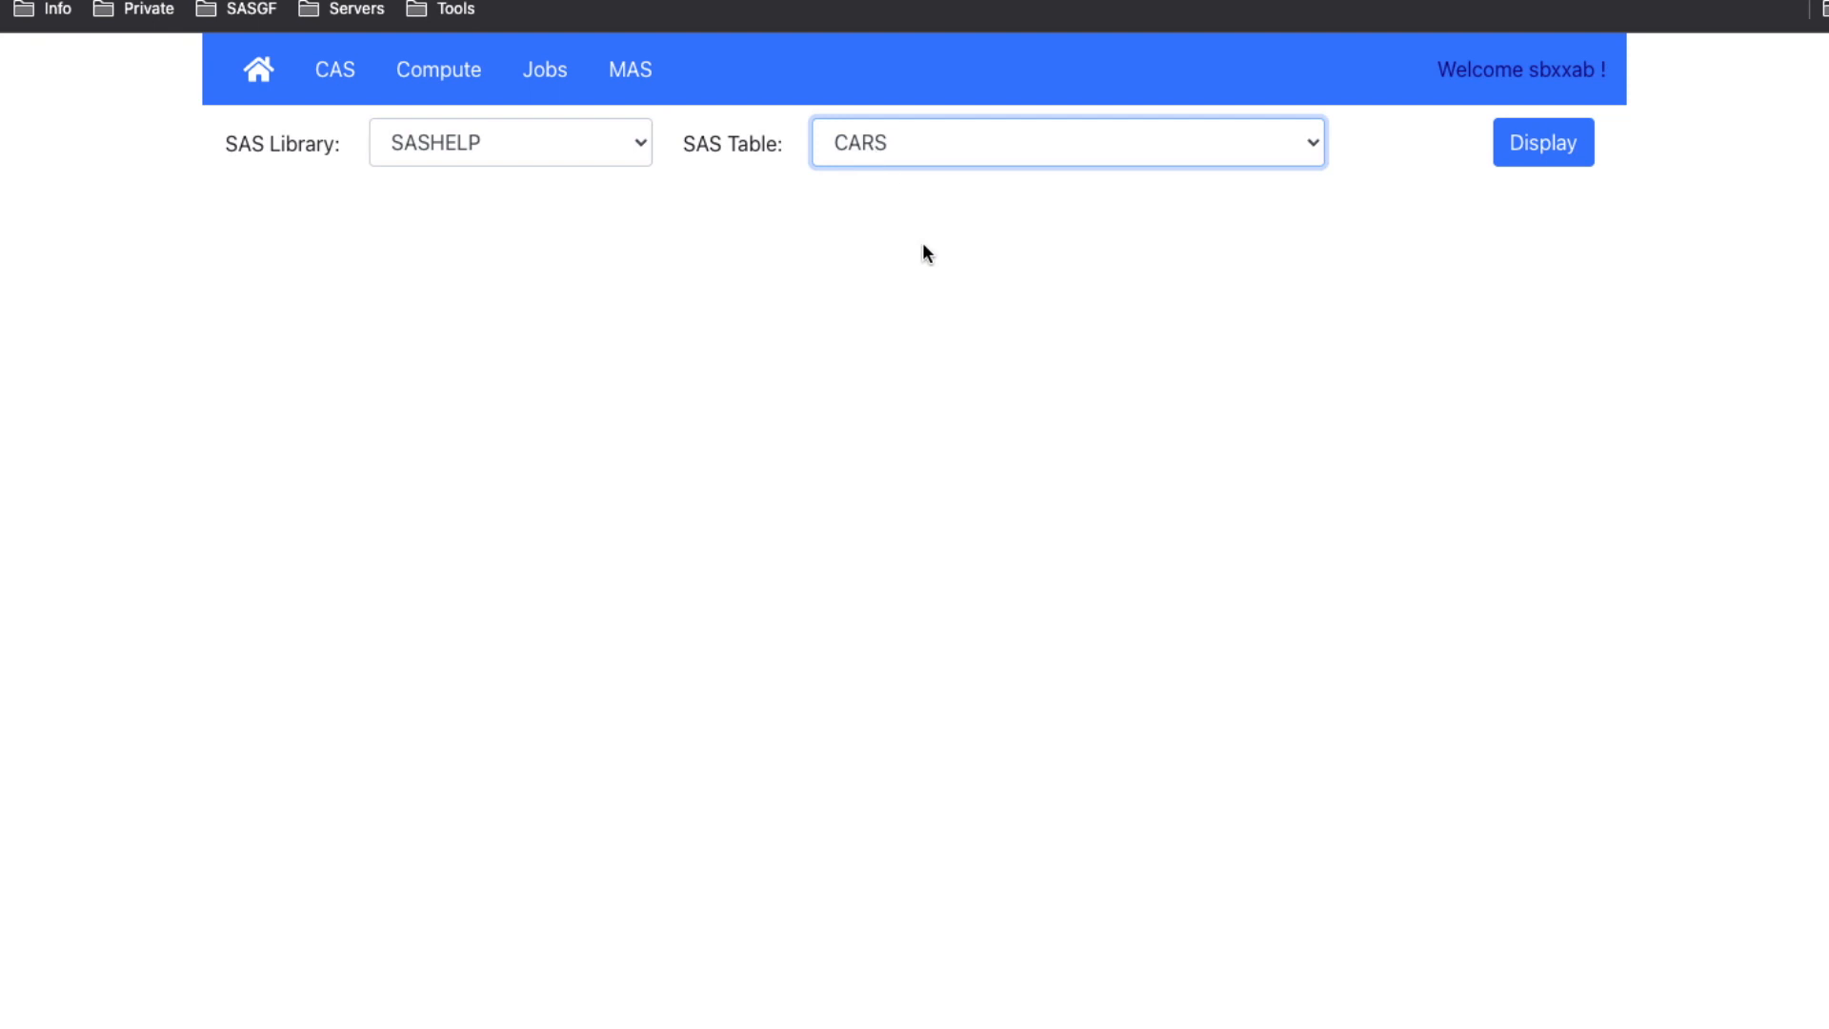
mouse_move(516, 250)
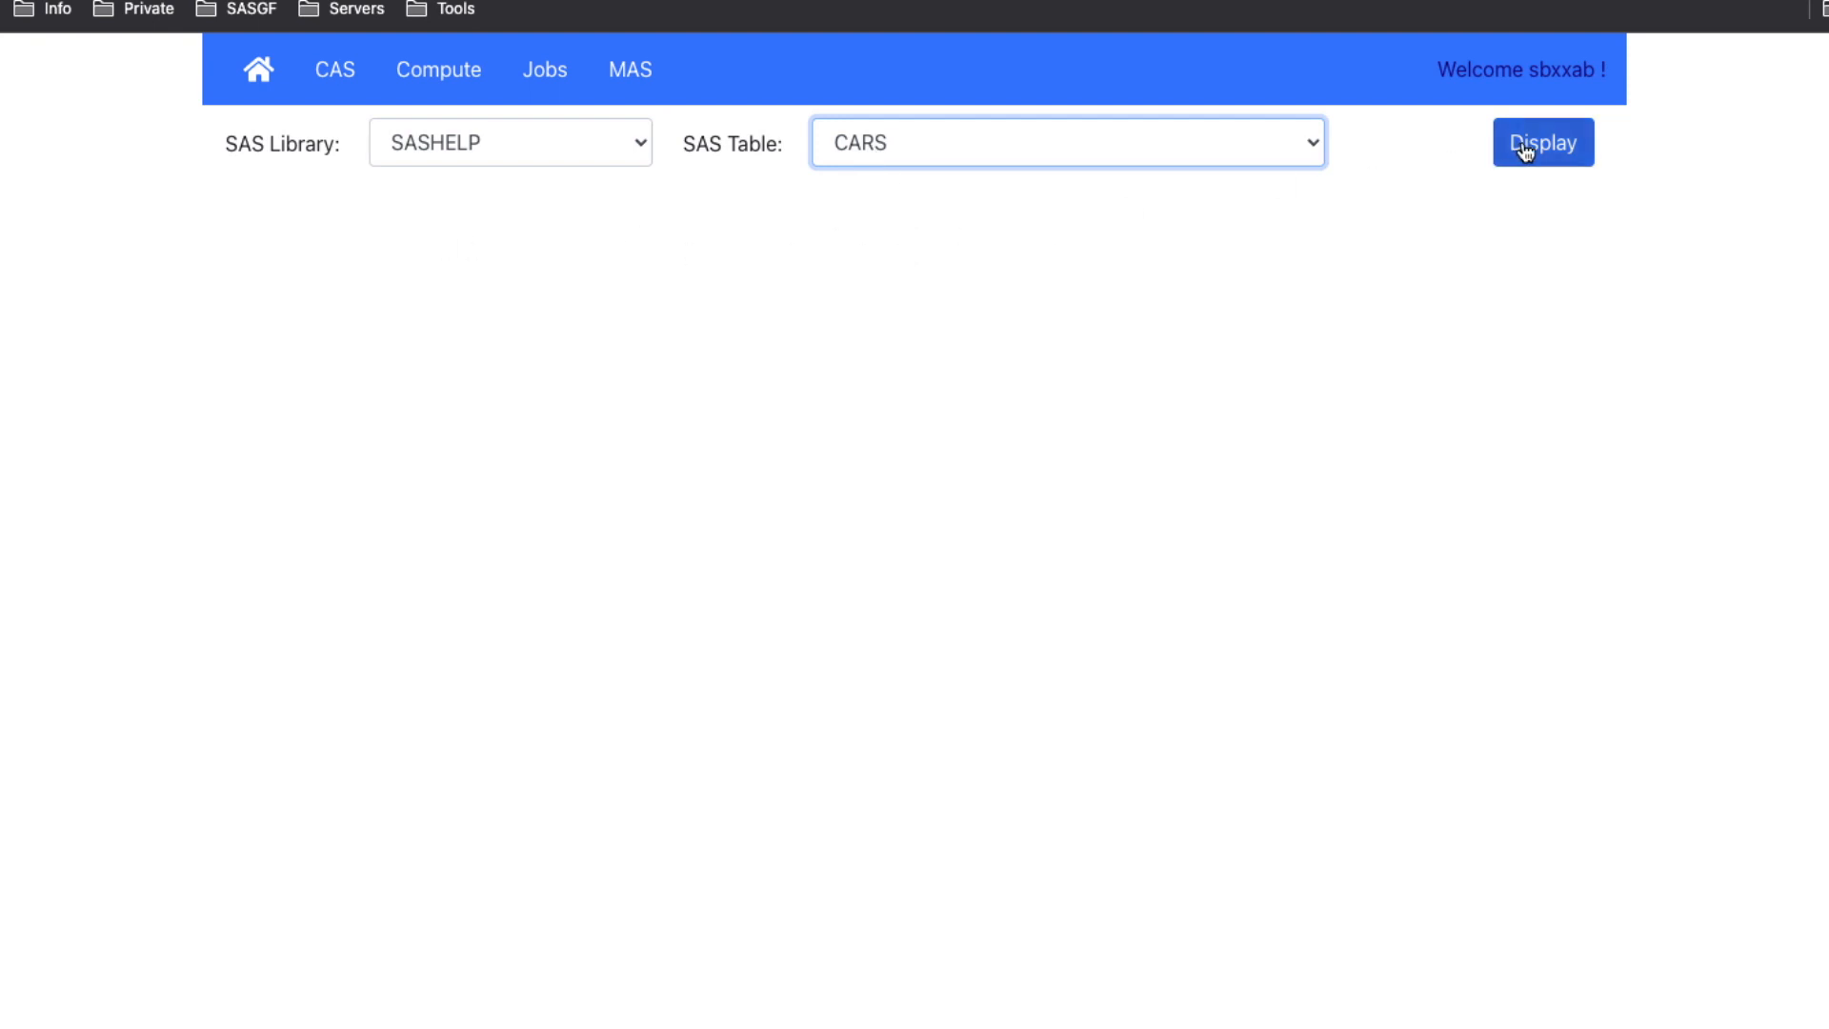
- Display the SASHELP.CARS rows with makes, models, prices and engine details
left_click(1541, 141)
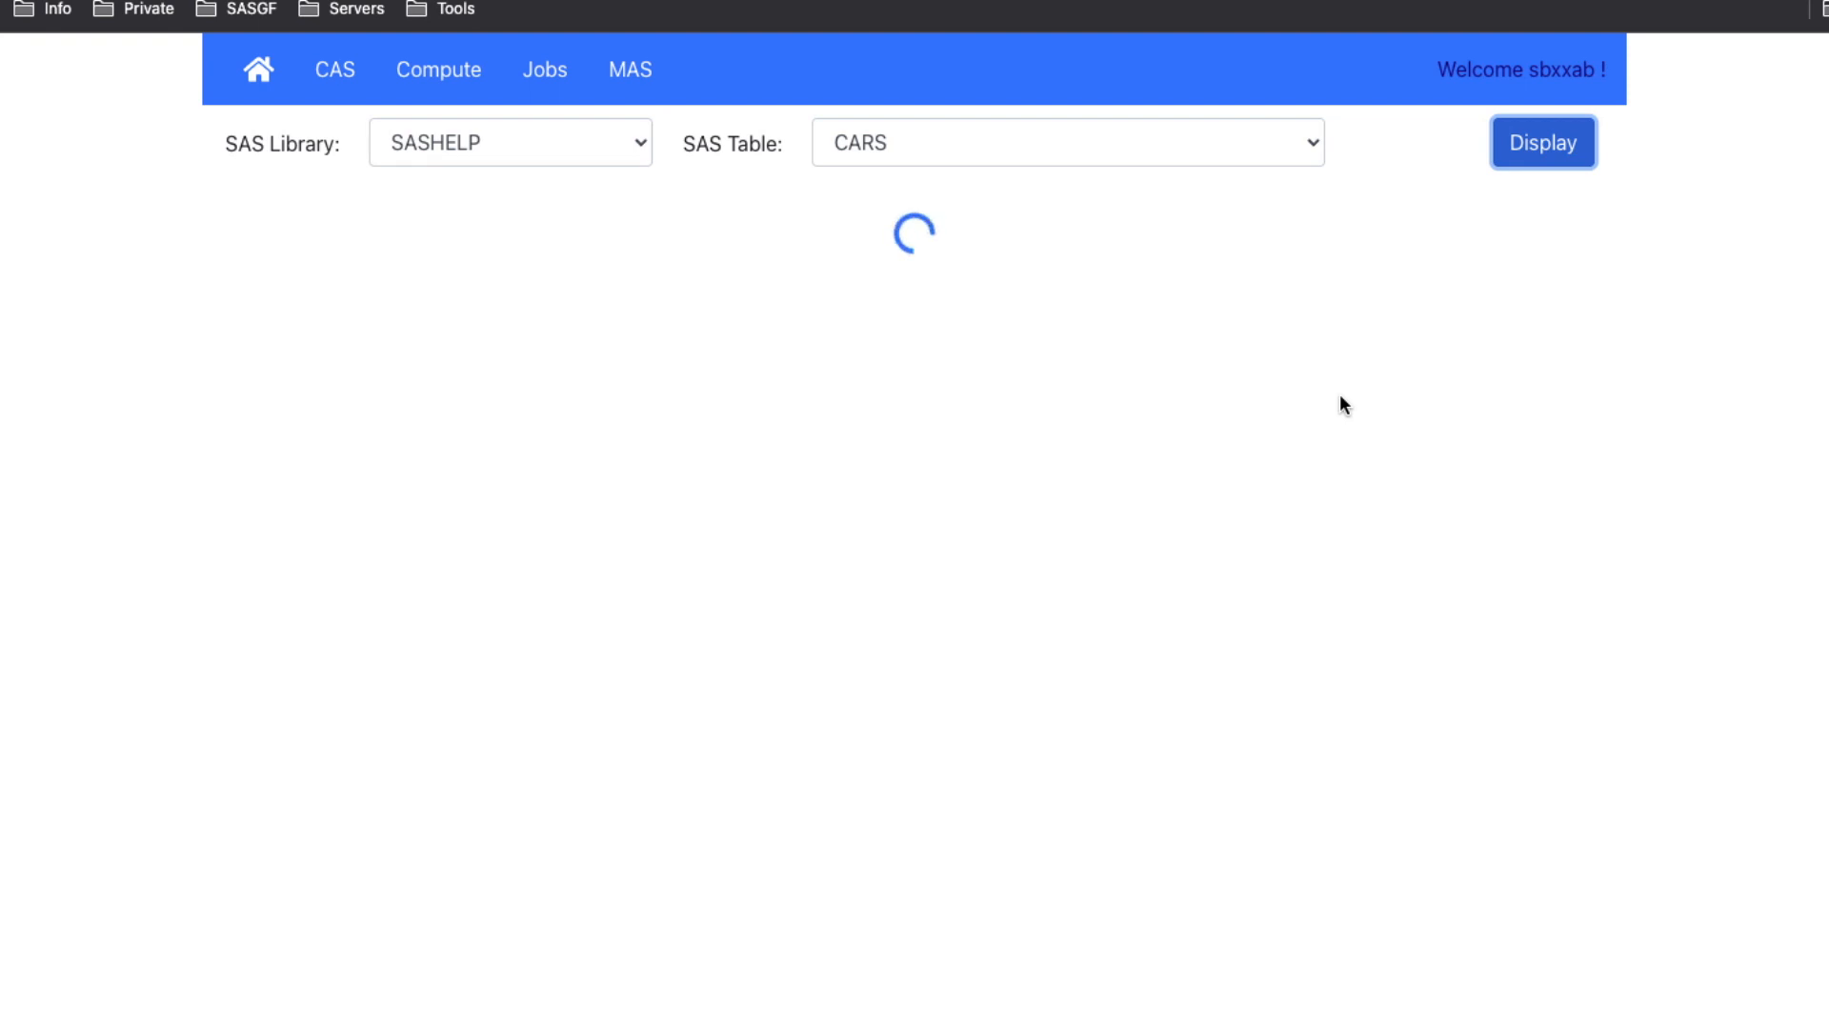
left_click(1541, 142)
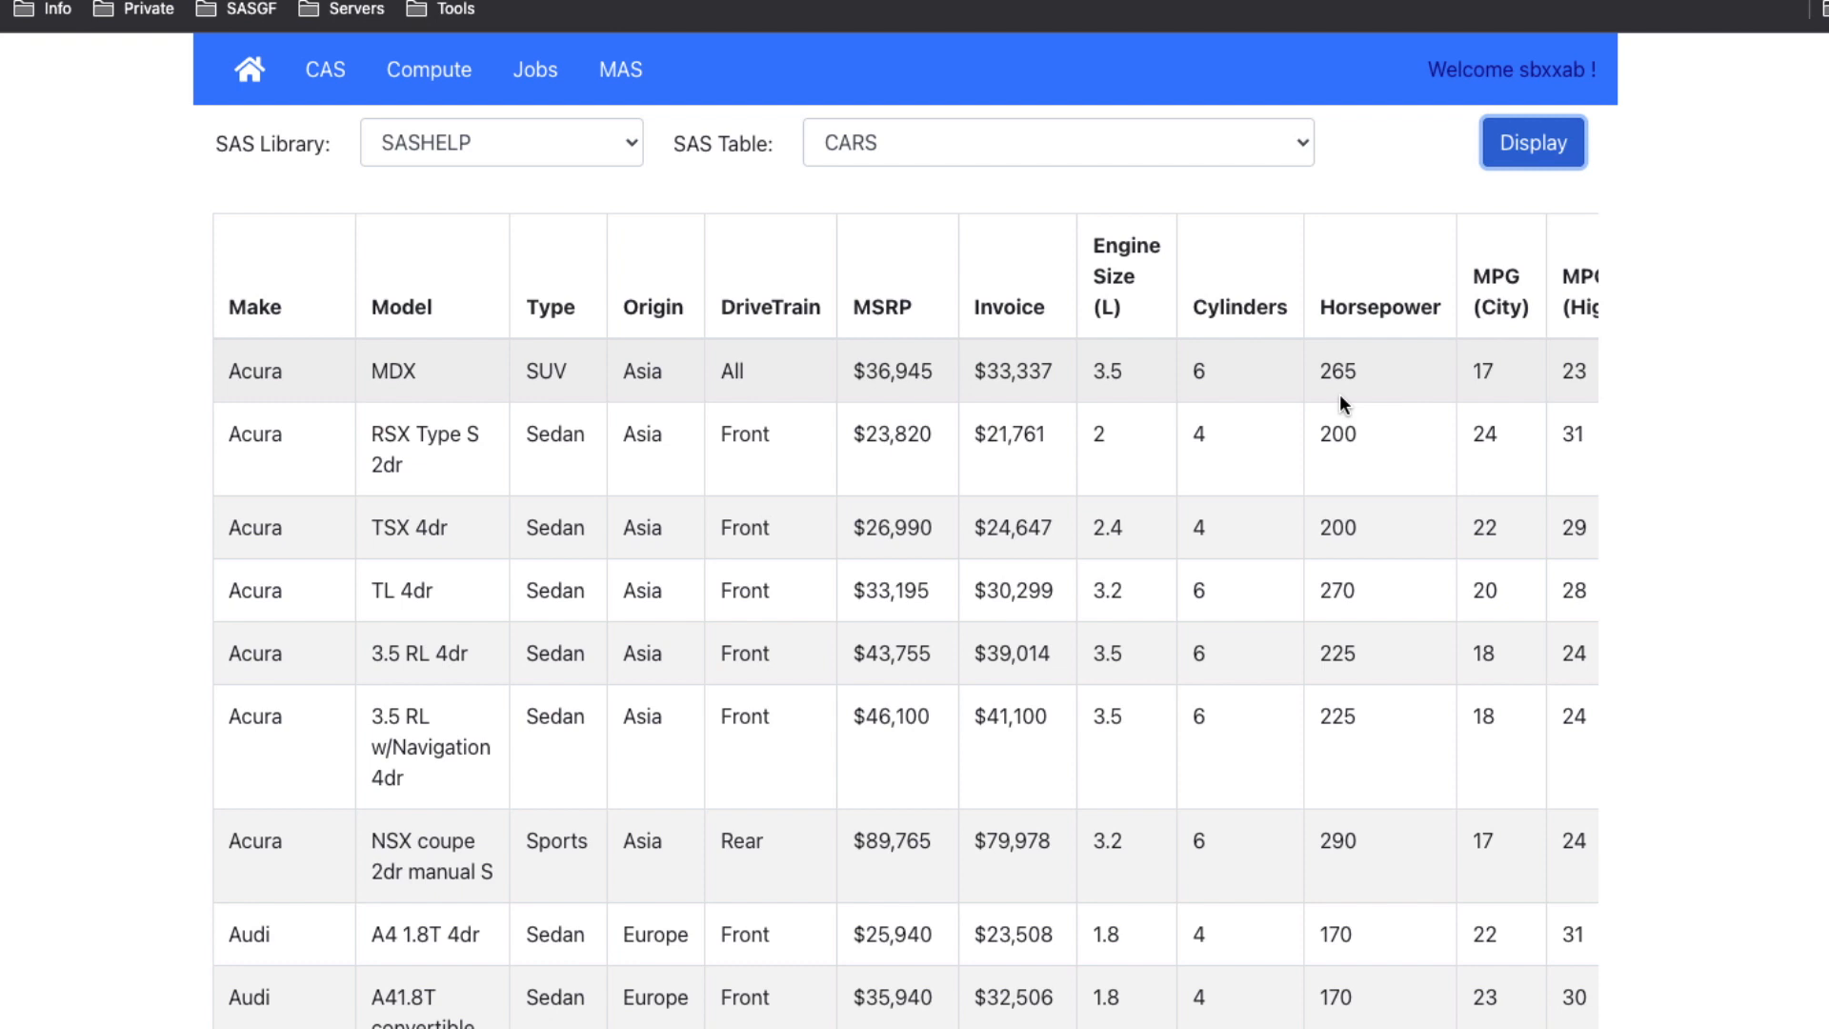
mouse_move(1291, 393)
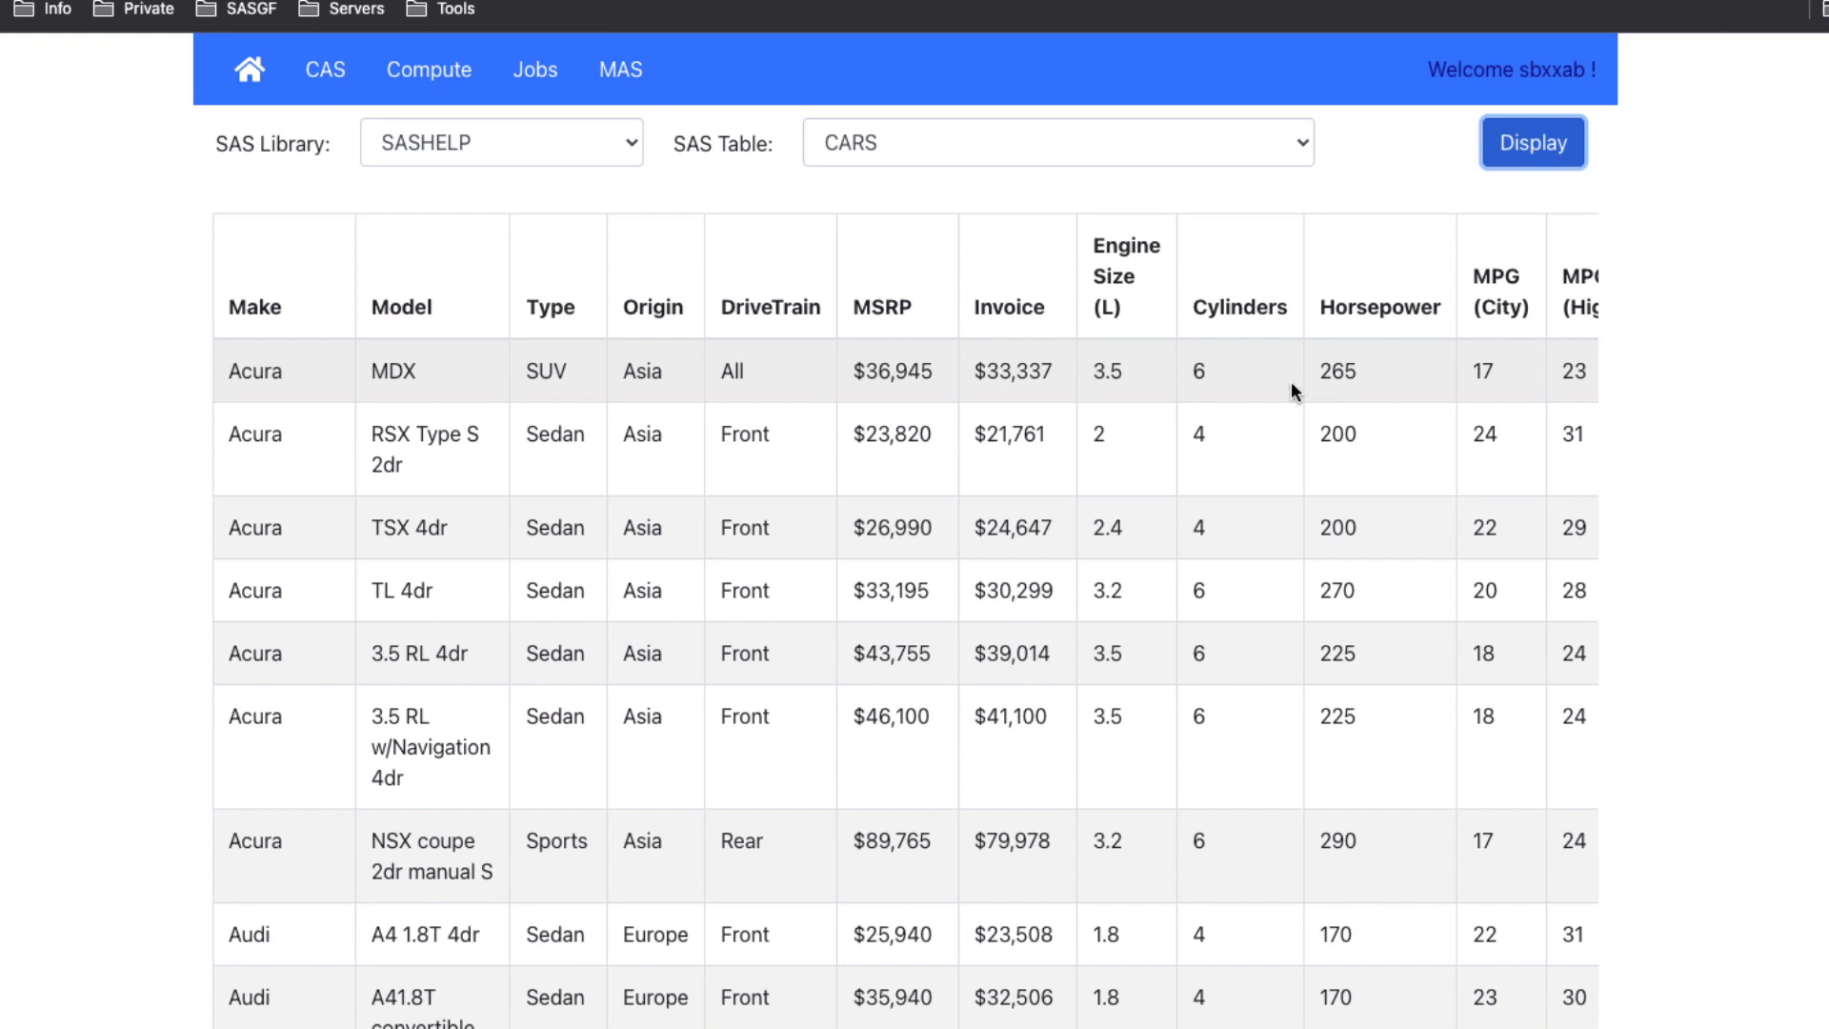
mouse_move(604, 200)
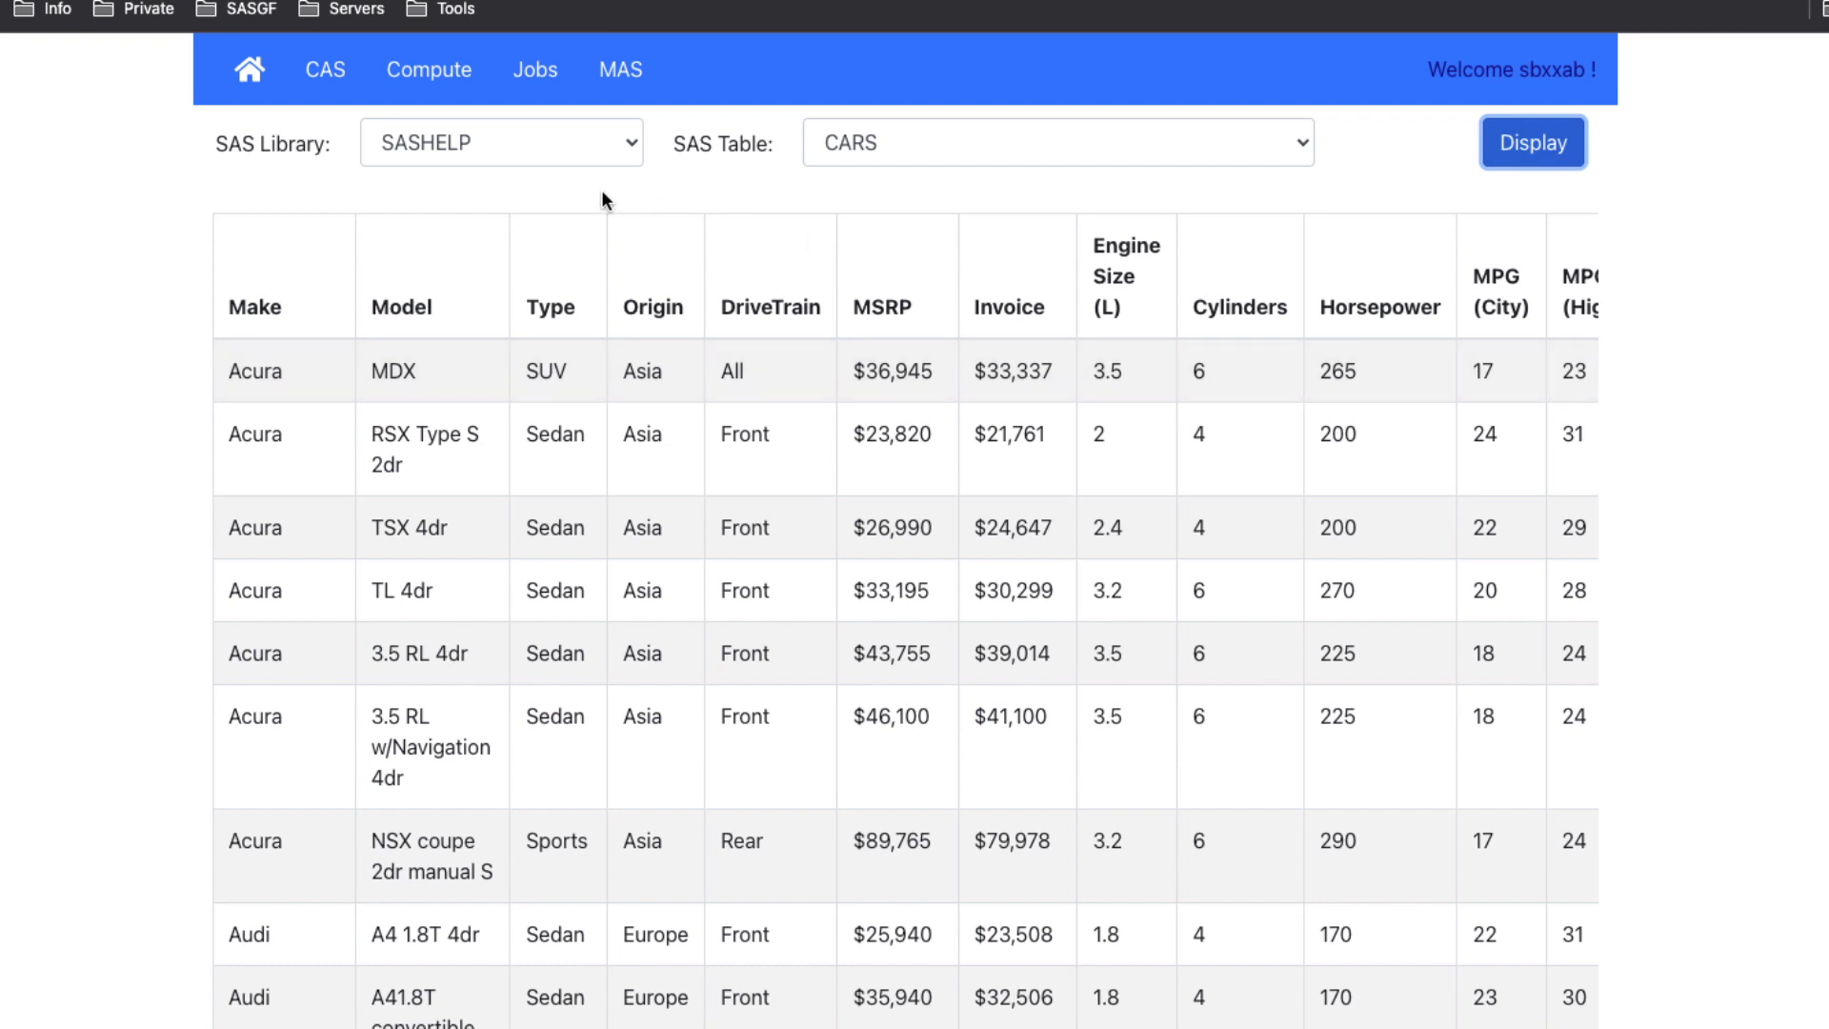
mouse_move(536, 70)
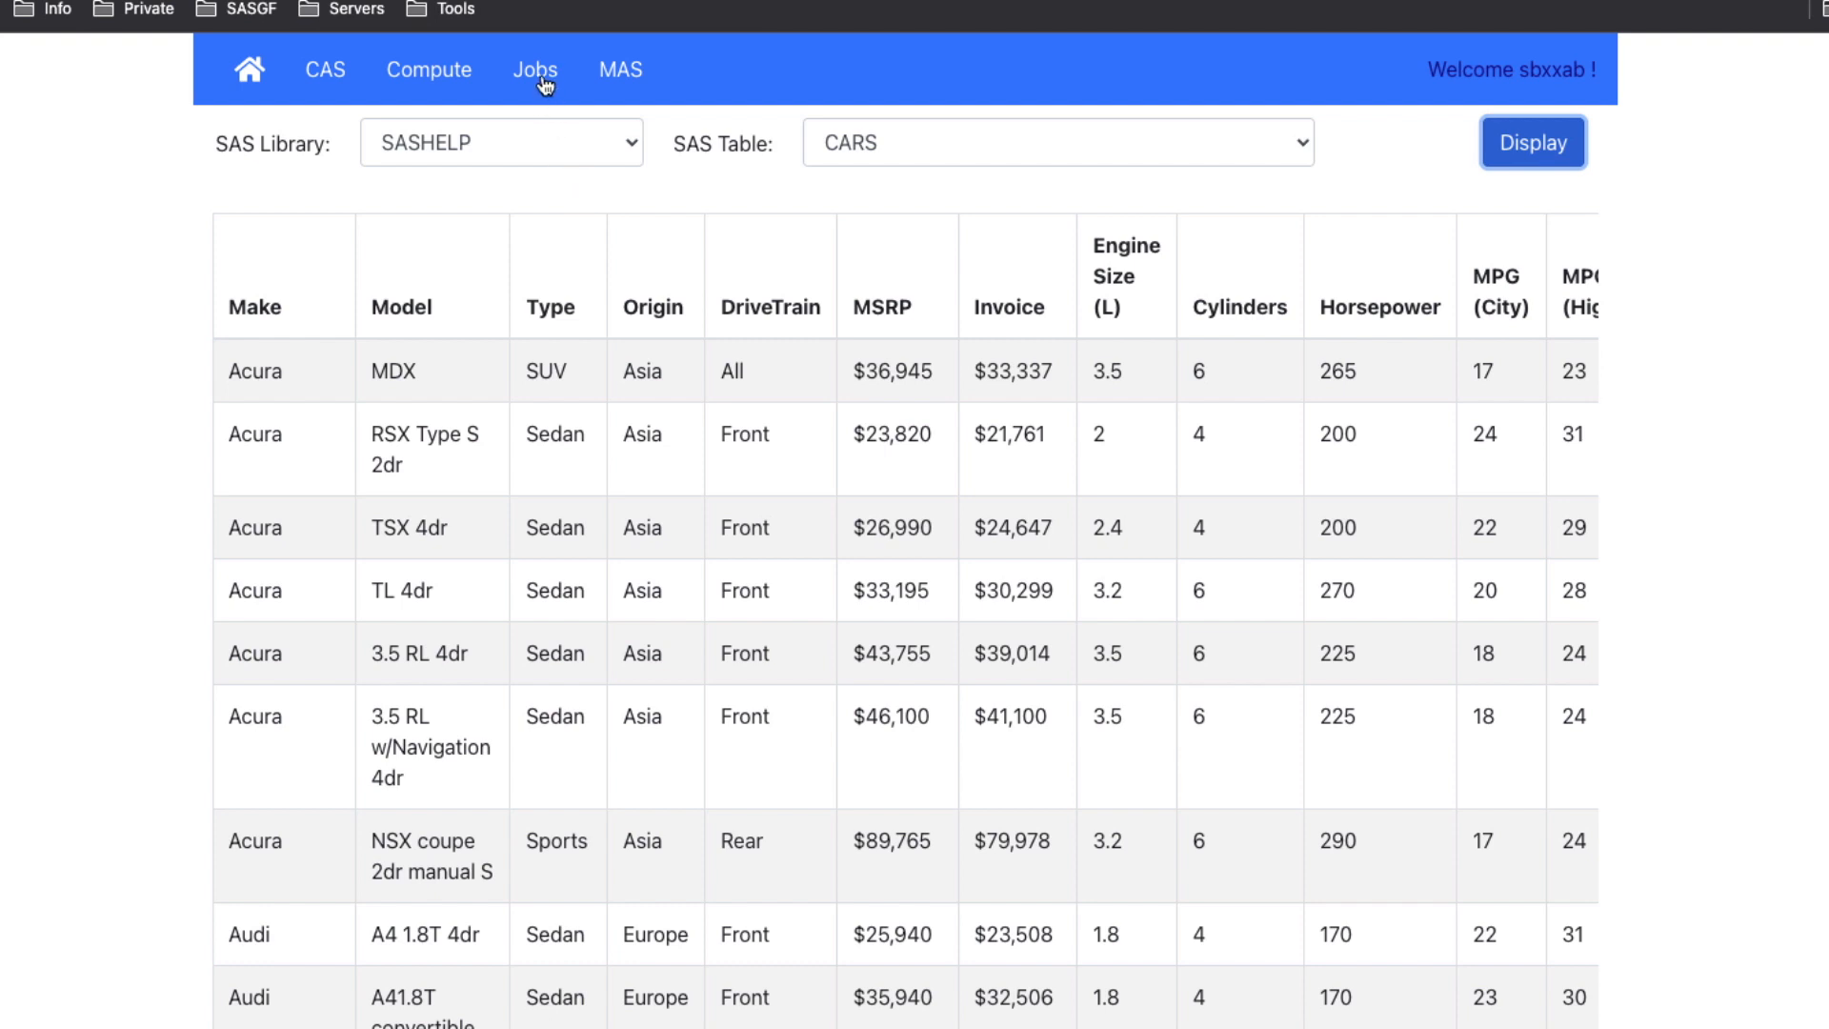
- Switch to the Jobs page and choose SASHELP library with its CARS table
left_click(248, 68)
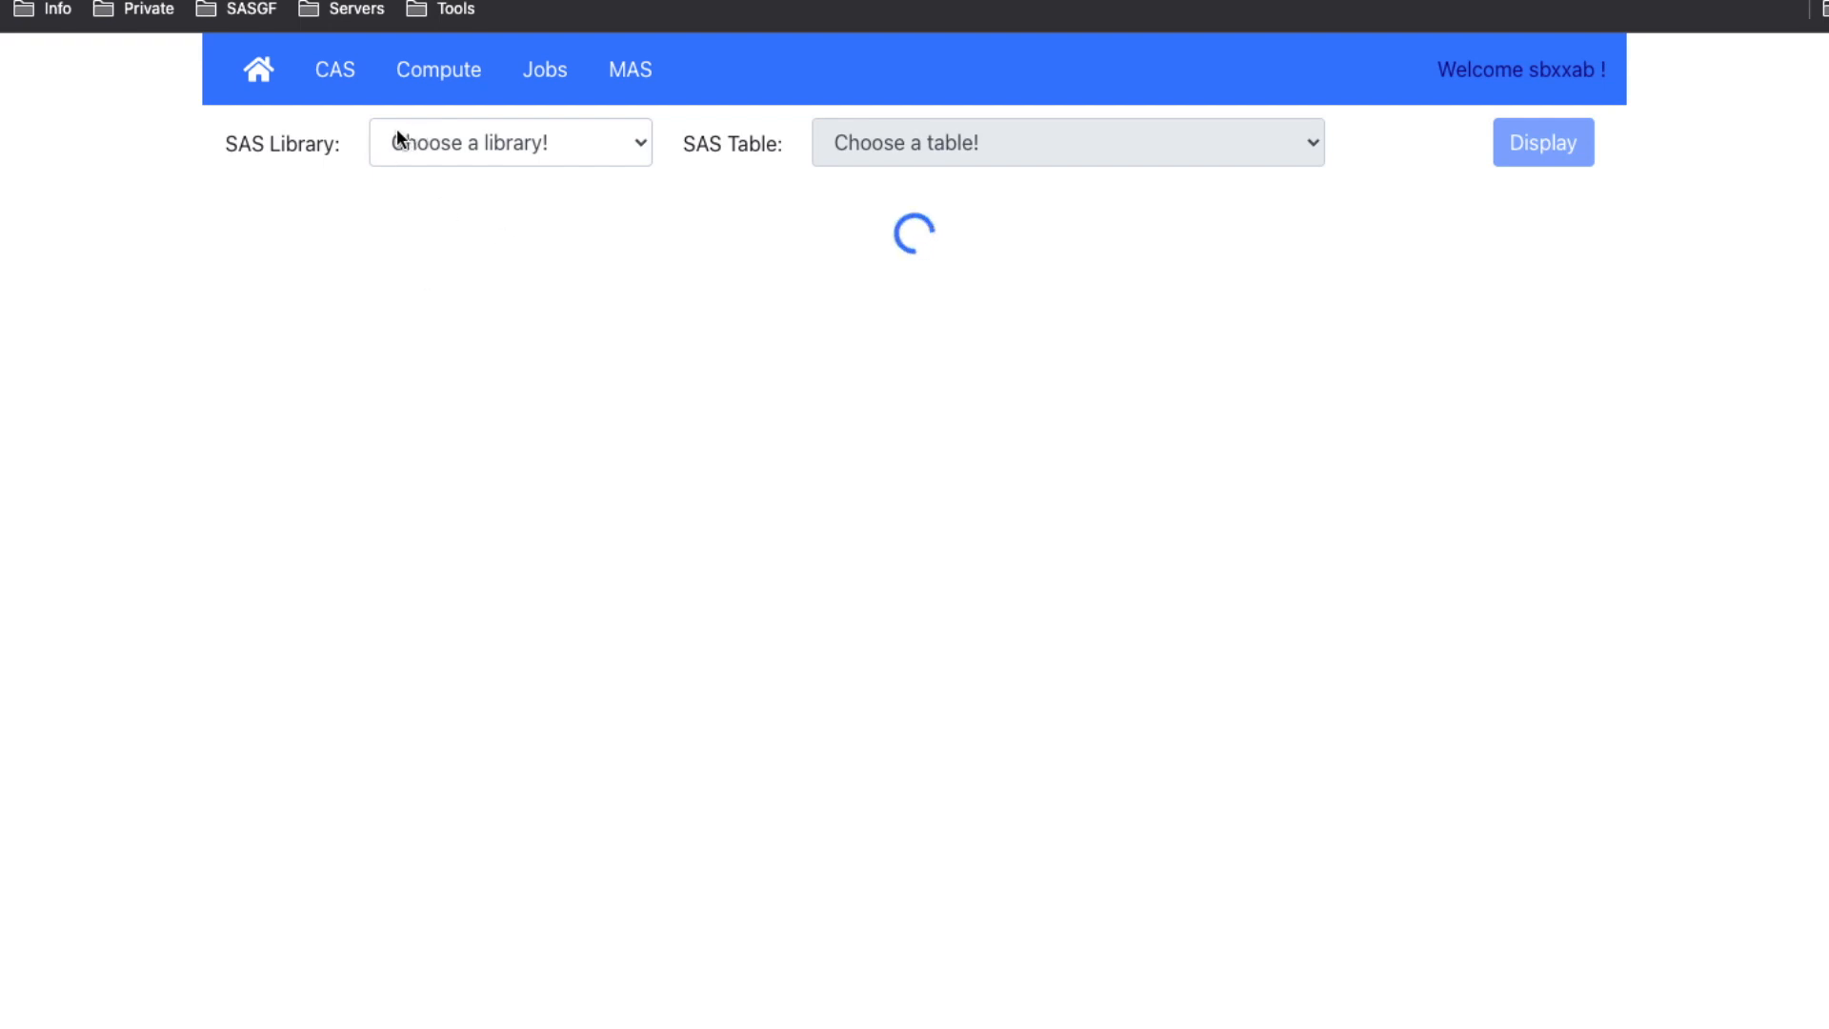
mouse_move(499, 175)
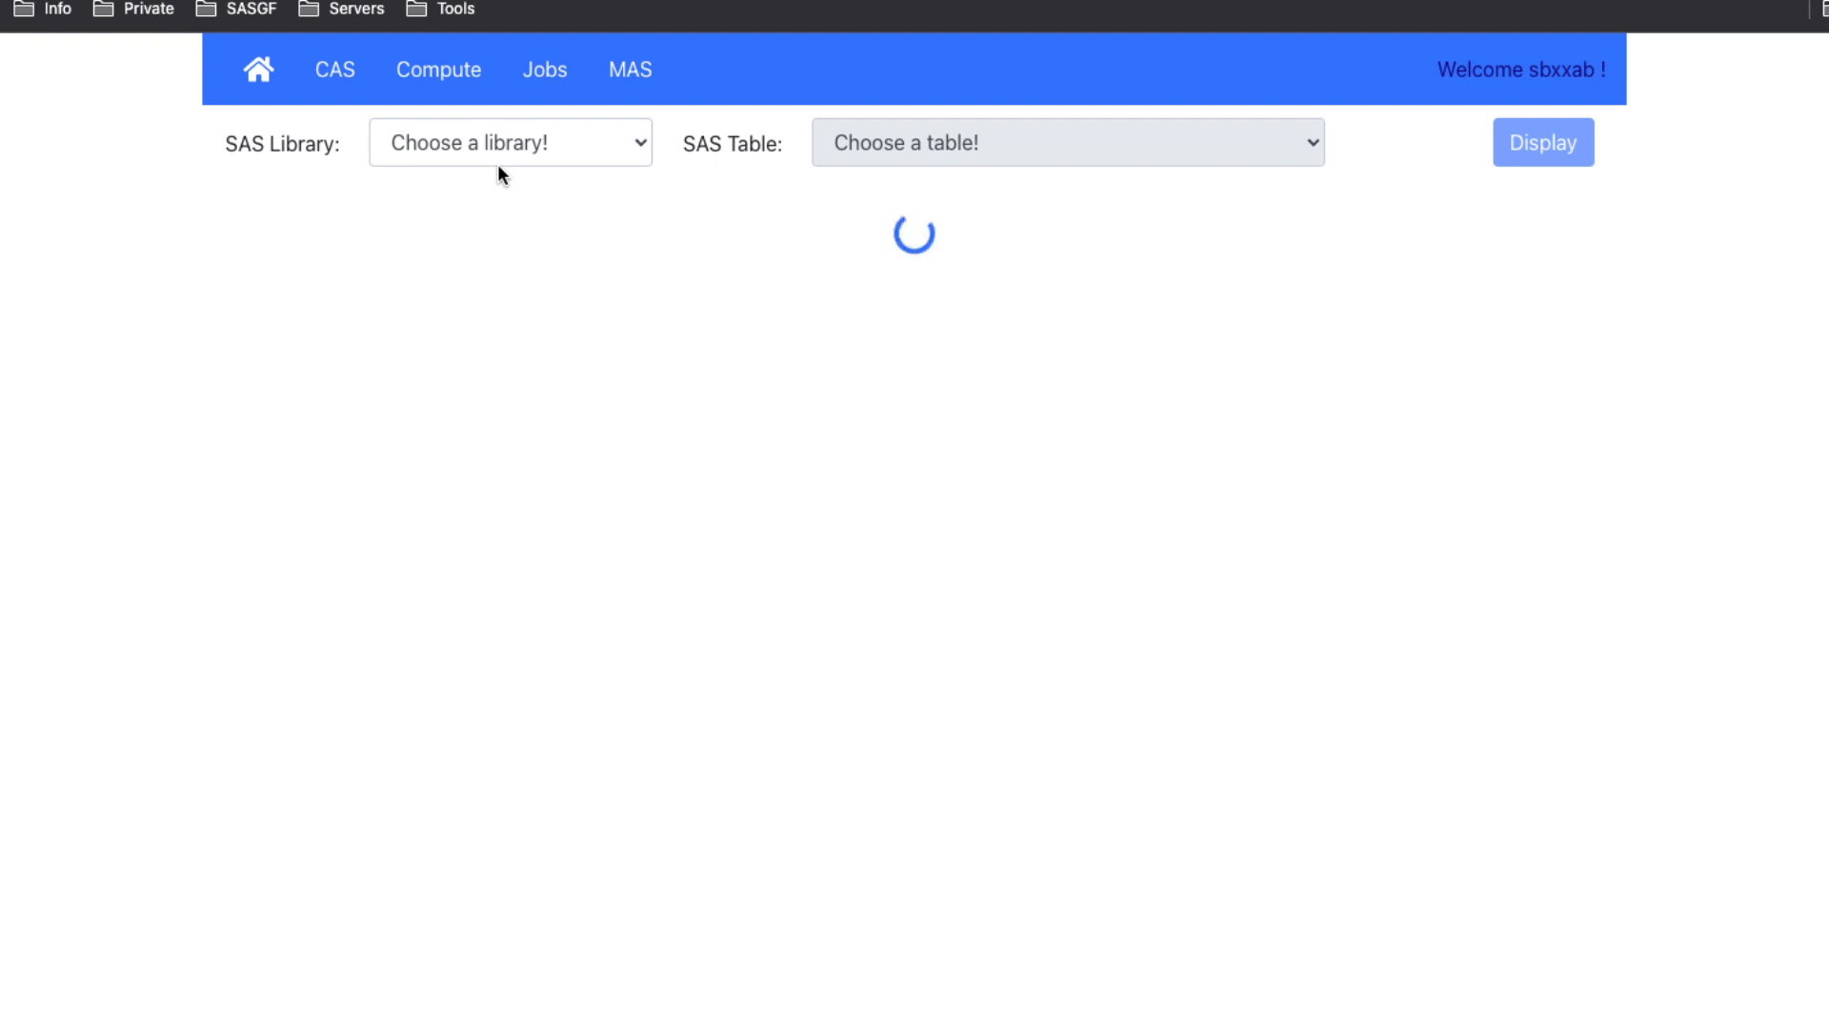
mouse_move(527, 189)
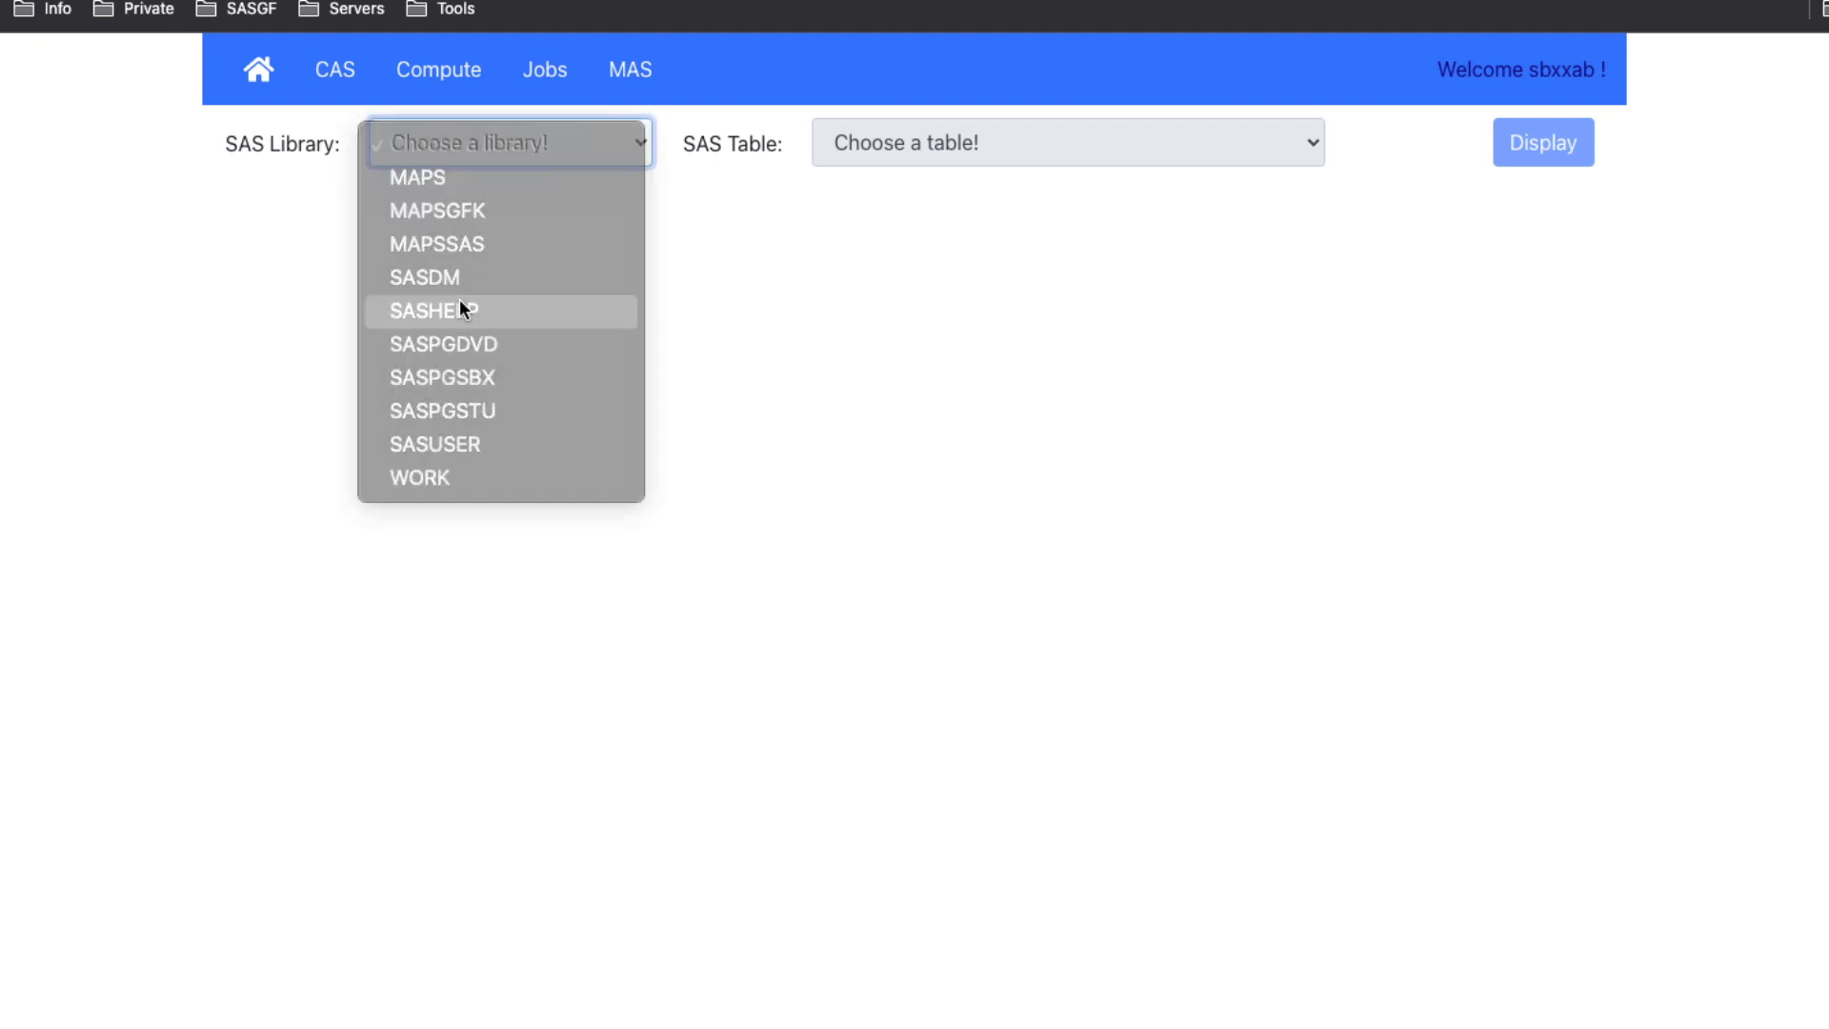
left_click(433, 310)
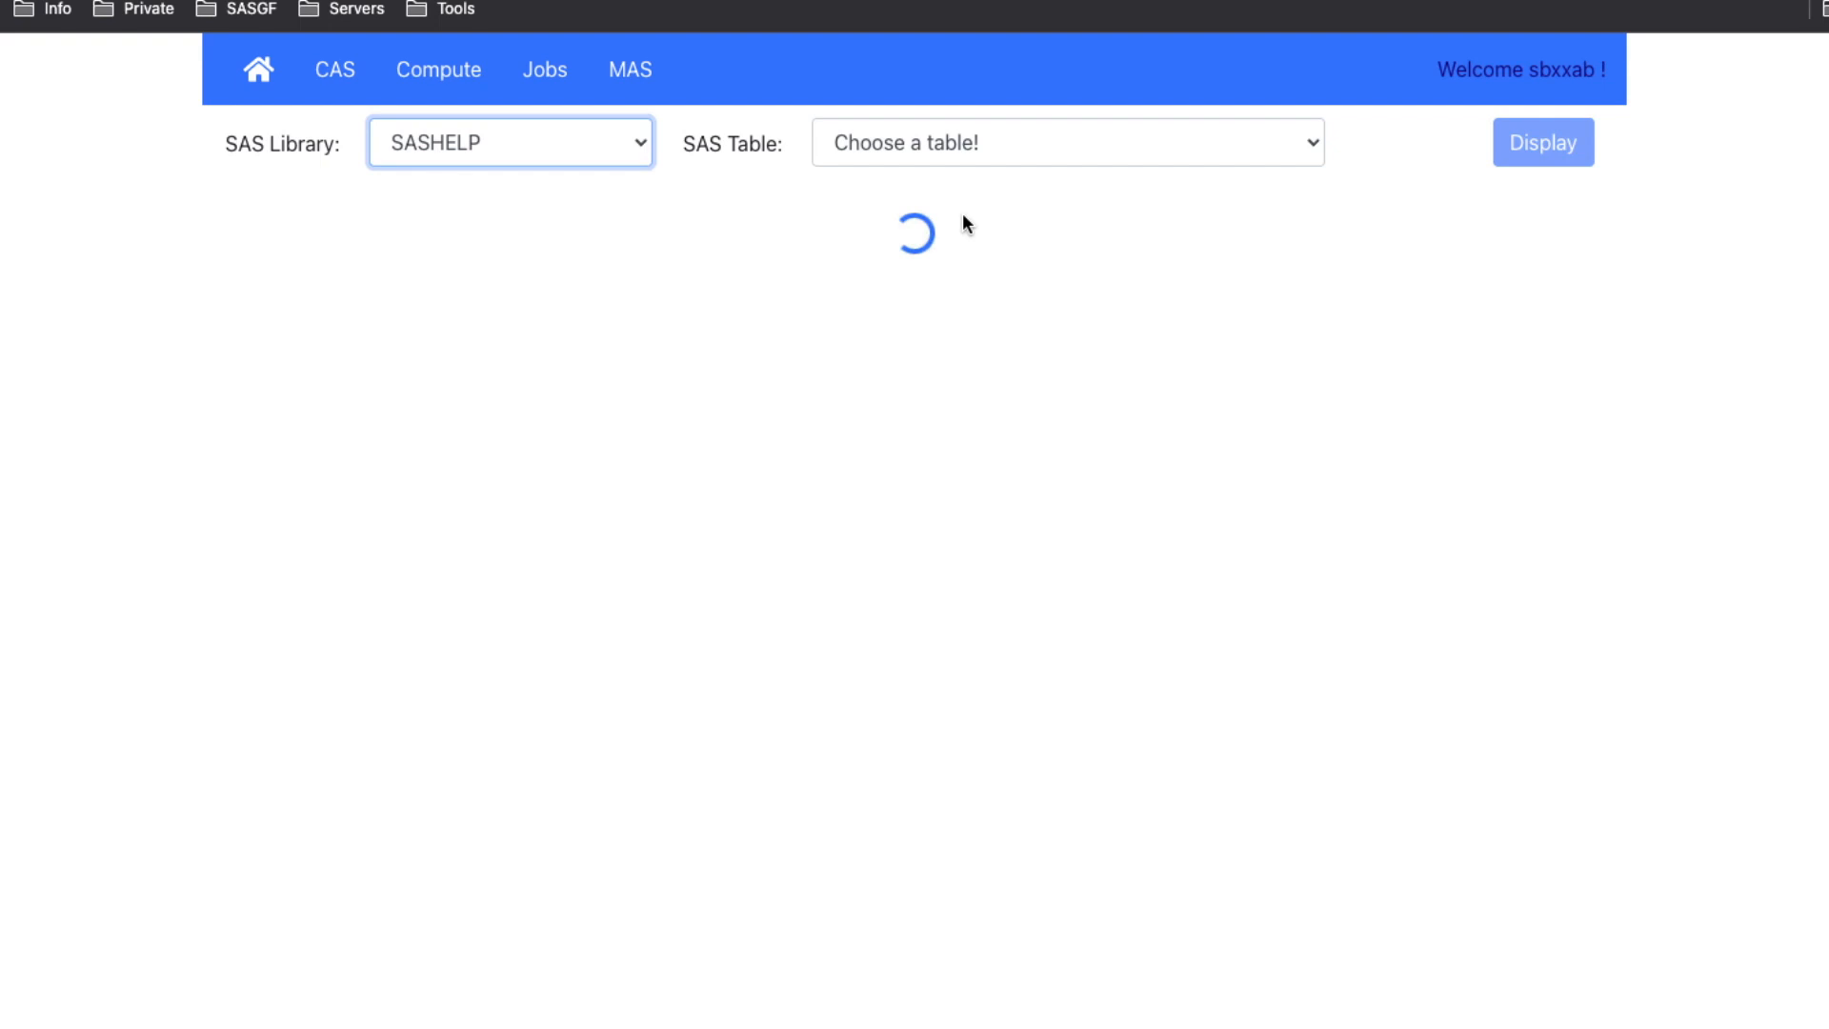
mouse_move(897, 196)
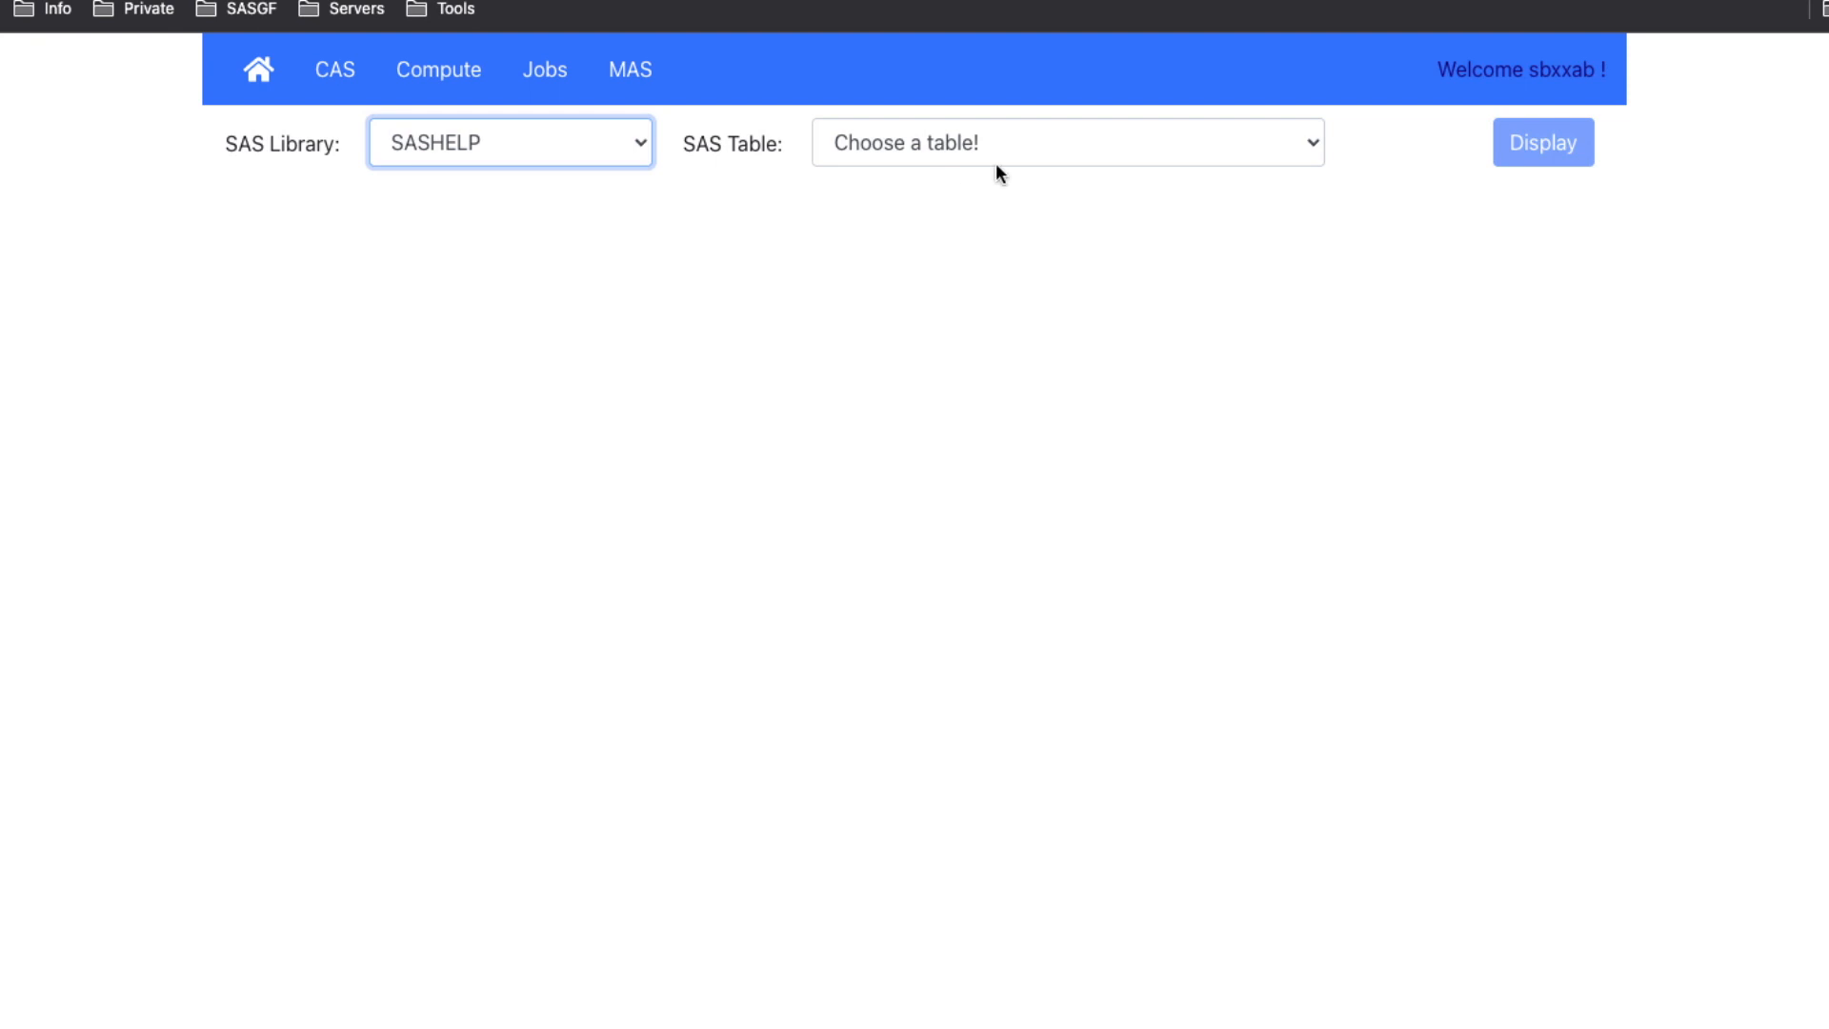
left_click(1063, 143)
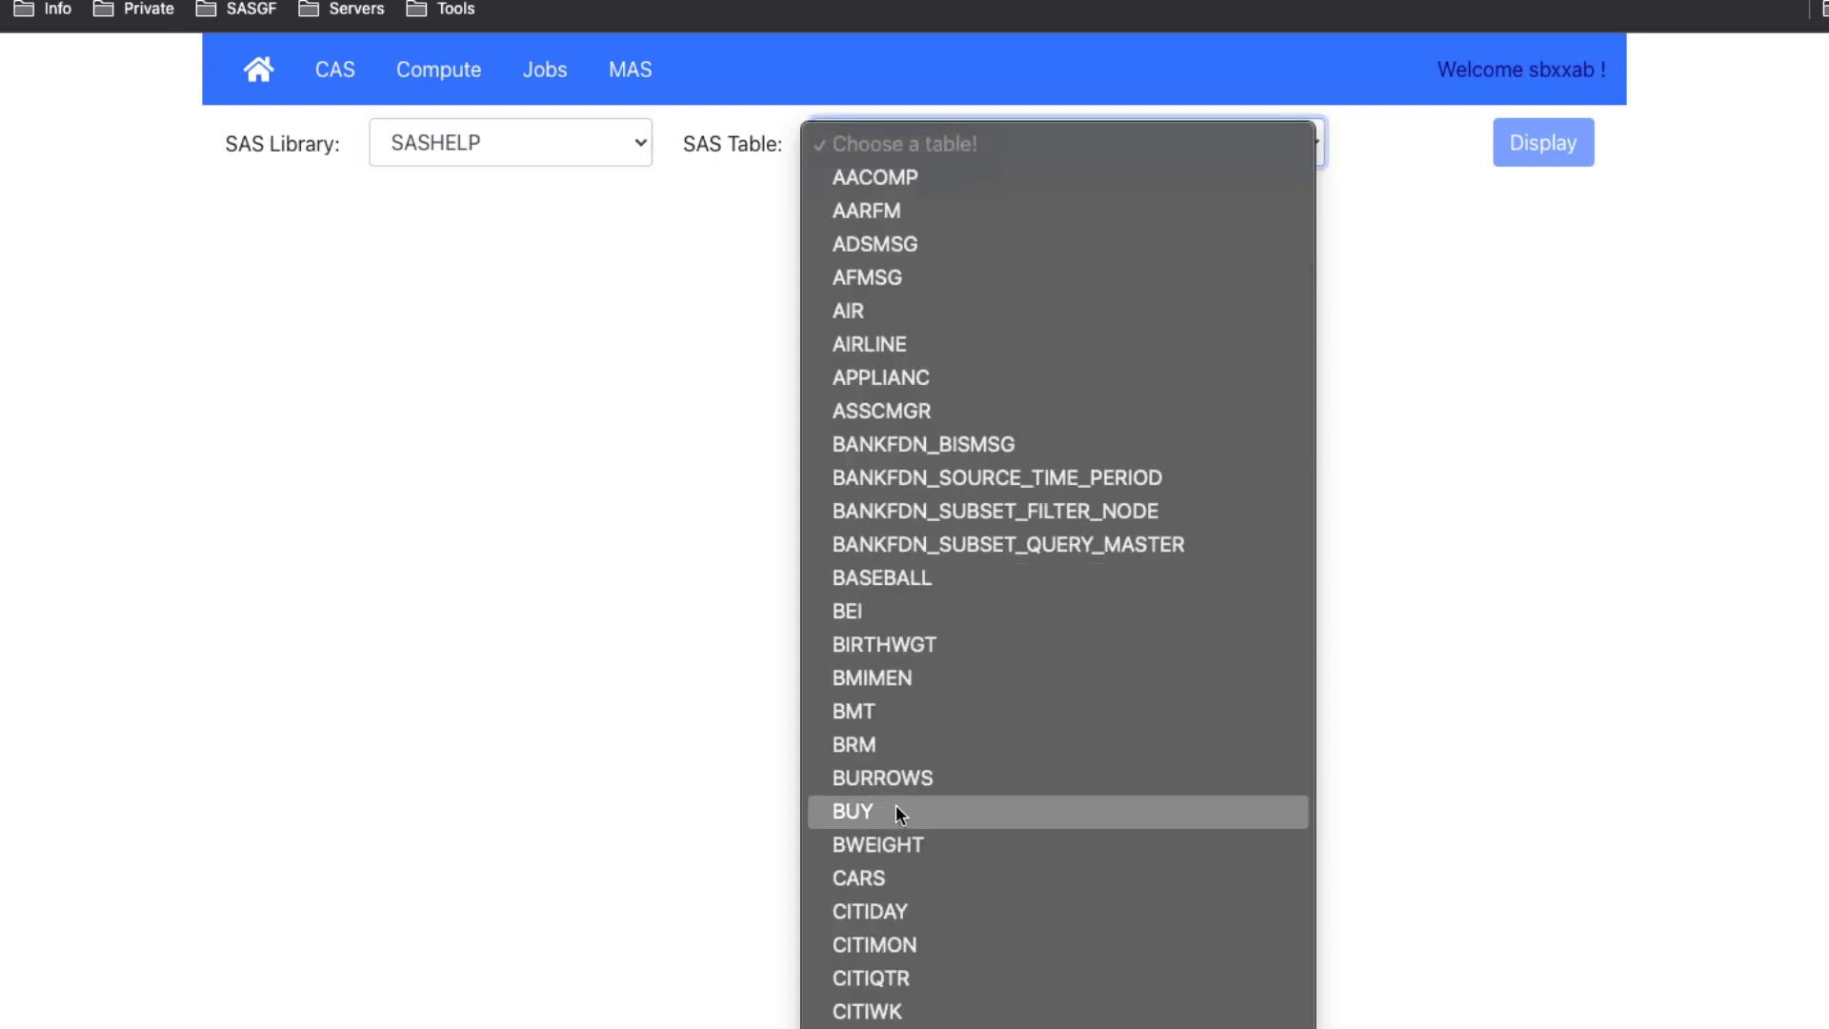
left_click(859, 876)
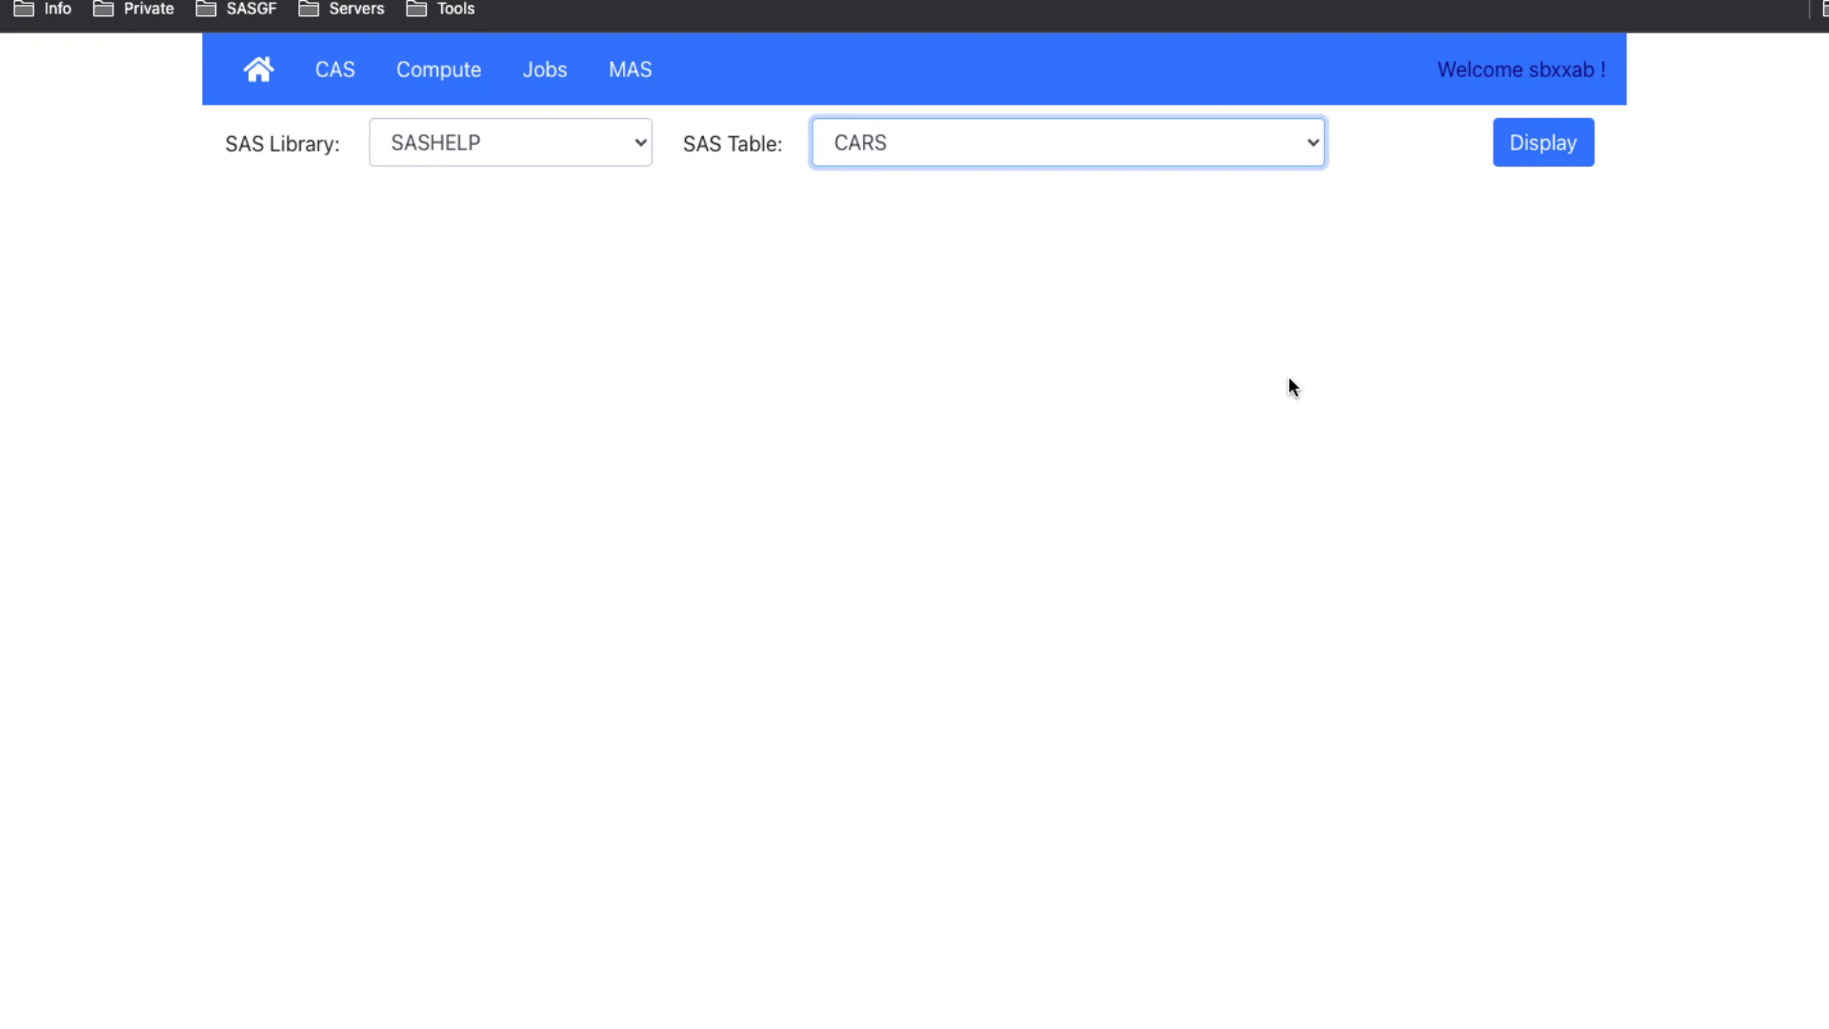
mouse_move(1361, 407)
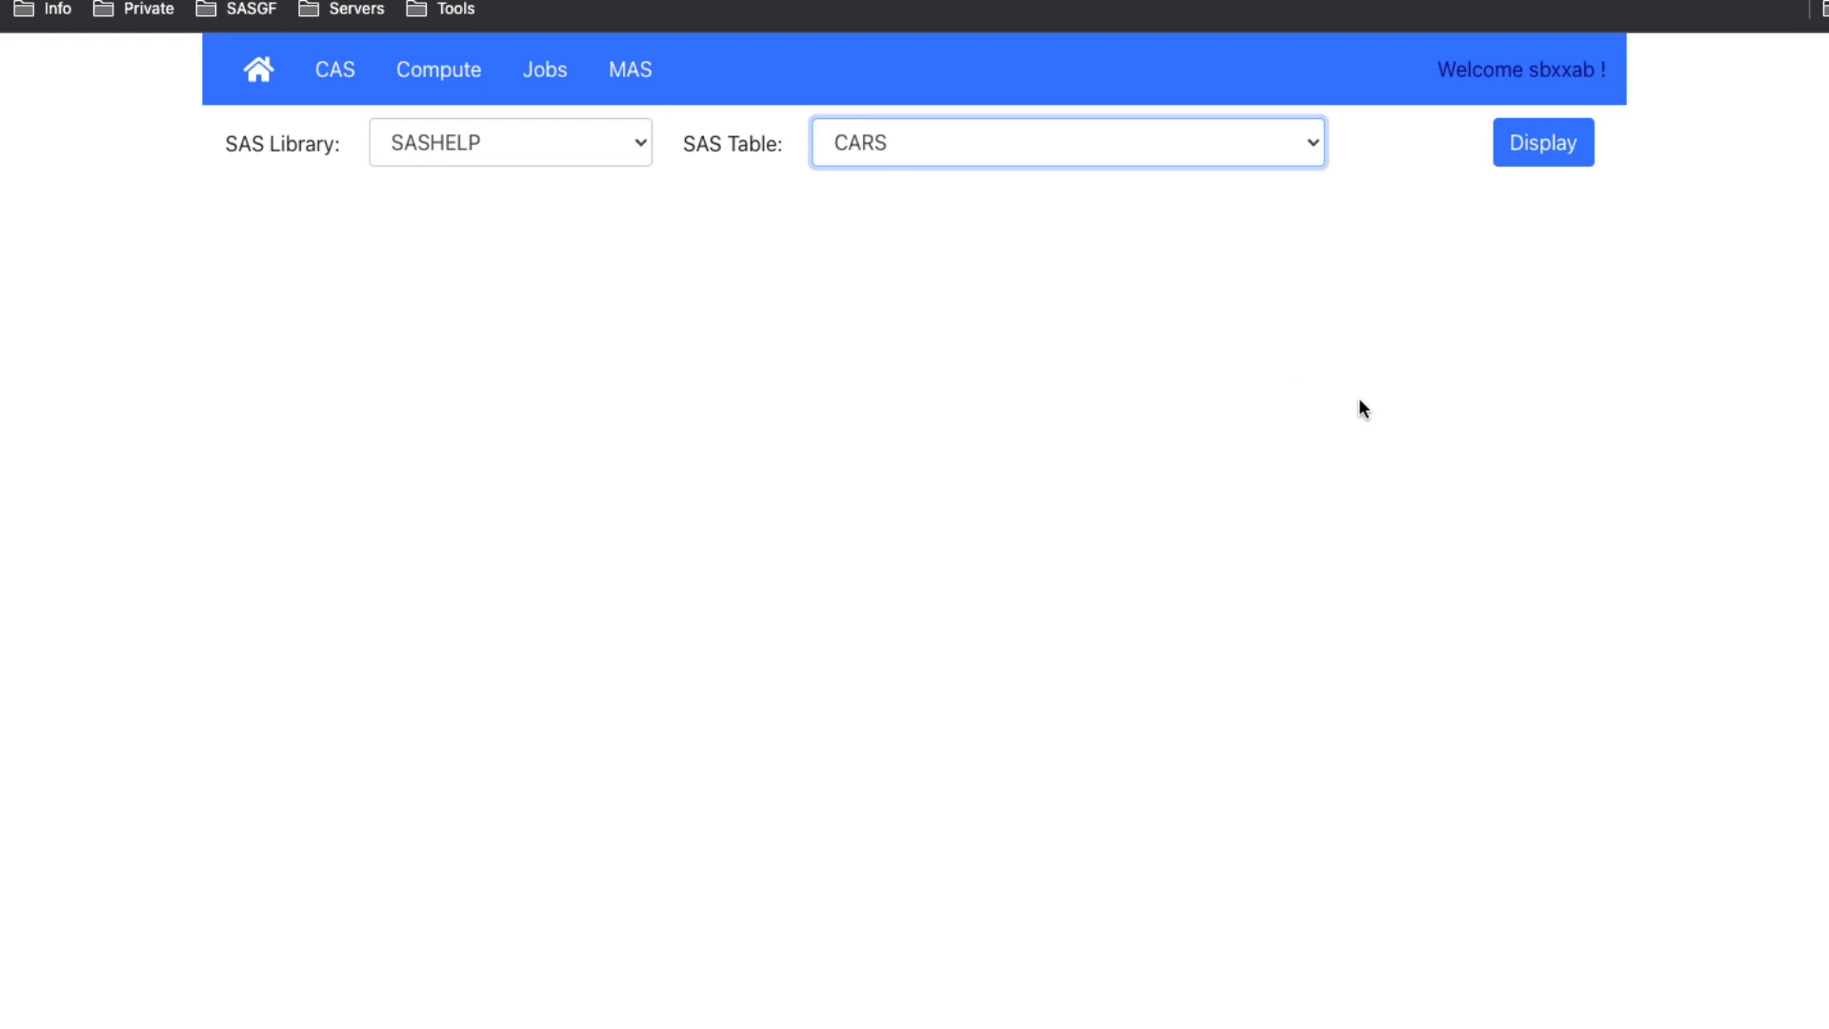
- Run the job to display the SASHELP.CARS rows on the Jobs page
left_click(1541, 141)
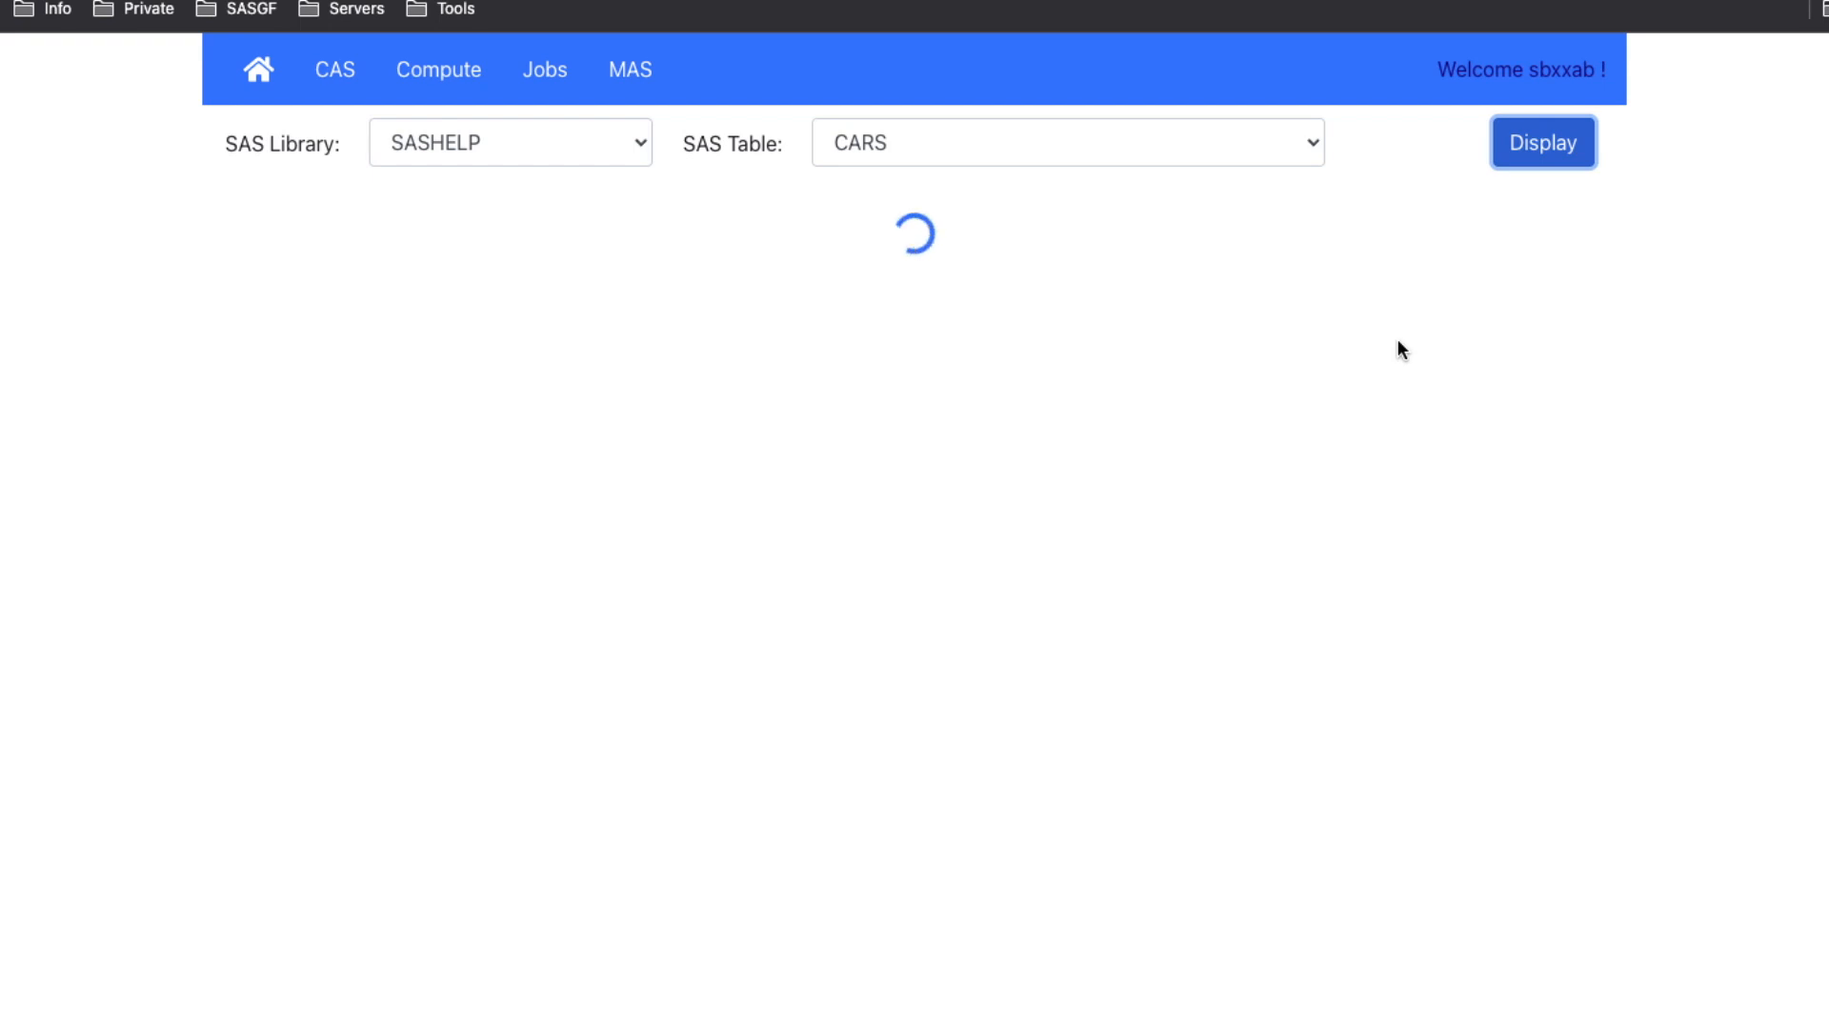
left_click(1541, 143)
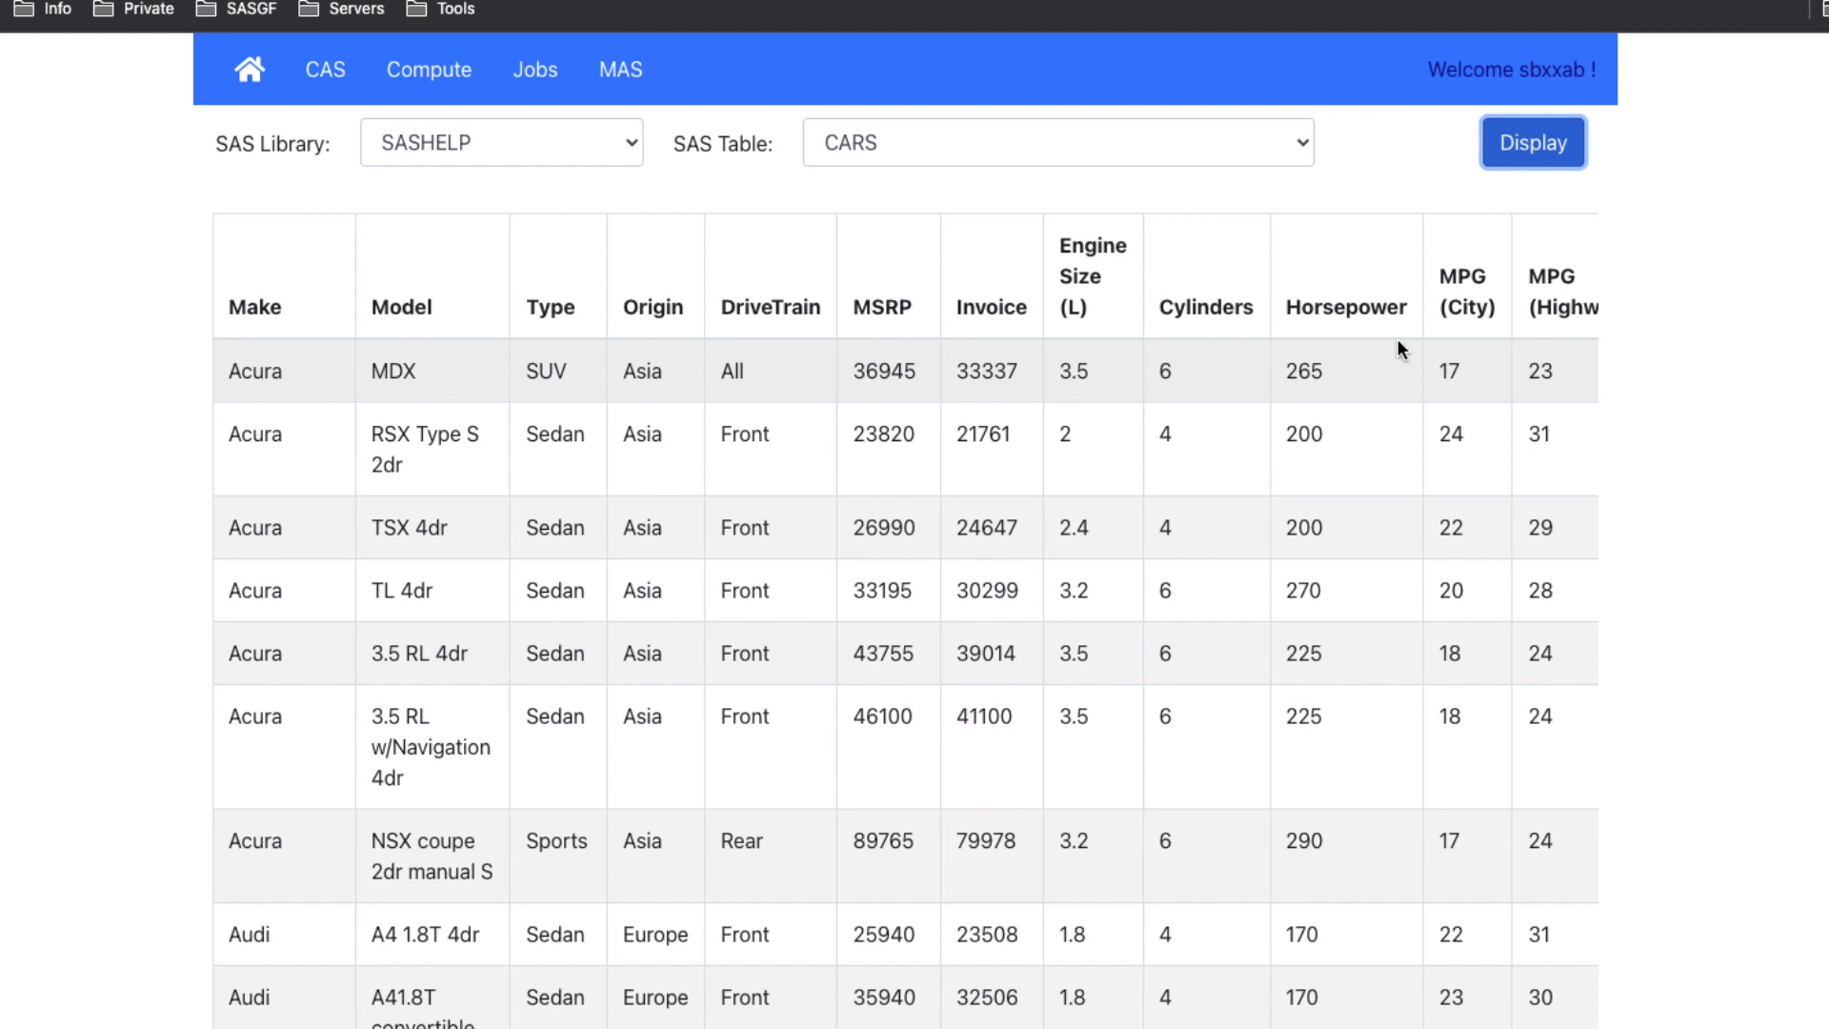
mouse_move(1780, 419)
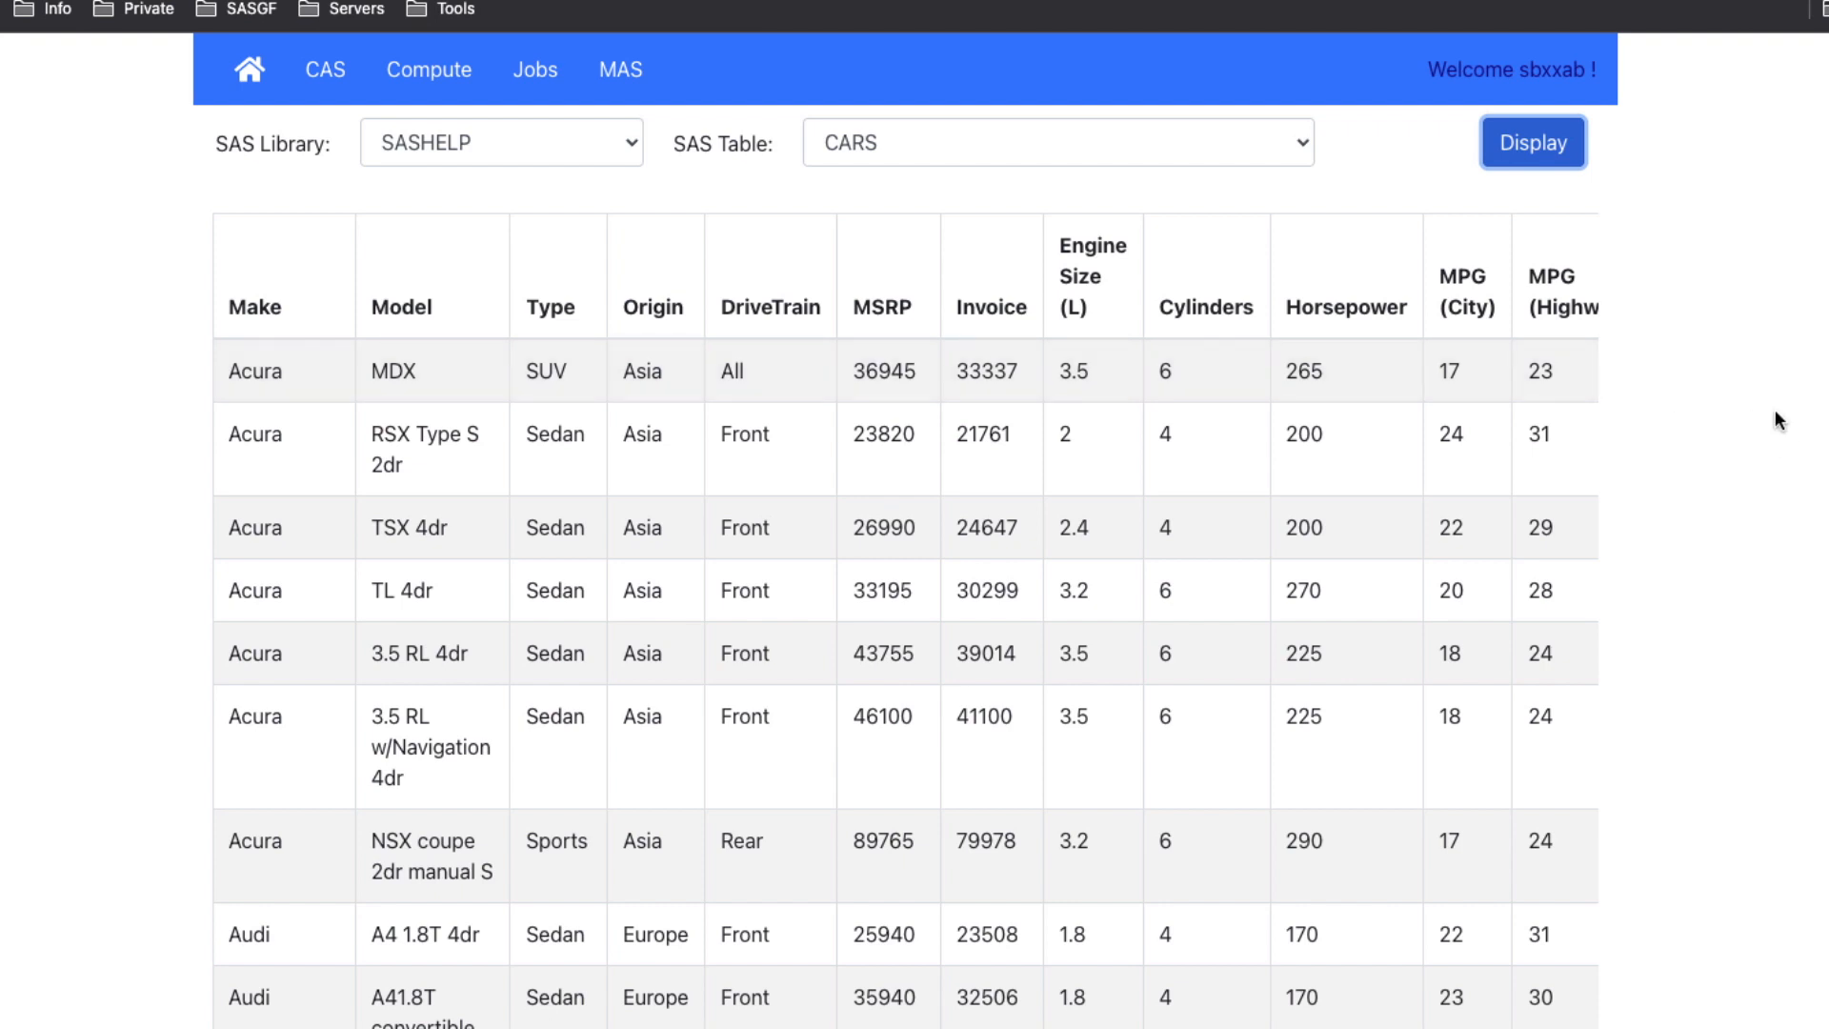
mouse_move(626, 82)
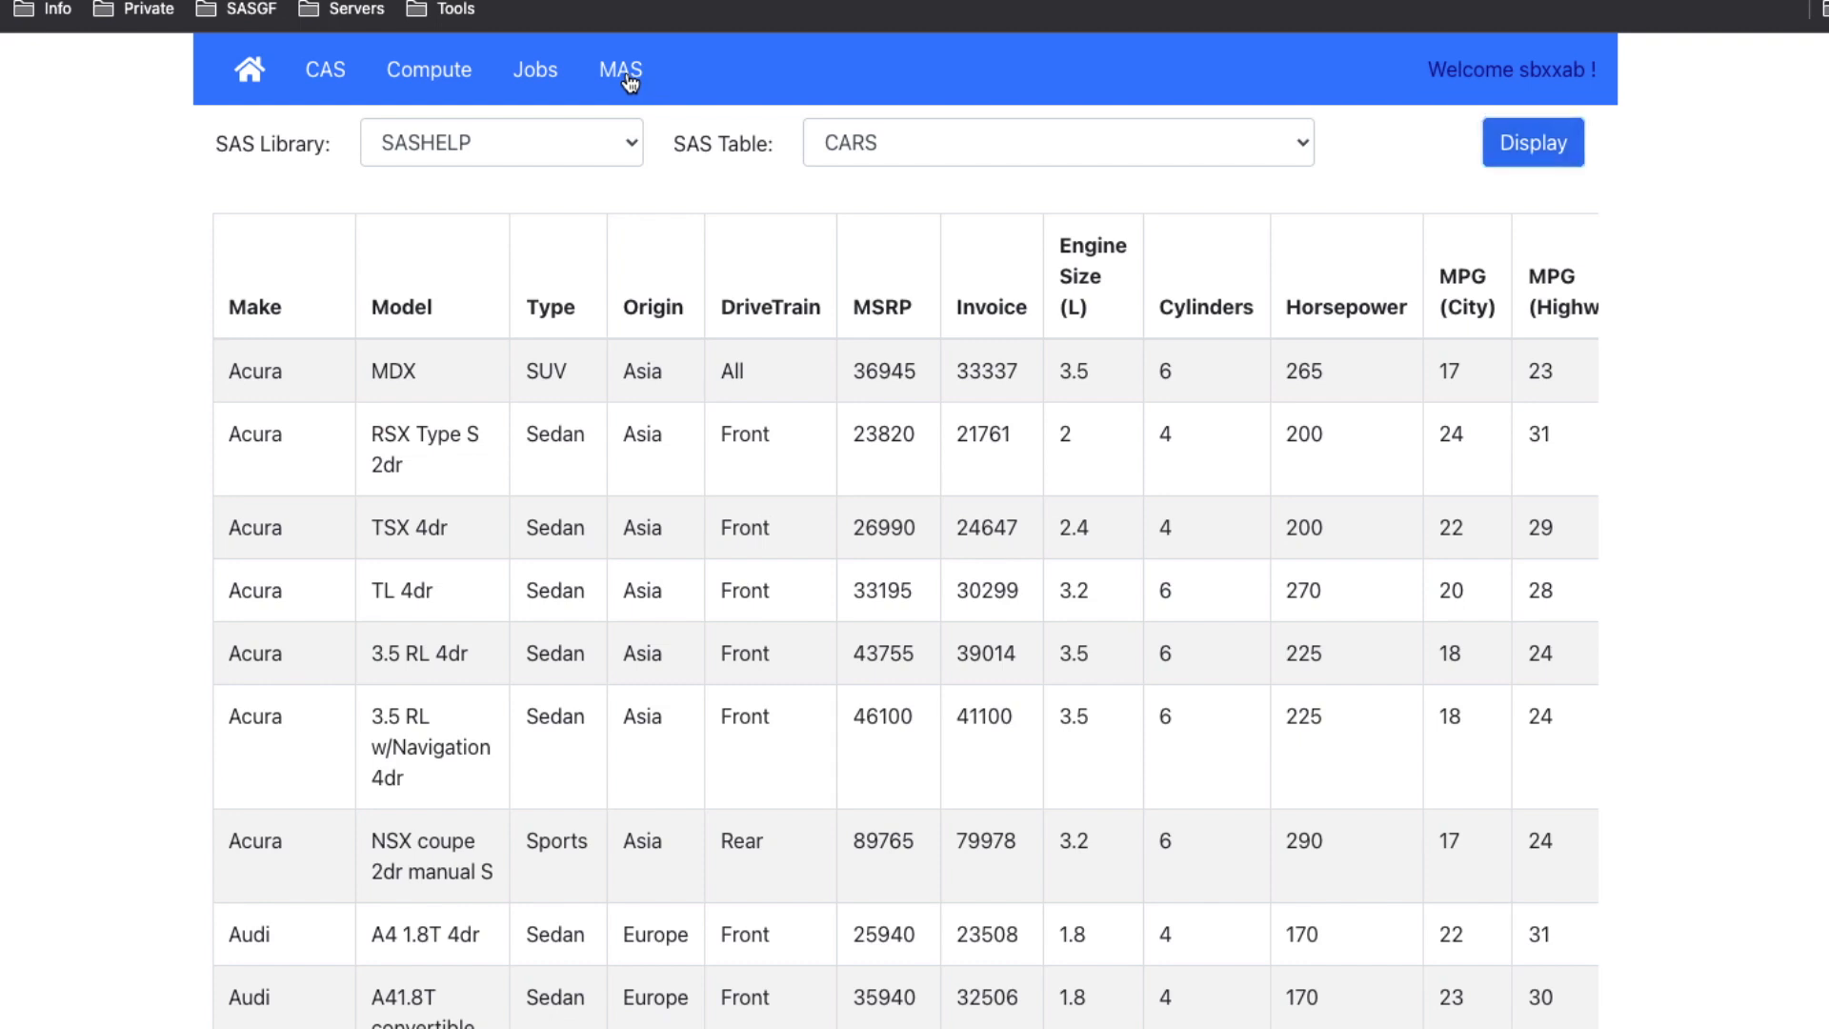
- On the MAS page, raise cholesterol to 232 and diastolic, then evaluate to get 60.00% risk
left_click(621, 70)
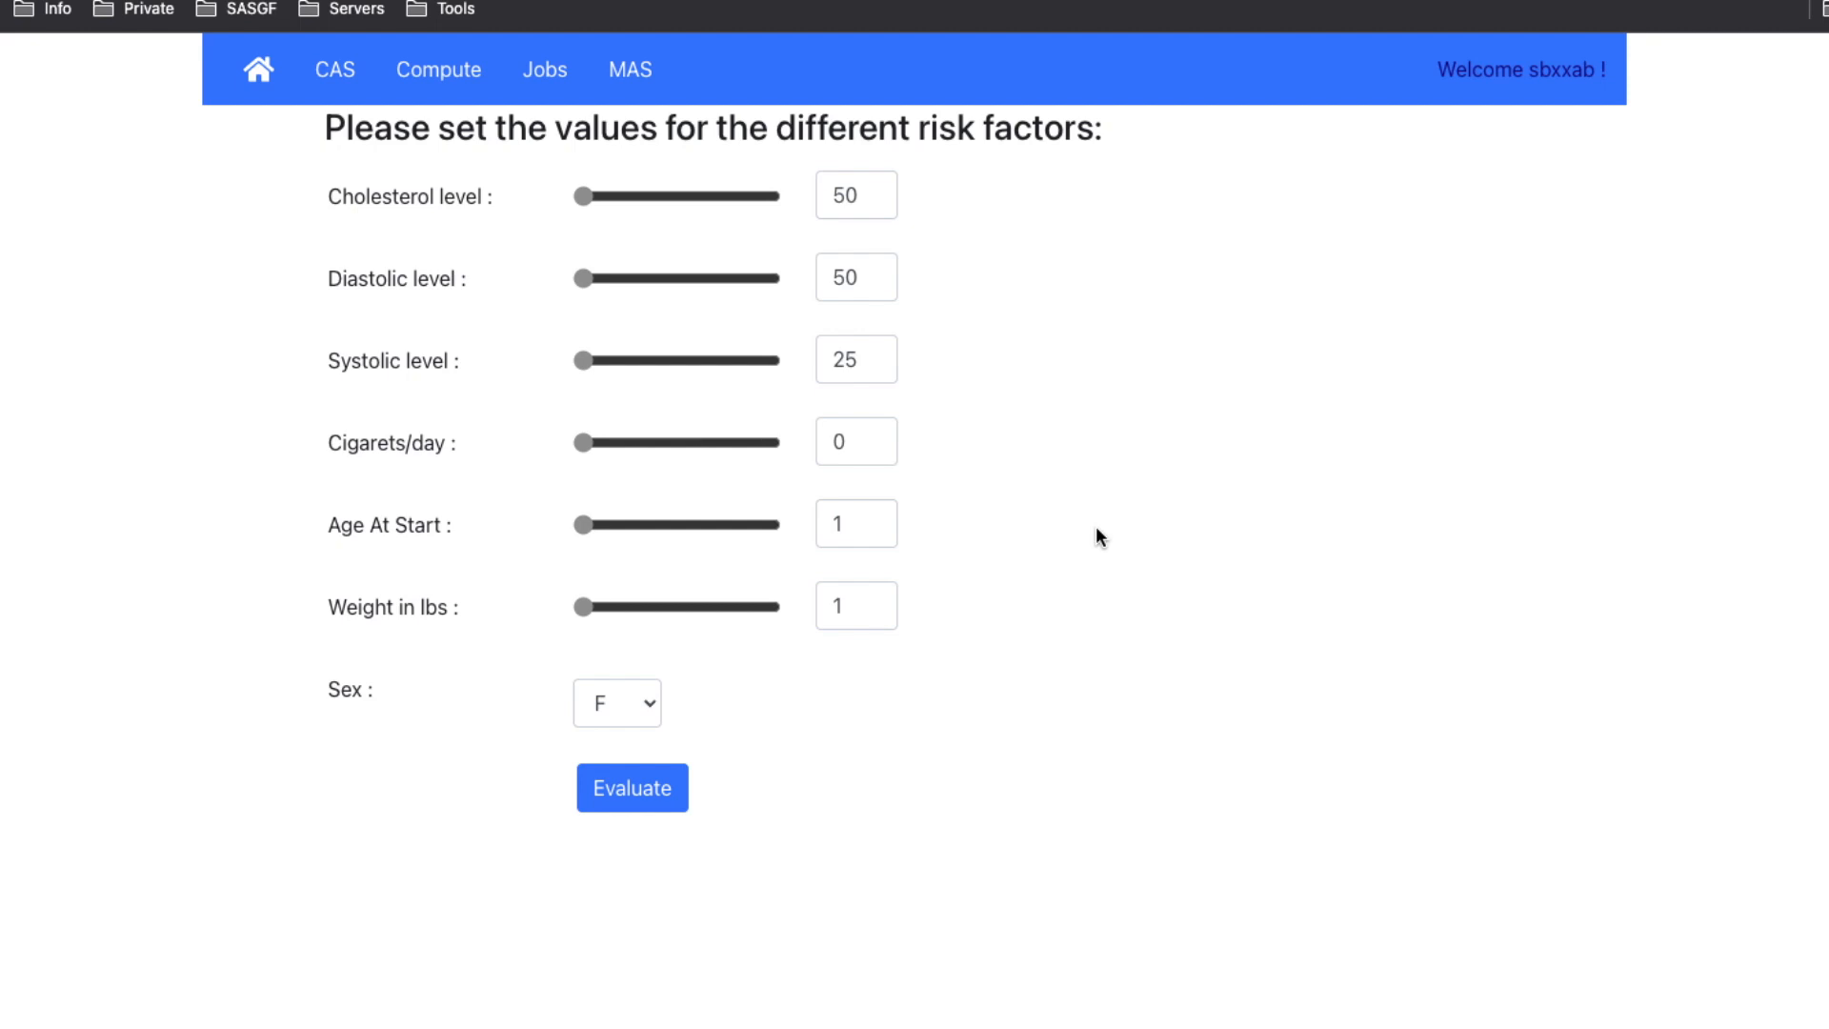
mouse_move(558, 221)
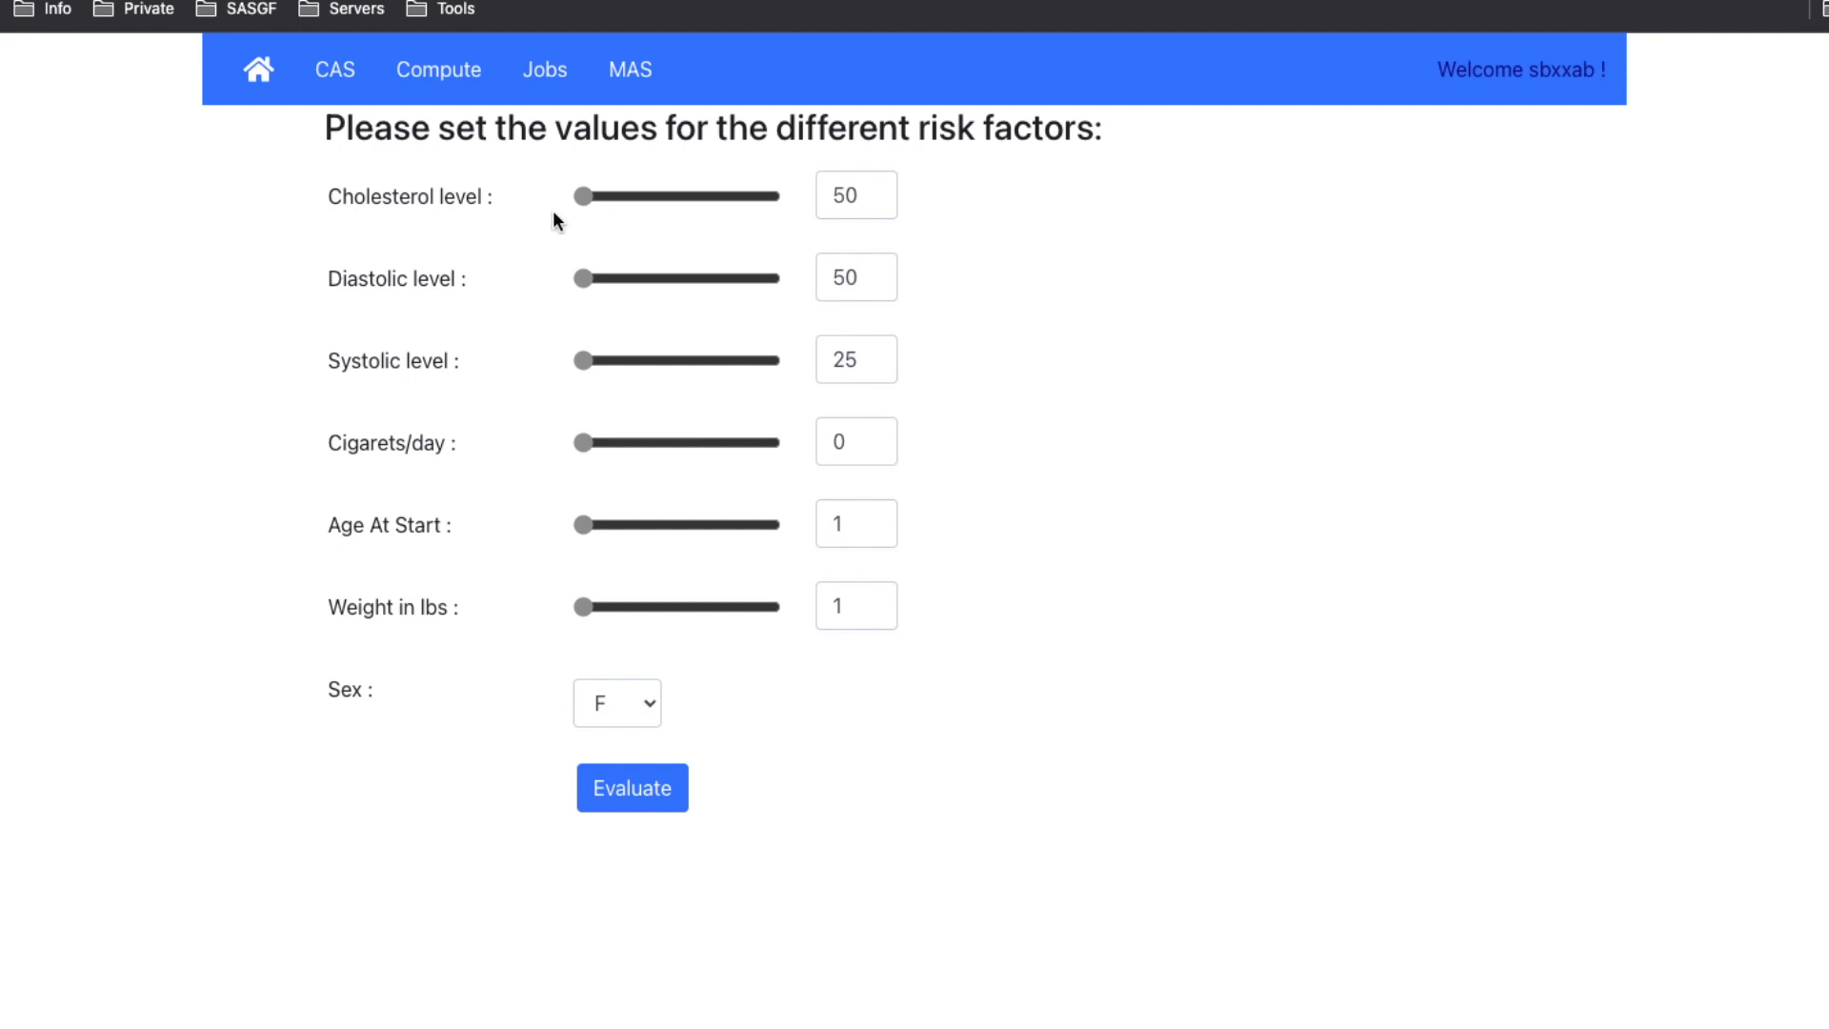
left_click_drag(581, 194, 644, 195)
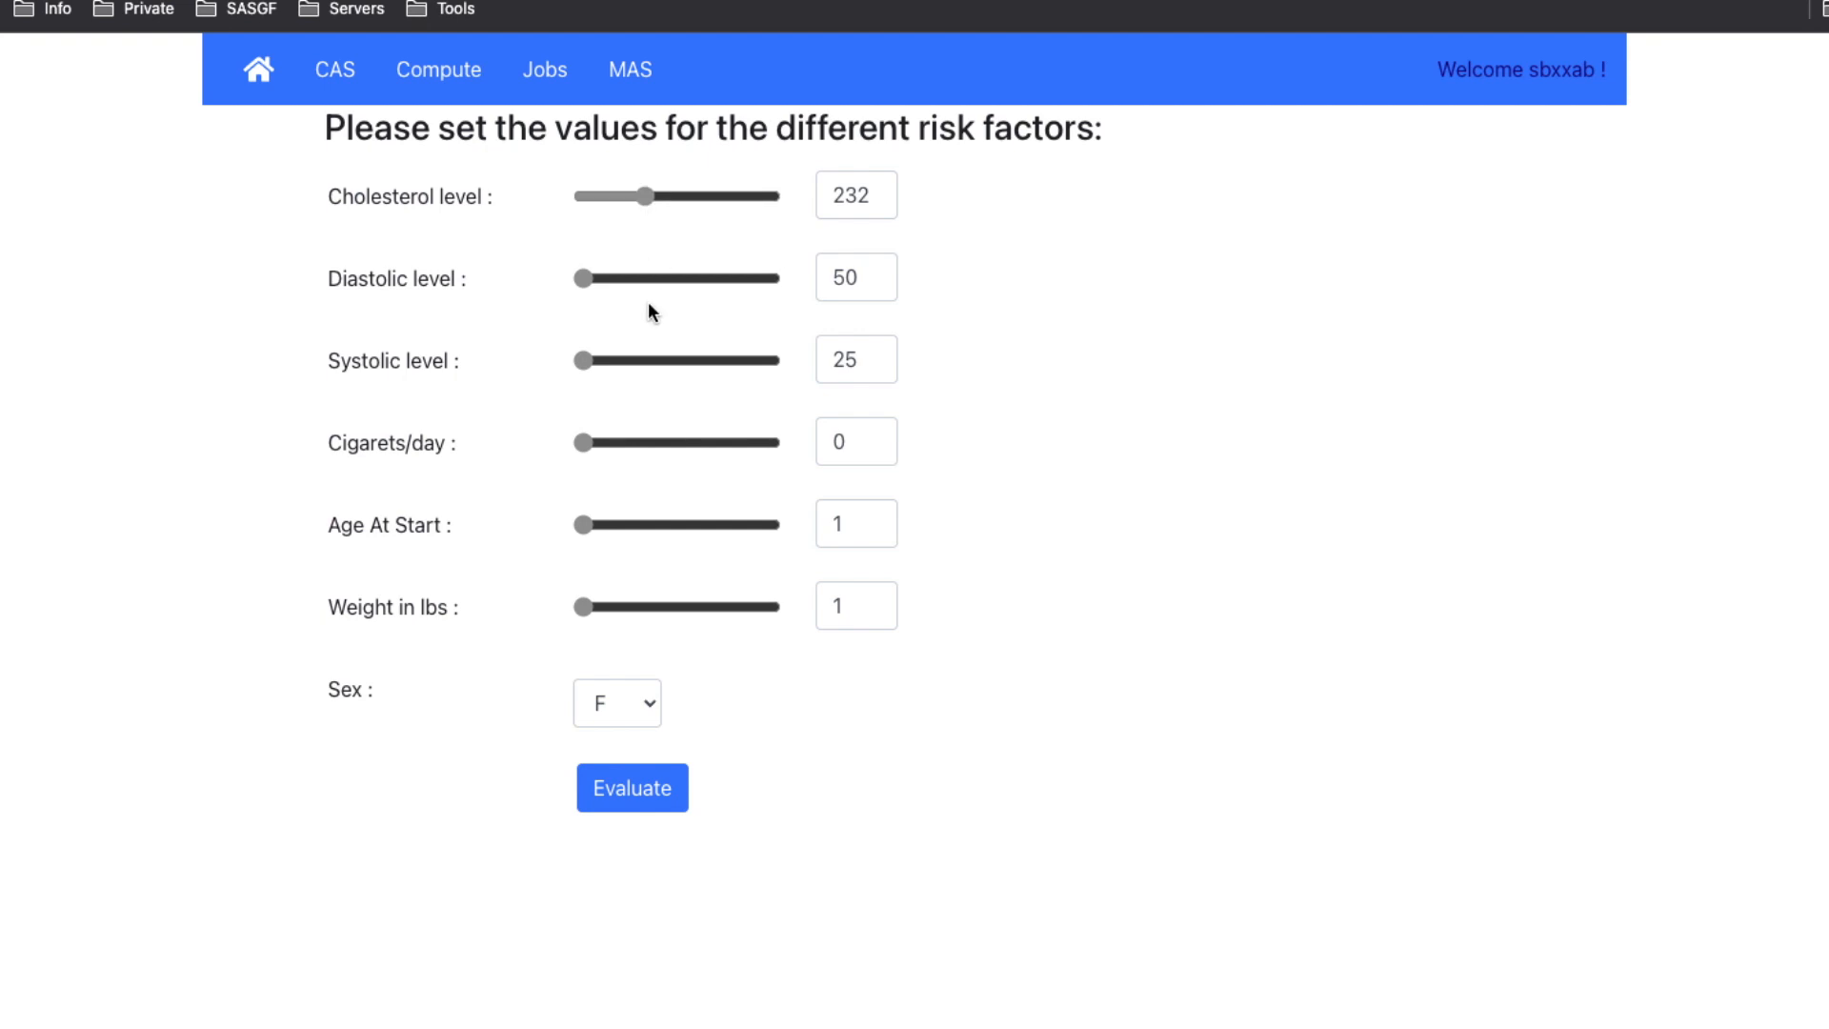
left_click_drag(581, 278, 651, 278)
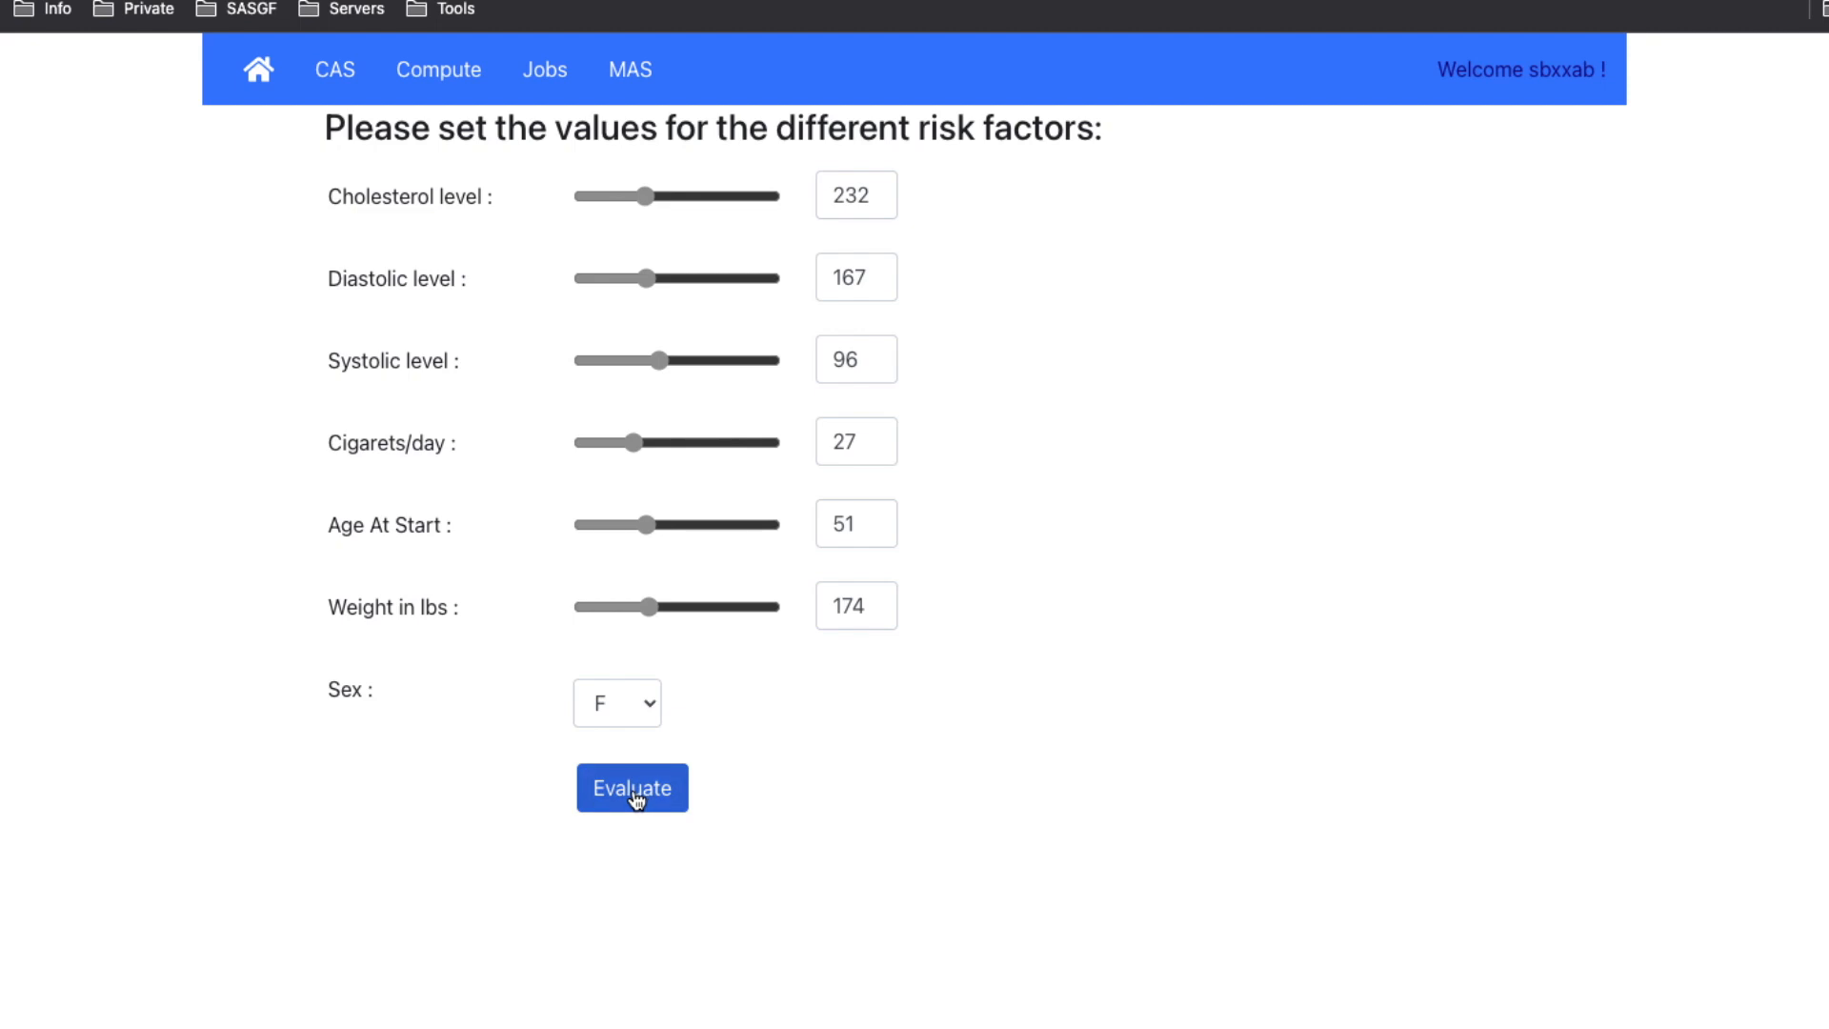
left_click(630, 787)
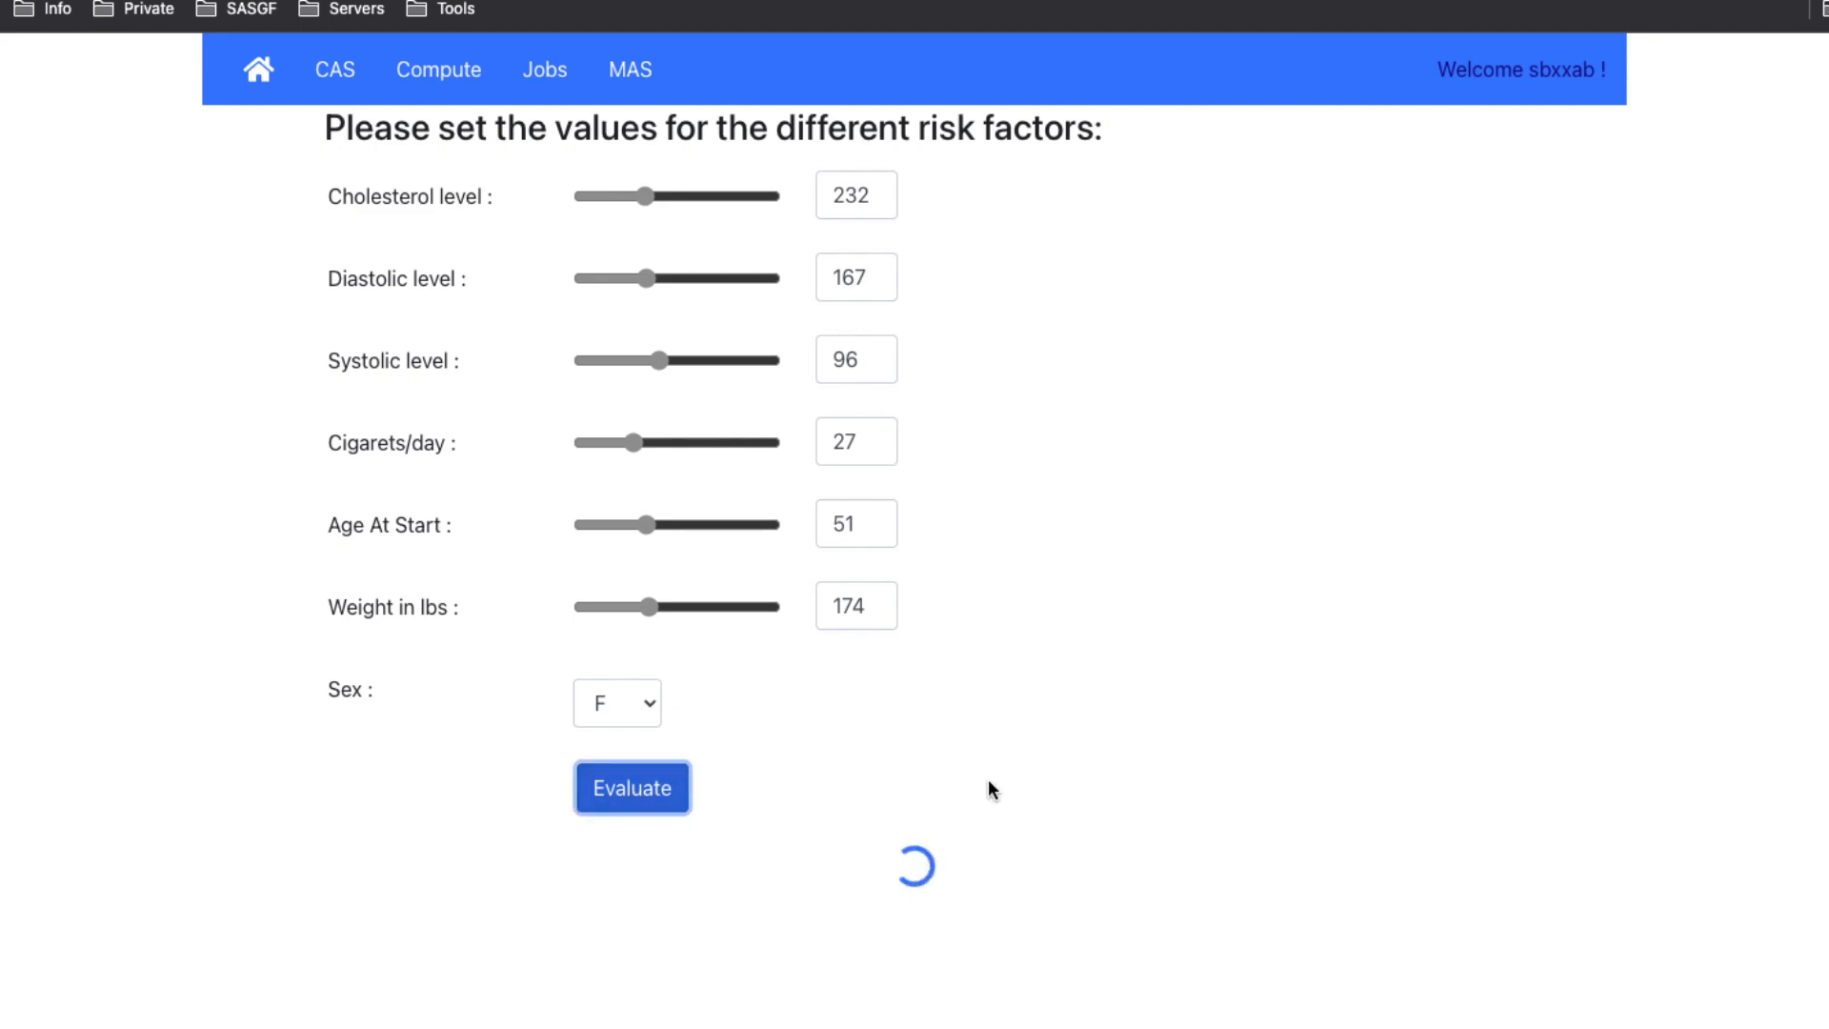
left_click(631, 786)
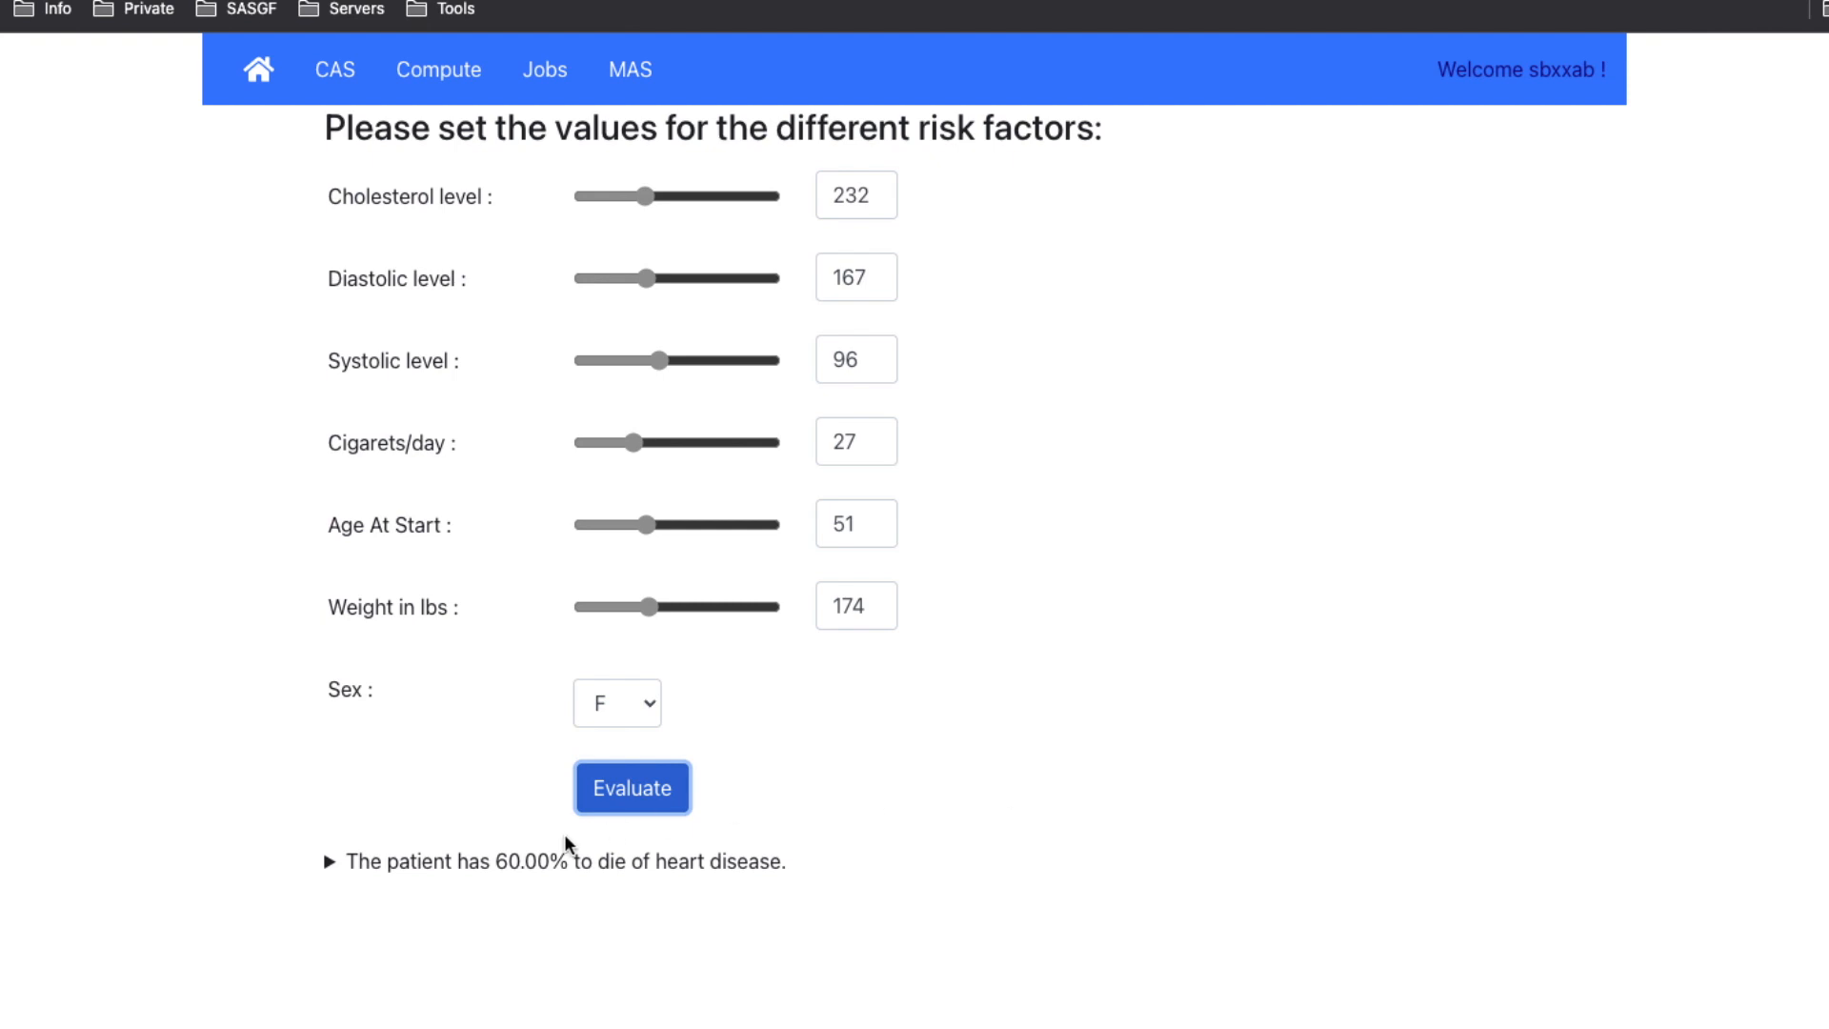
left_click(329, 861)
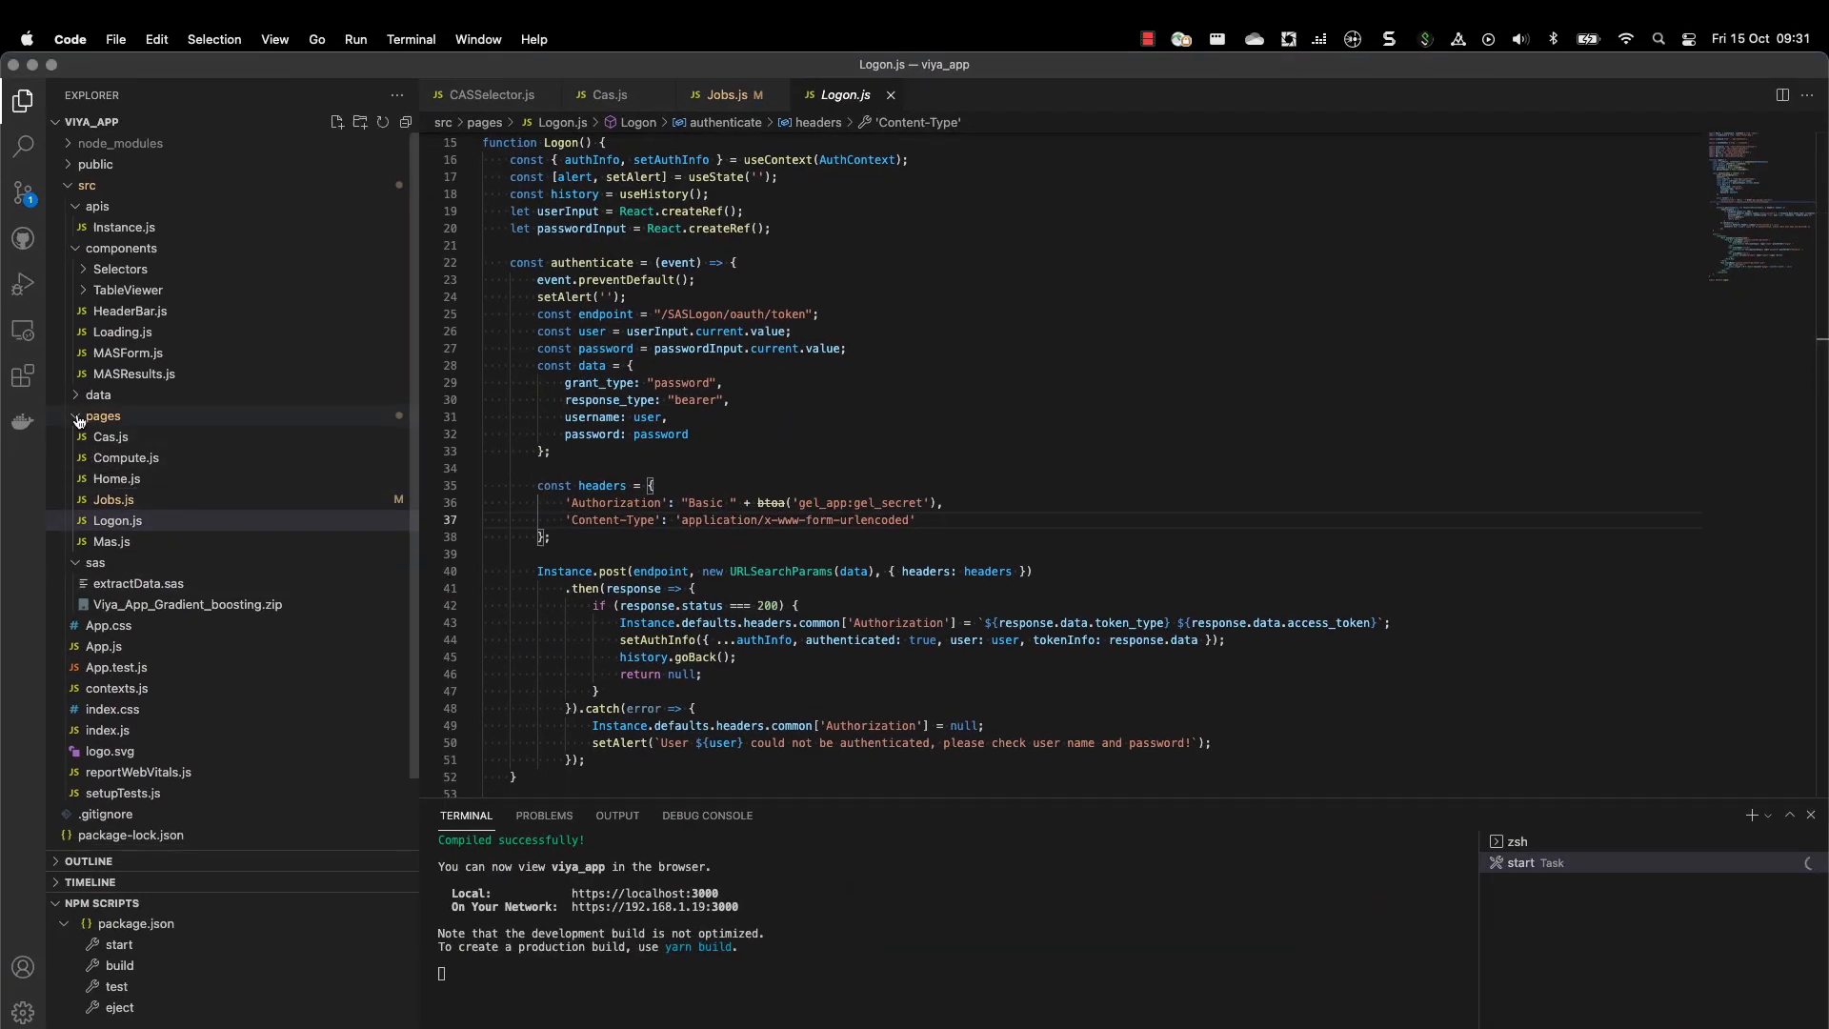
- Collapse the pages folder and expand Selectors to list its CAS, Compute, Job, Library and Table files
left_click(103, 415)
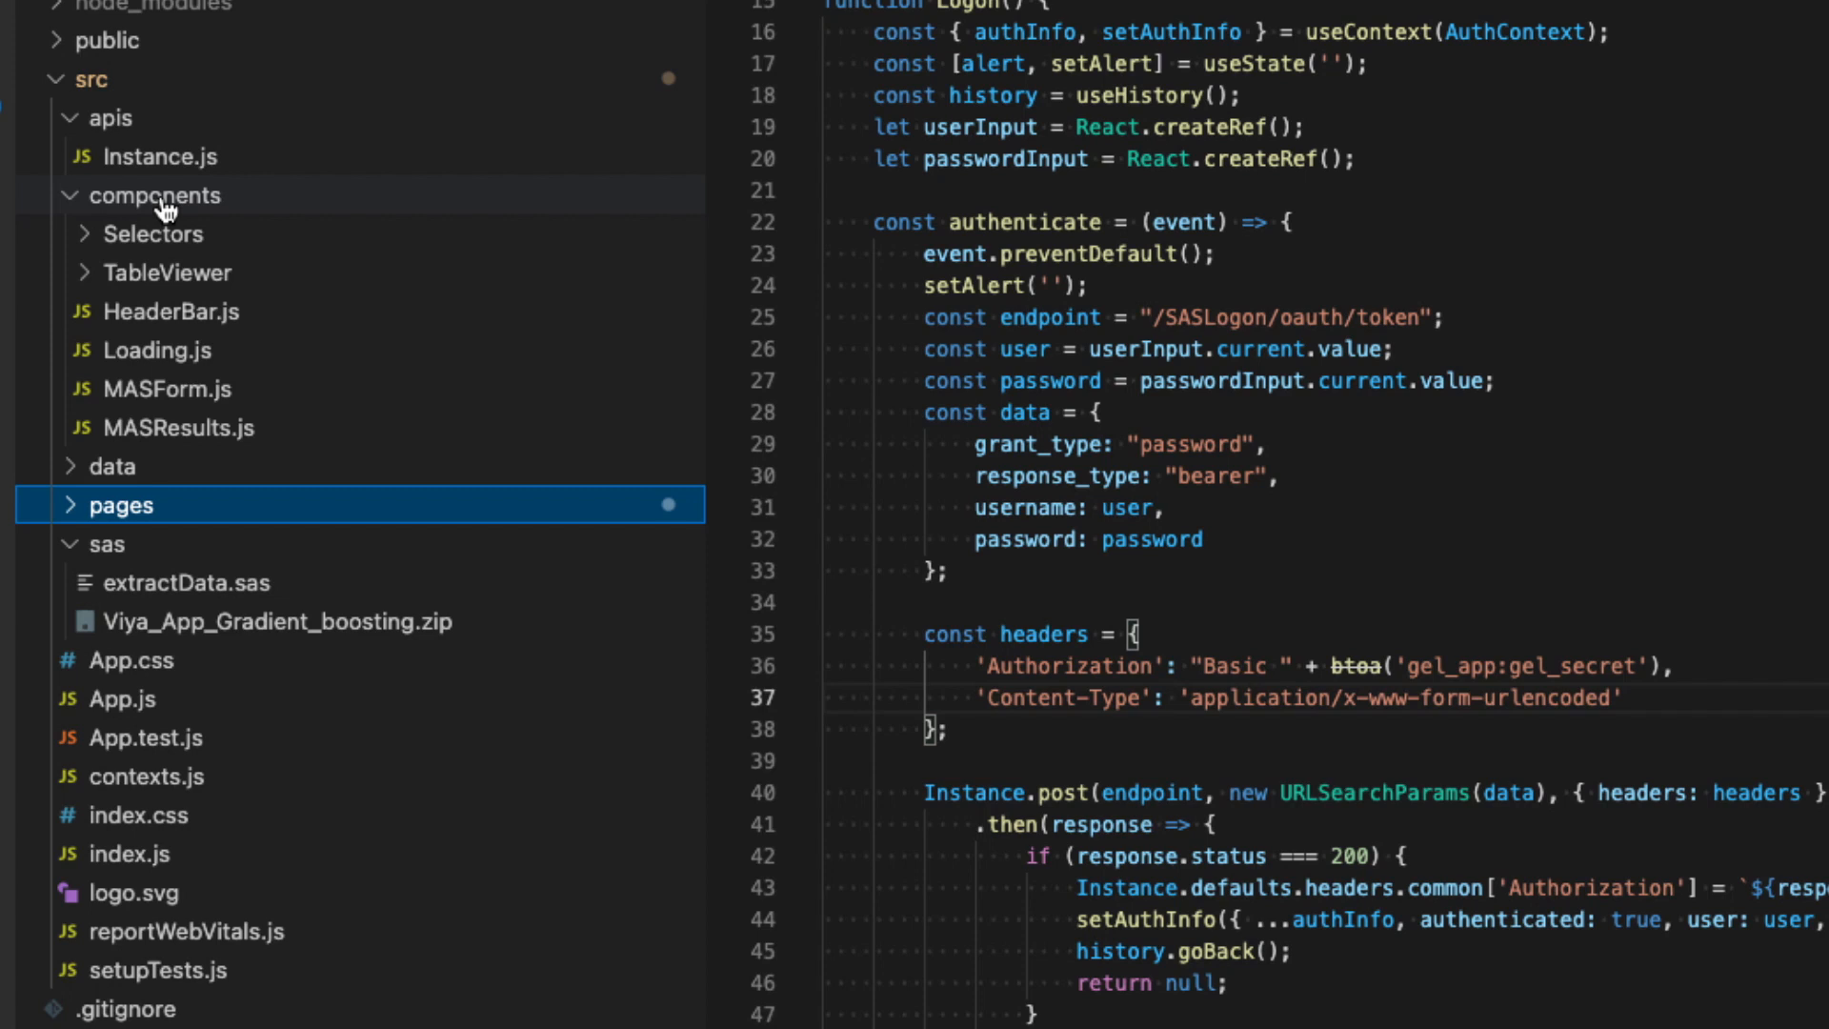
mouse_move(158, 194)
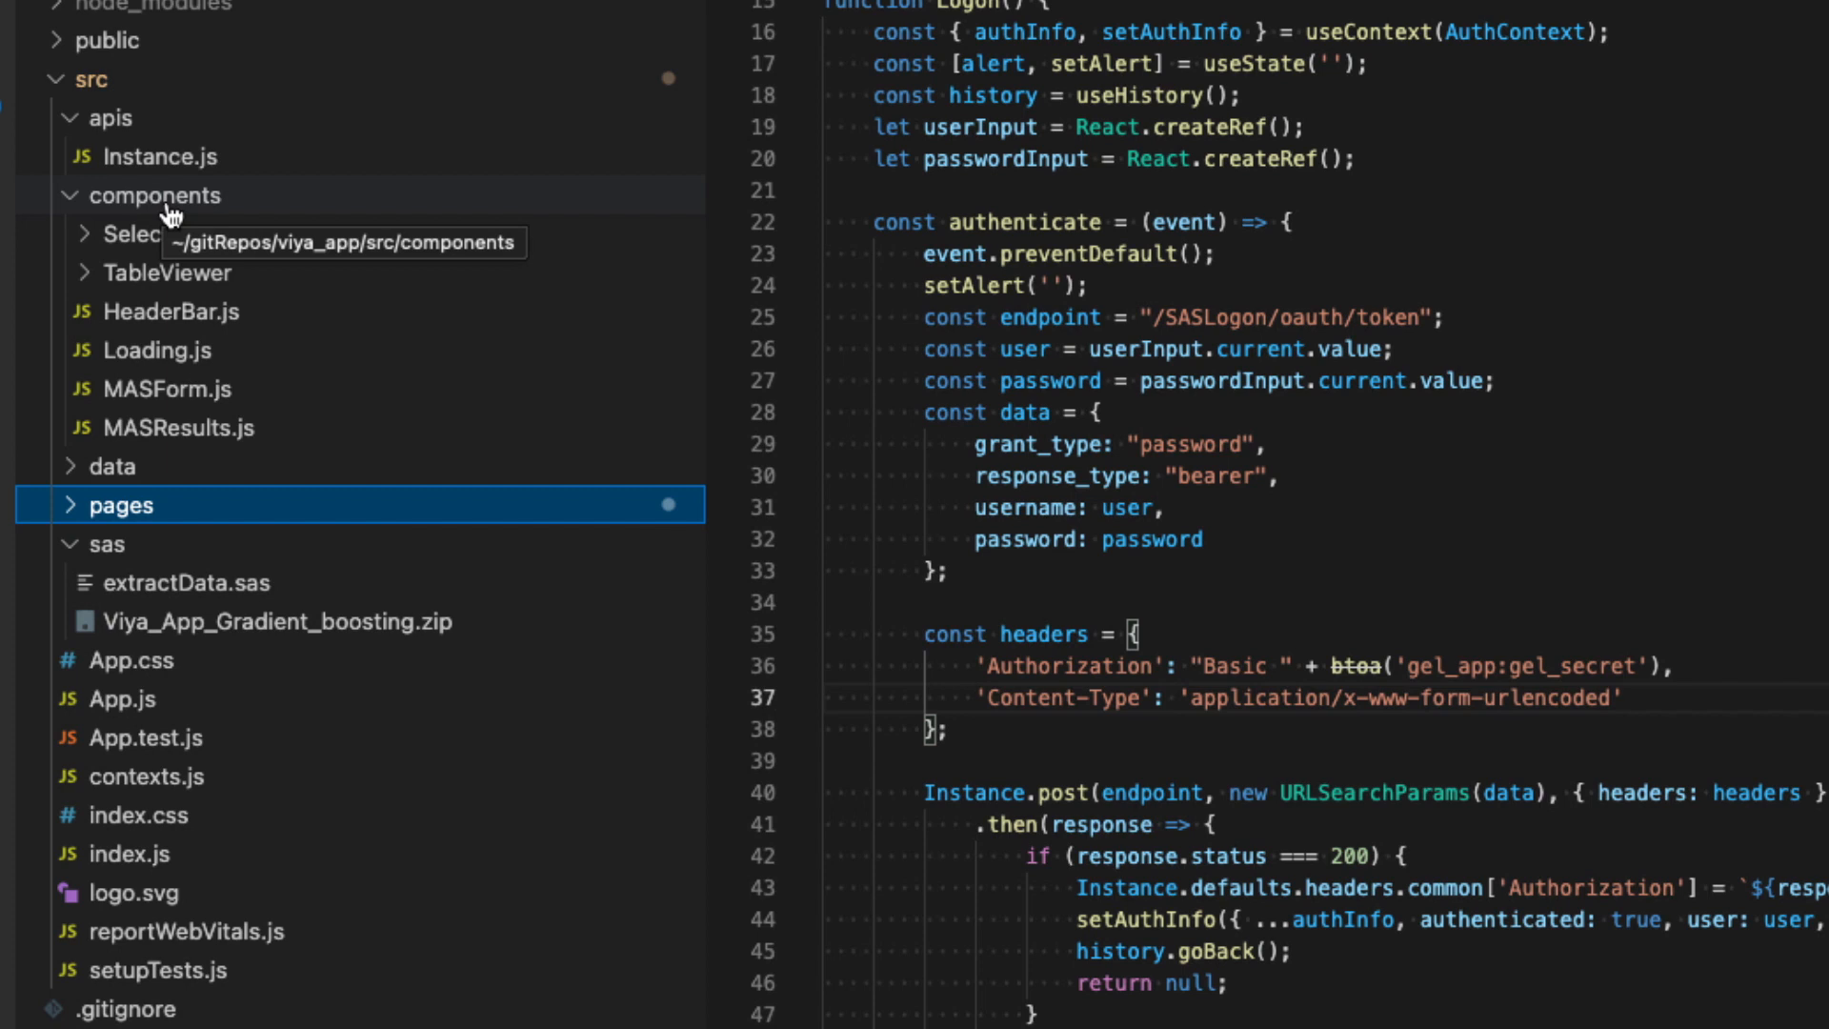
mouse_move(181, 253)
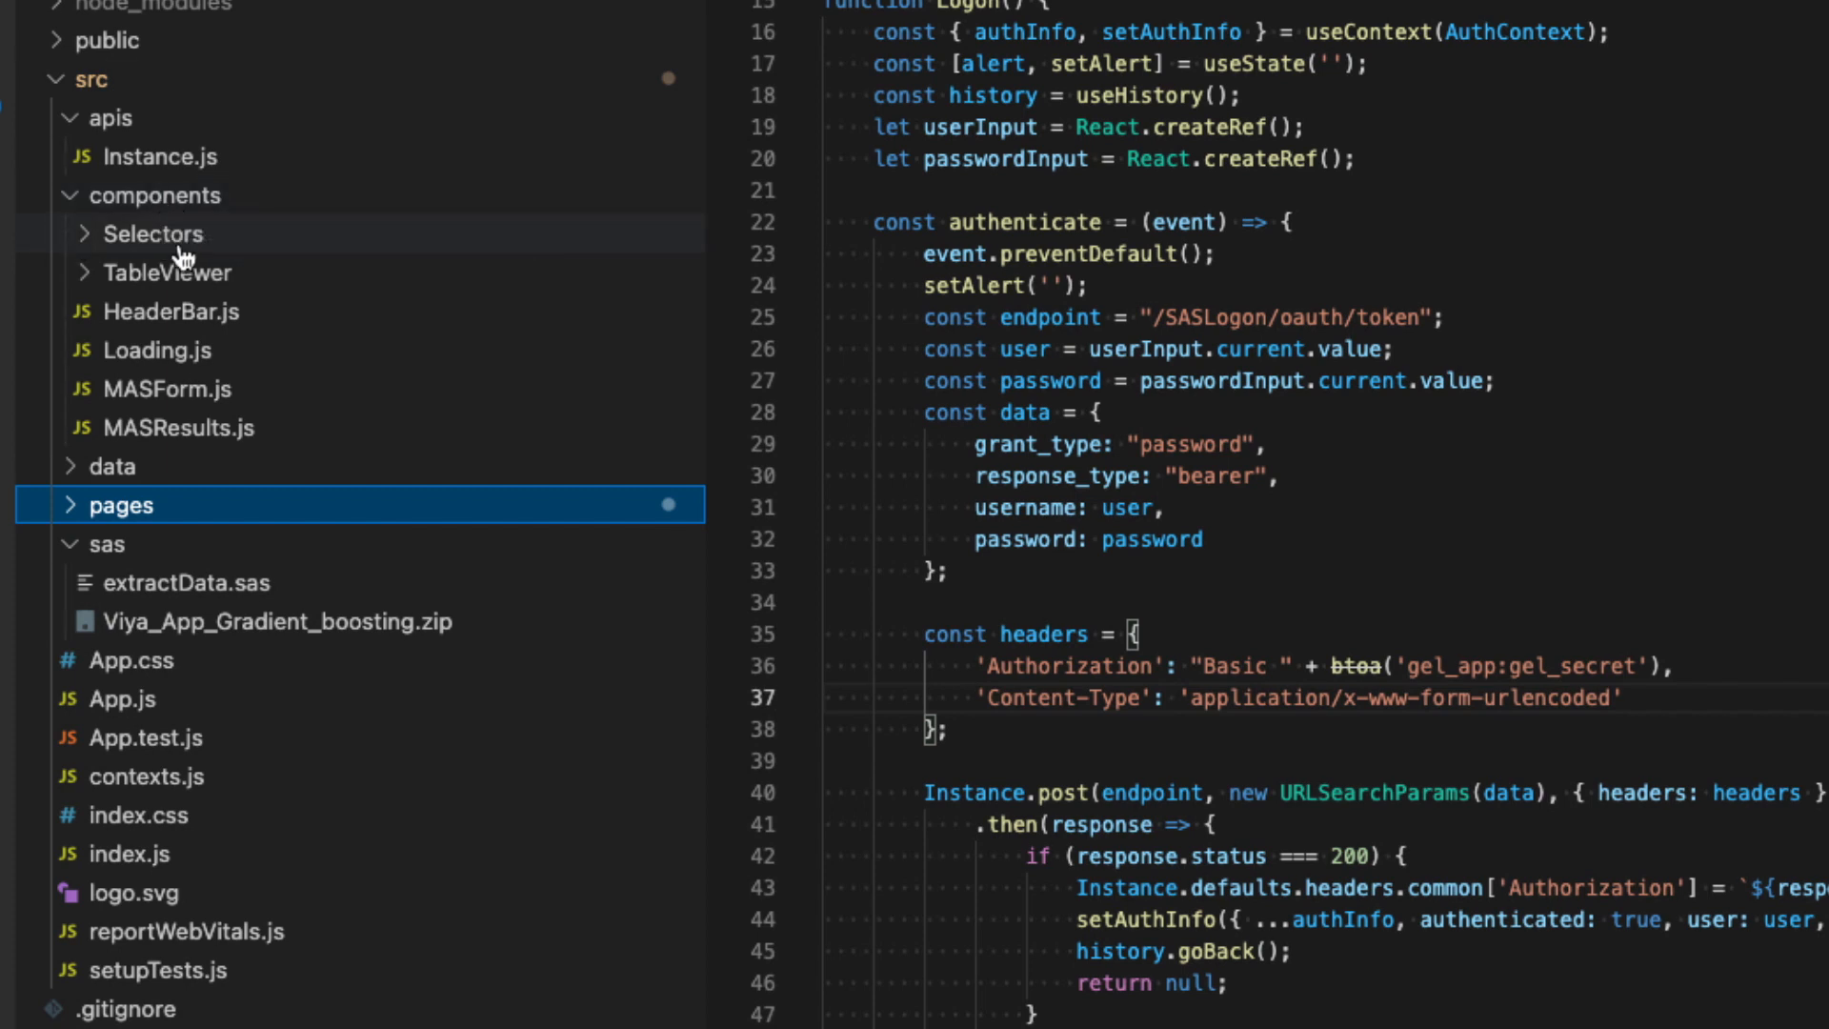
left_click(152, 232)
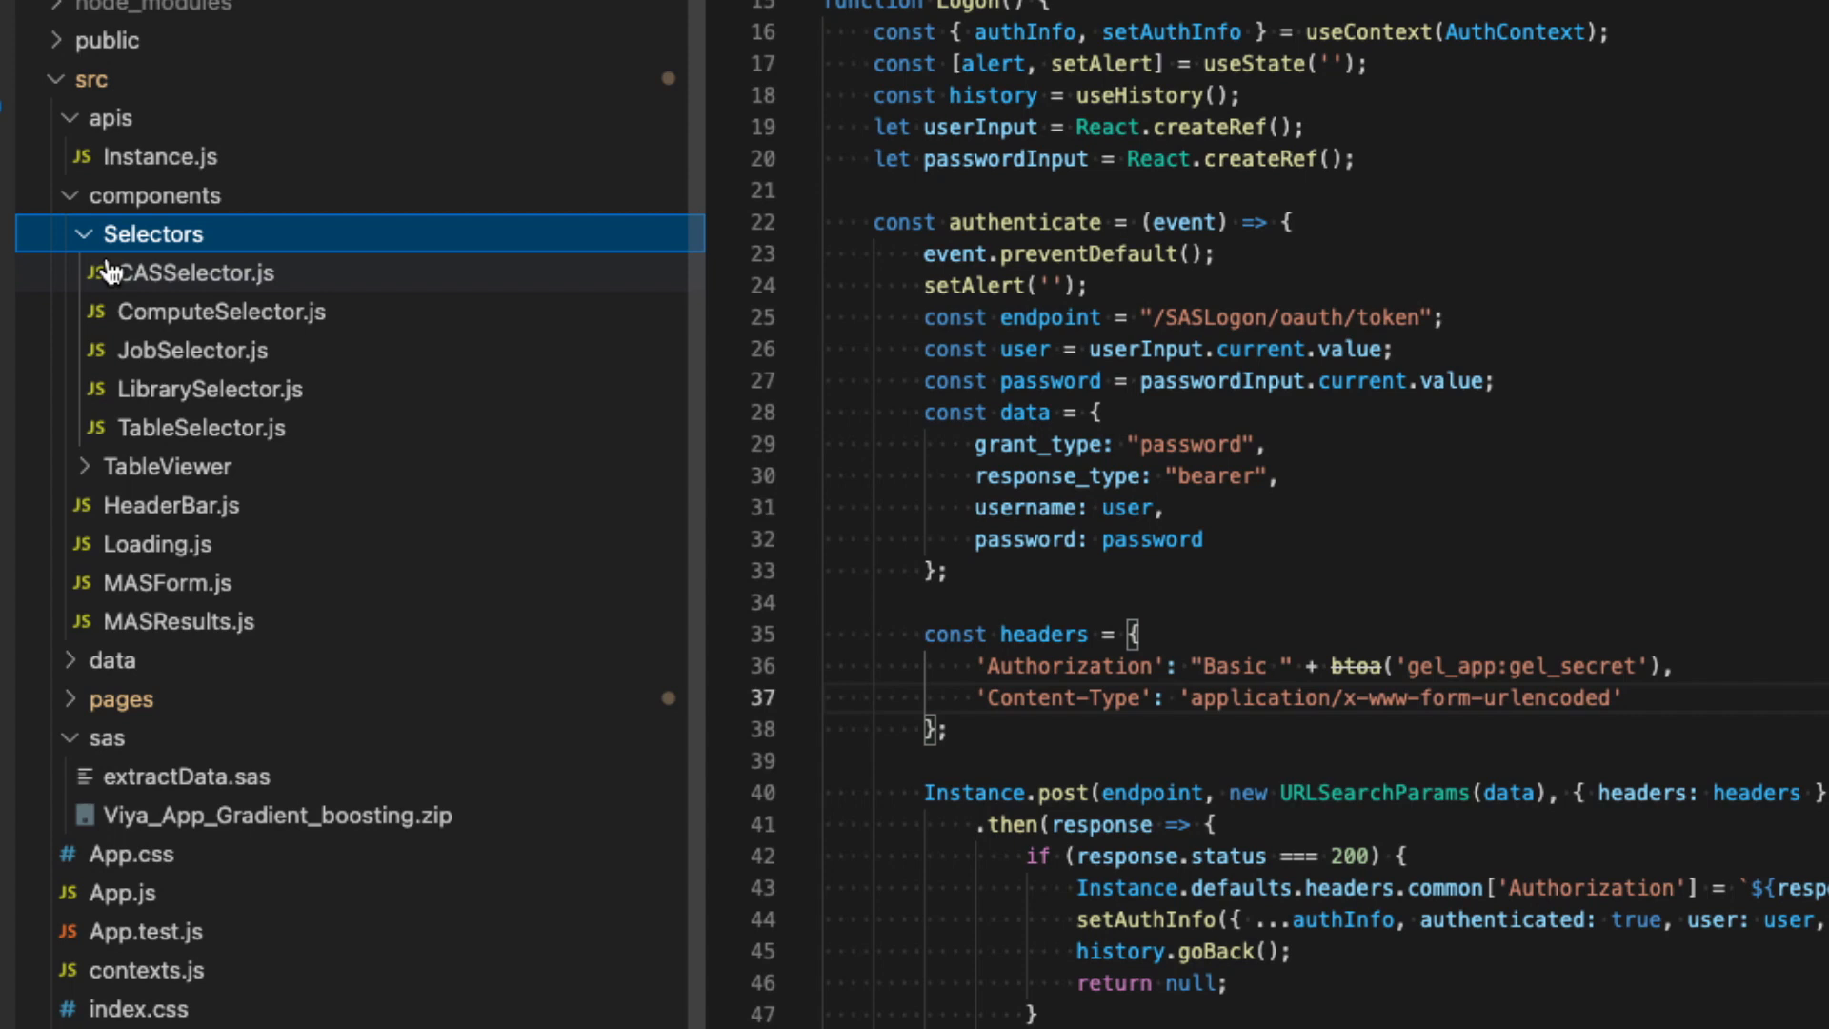
mouse_move(253, 324)
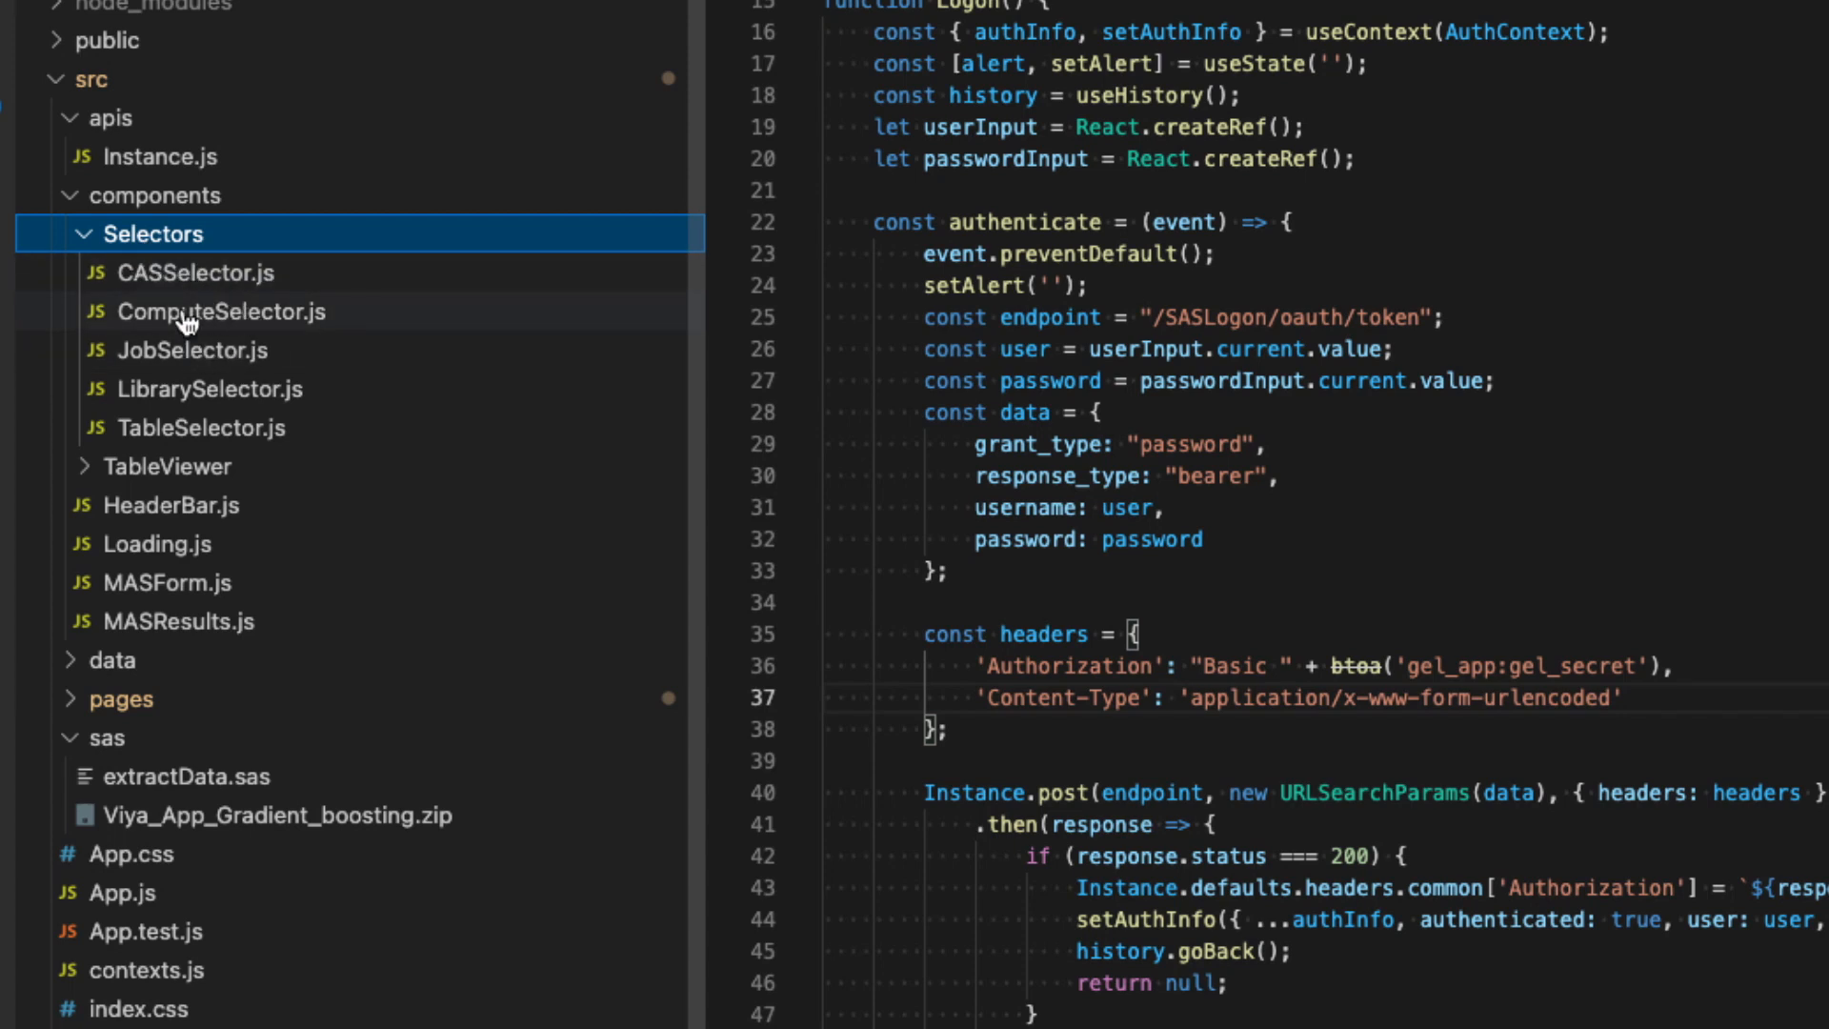
mouse_move(172, 389)
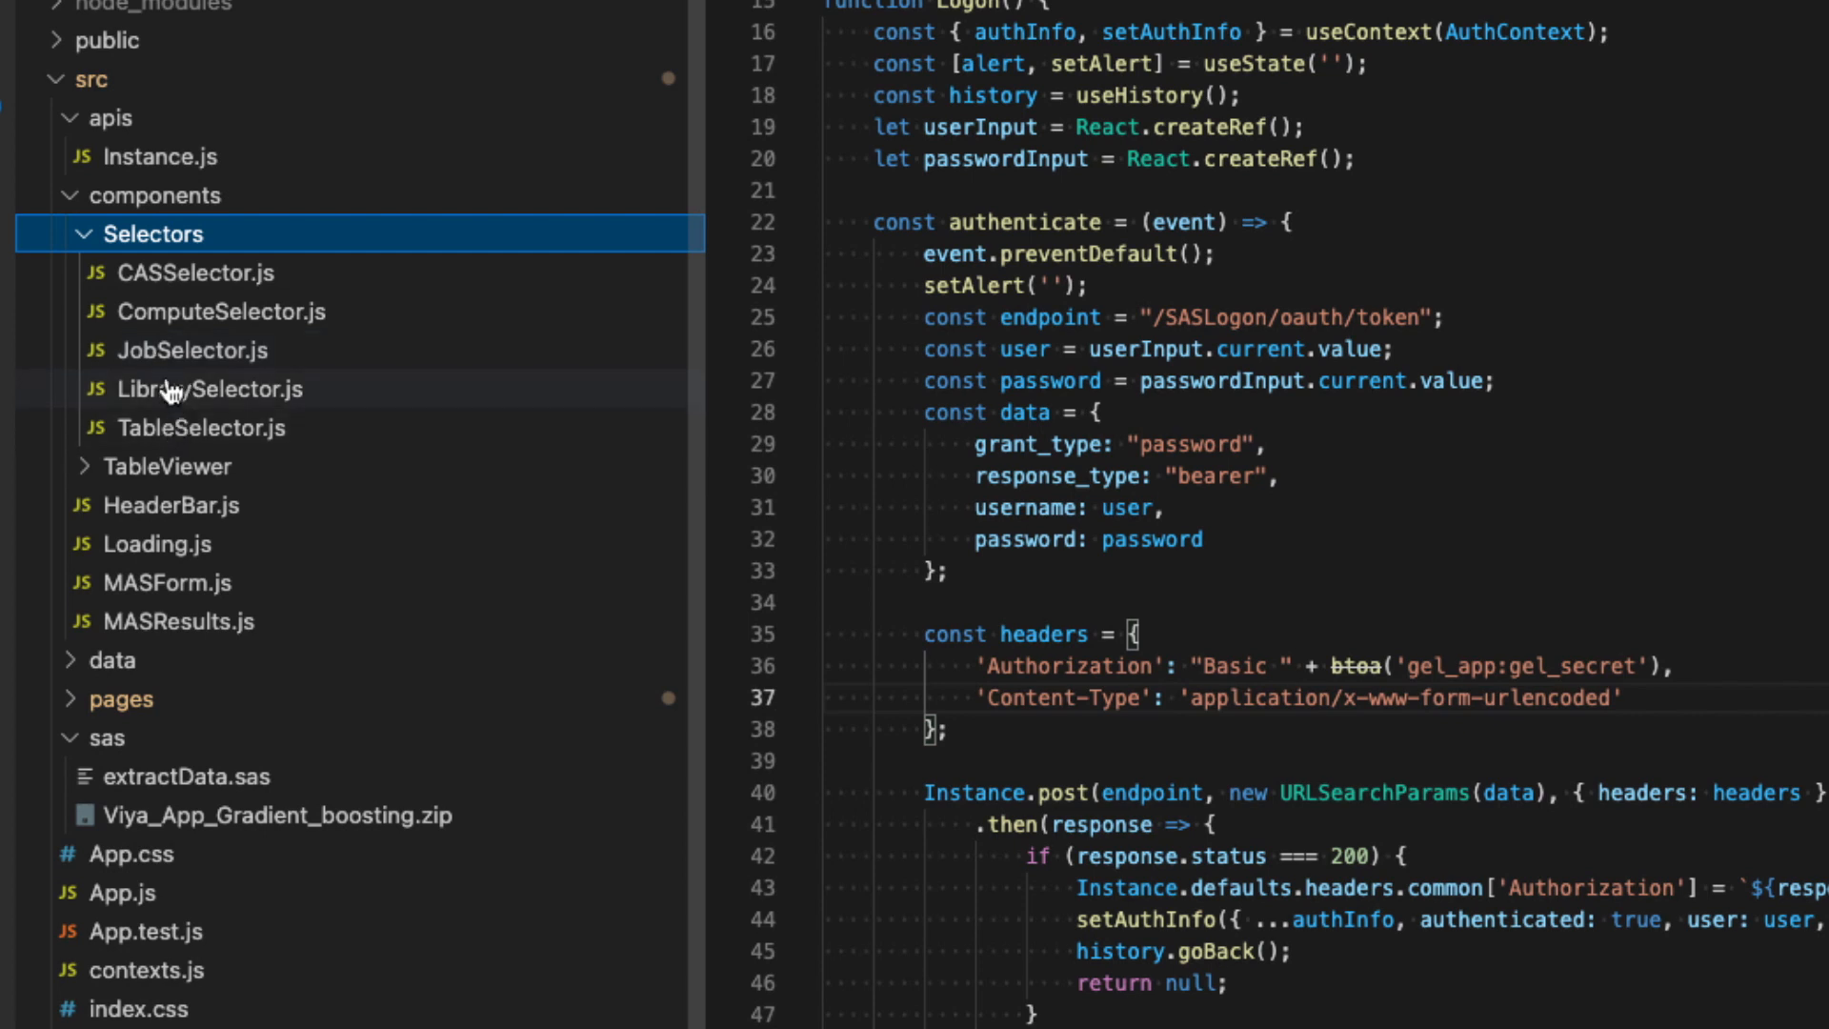
mouse_move(207, 396)
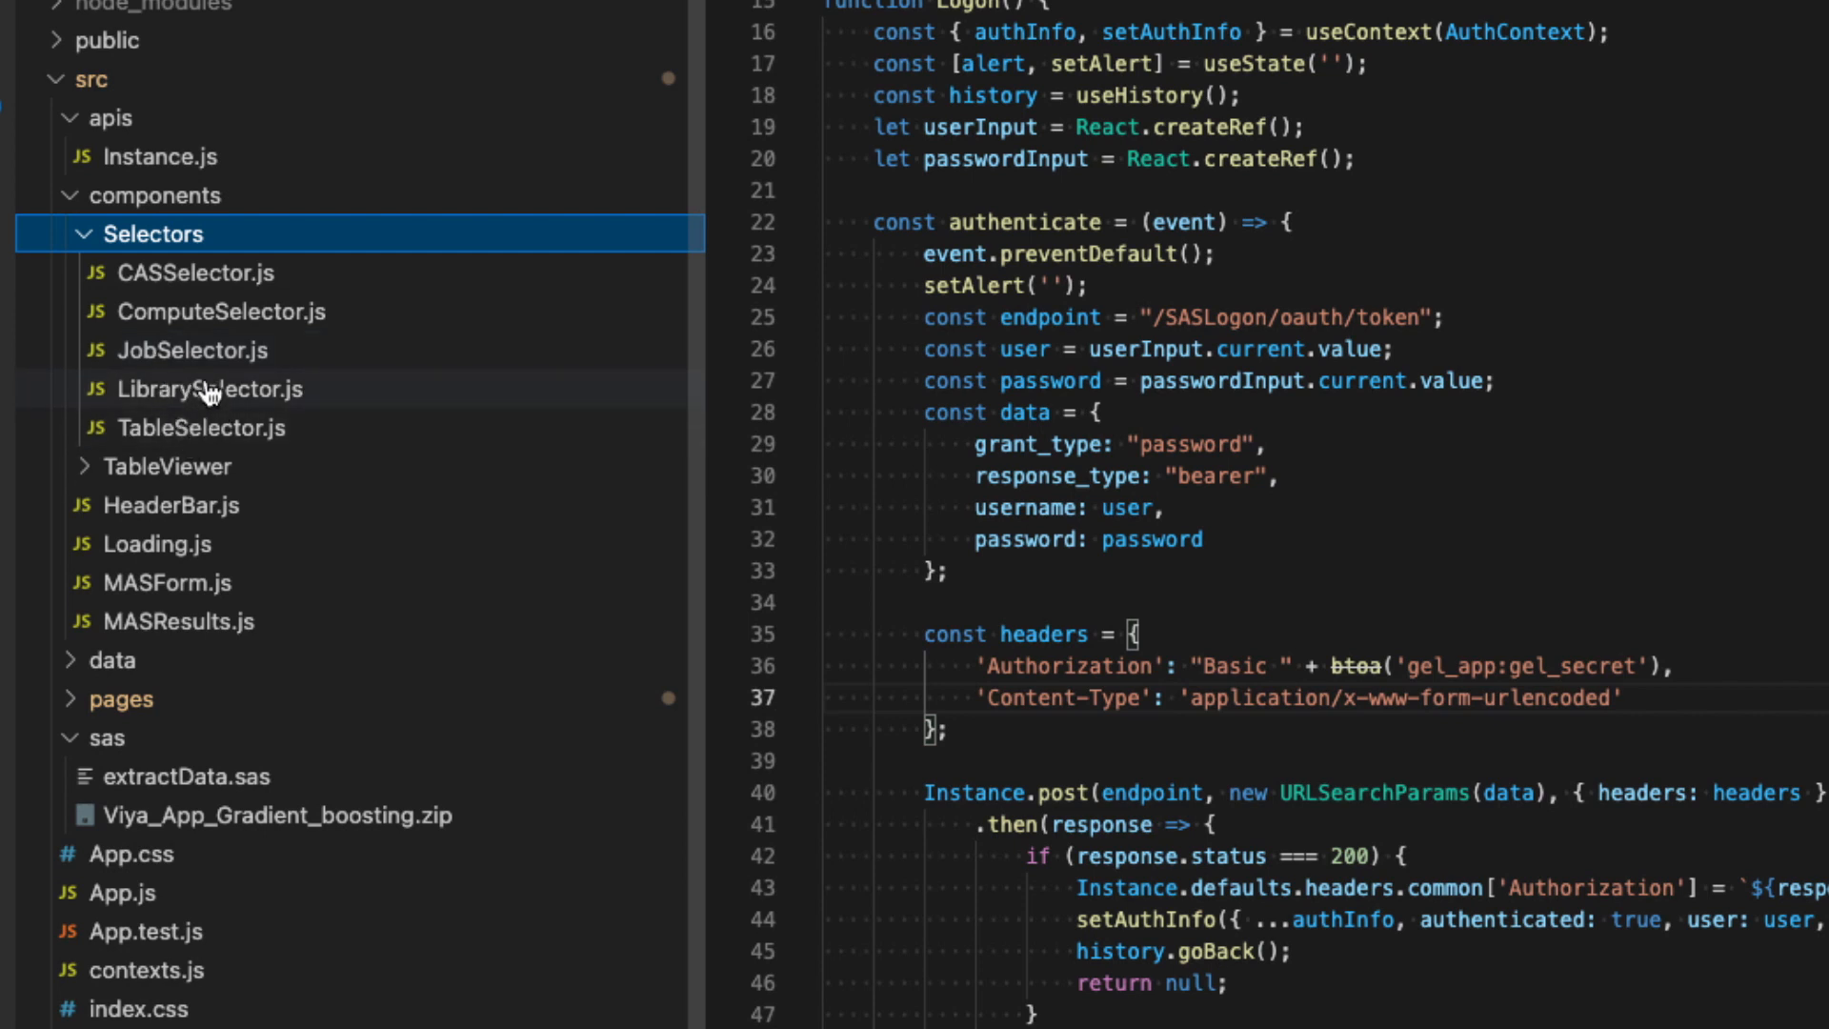
mouse_move(322, 290)
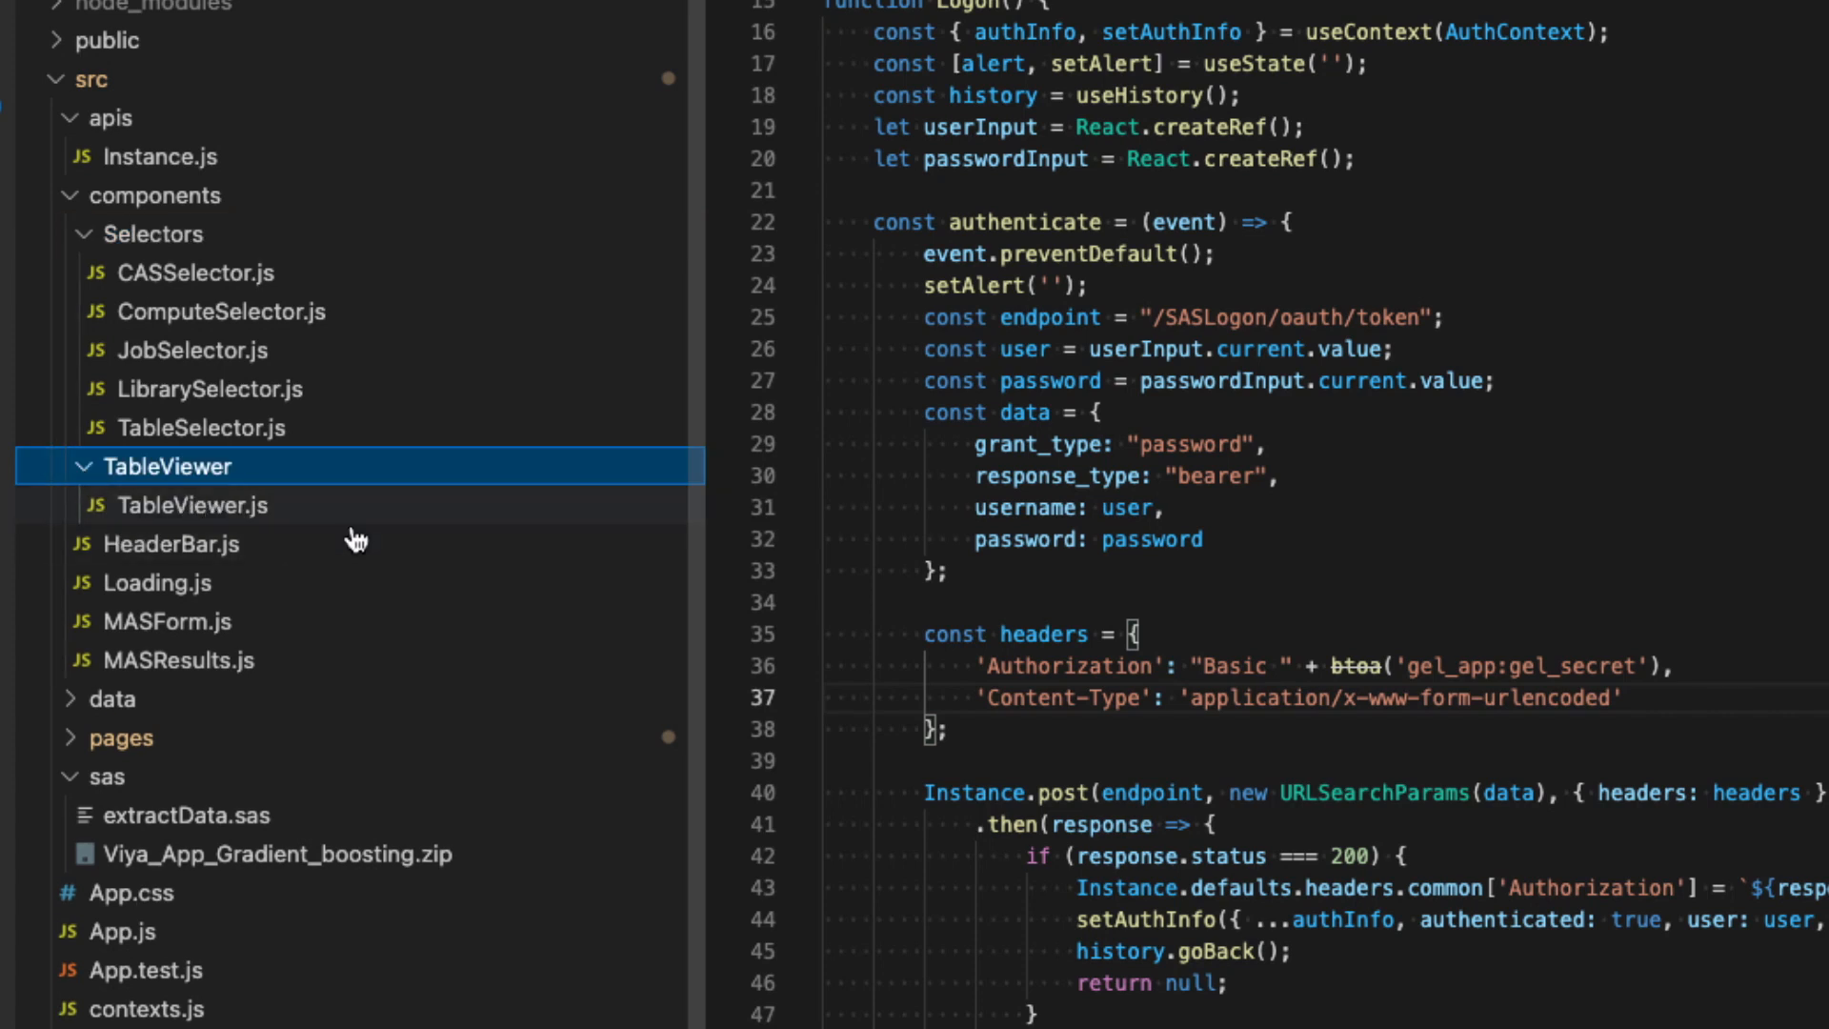
mouse_move(356, 539)
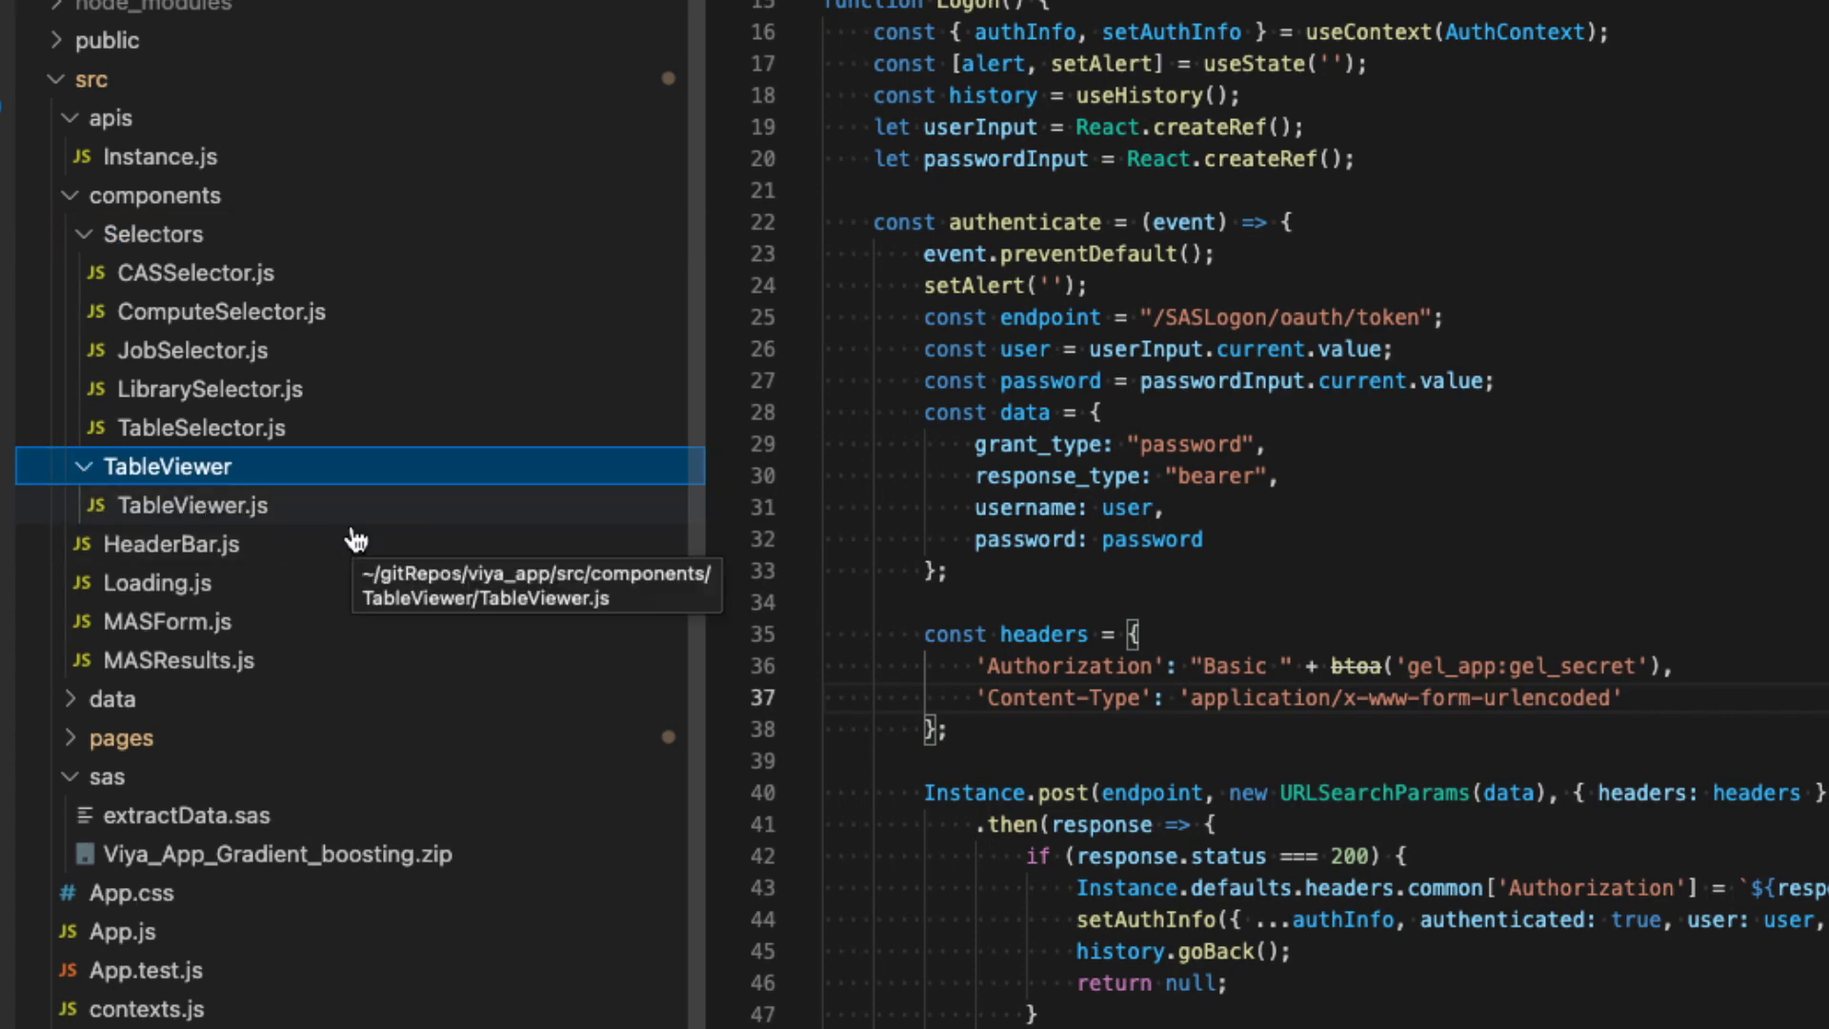
mouse_move(347, 539)
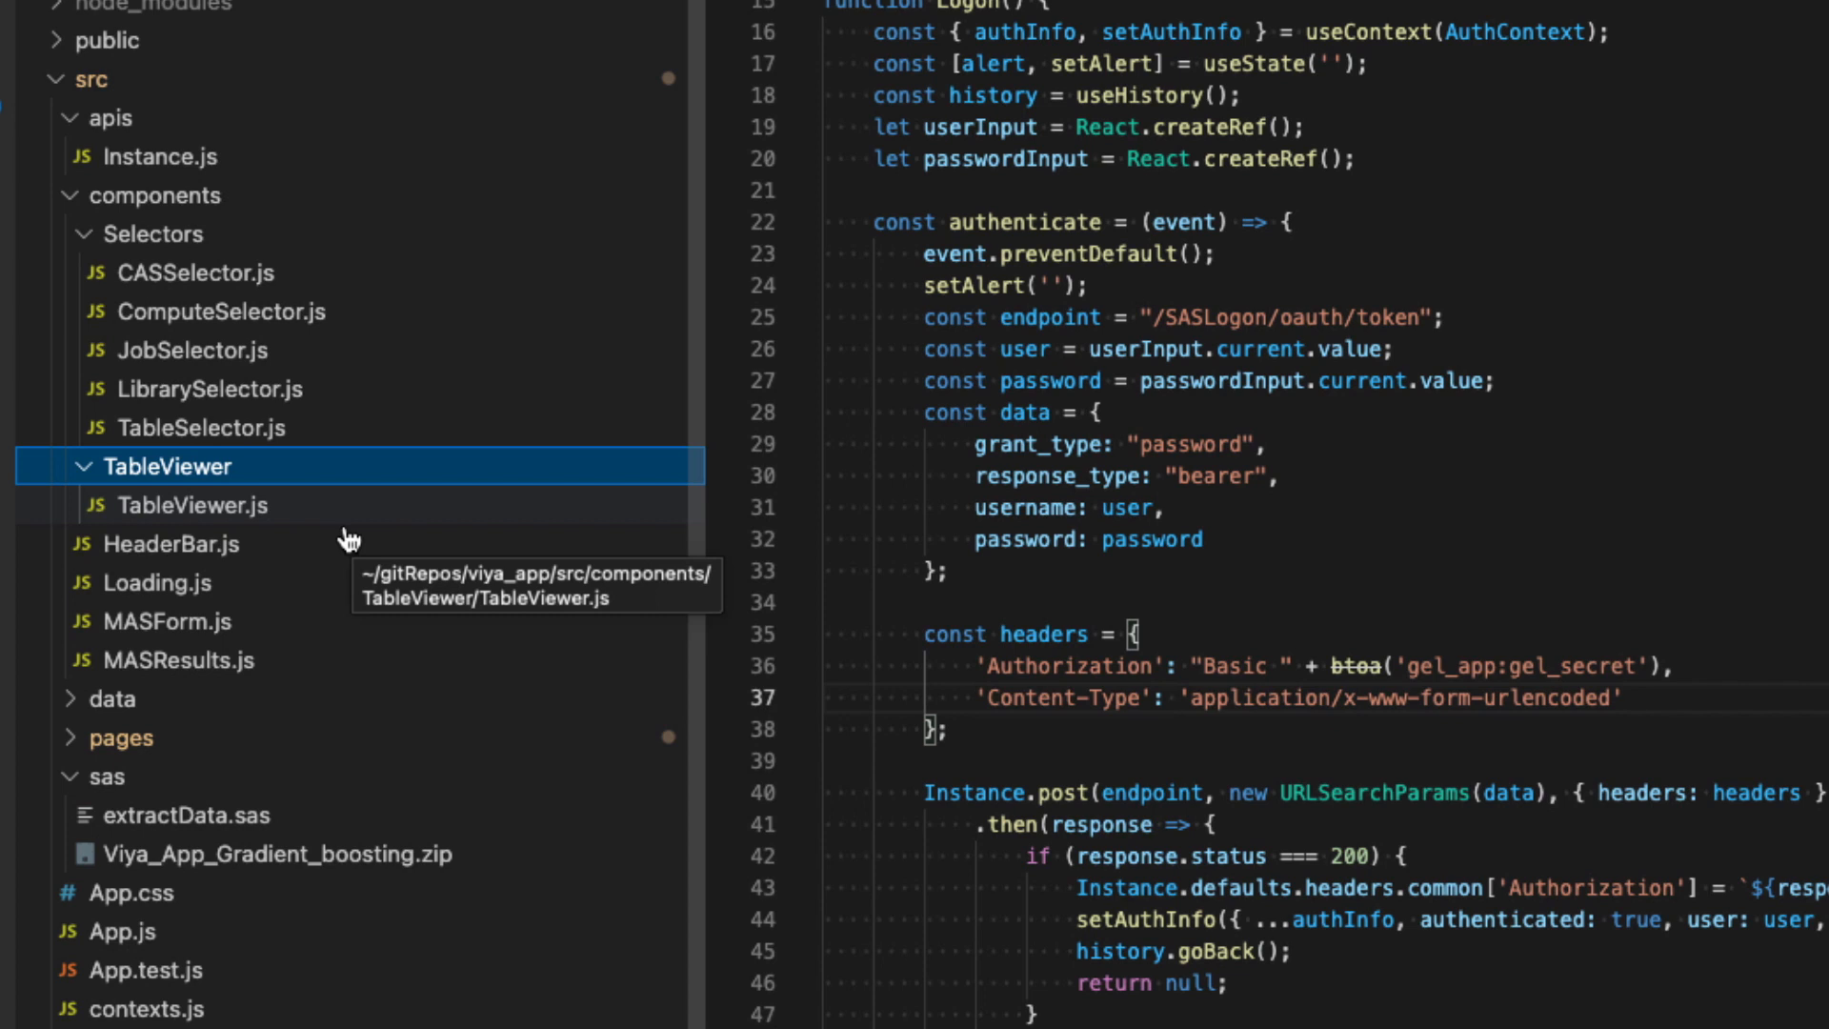
mouse_move(259, 582)
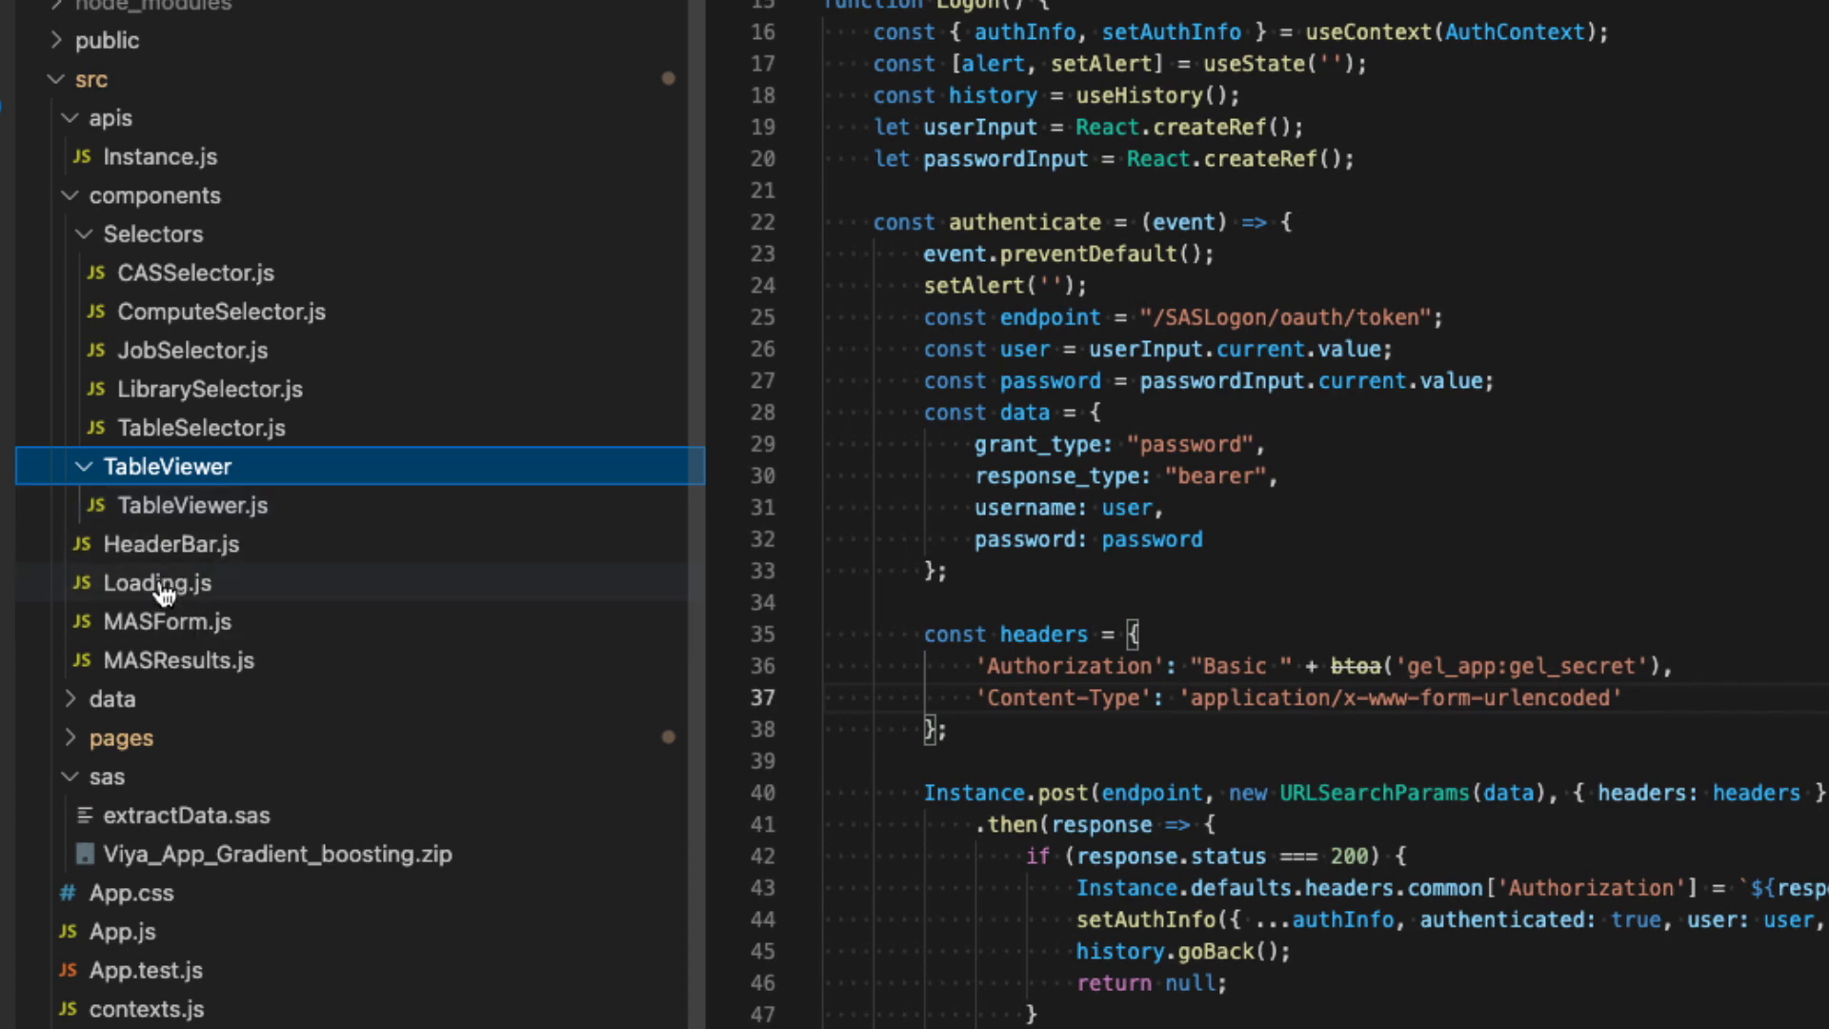
mouse_move(158, 583)
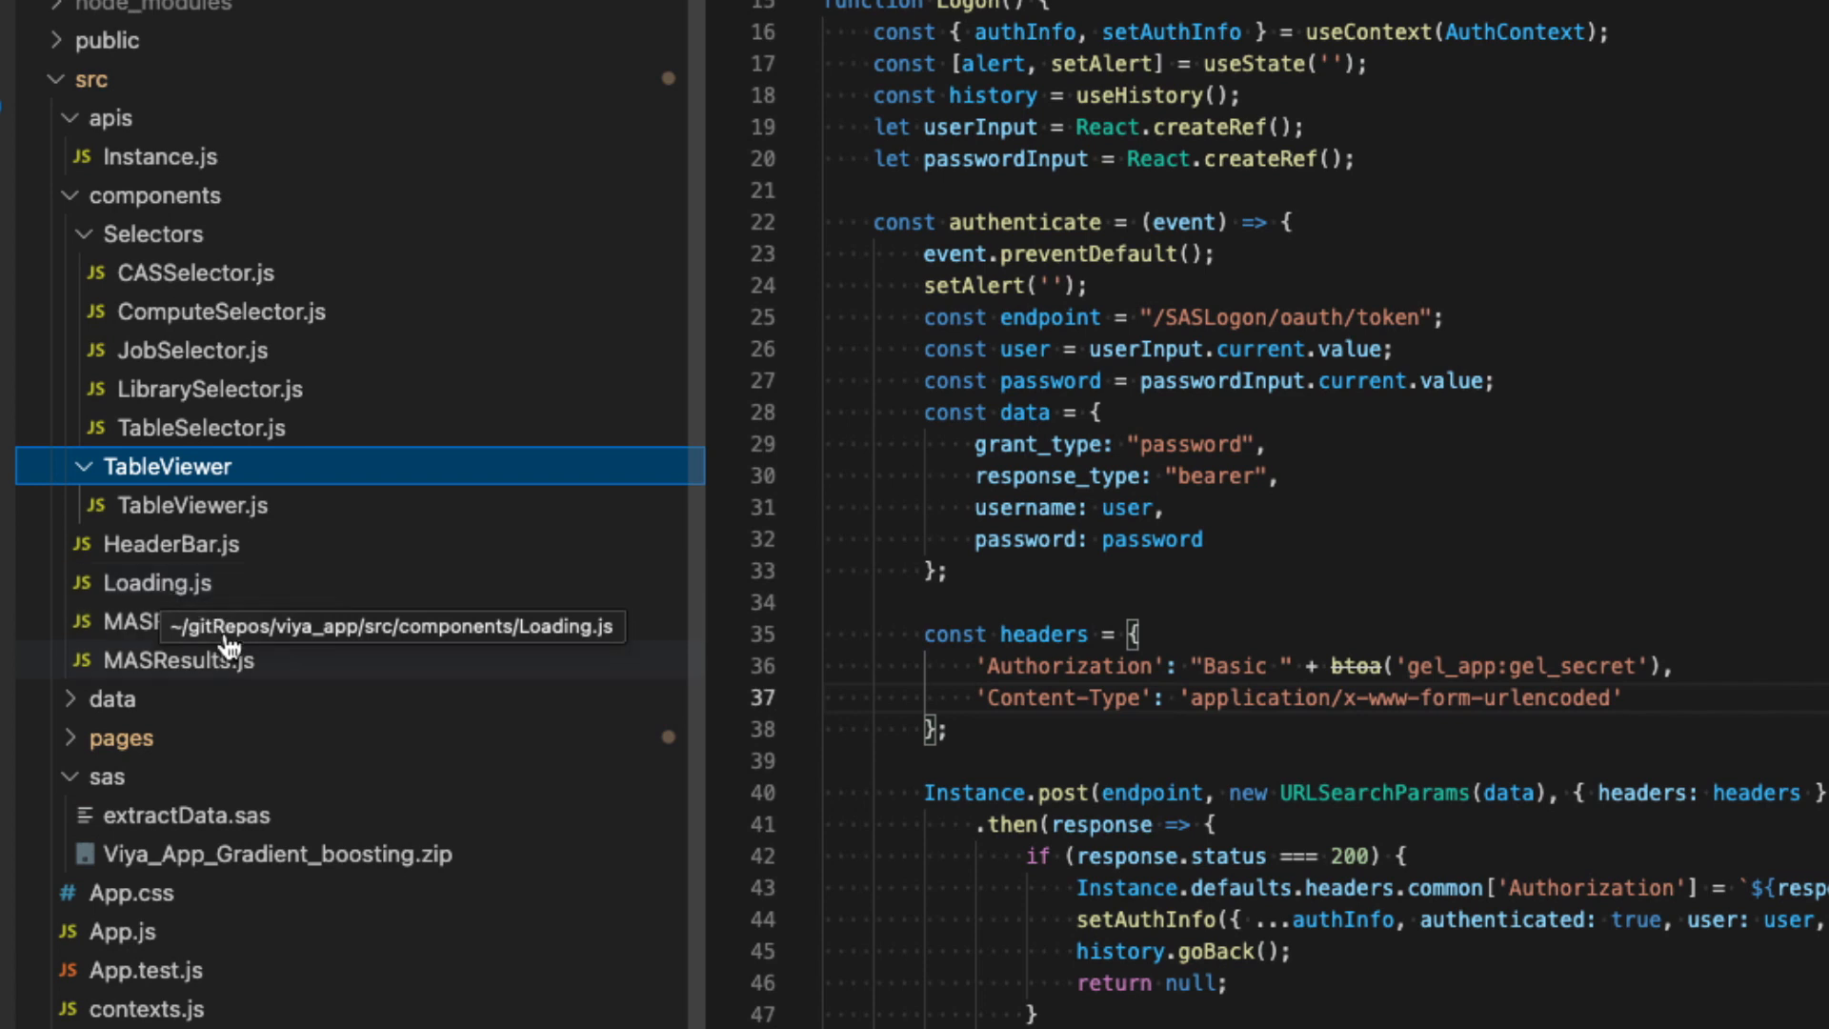
mouse_move(160, 621)
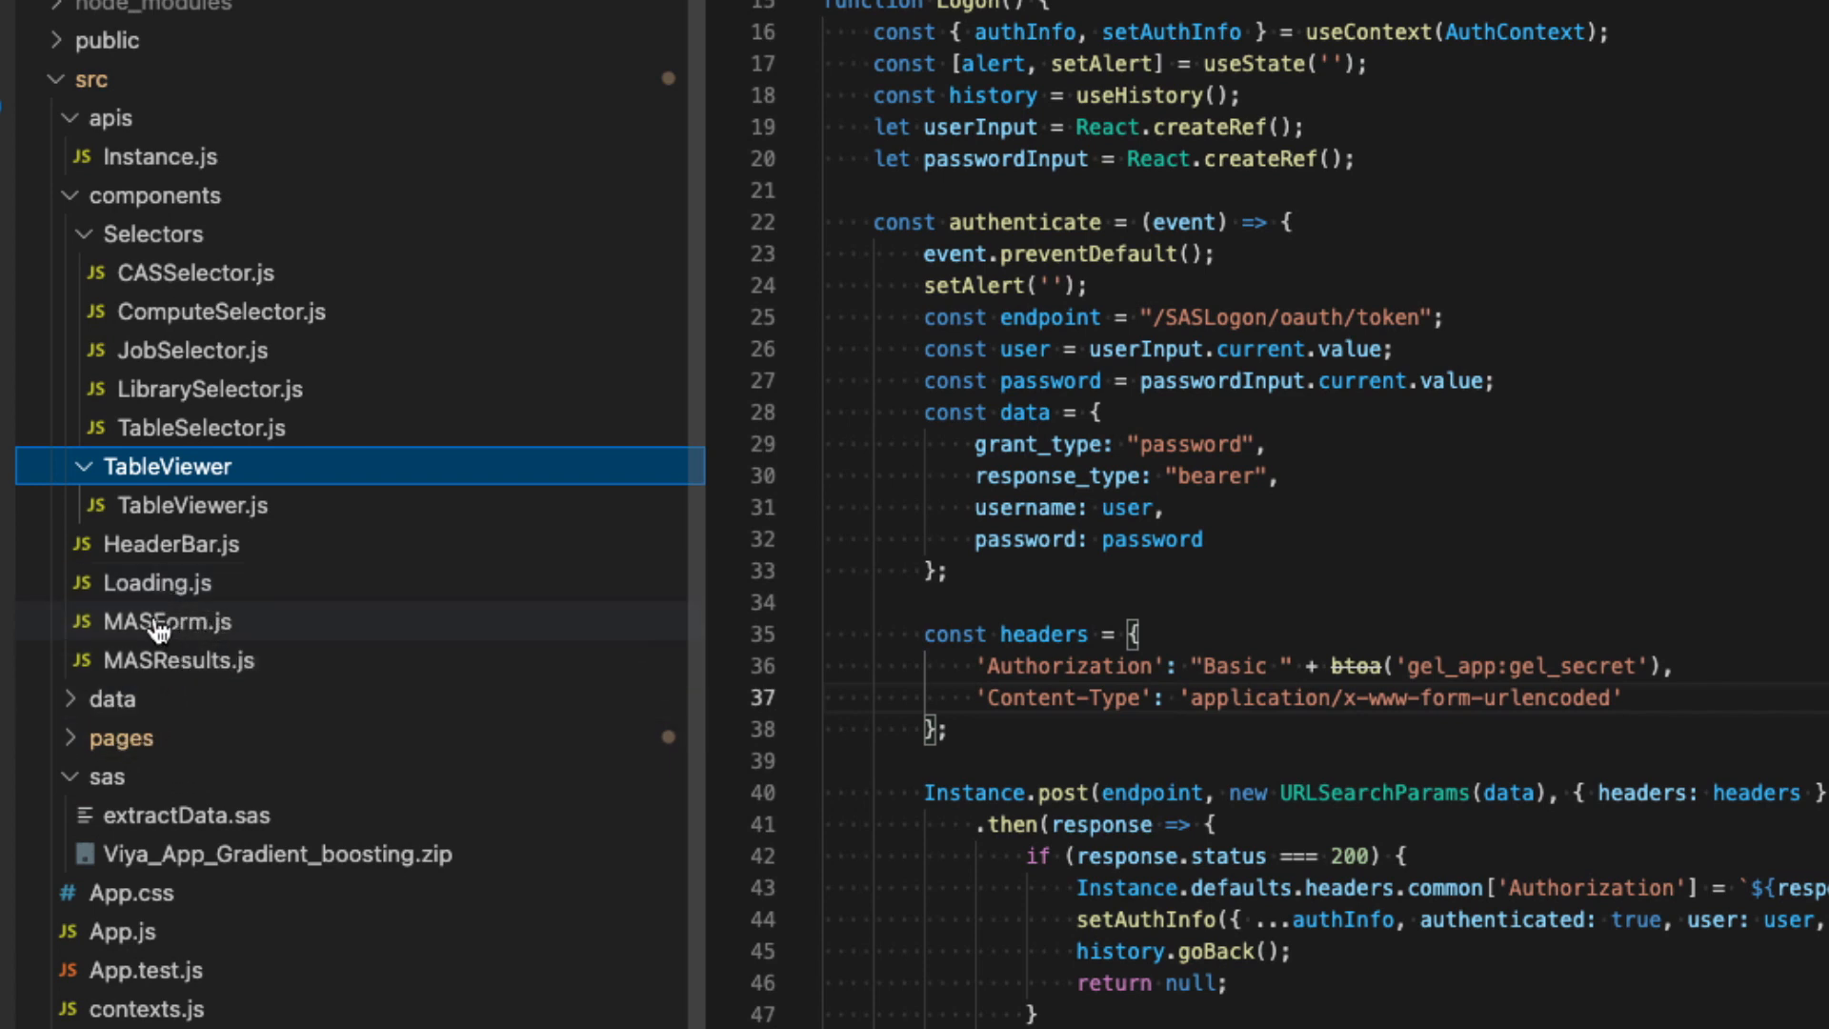
mouse_move(254, 720)
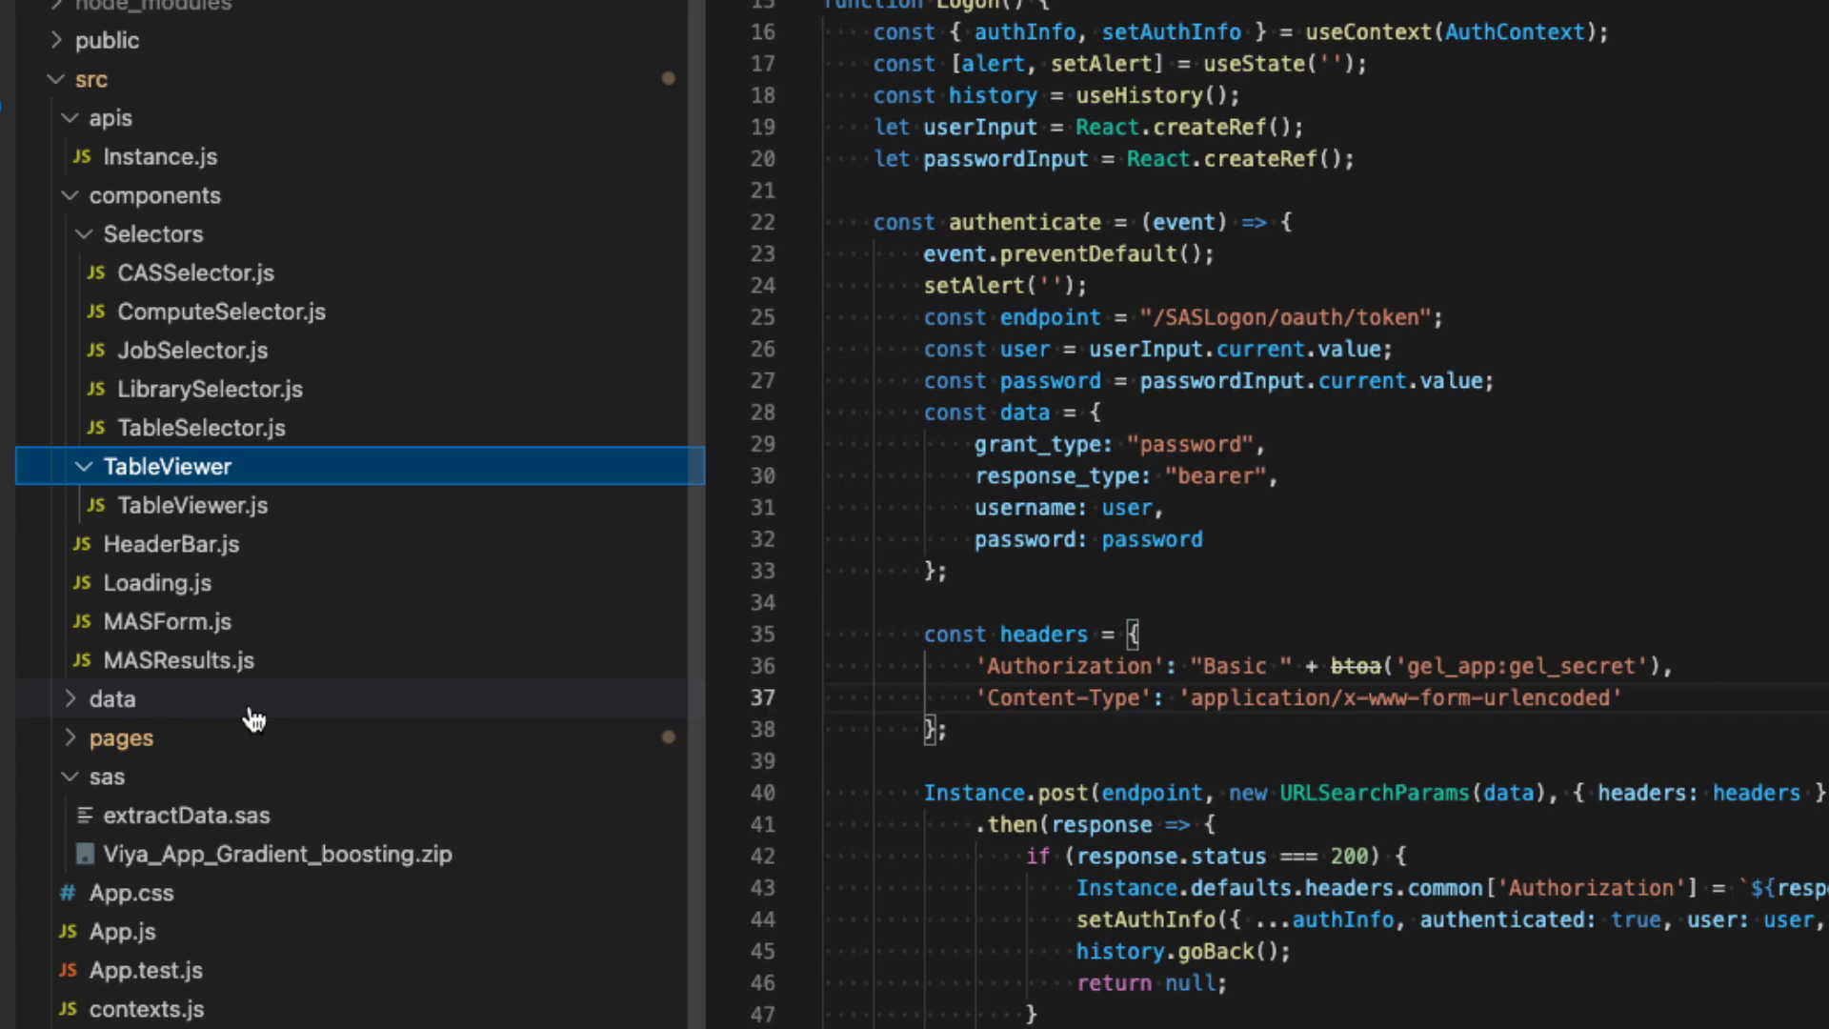
mouse_move(254, 712)
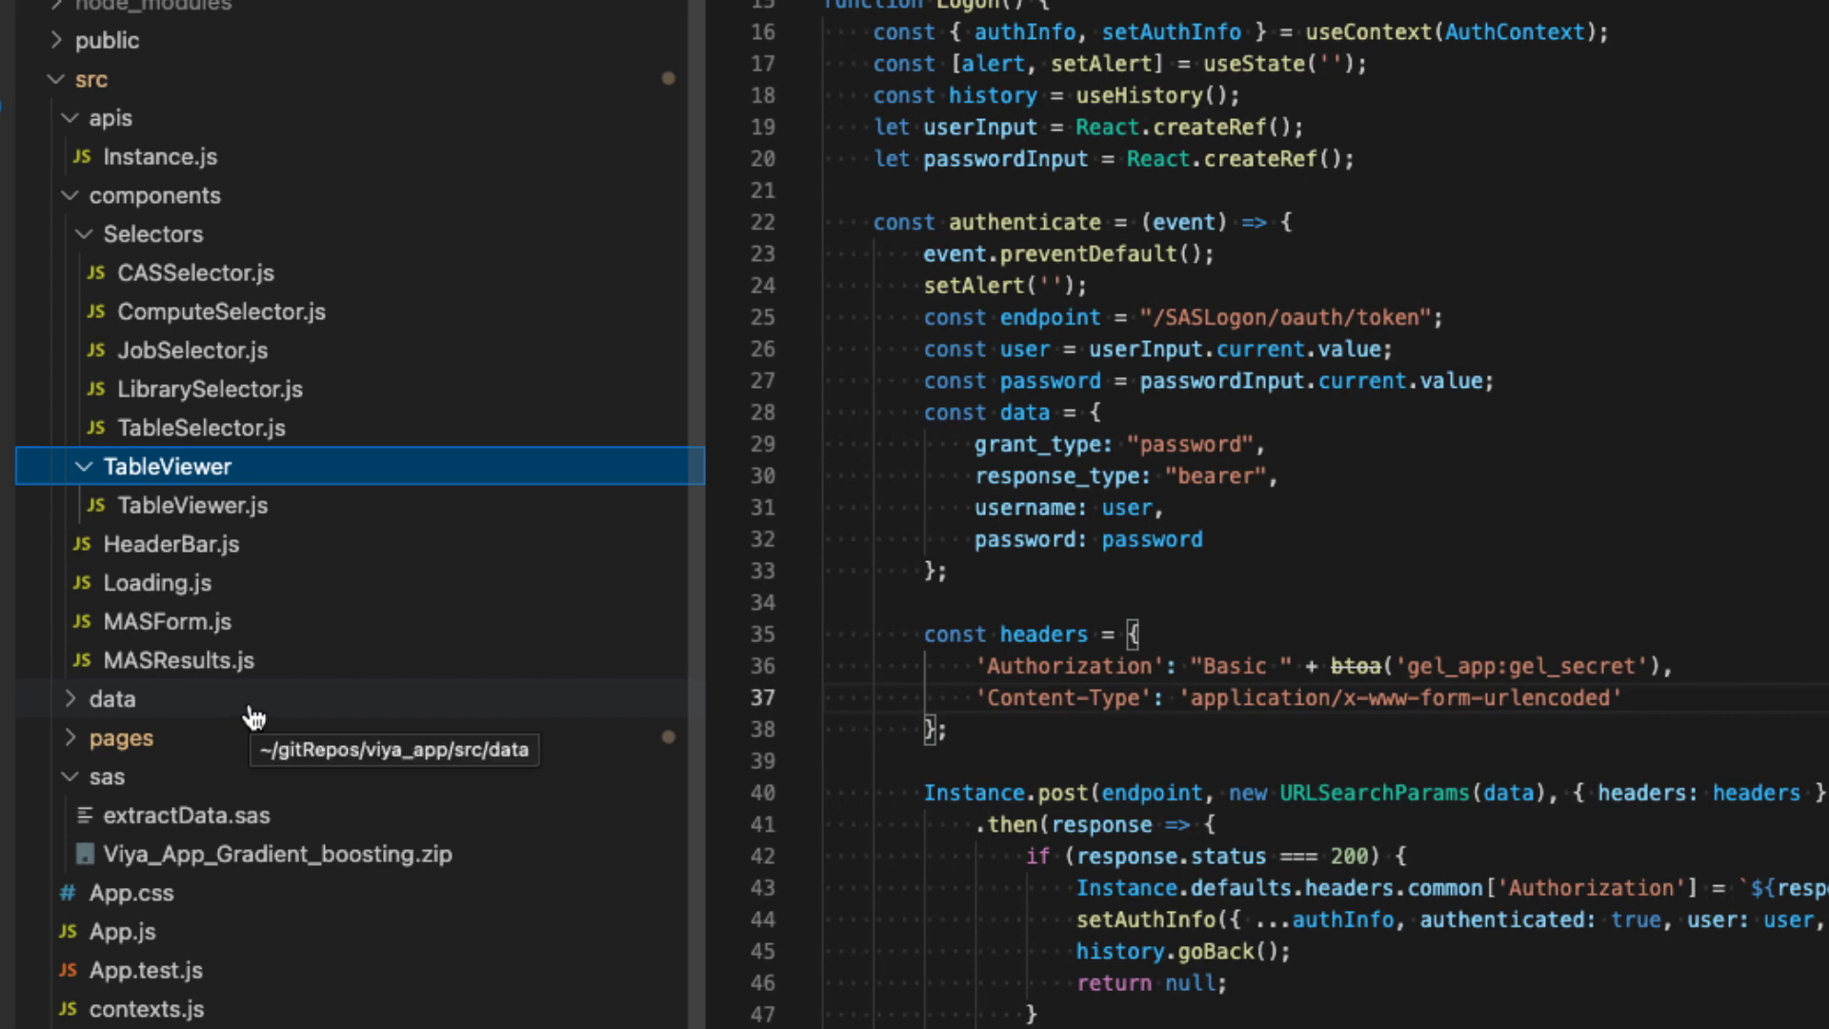
mouse_move(75, 746)
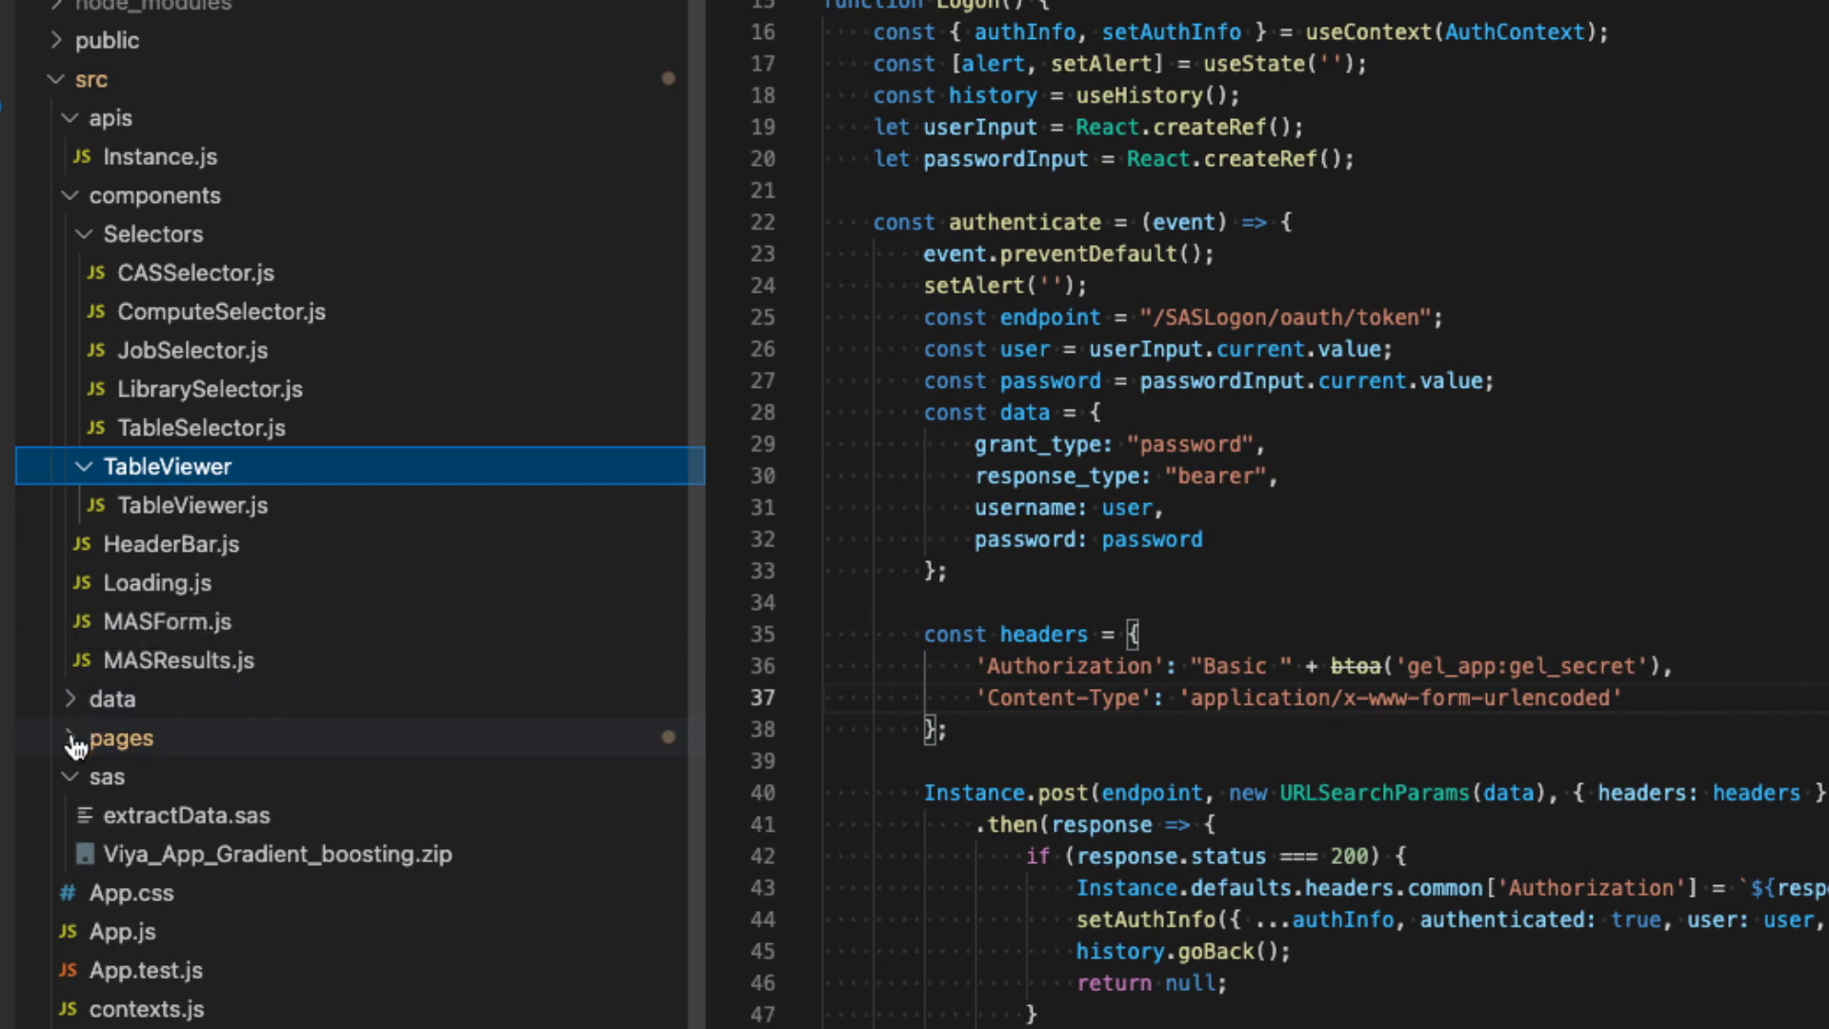
left_click(122, 737)
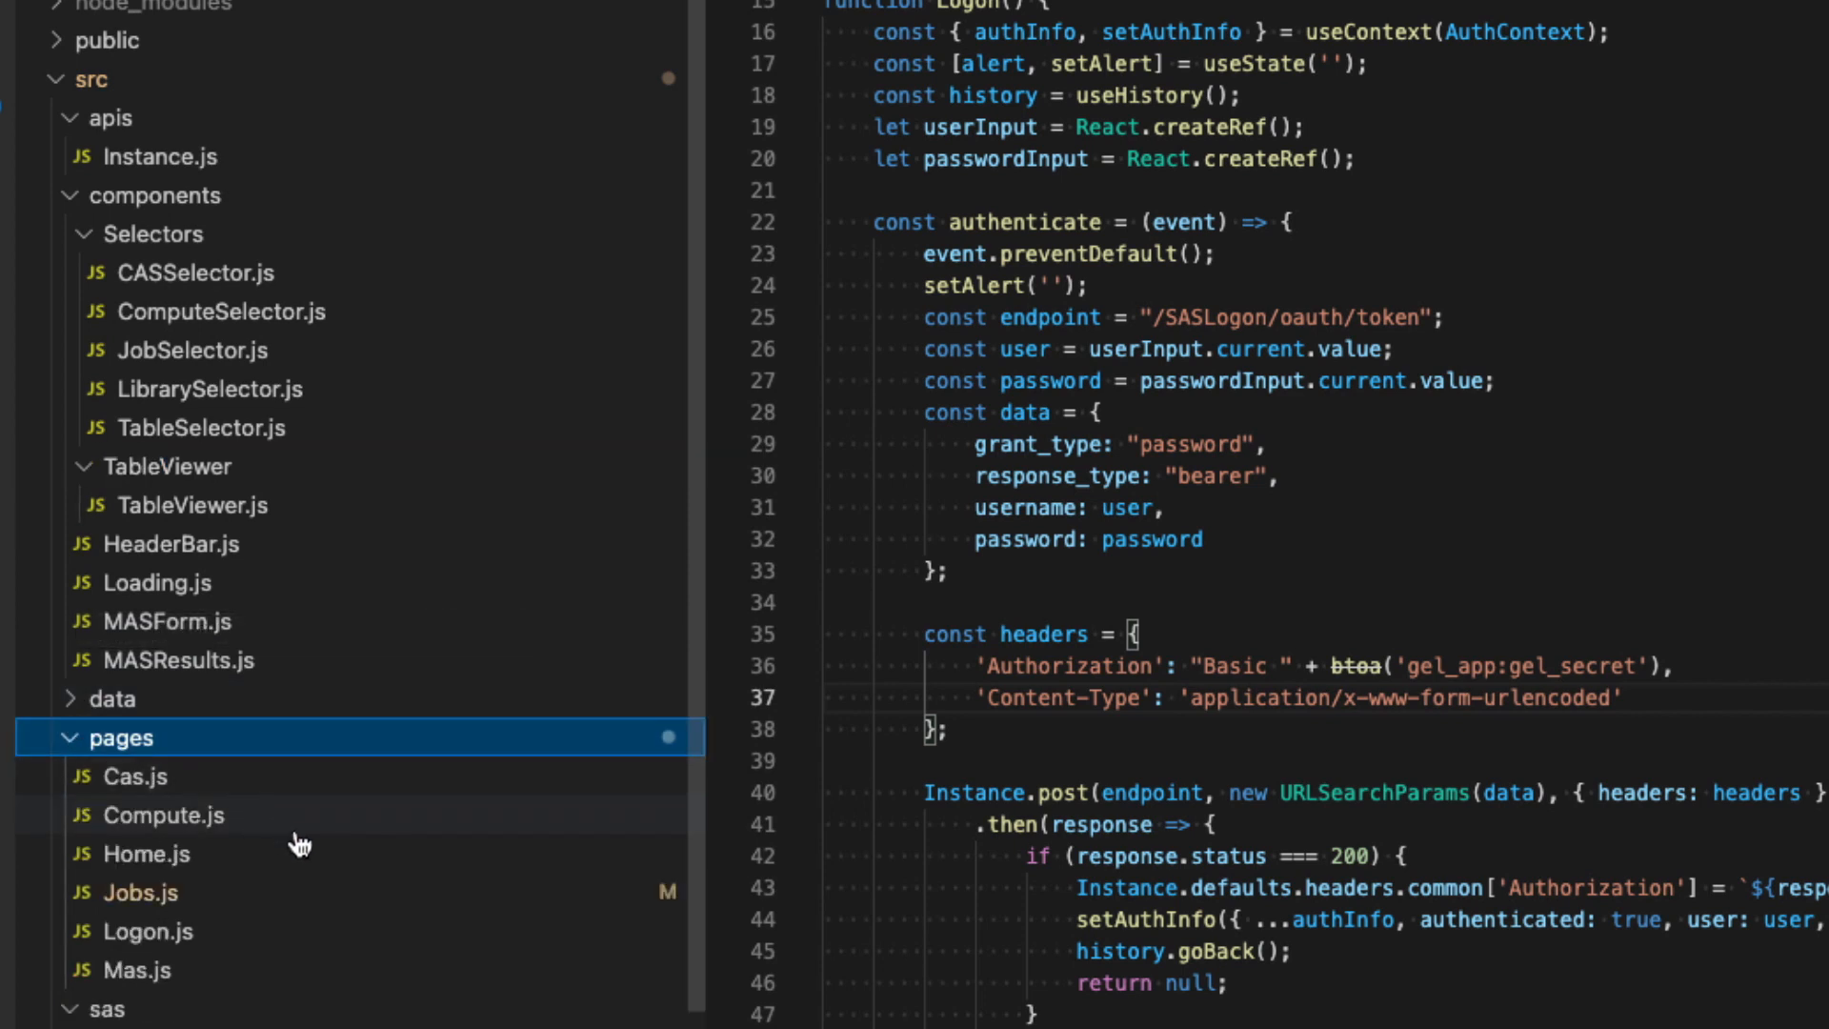
mouse_move(297, 842)
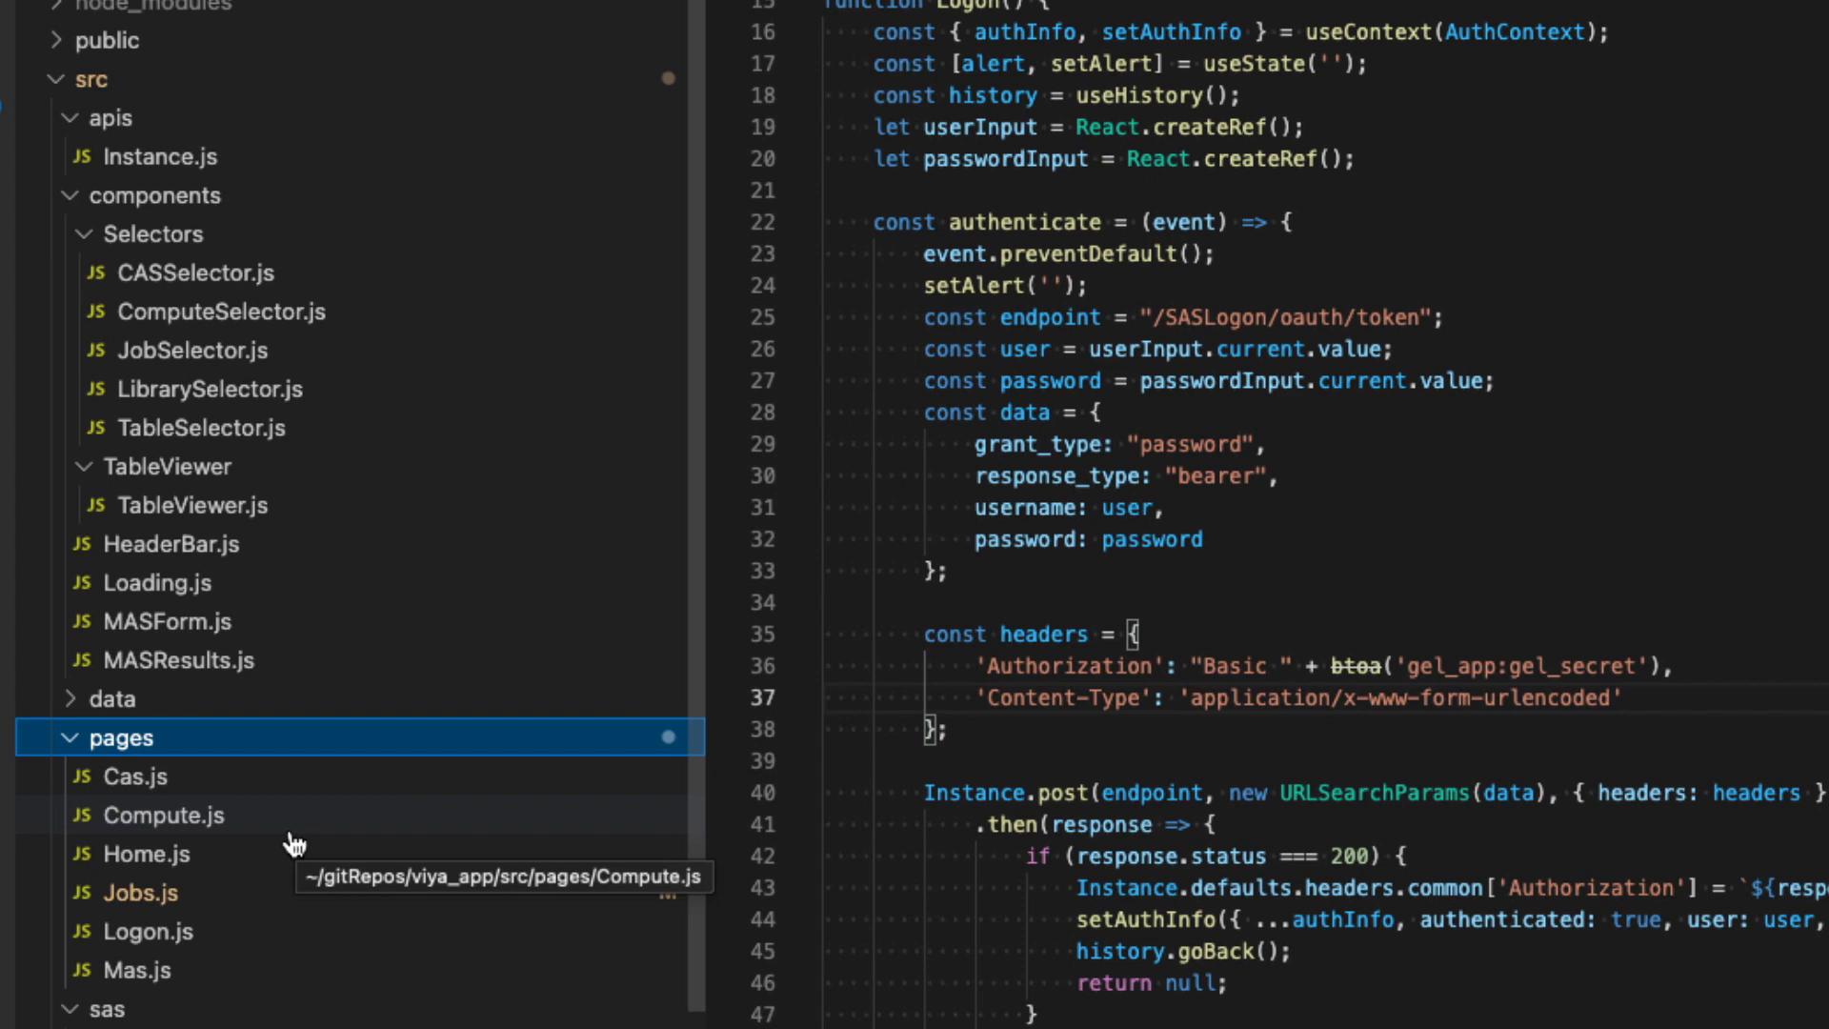
mouse_move(191, 808)
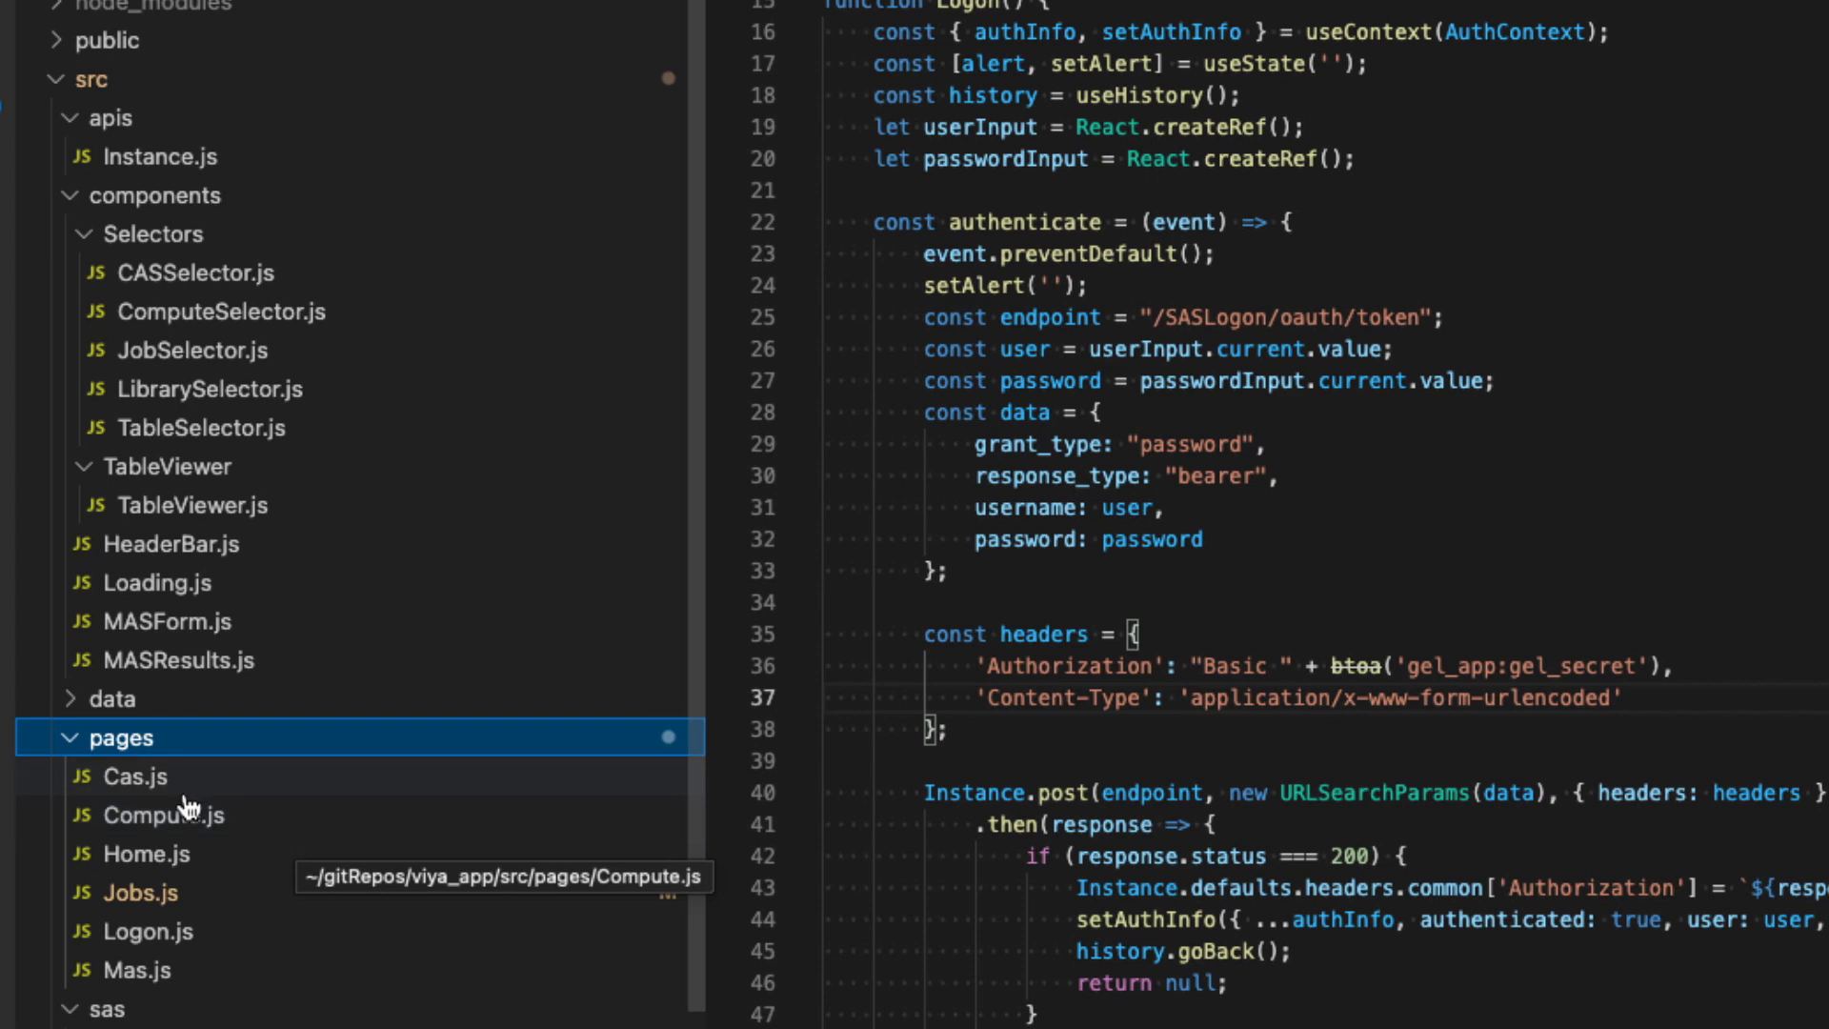
mouse_move(148, 790)
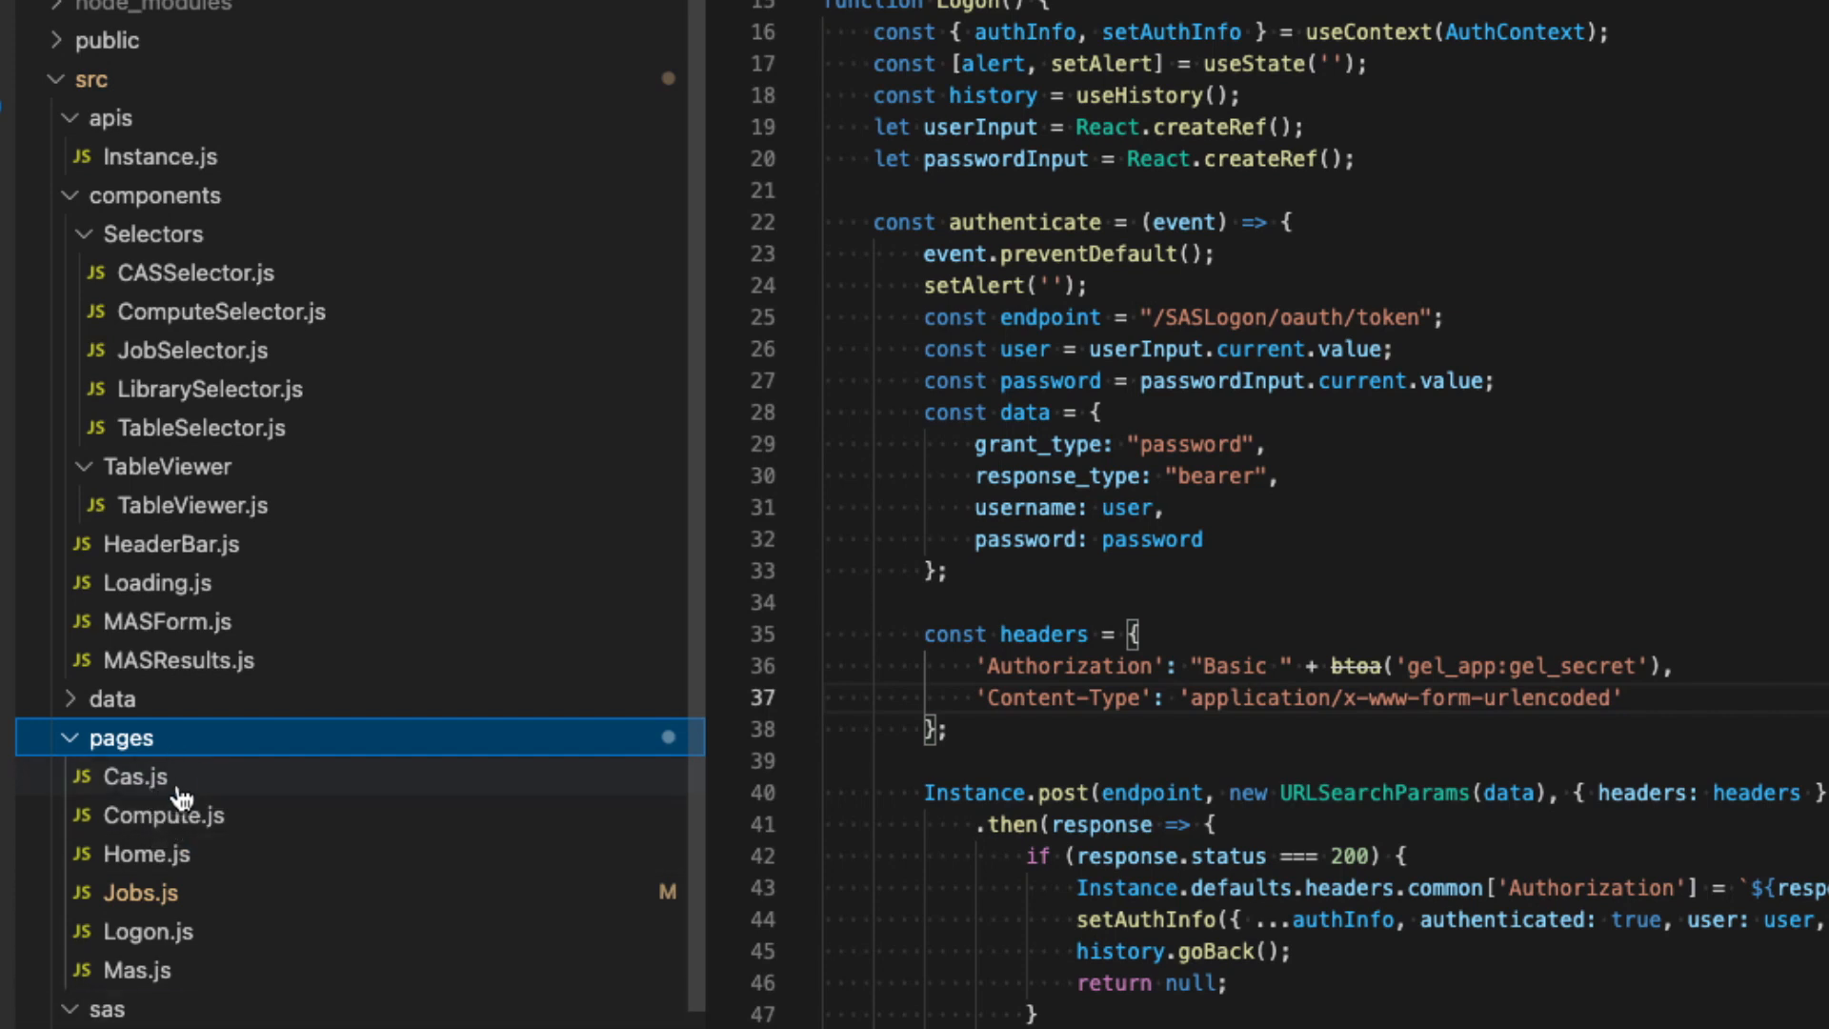
mouse_move(198, 877)
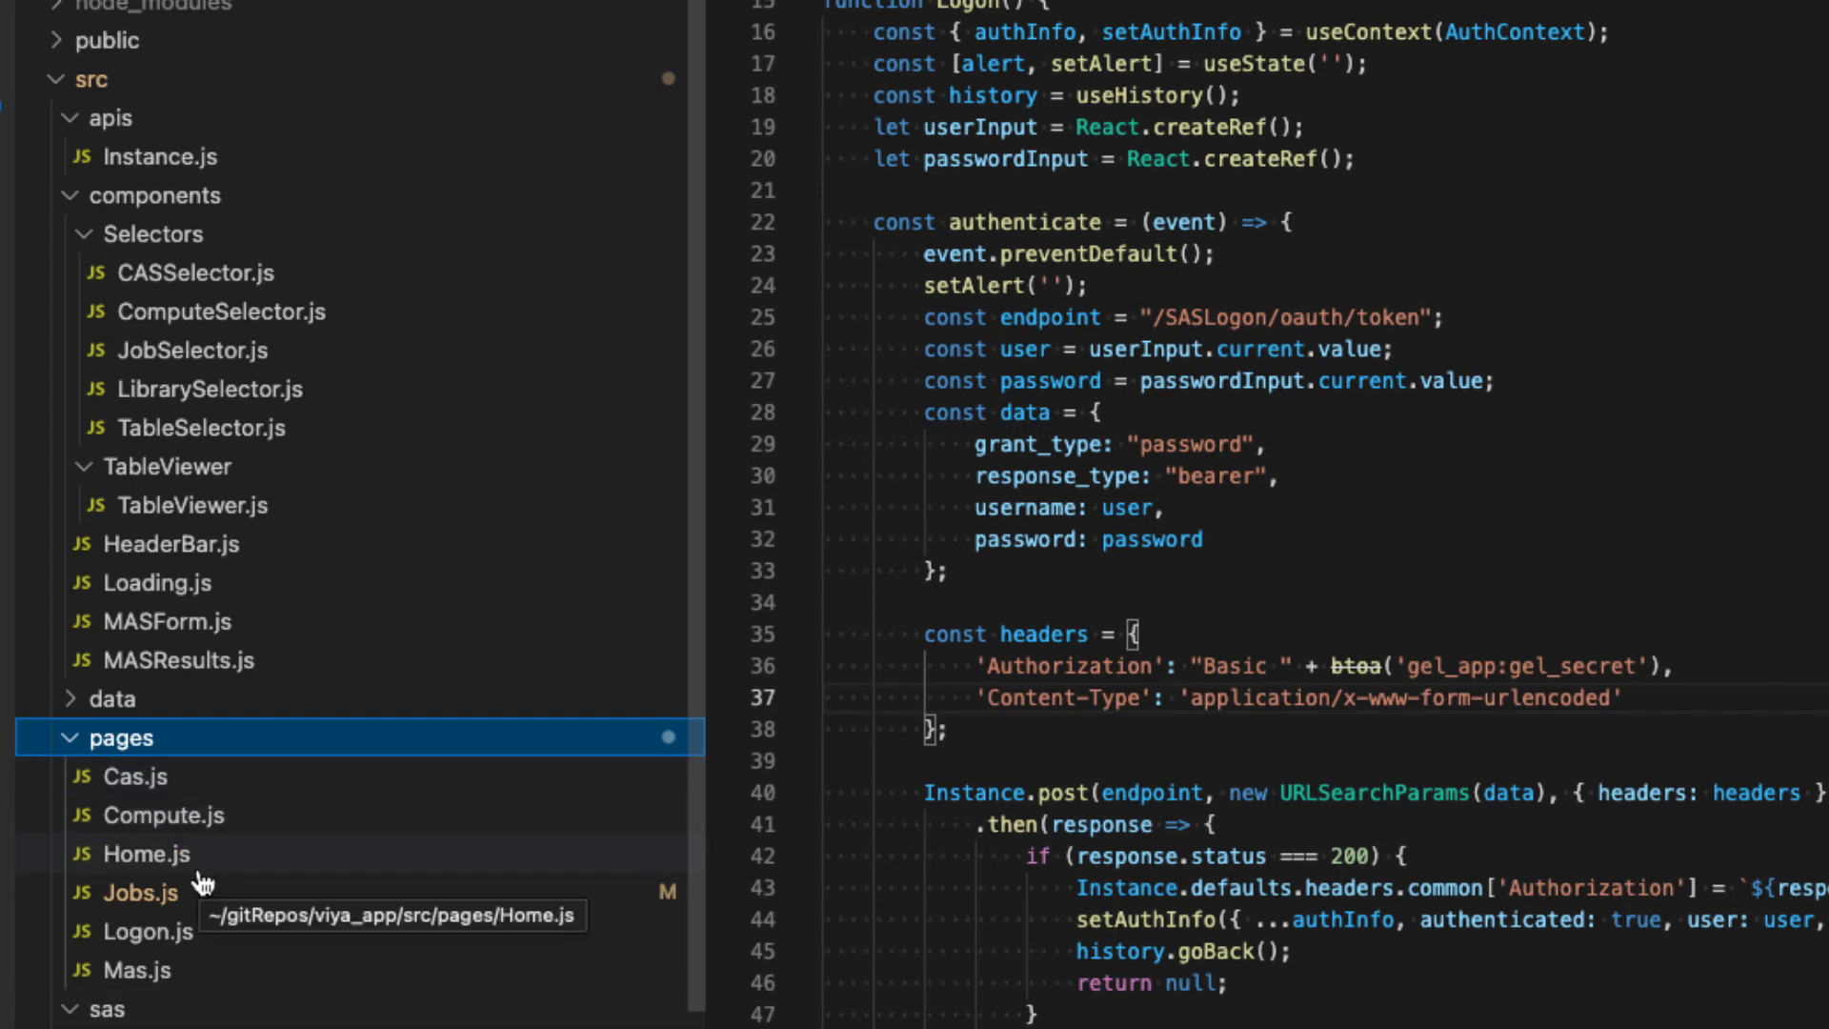
mouse_move(187, 845)
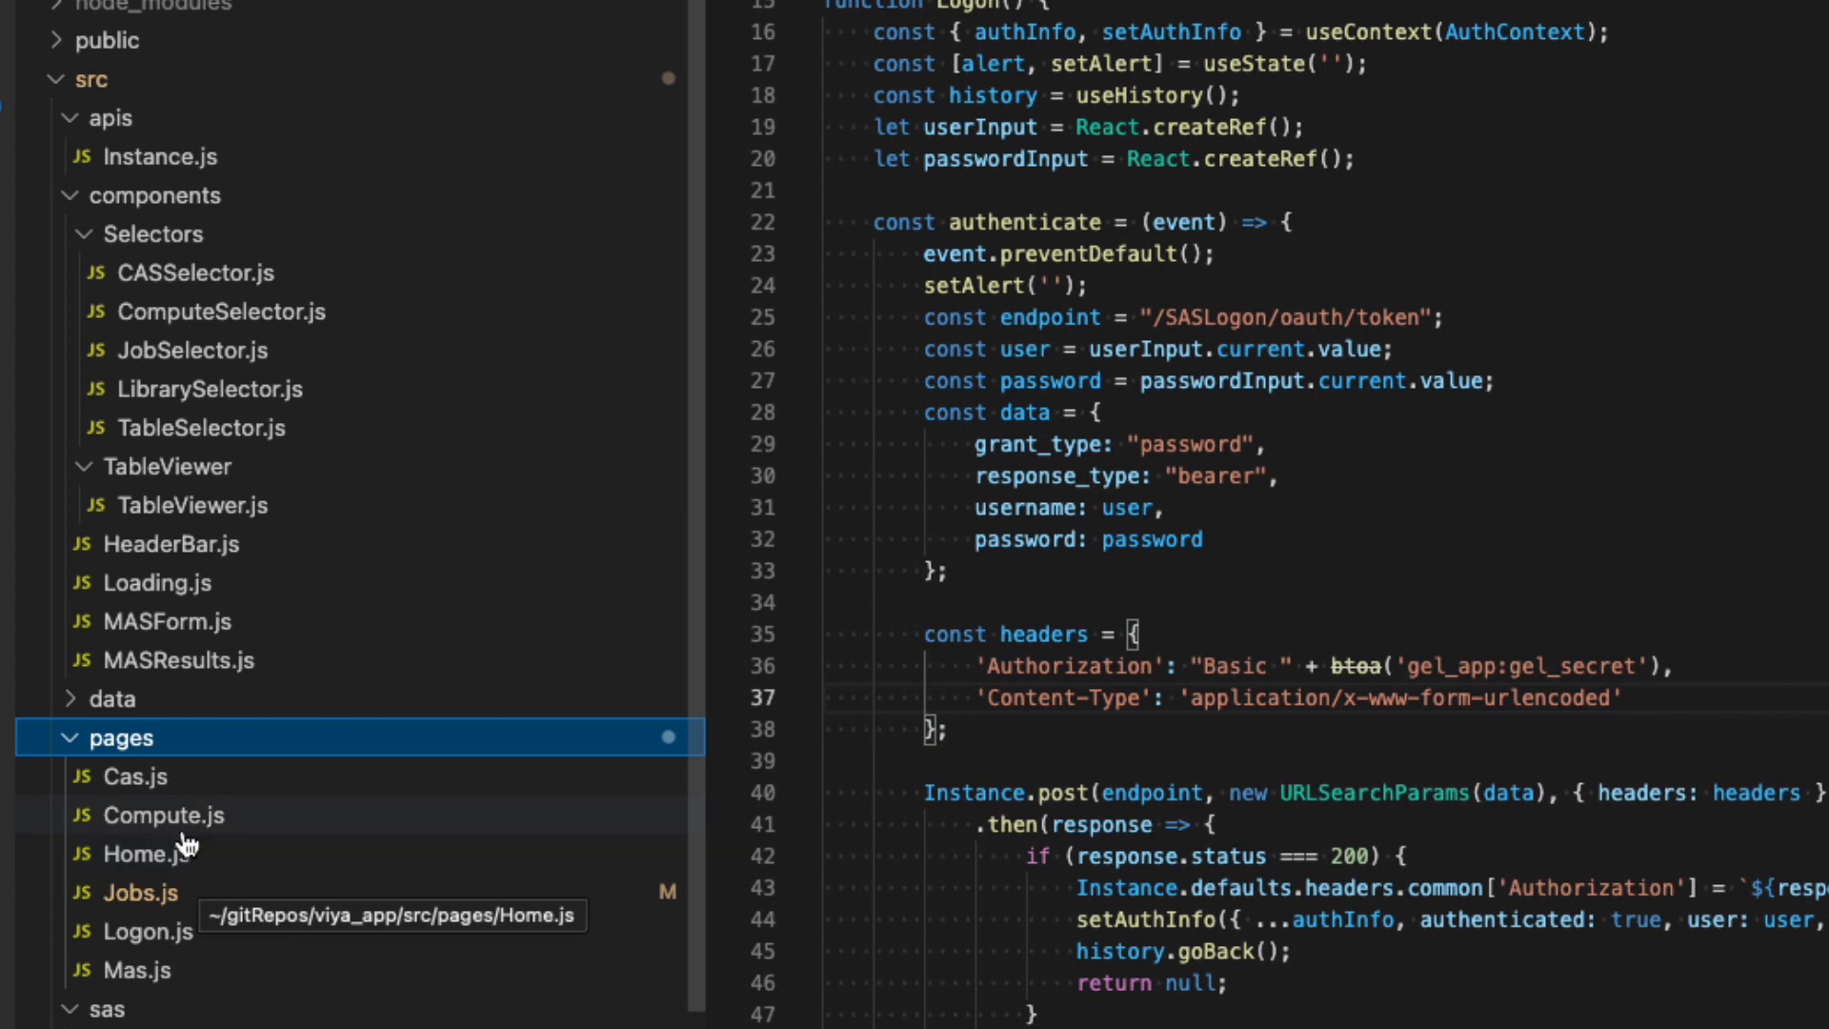
mouse_move(137, 833)
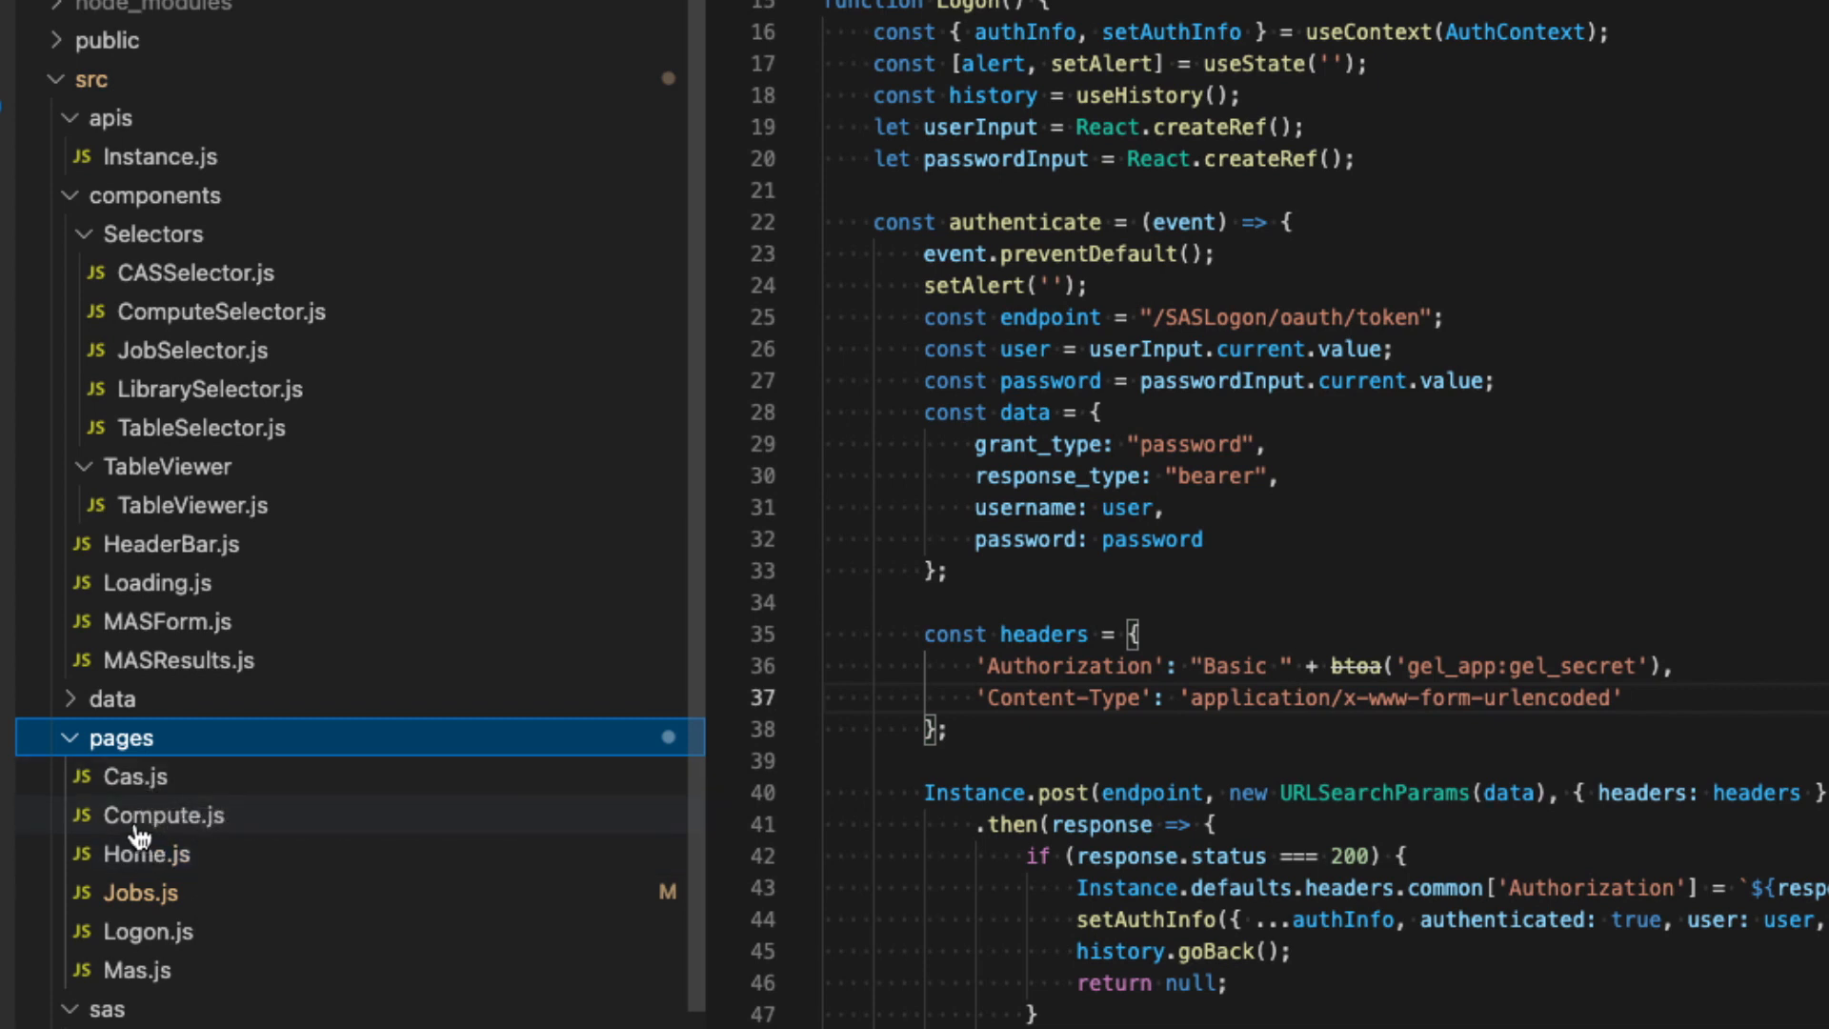
mouse_move(271, 983)
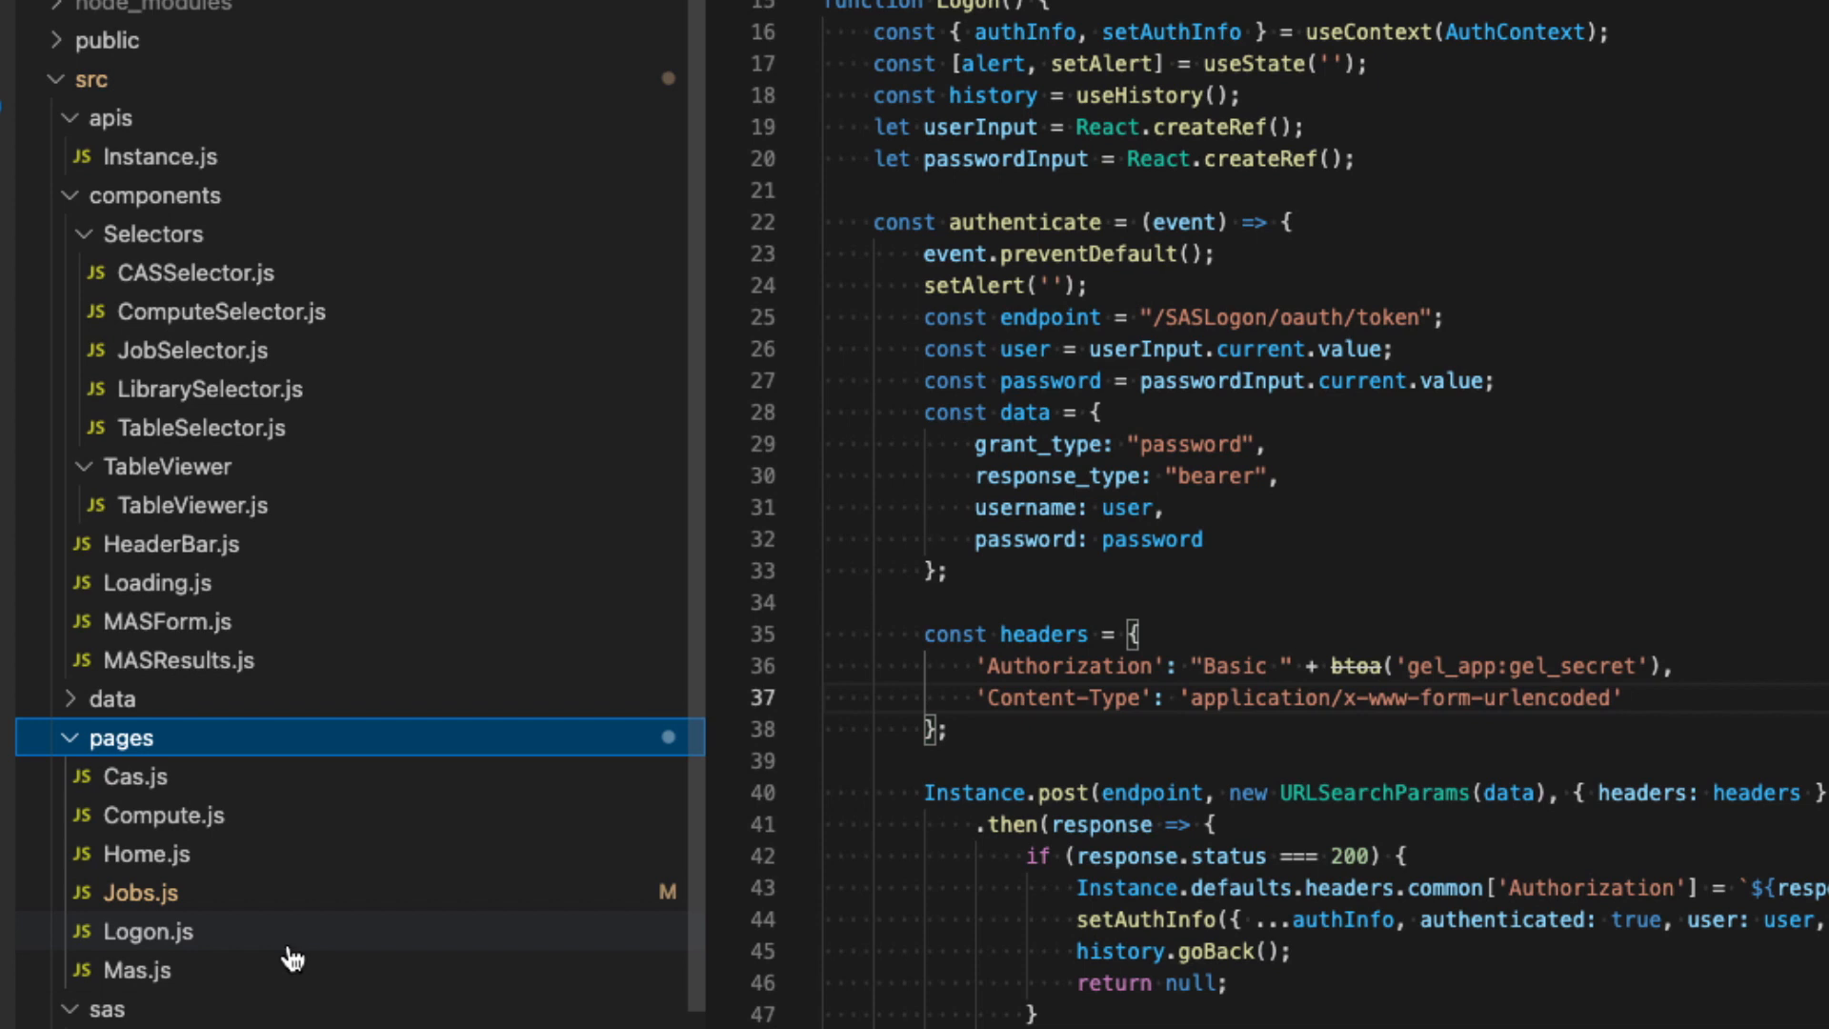
mouse_move(137, 929)
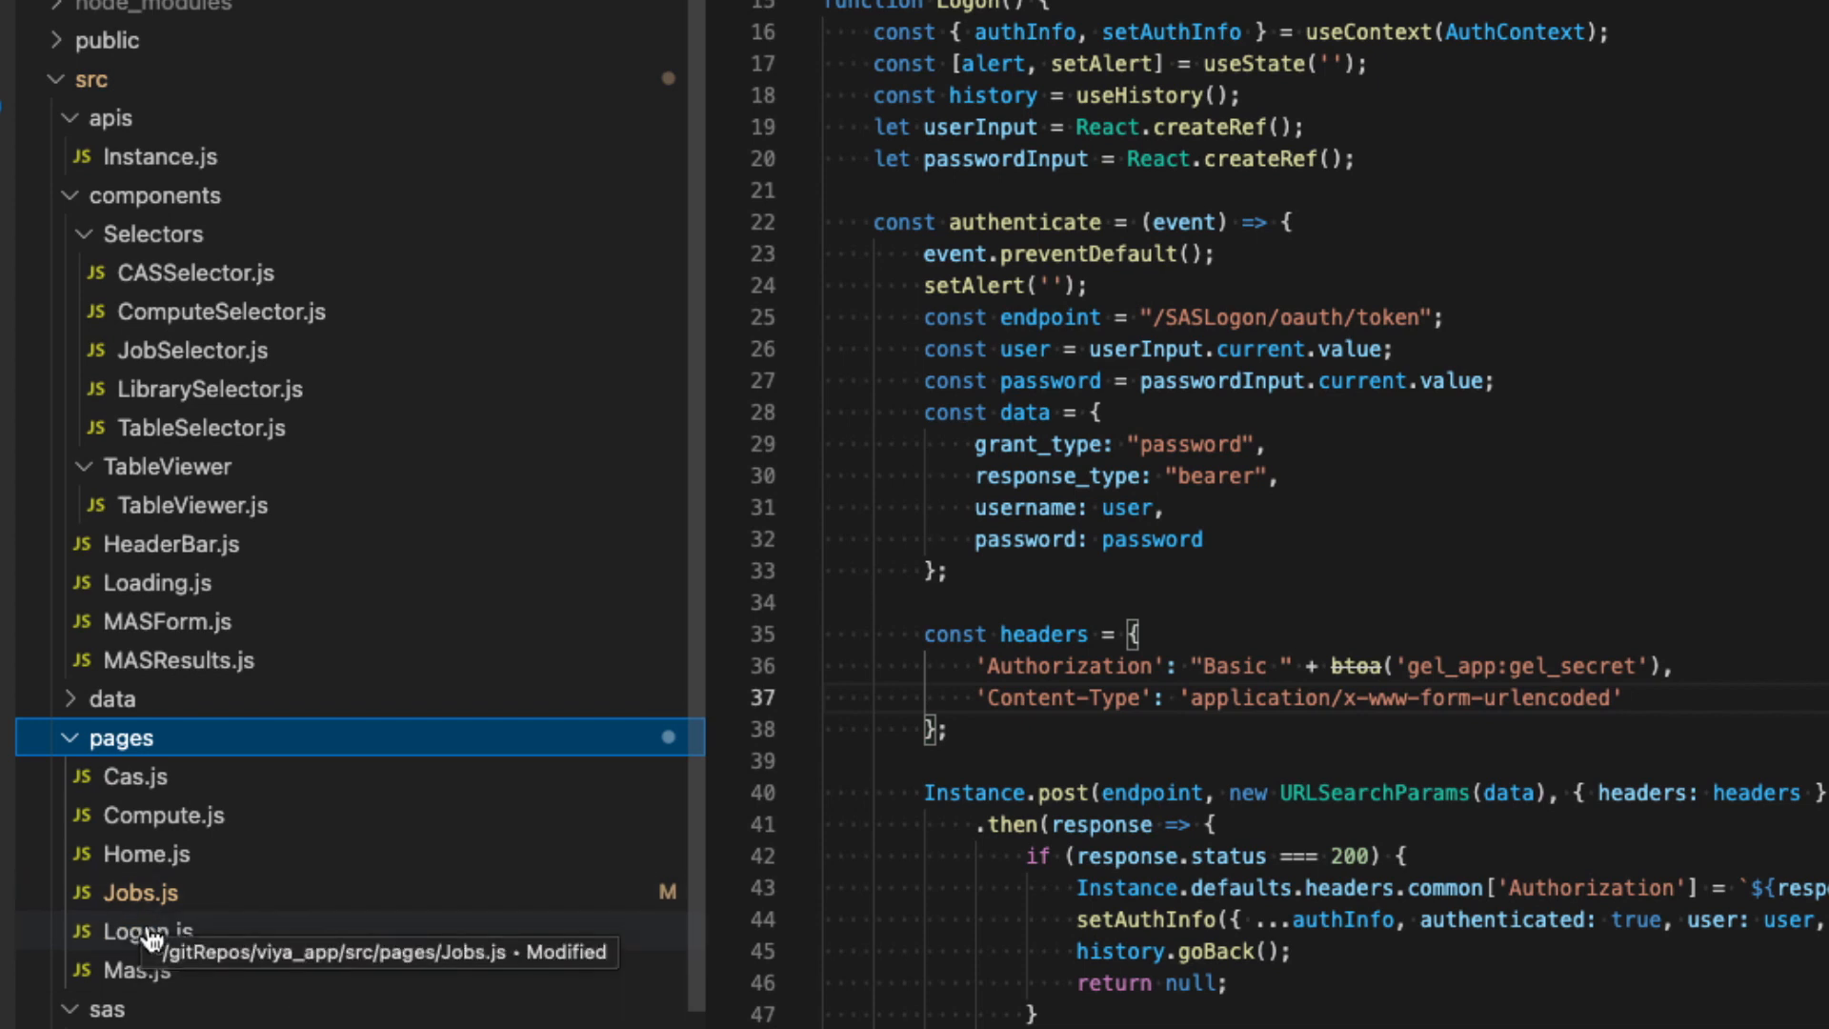
mouse_move(267, 947)
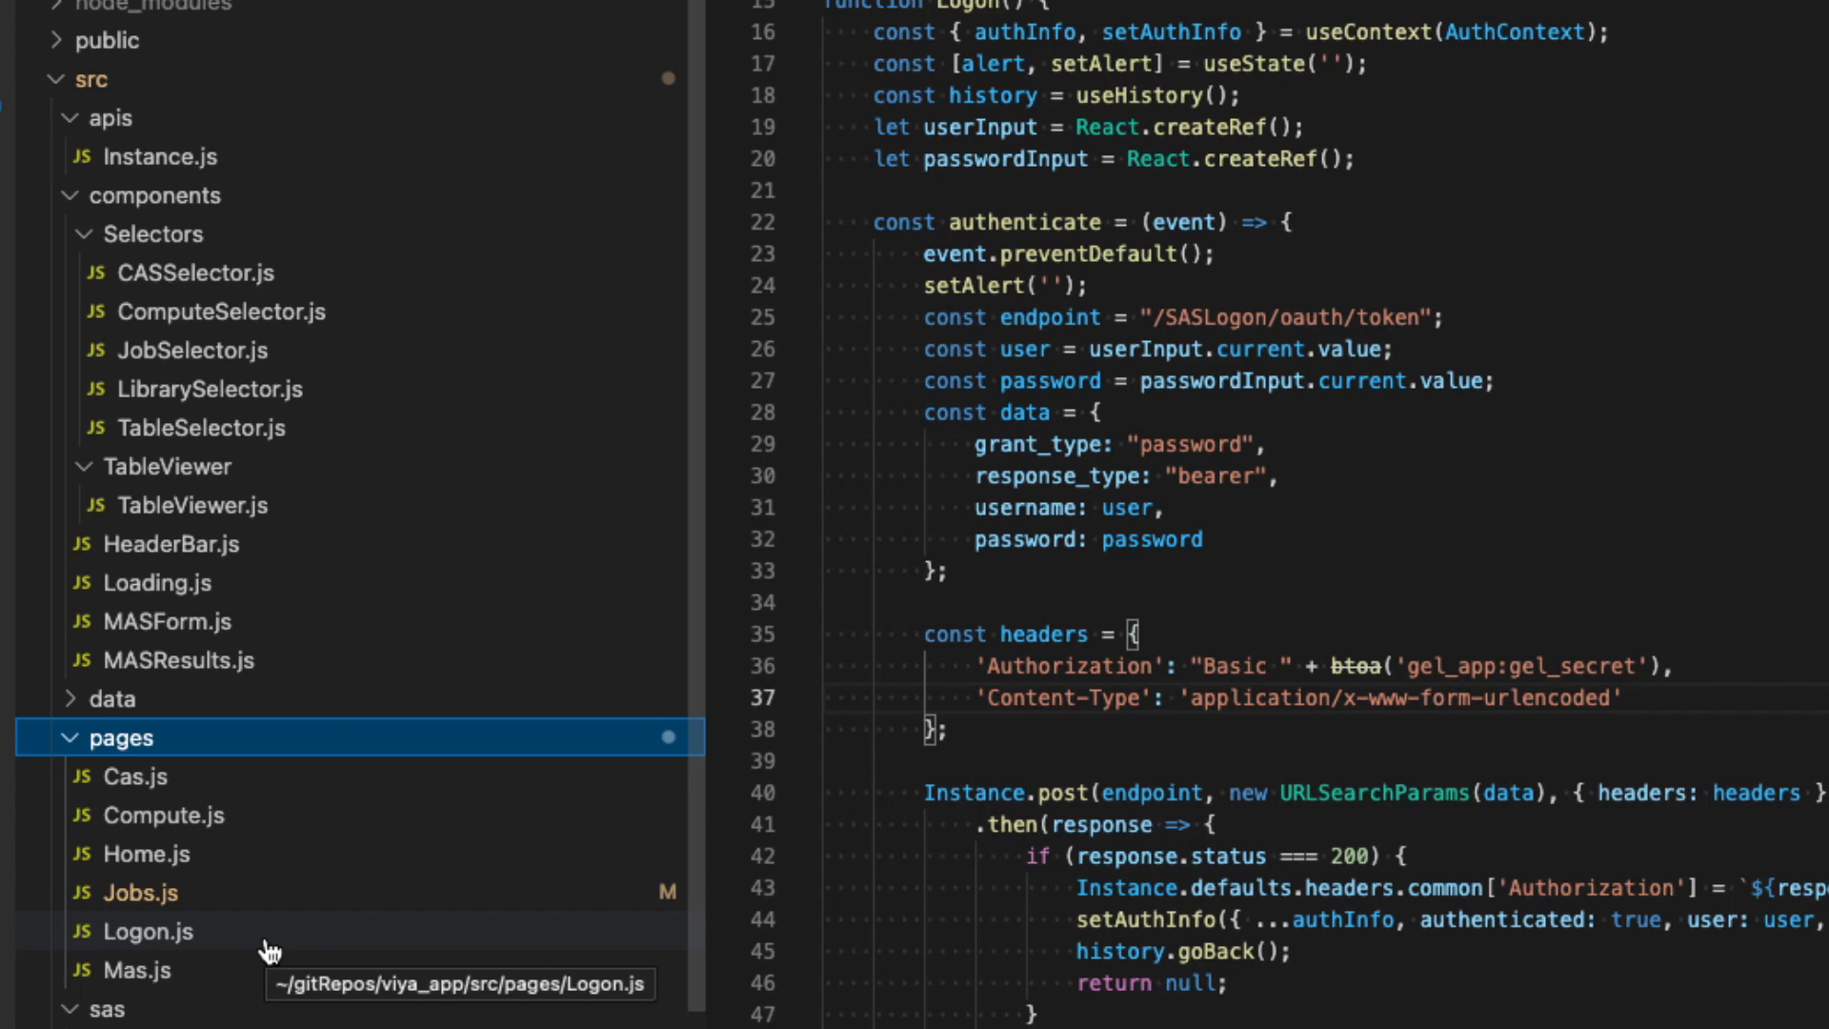
mouse_move(126, 985)
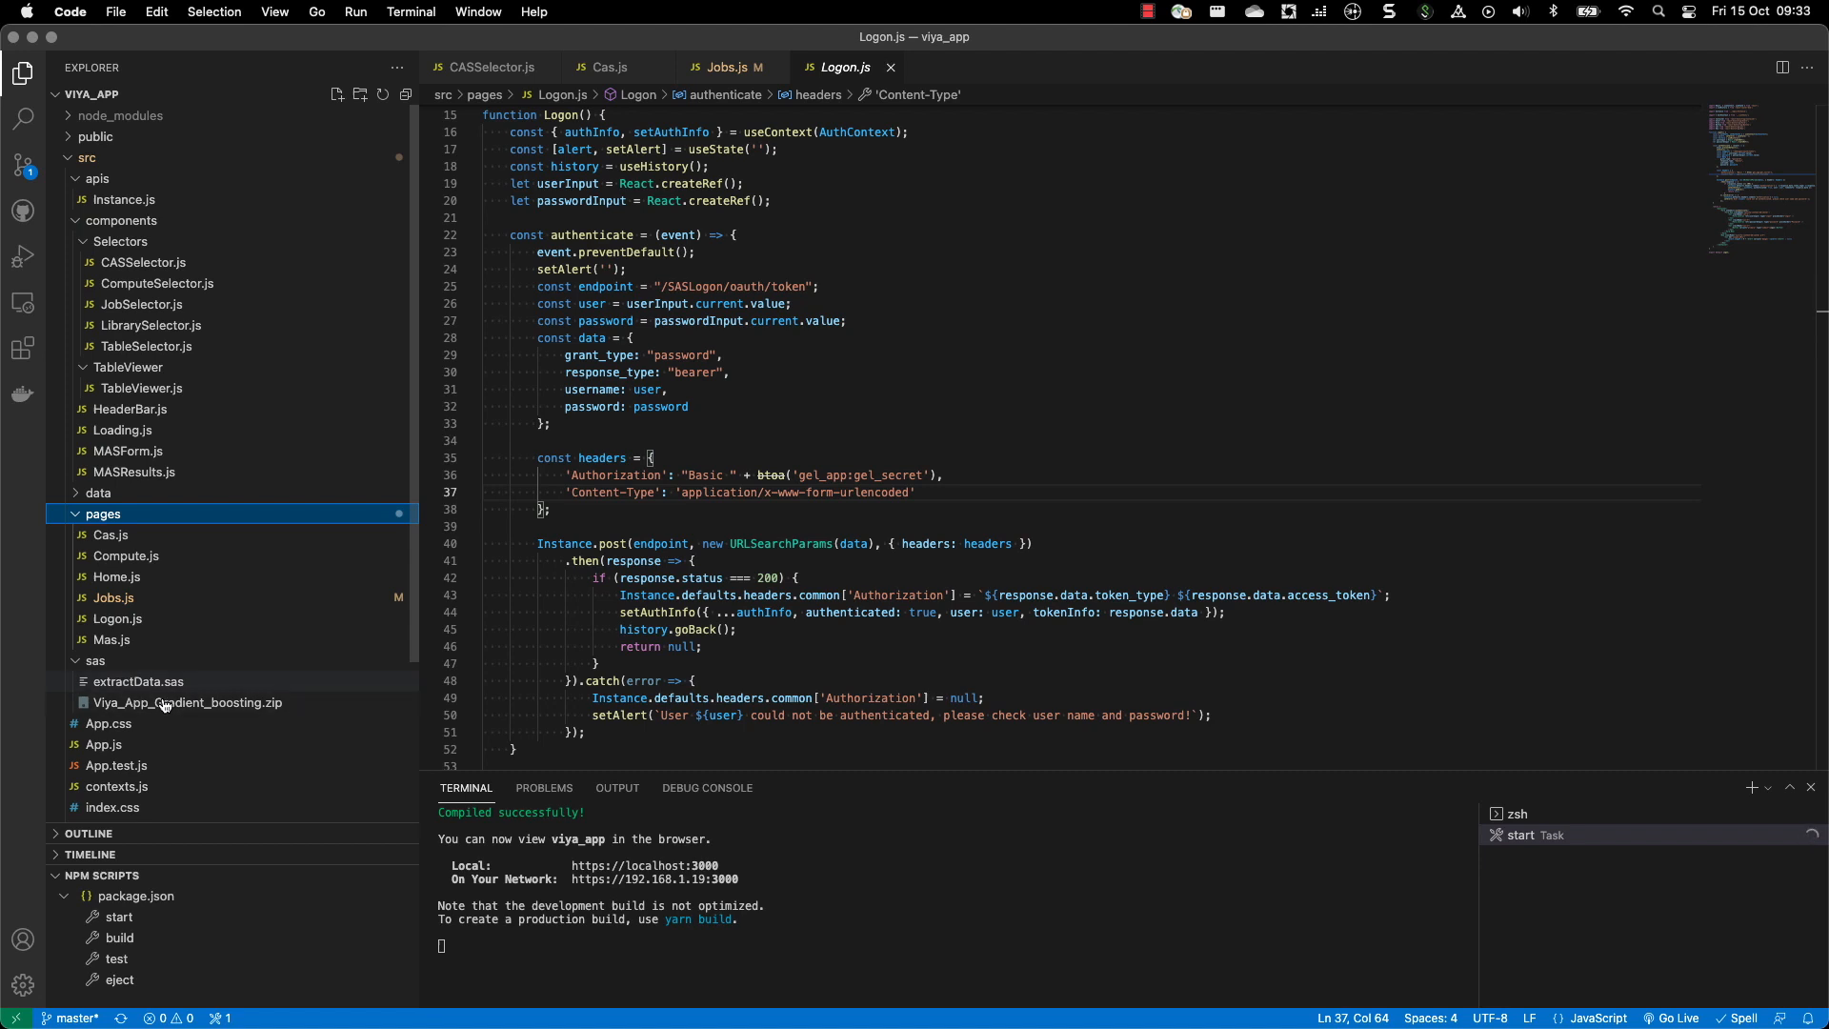
mouse_move(137, 682)
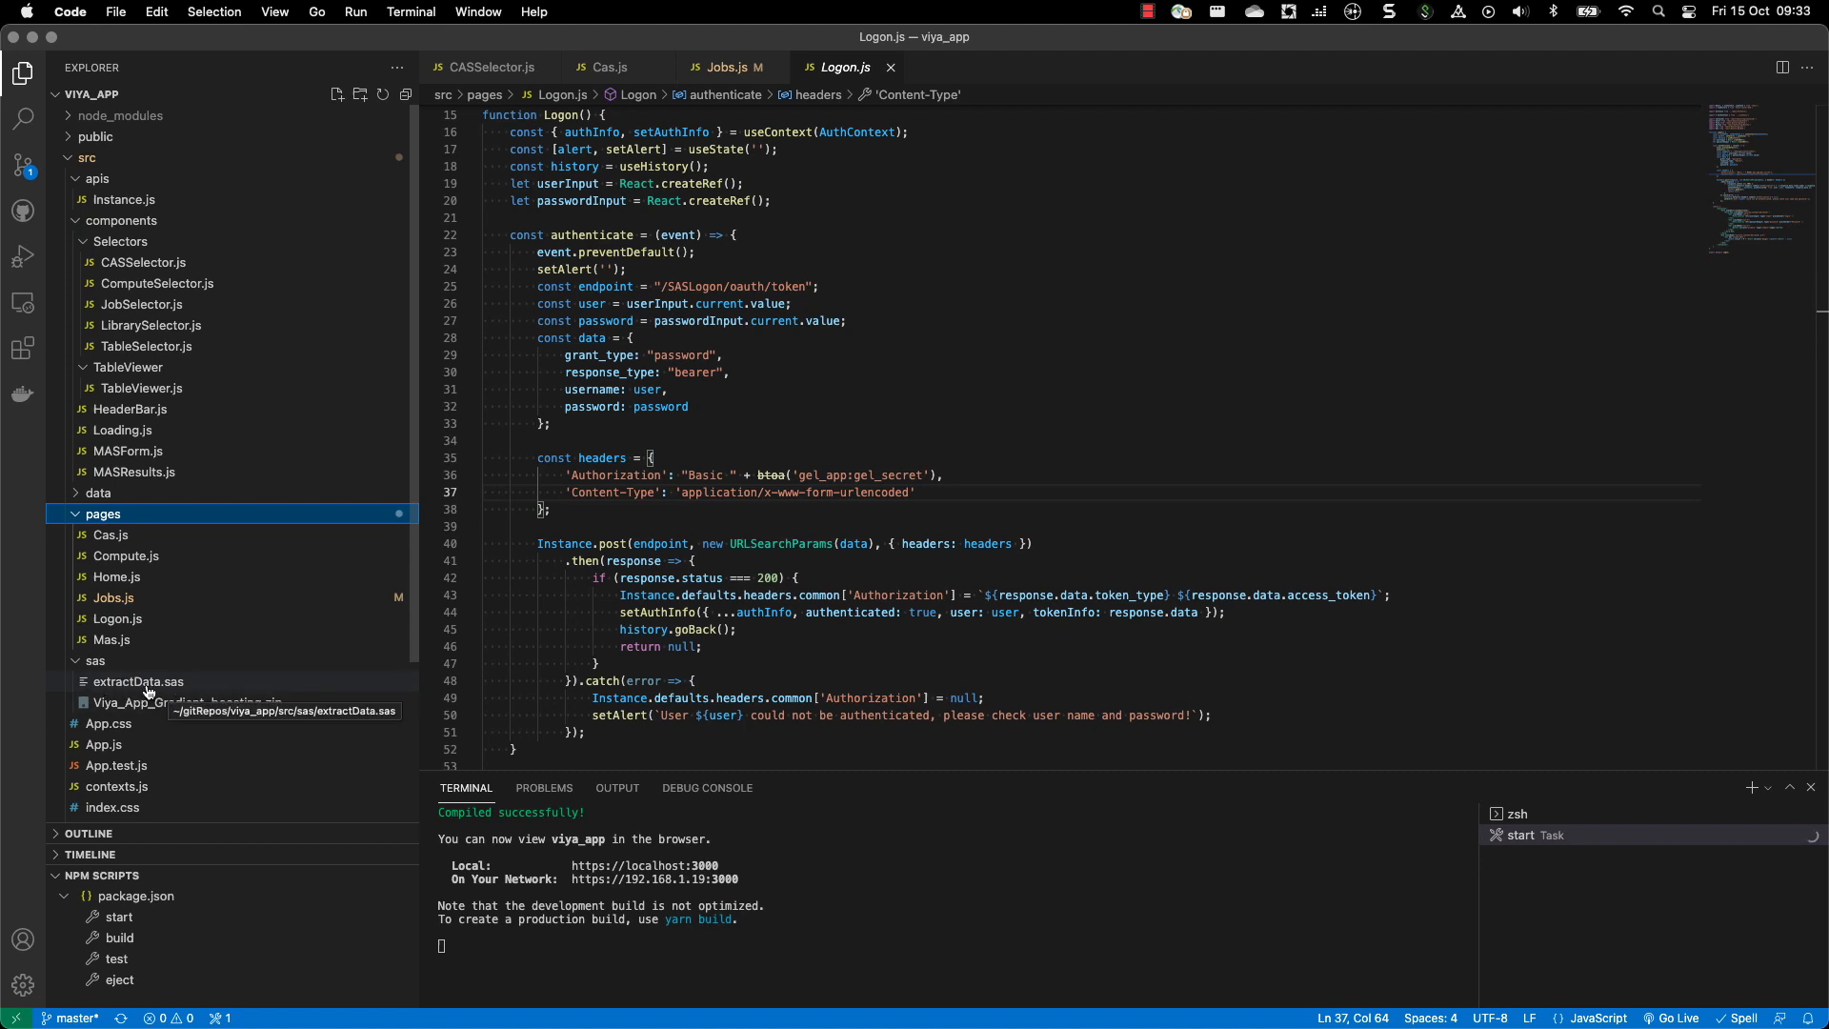
- Review the extractData.sas macros, then switch to App.js with the page routes
left_click(139, 682)
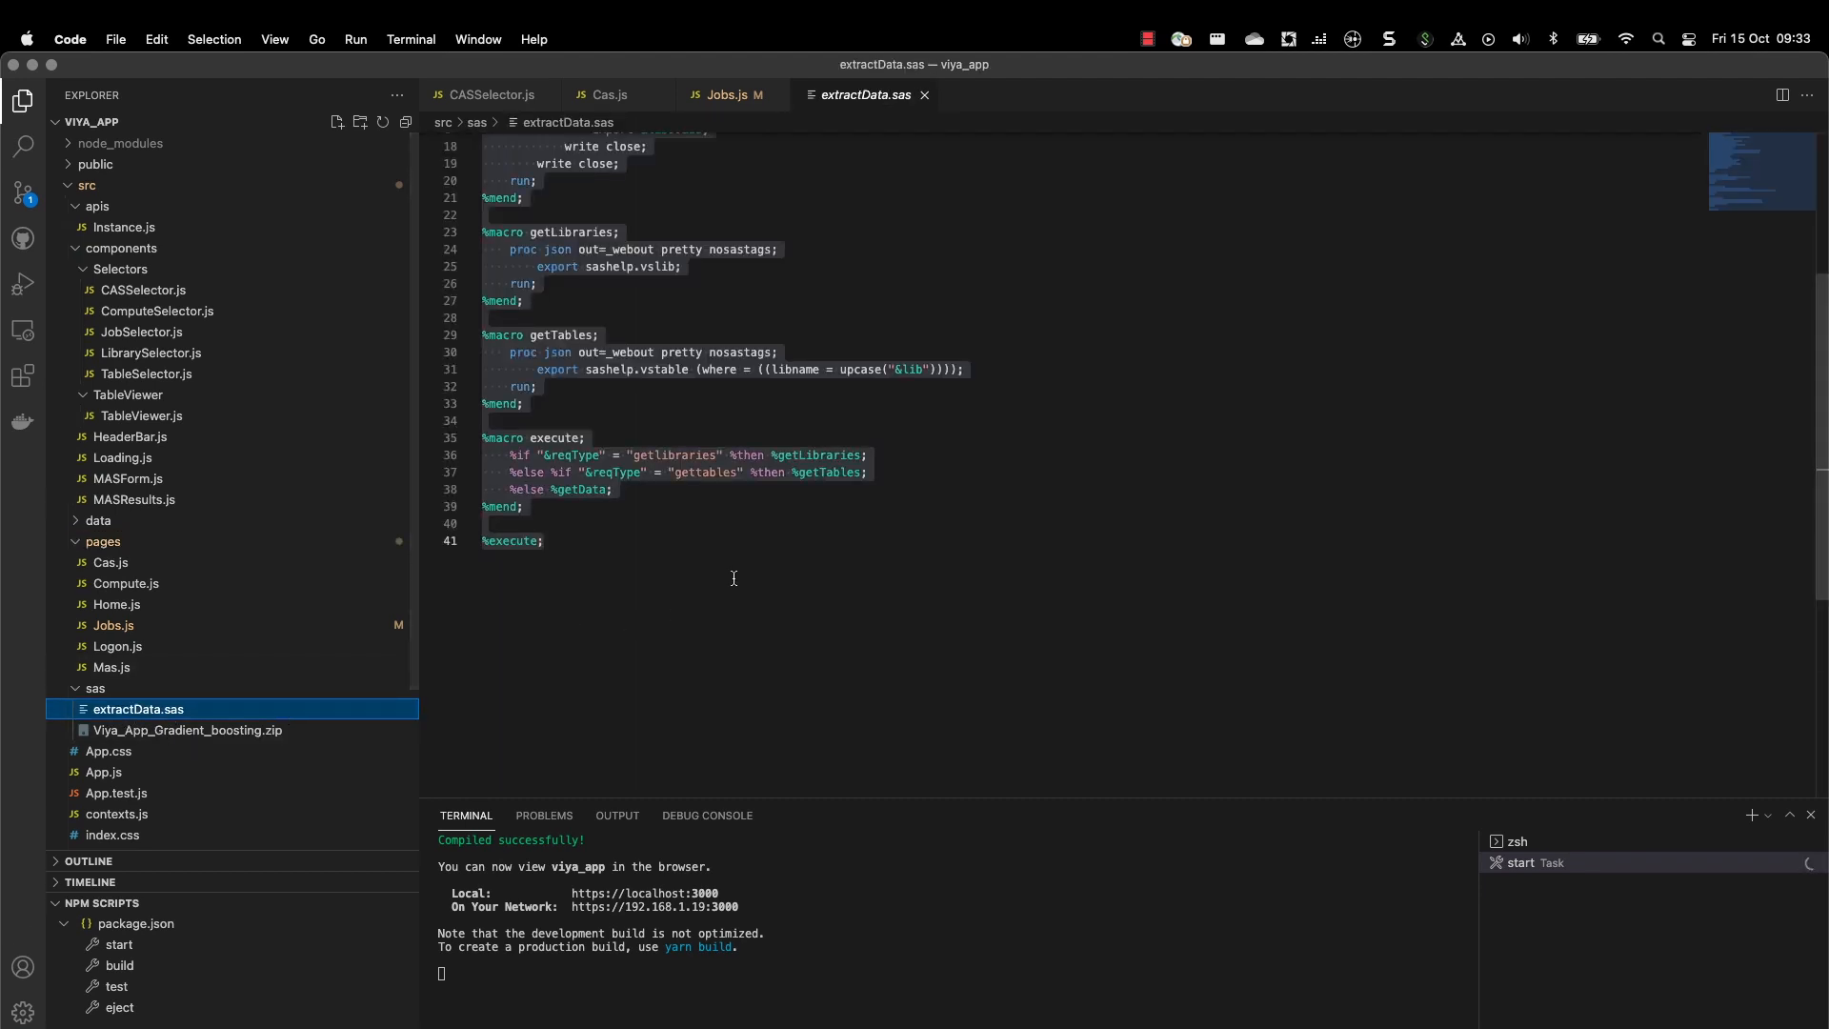
scroll("up", 3)
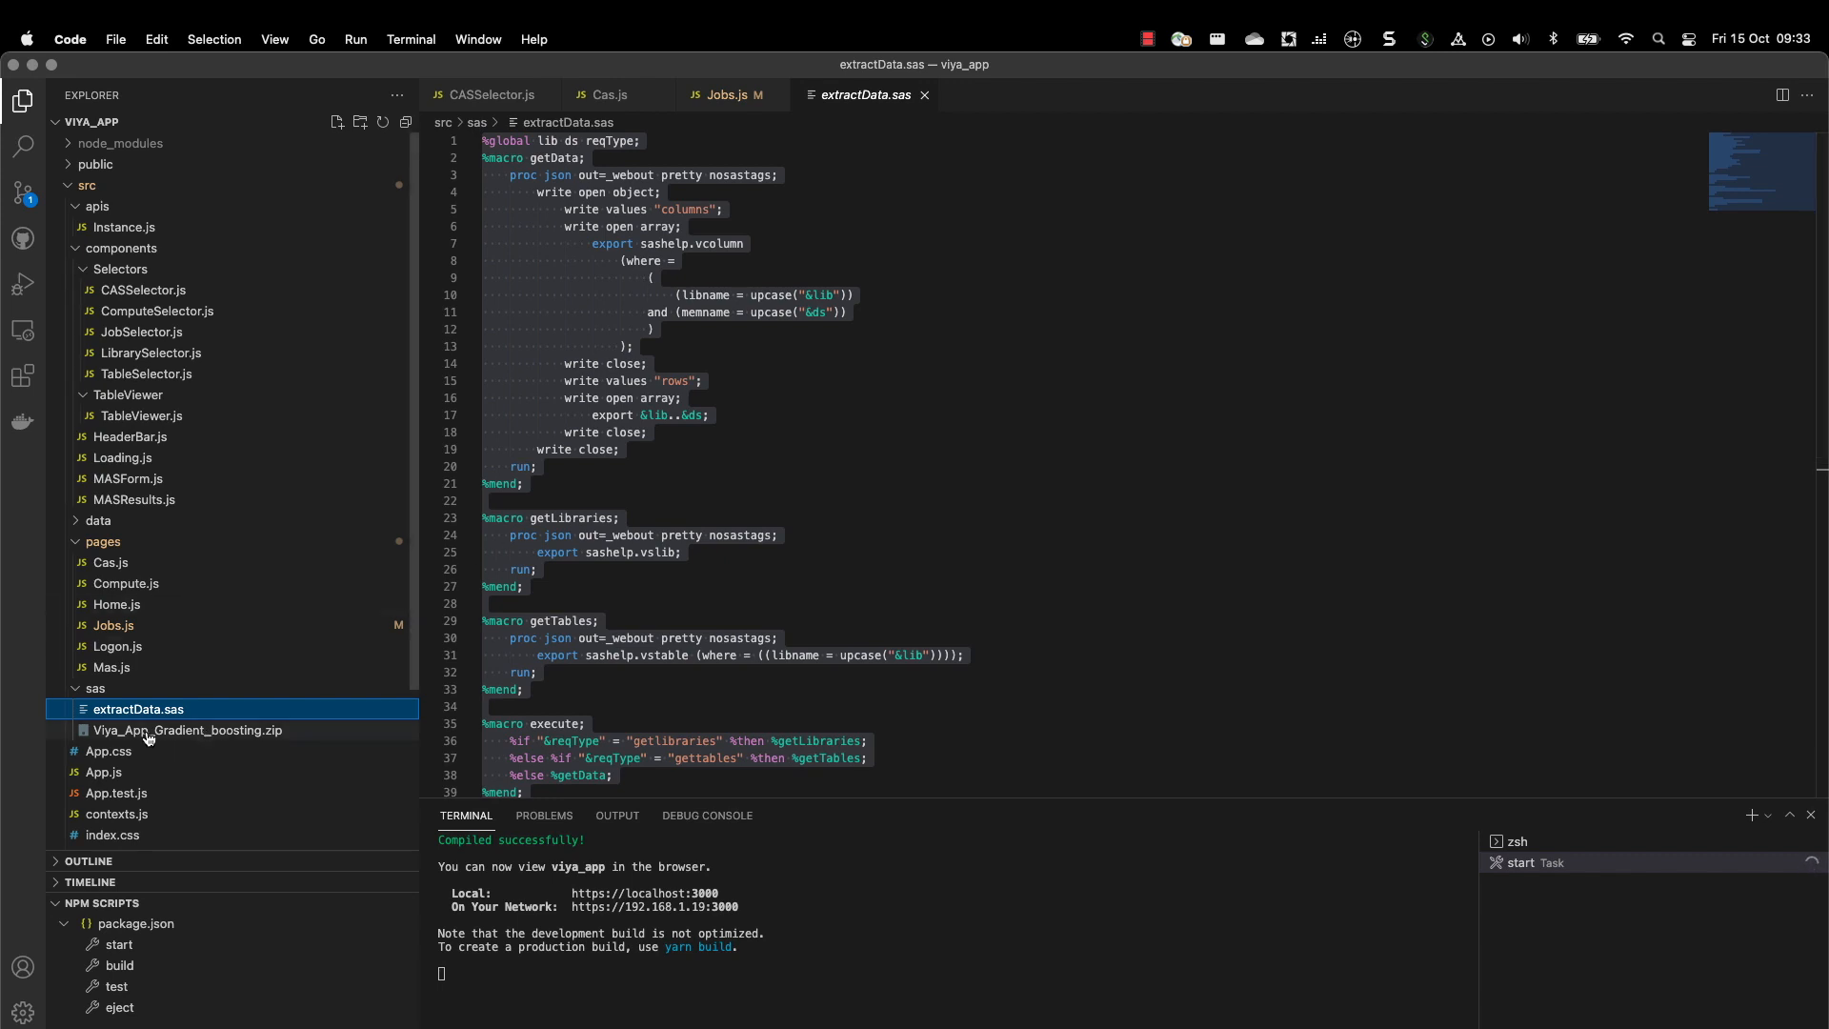
mouse_move(137, 709)
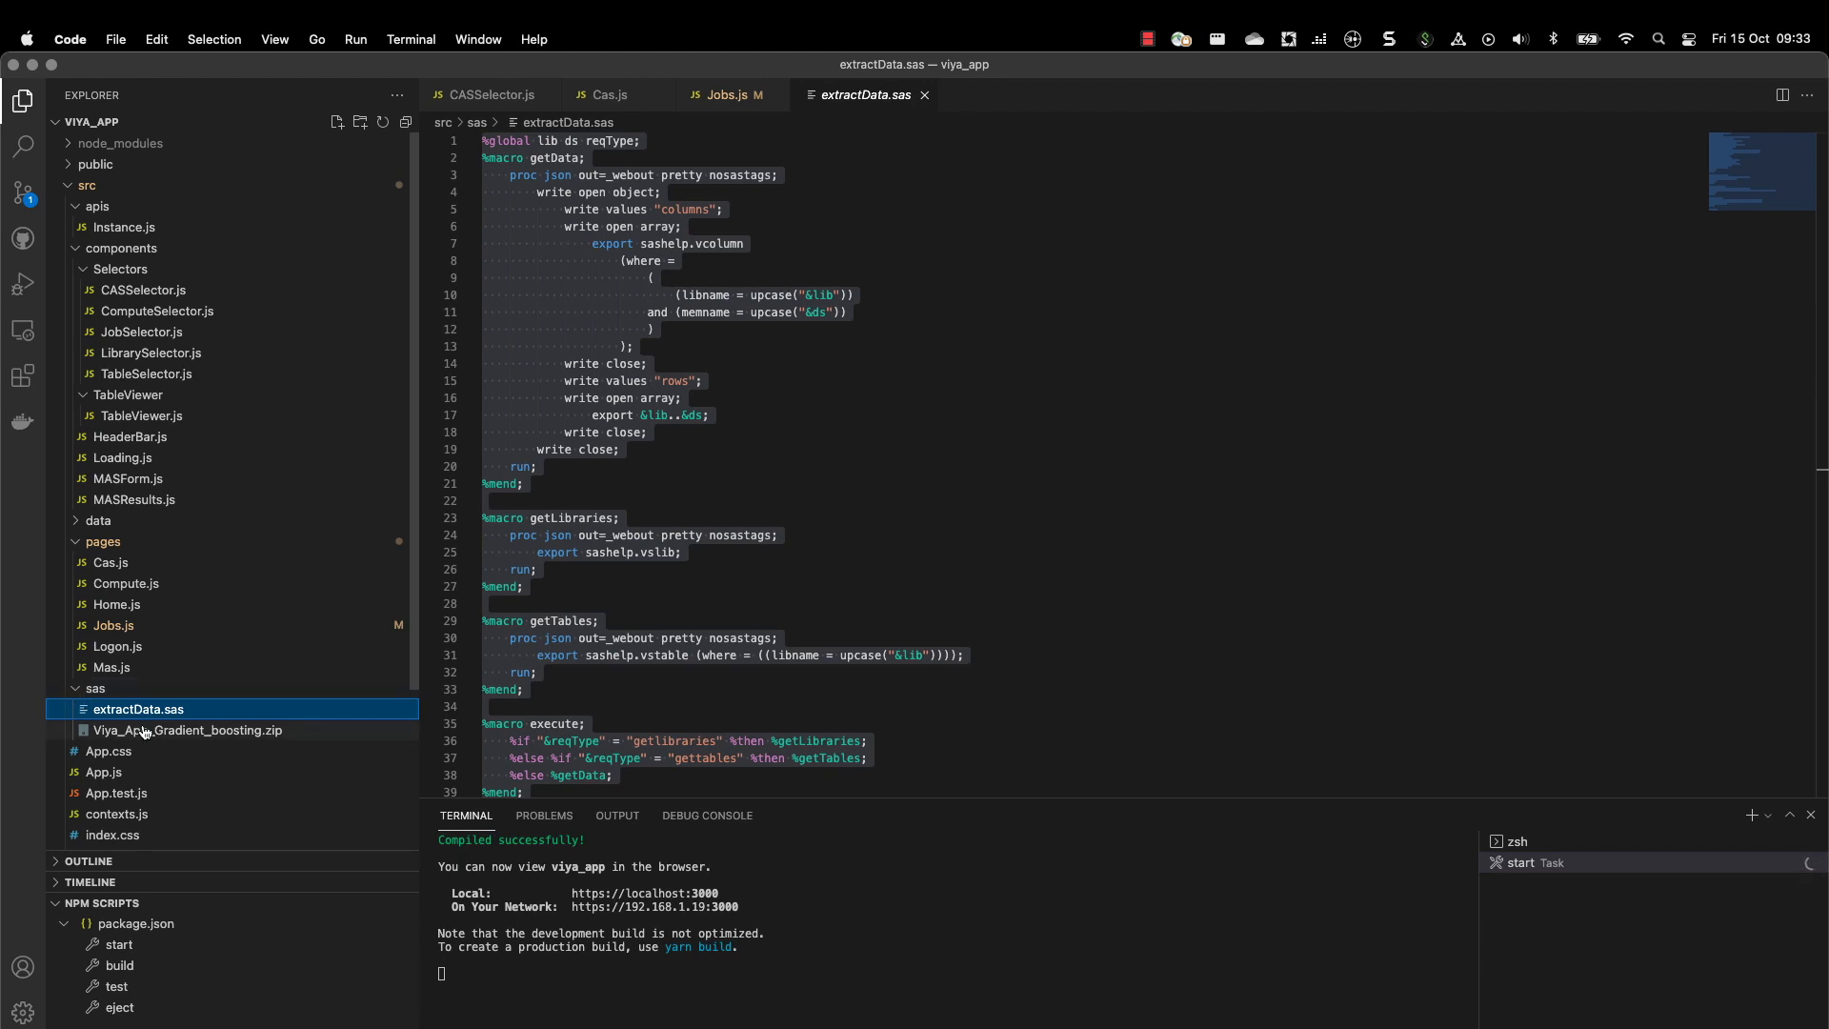
mouse_move(185, 730)
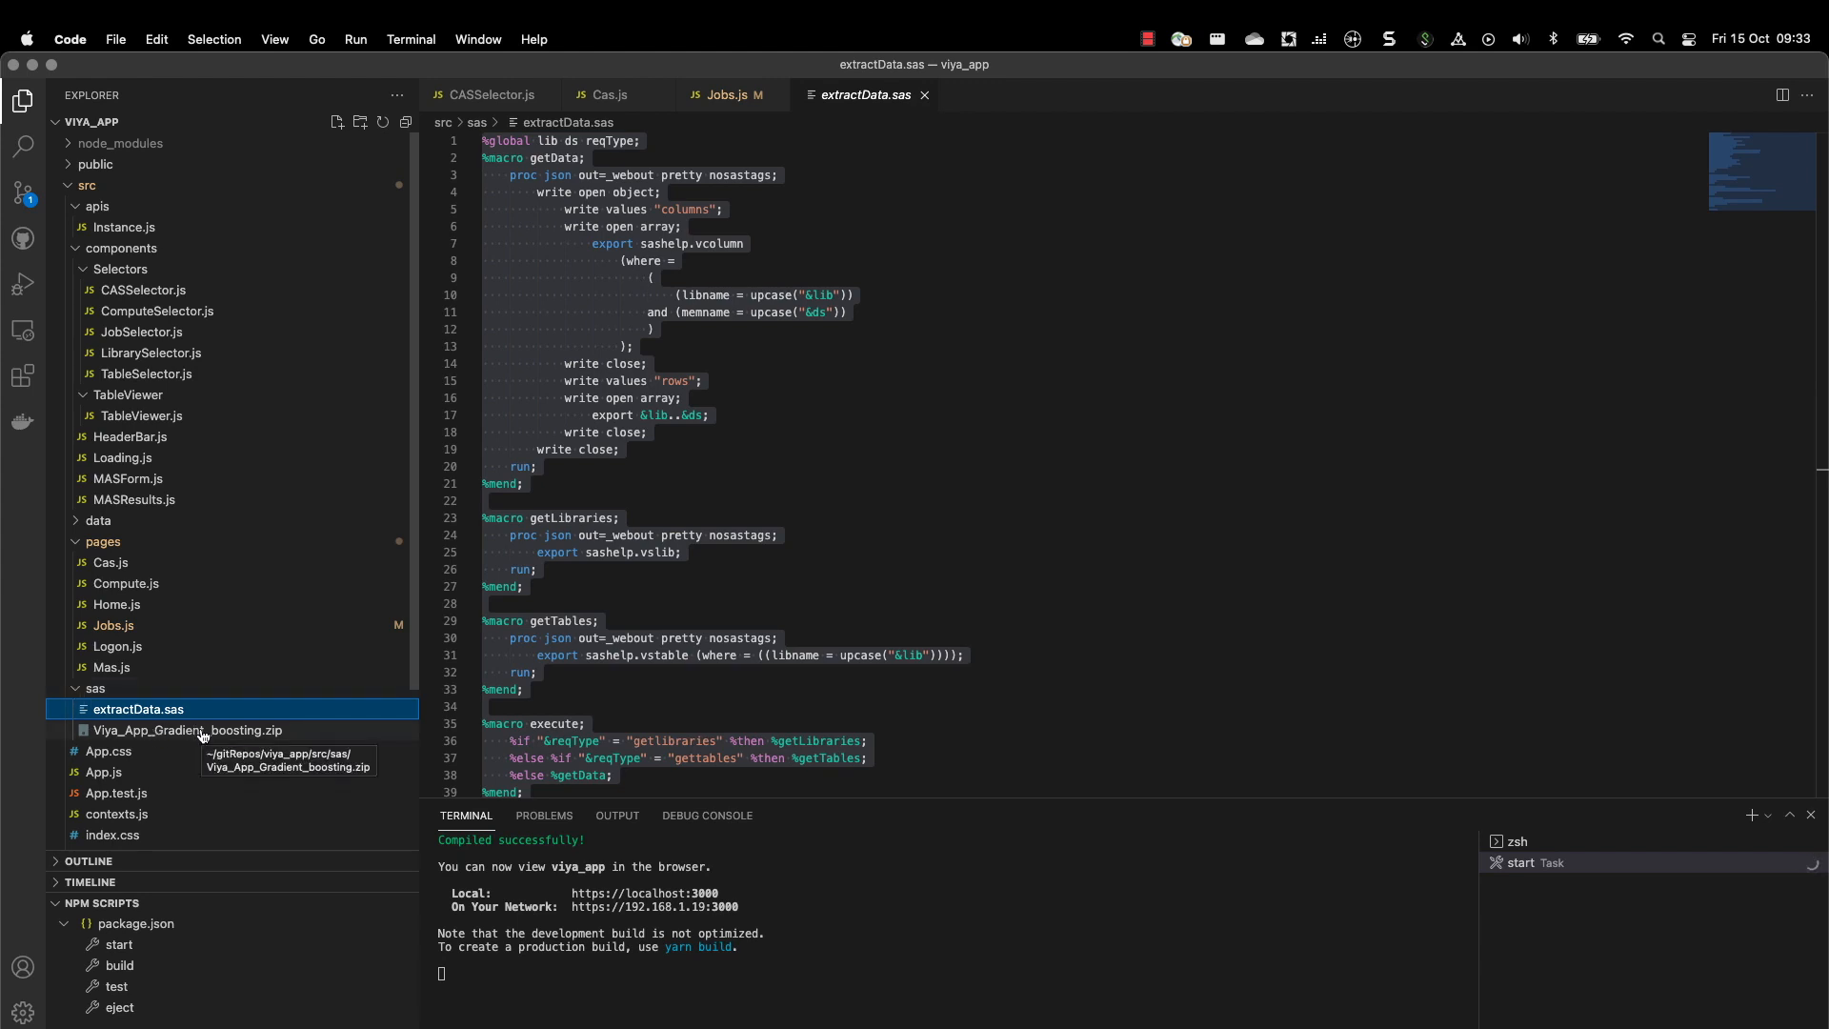
mouse_move(207, 253)
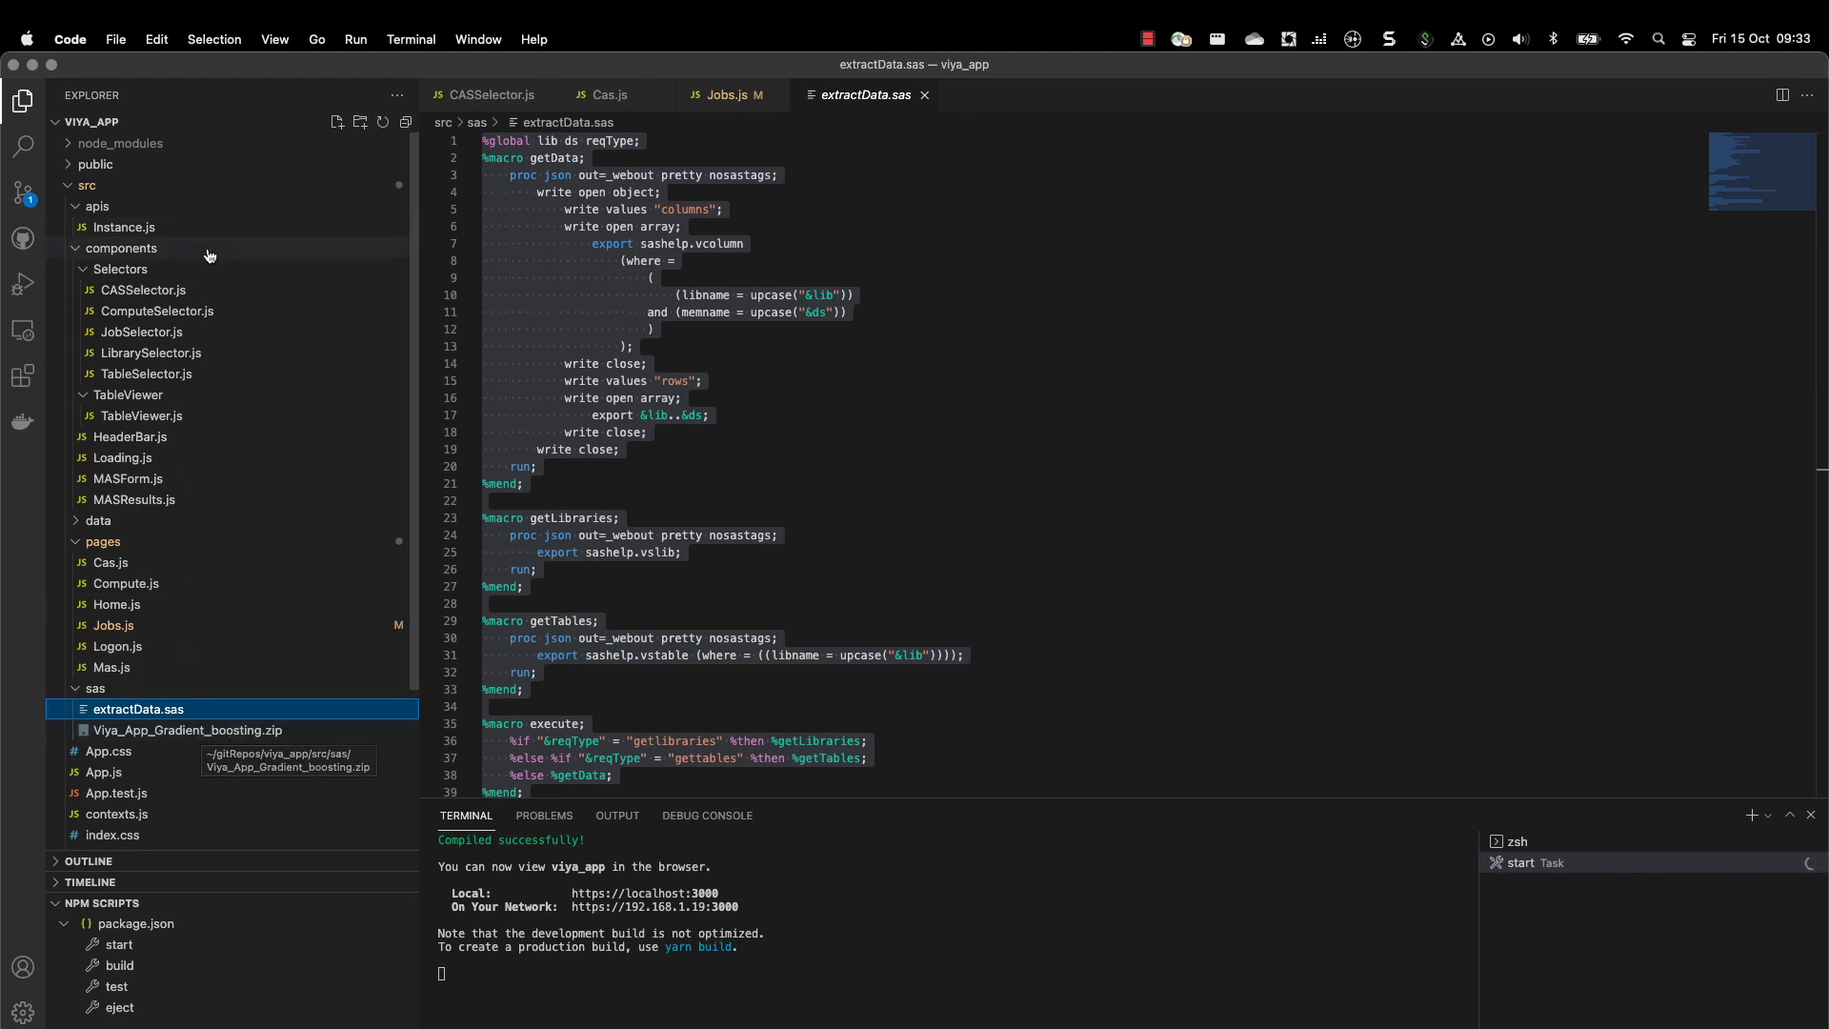
mouse_move(169, 739)
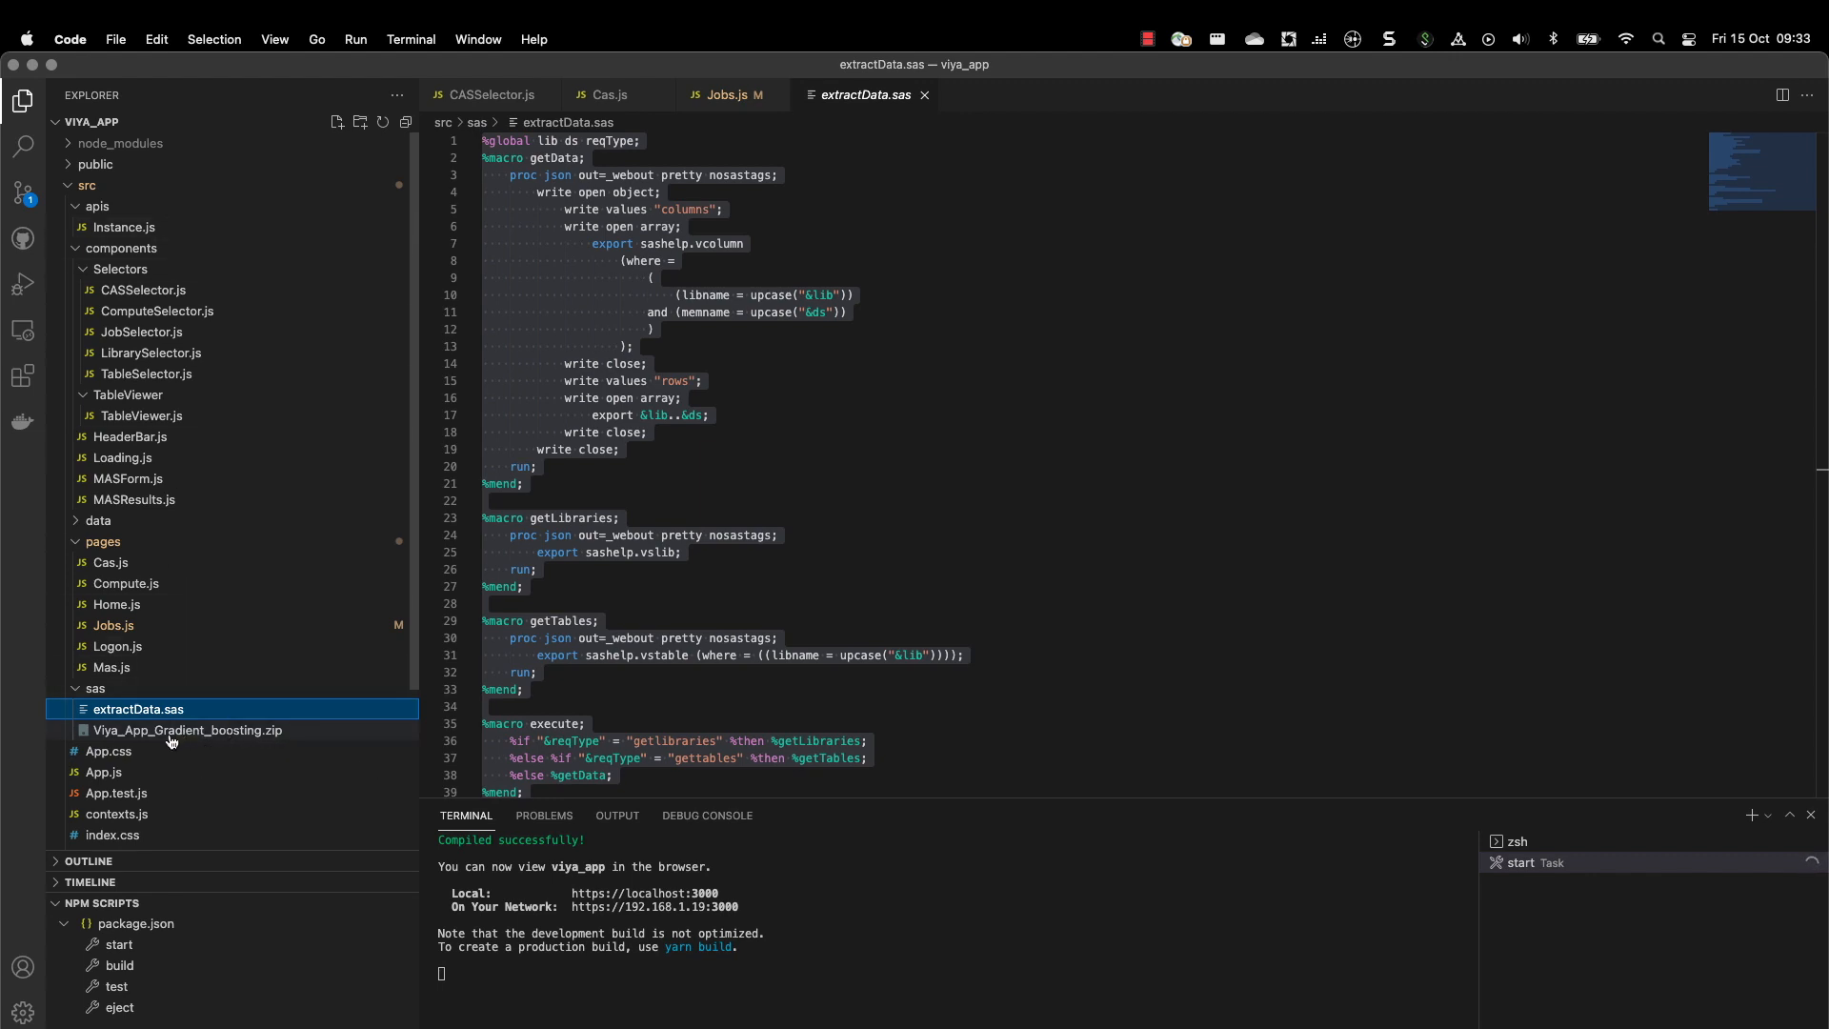
mouse_move(187, 730)
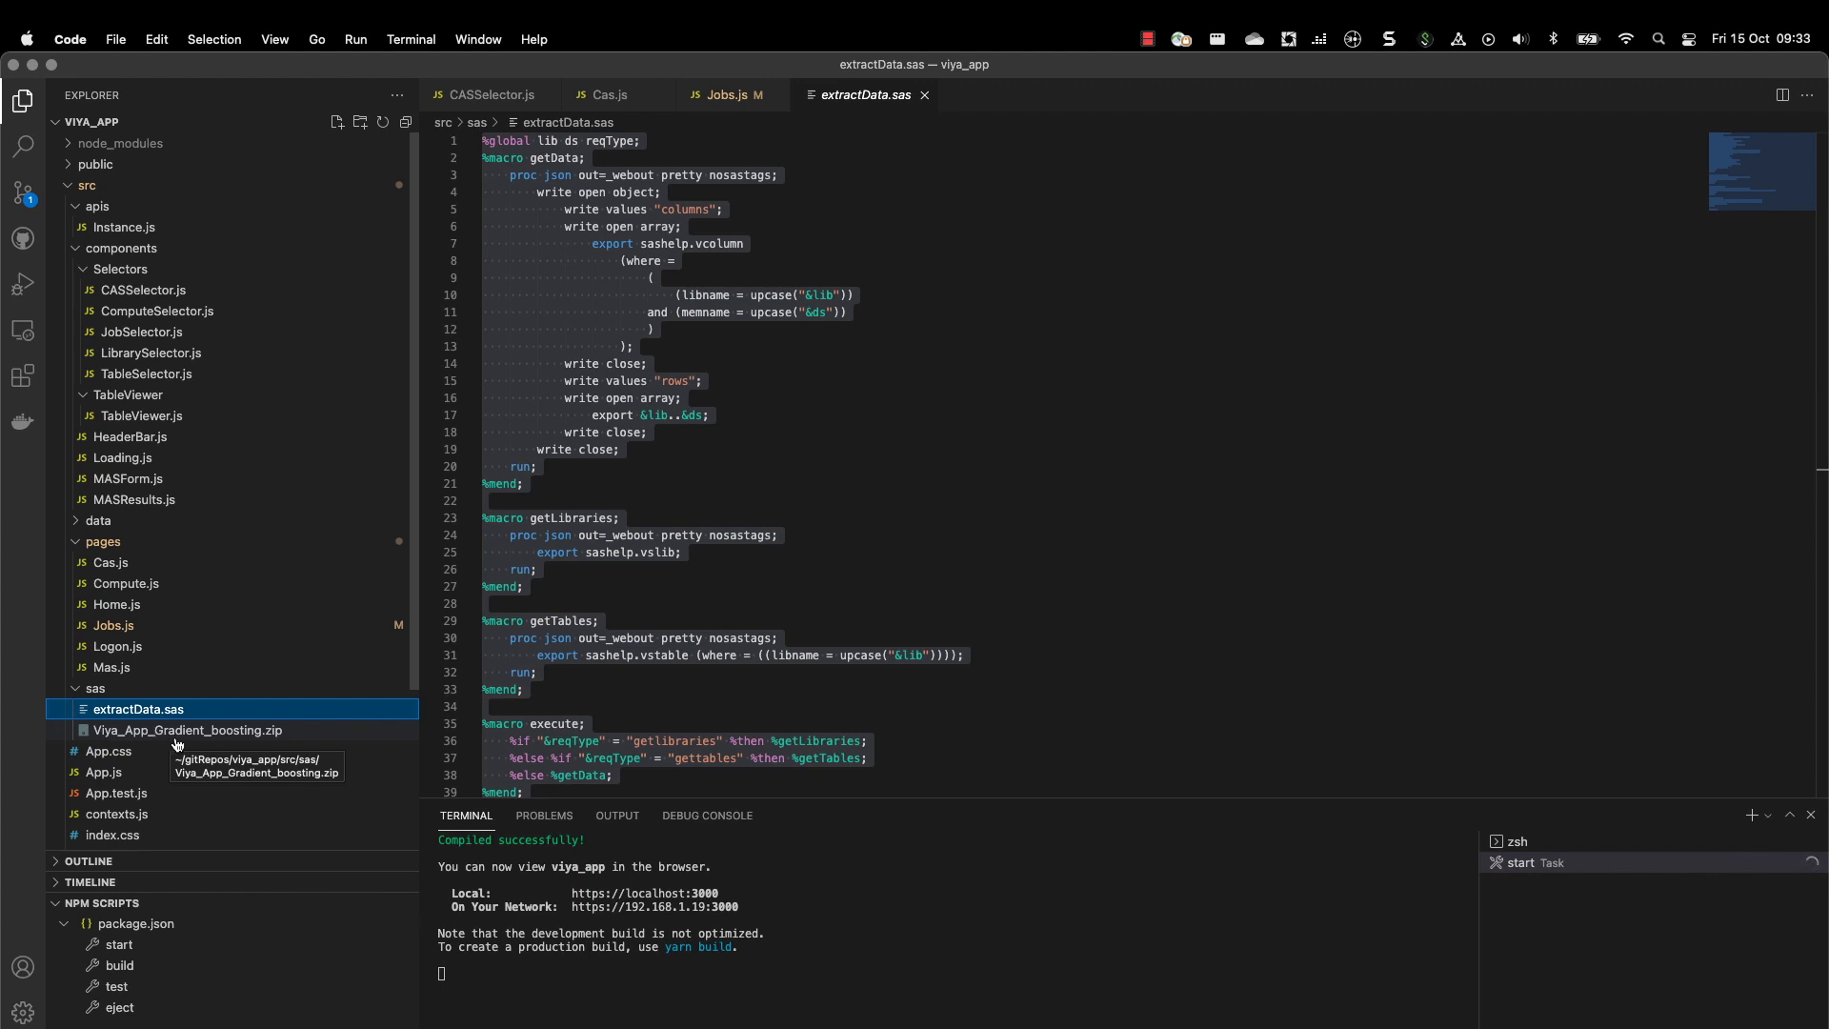
mouse_move(111, 802)
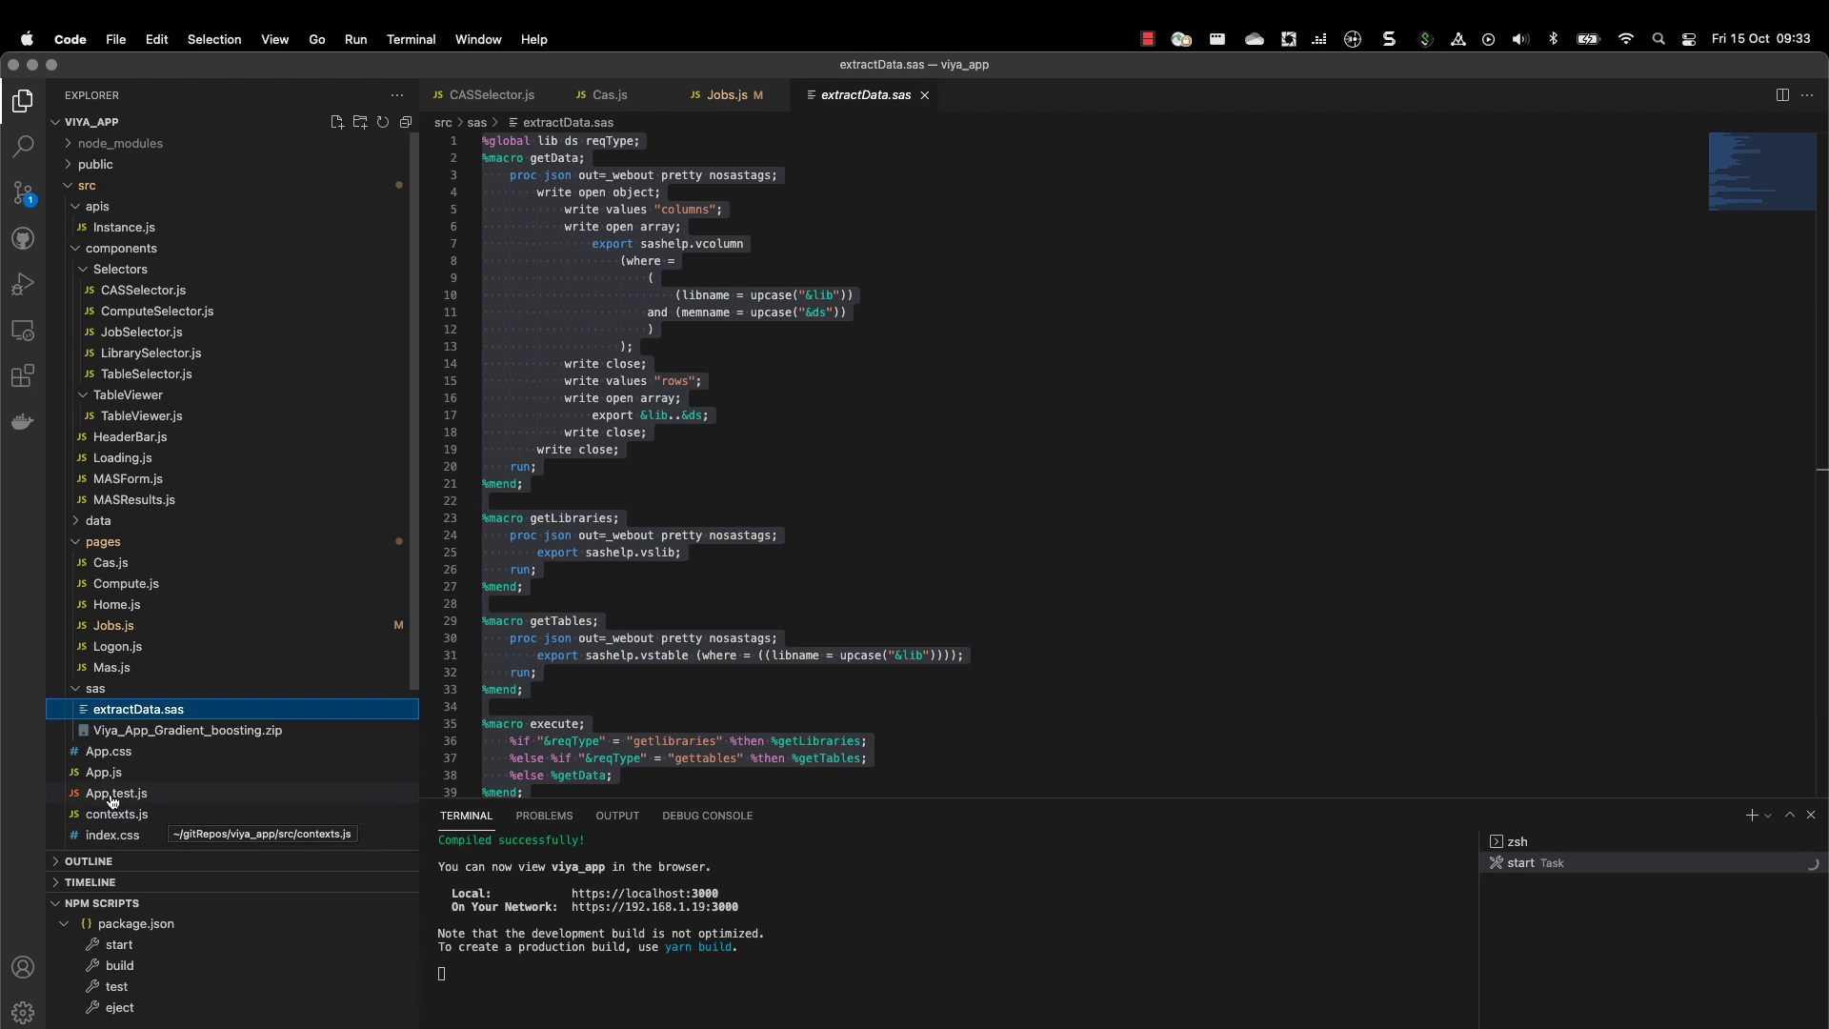
scroll("down", 3)
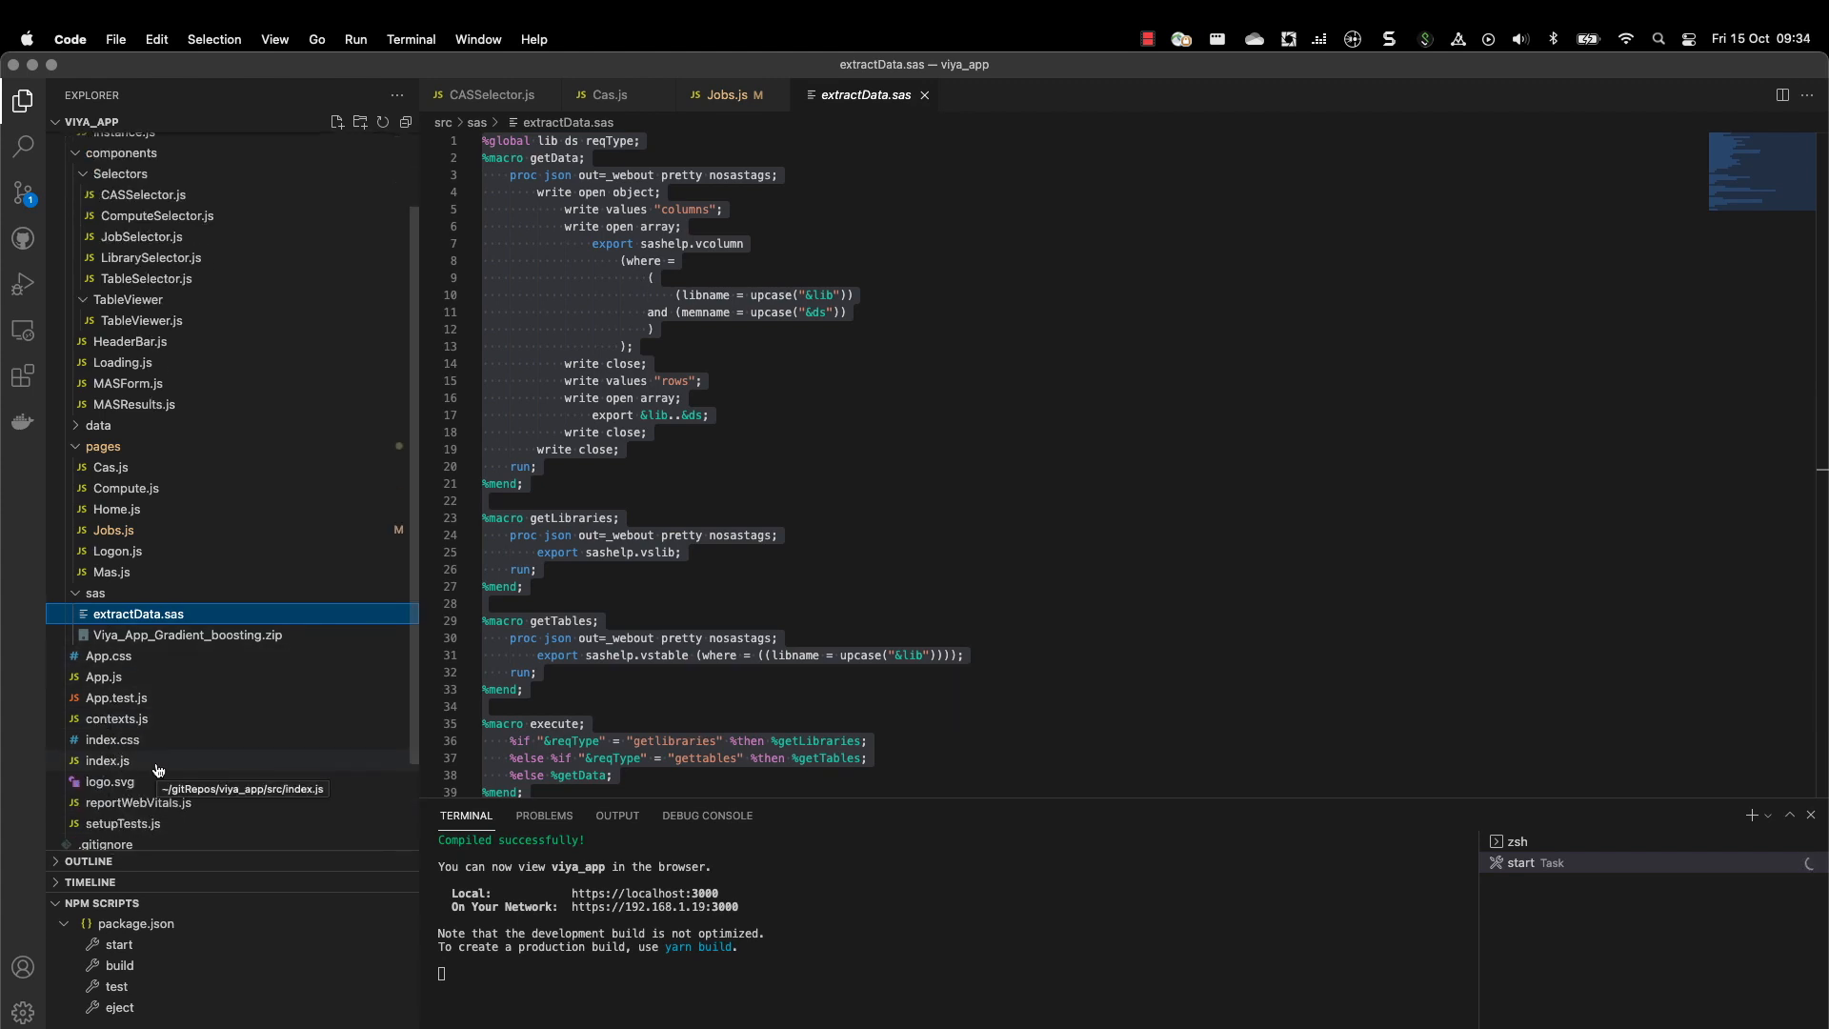
left_click(103, 677)
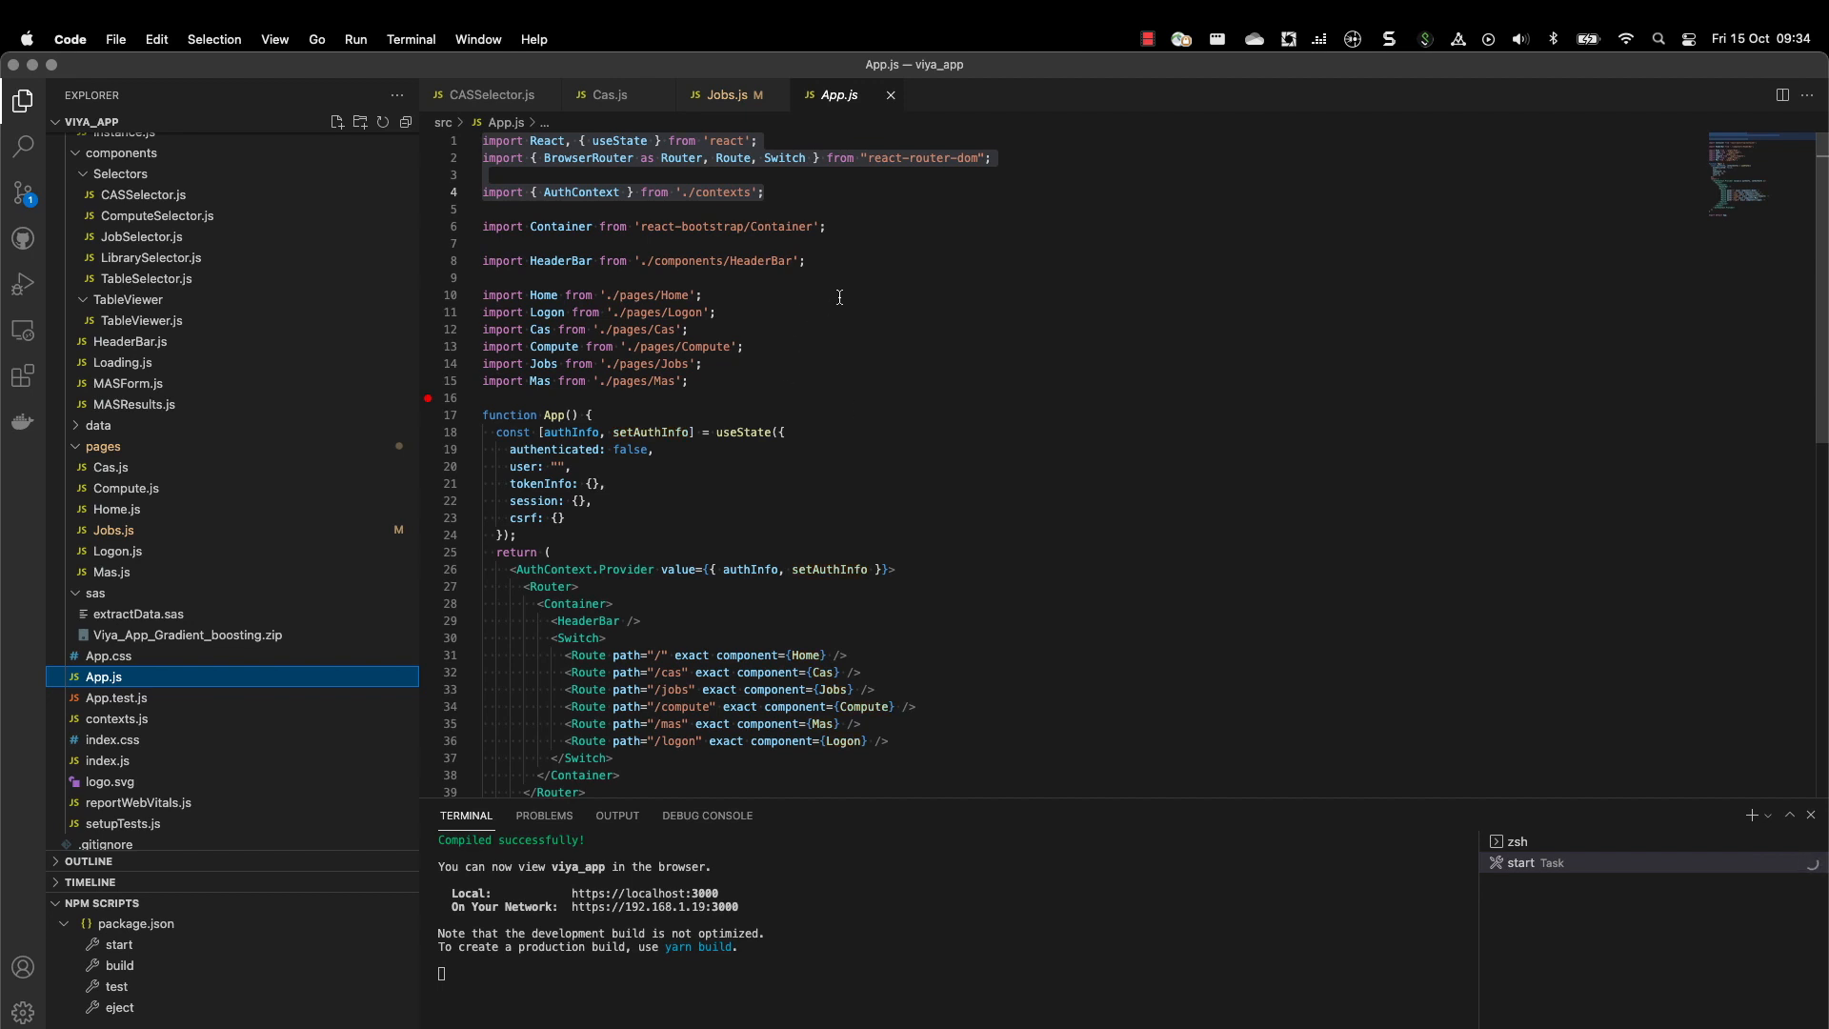
mouse_move(832, 290)
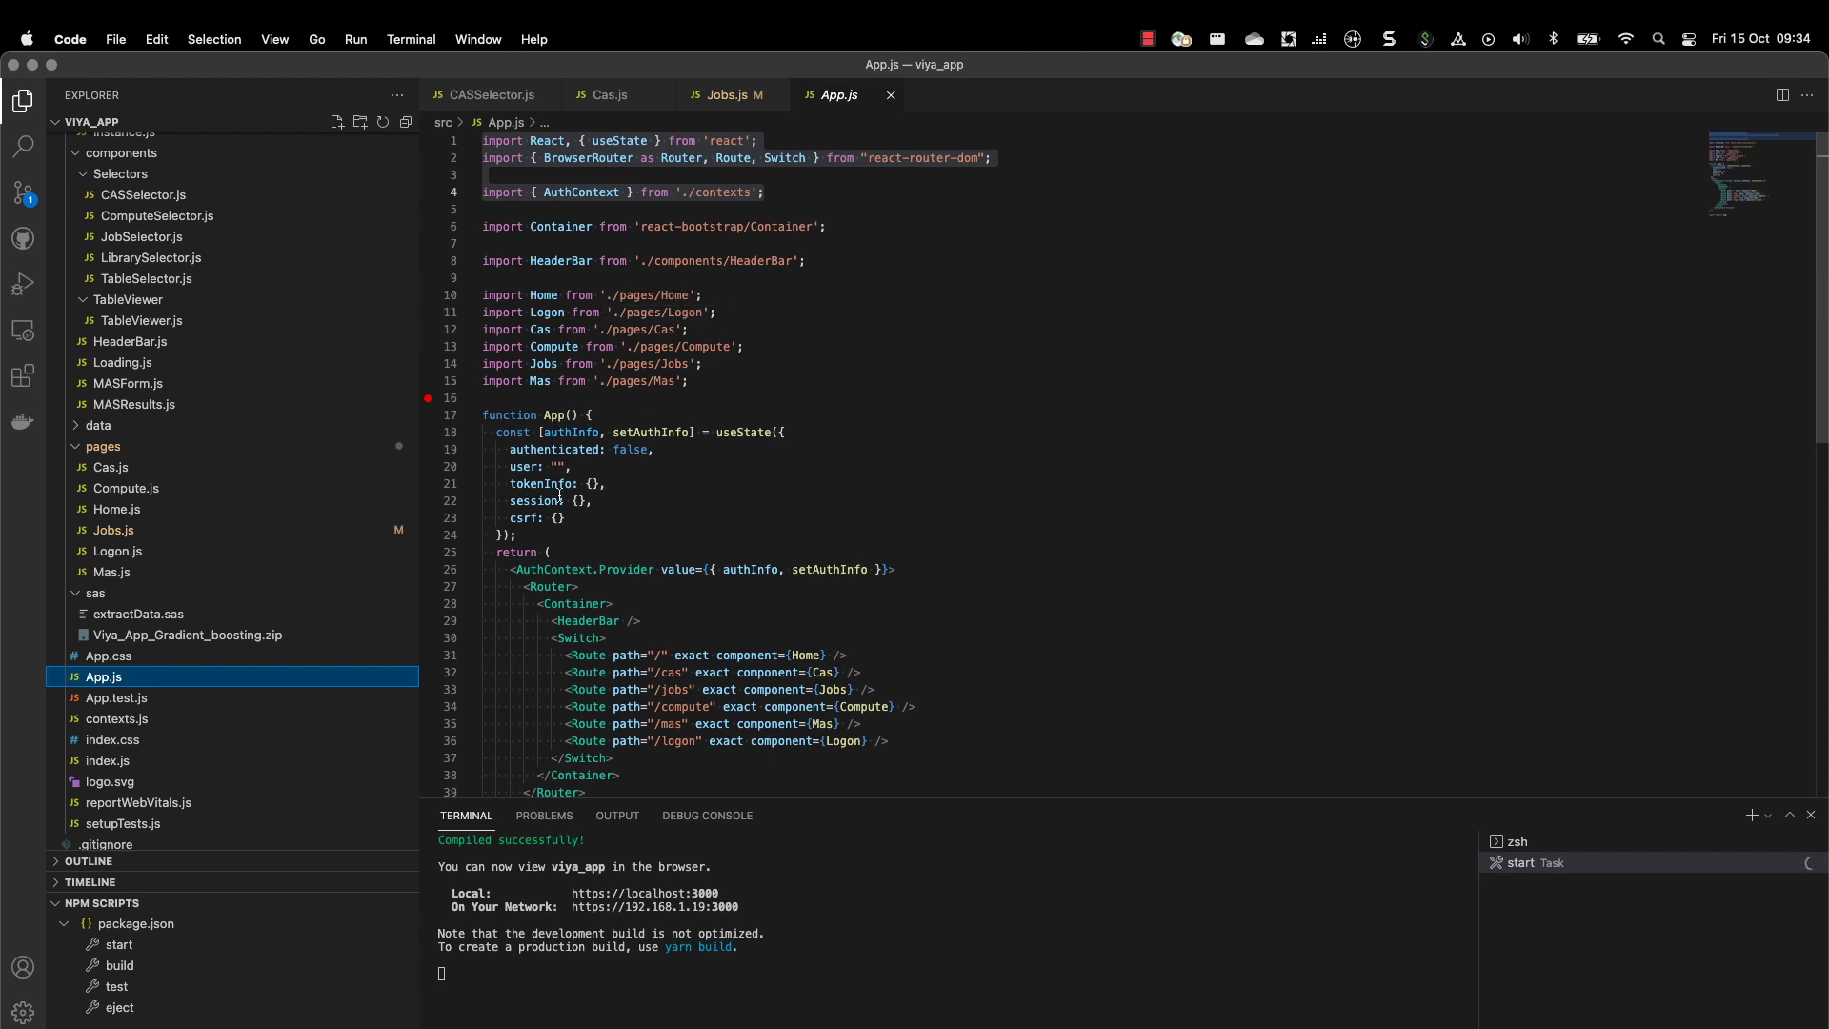
mouse_move(661, 526)
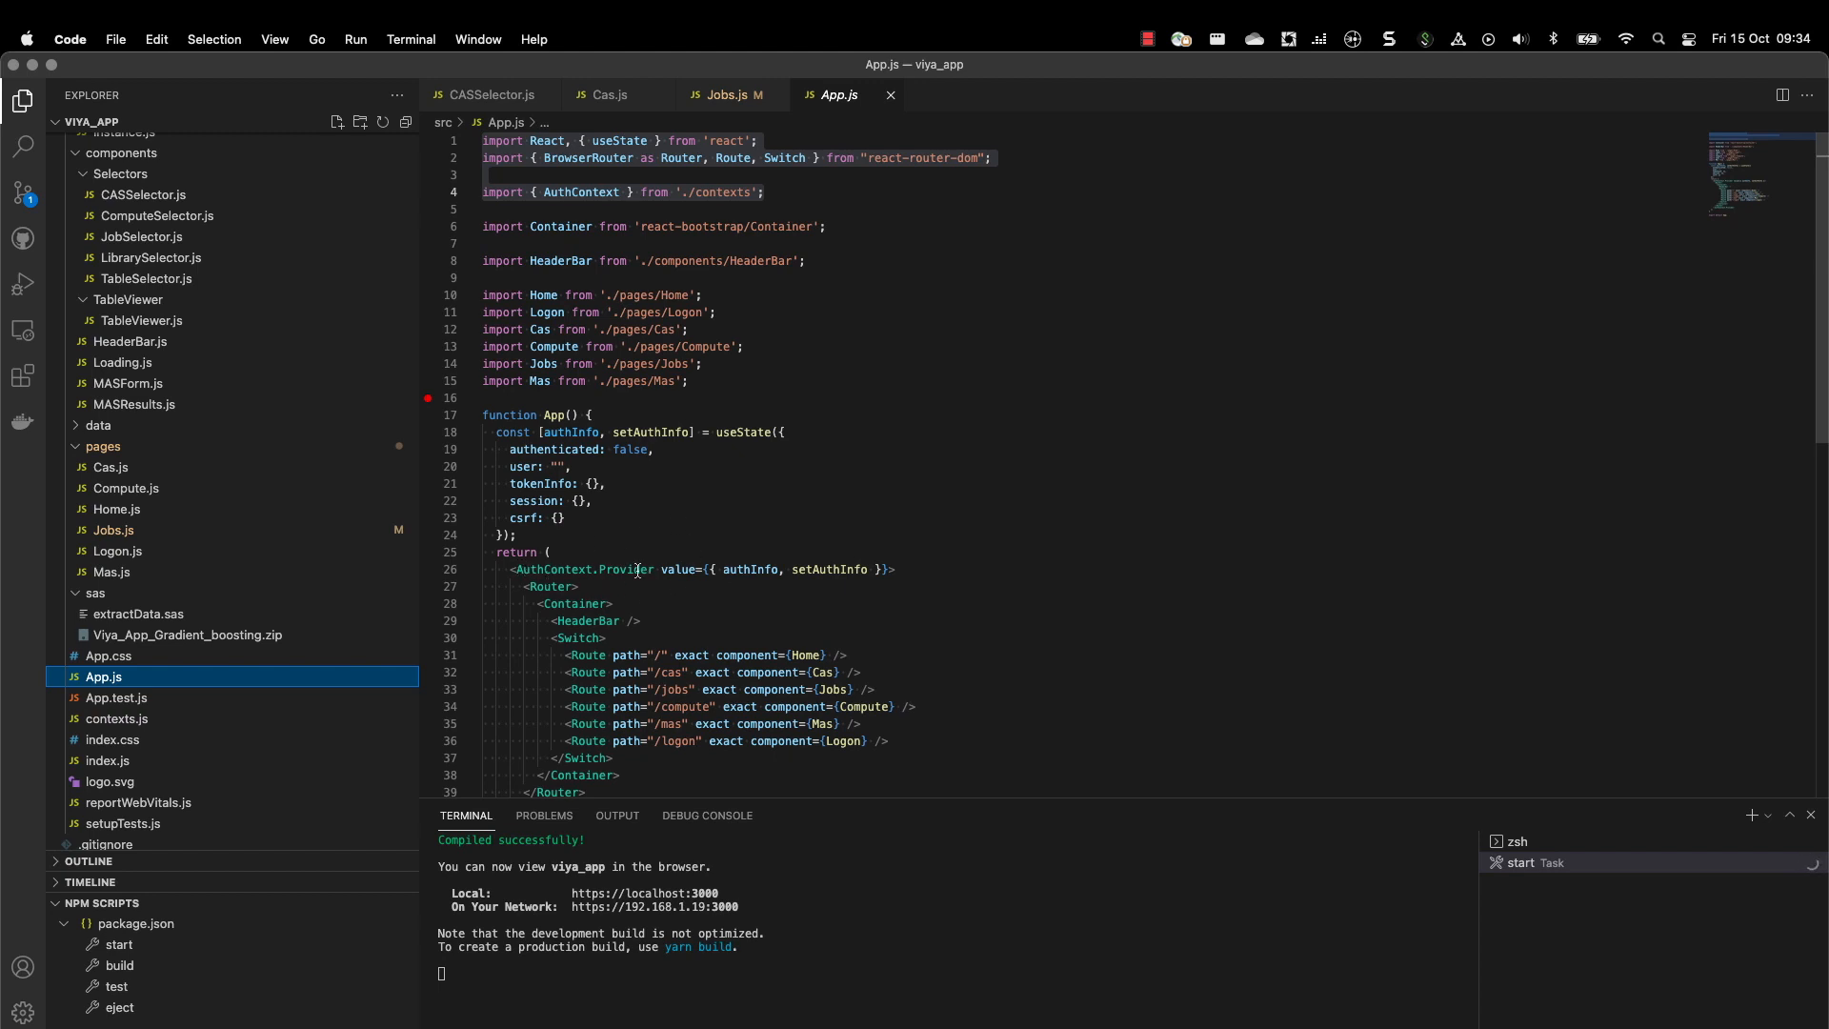
mouse_move(669, 568)
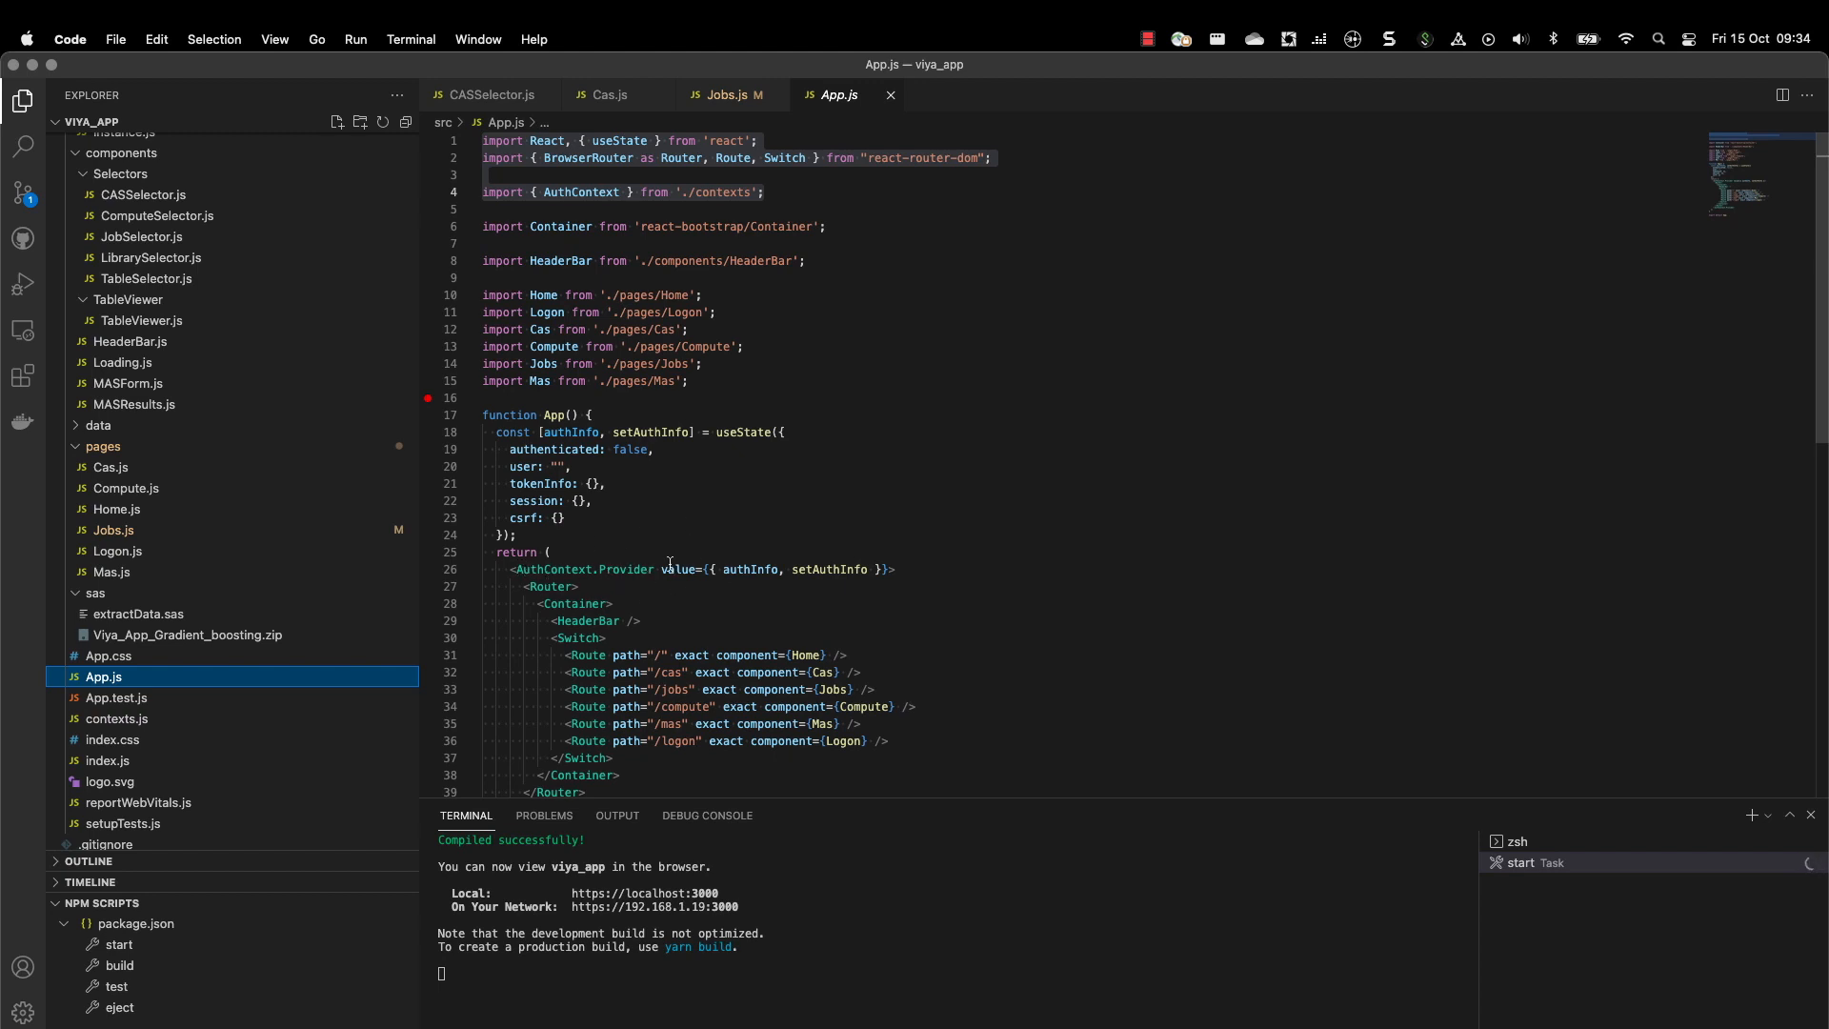
mouse_move(617, 490)
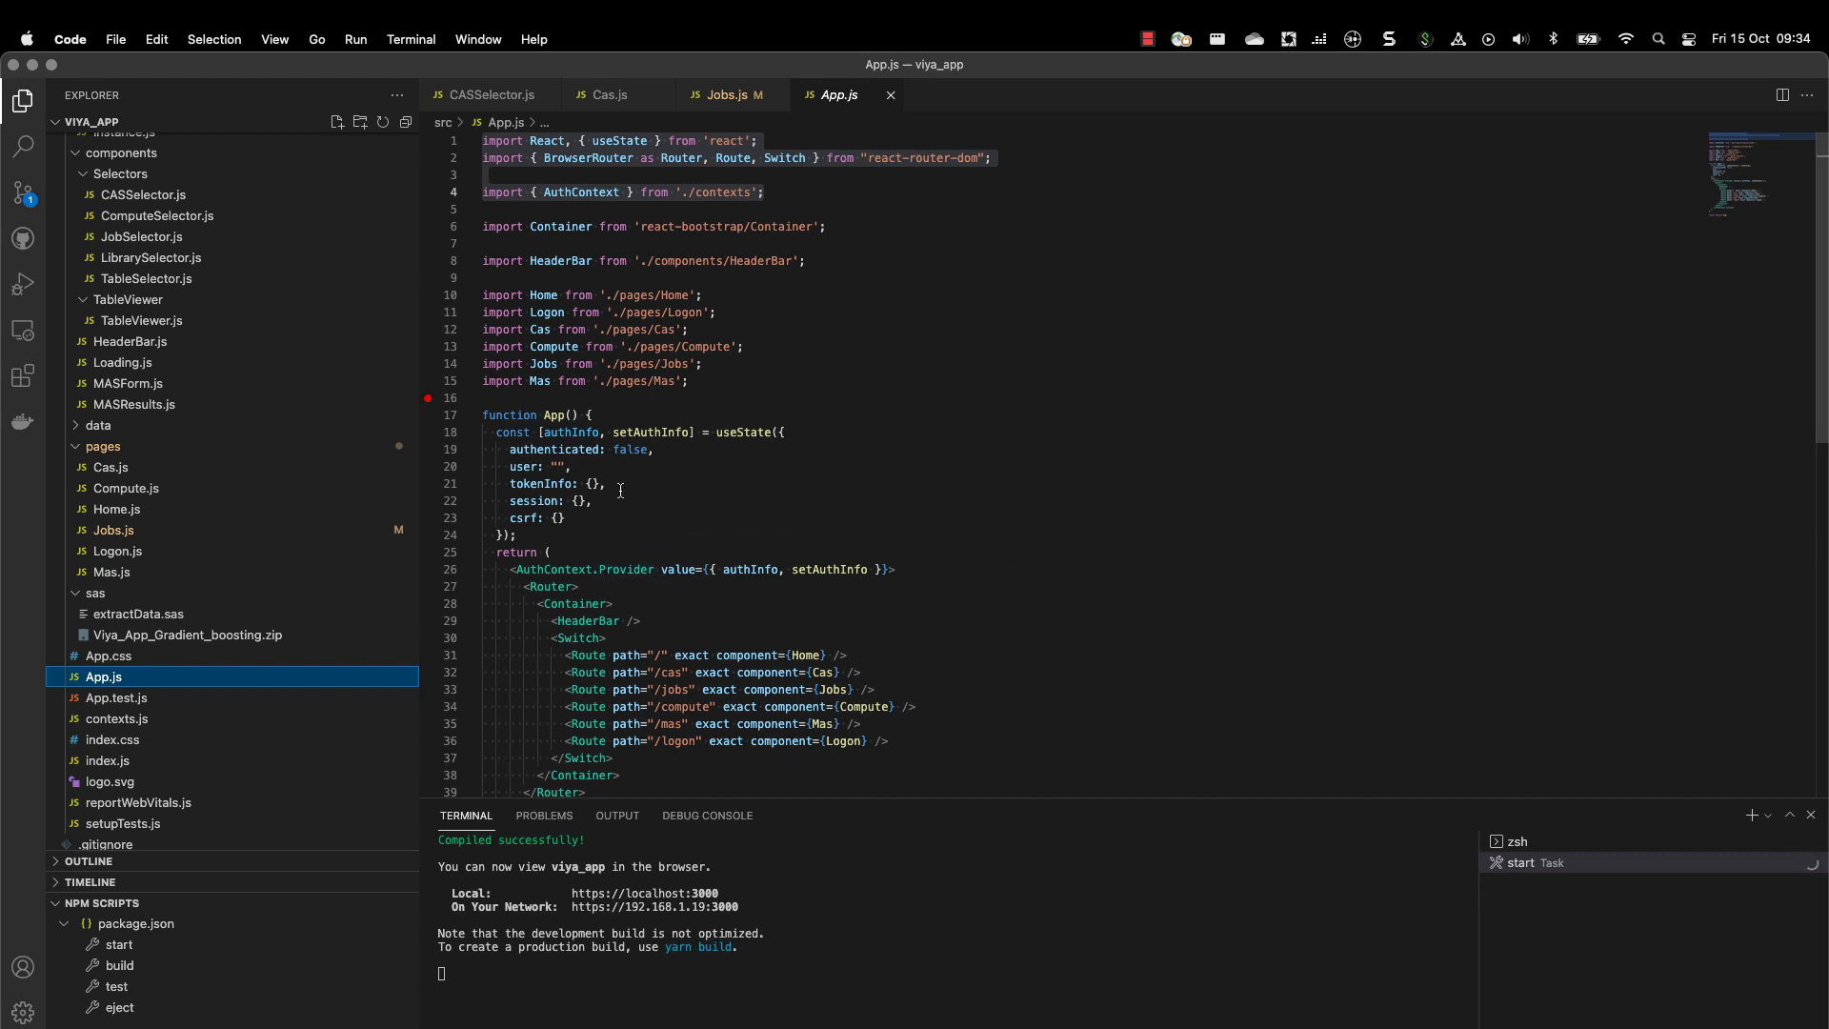
mouse_move(624, 520)
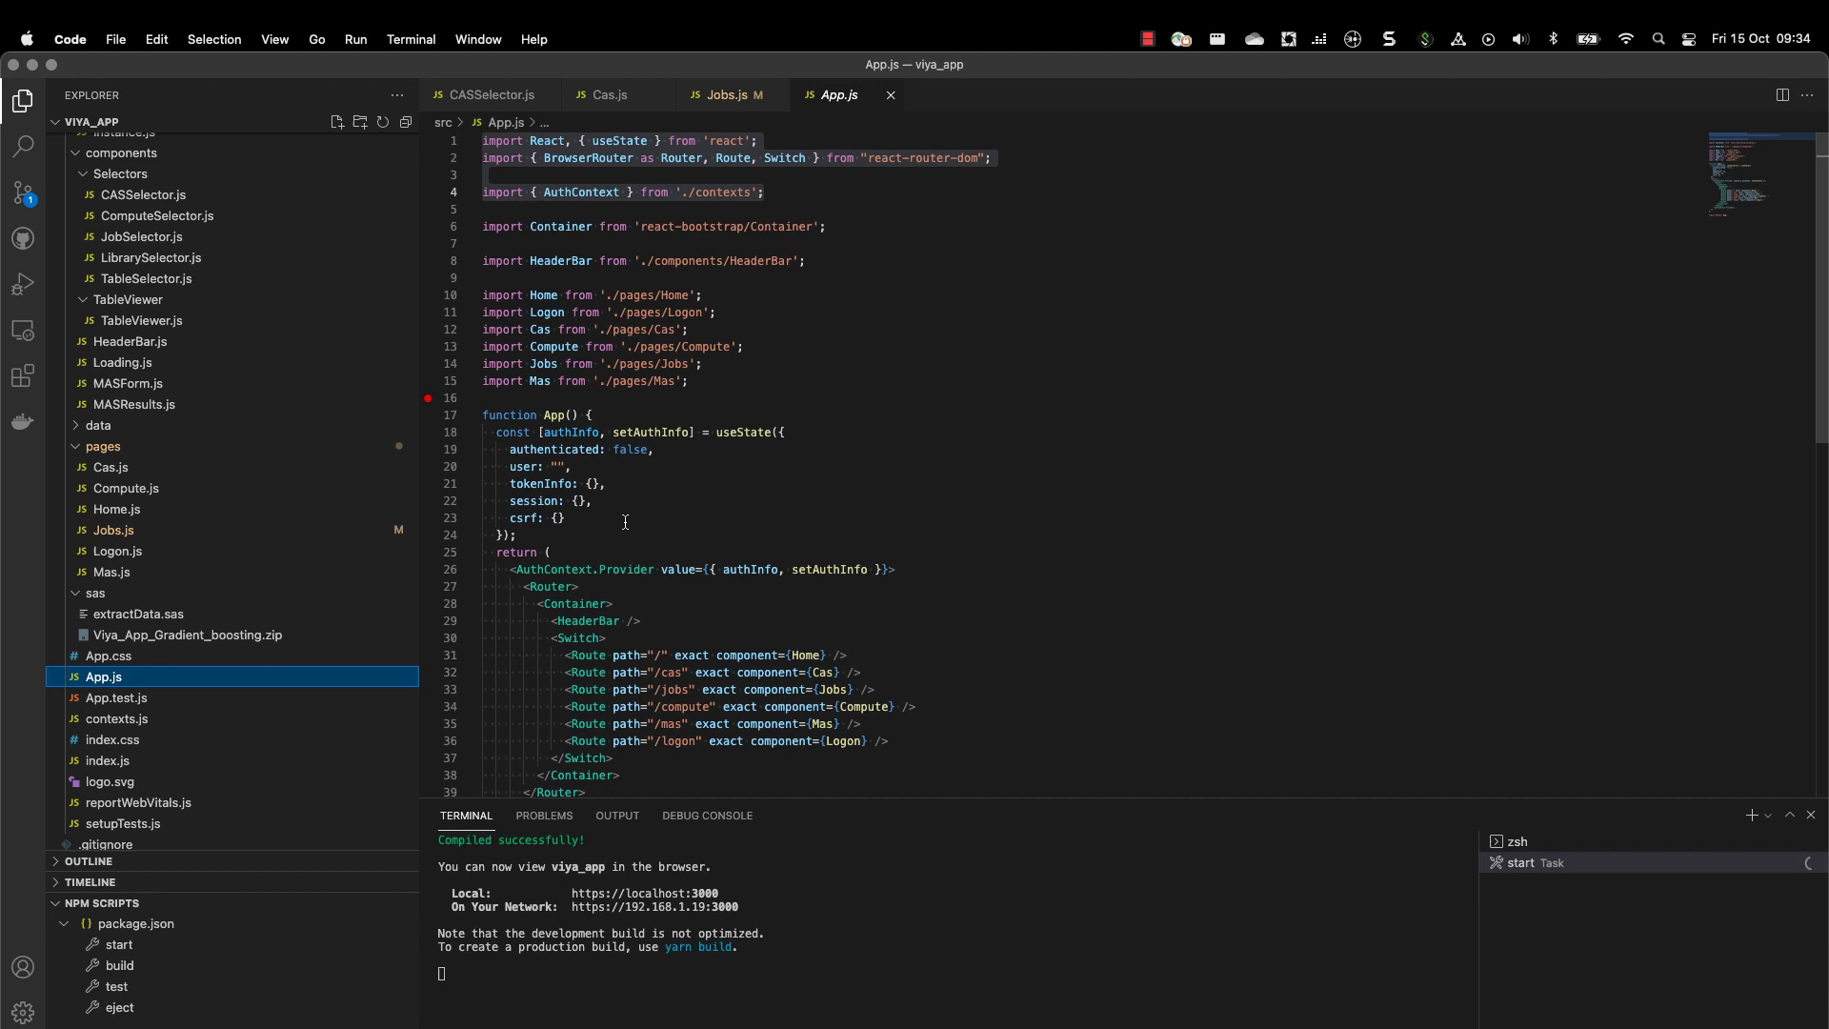
- Return to the running demo app's MAS page showing the 60% heart-disease risk result
left_click(570, 467)
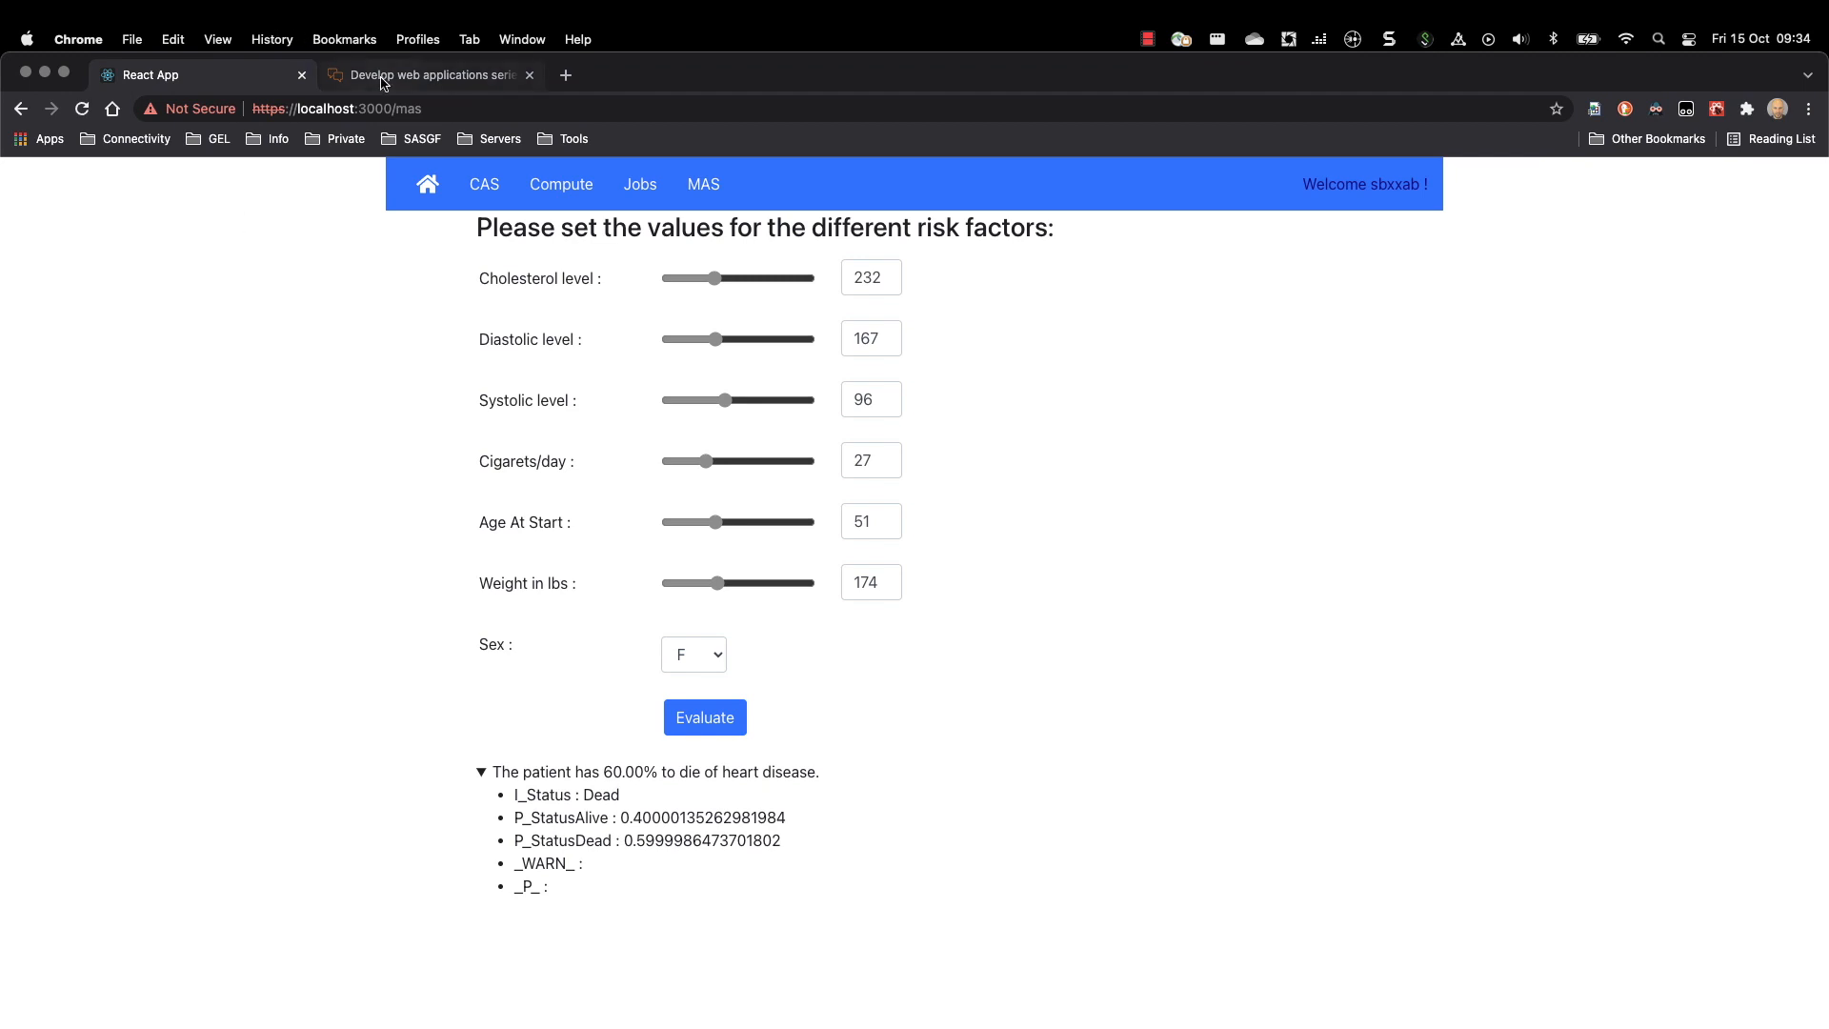
- Switch to the SAS Communities tab with the 'Options for extracting data' article
left_click(429, 75)
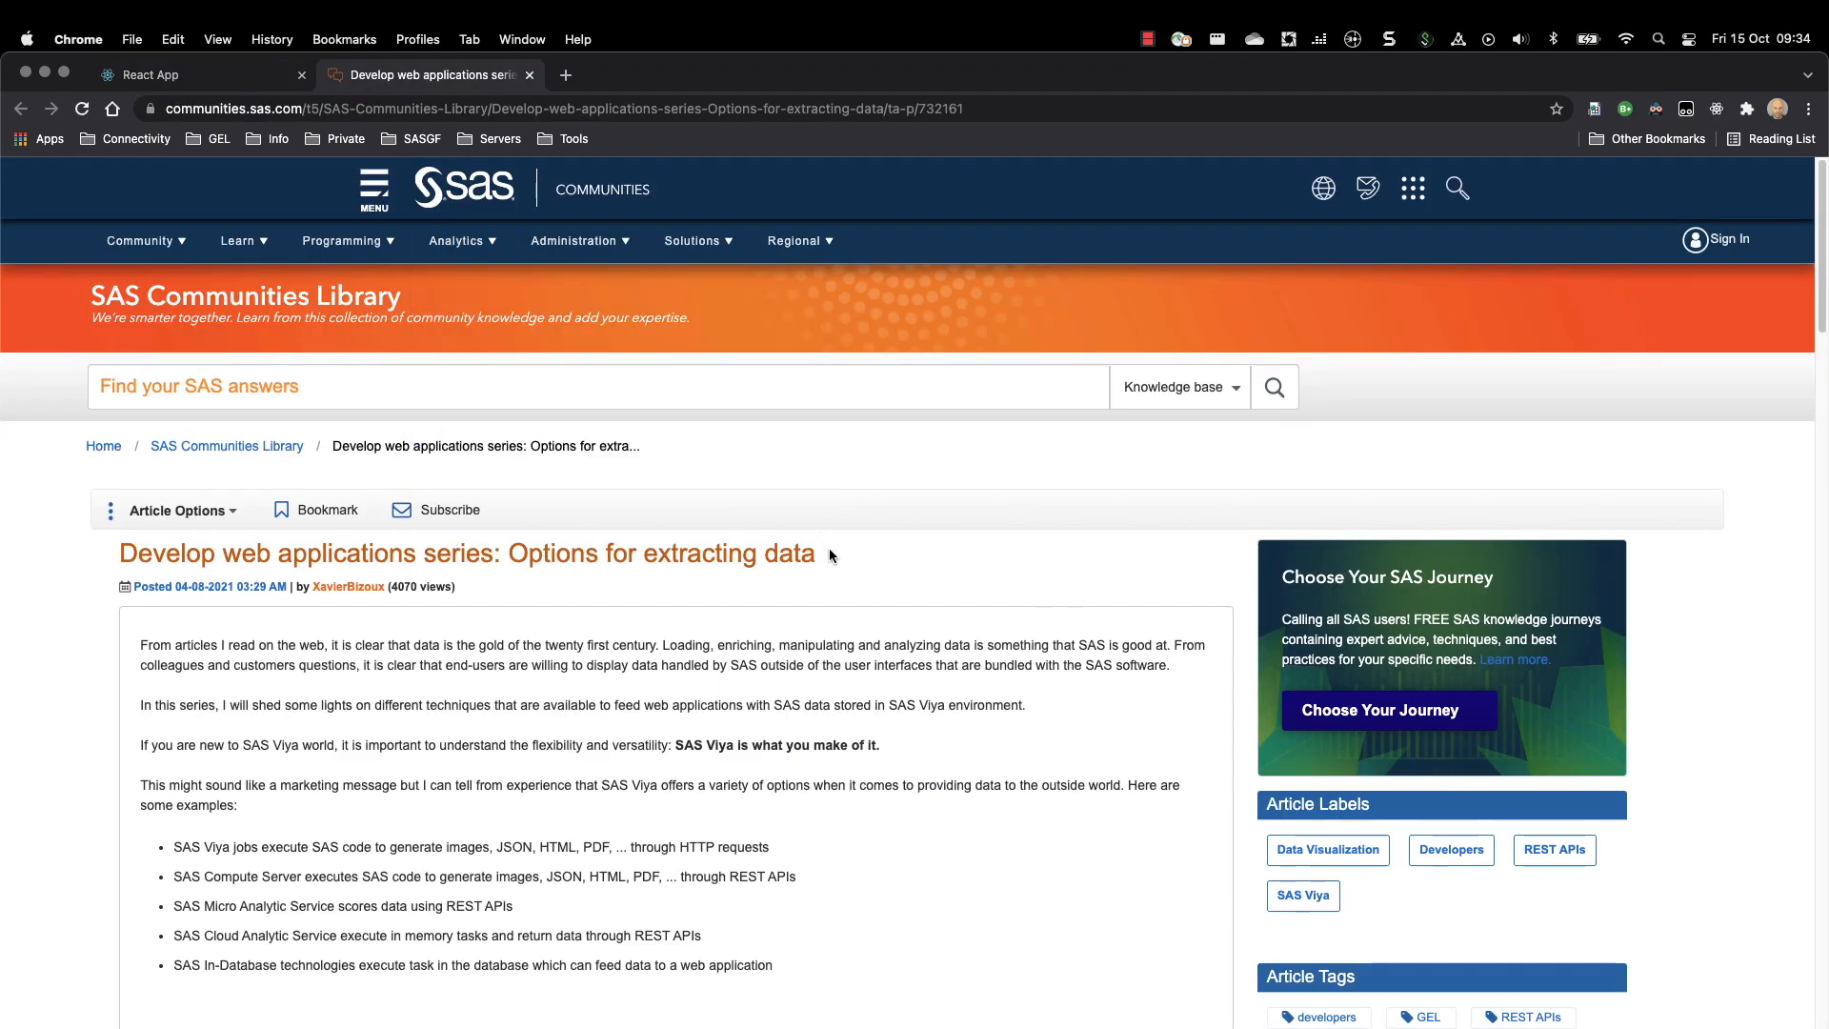
mouse_move(854, 560)
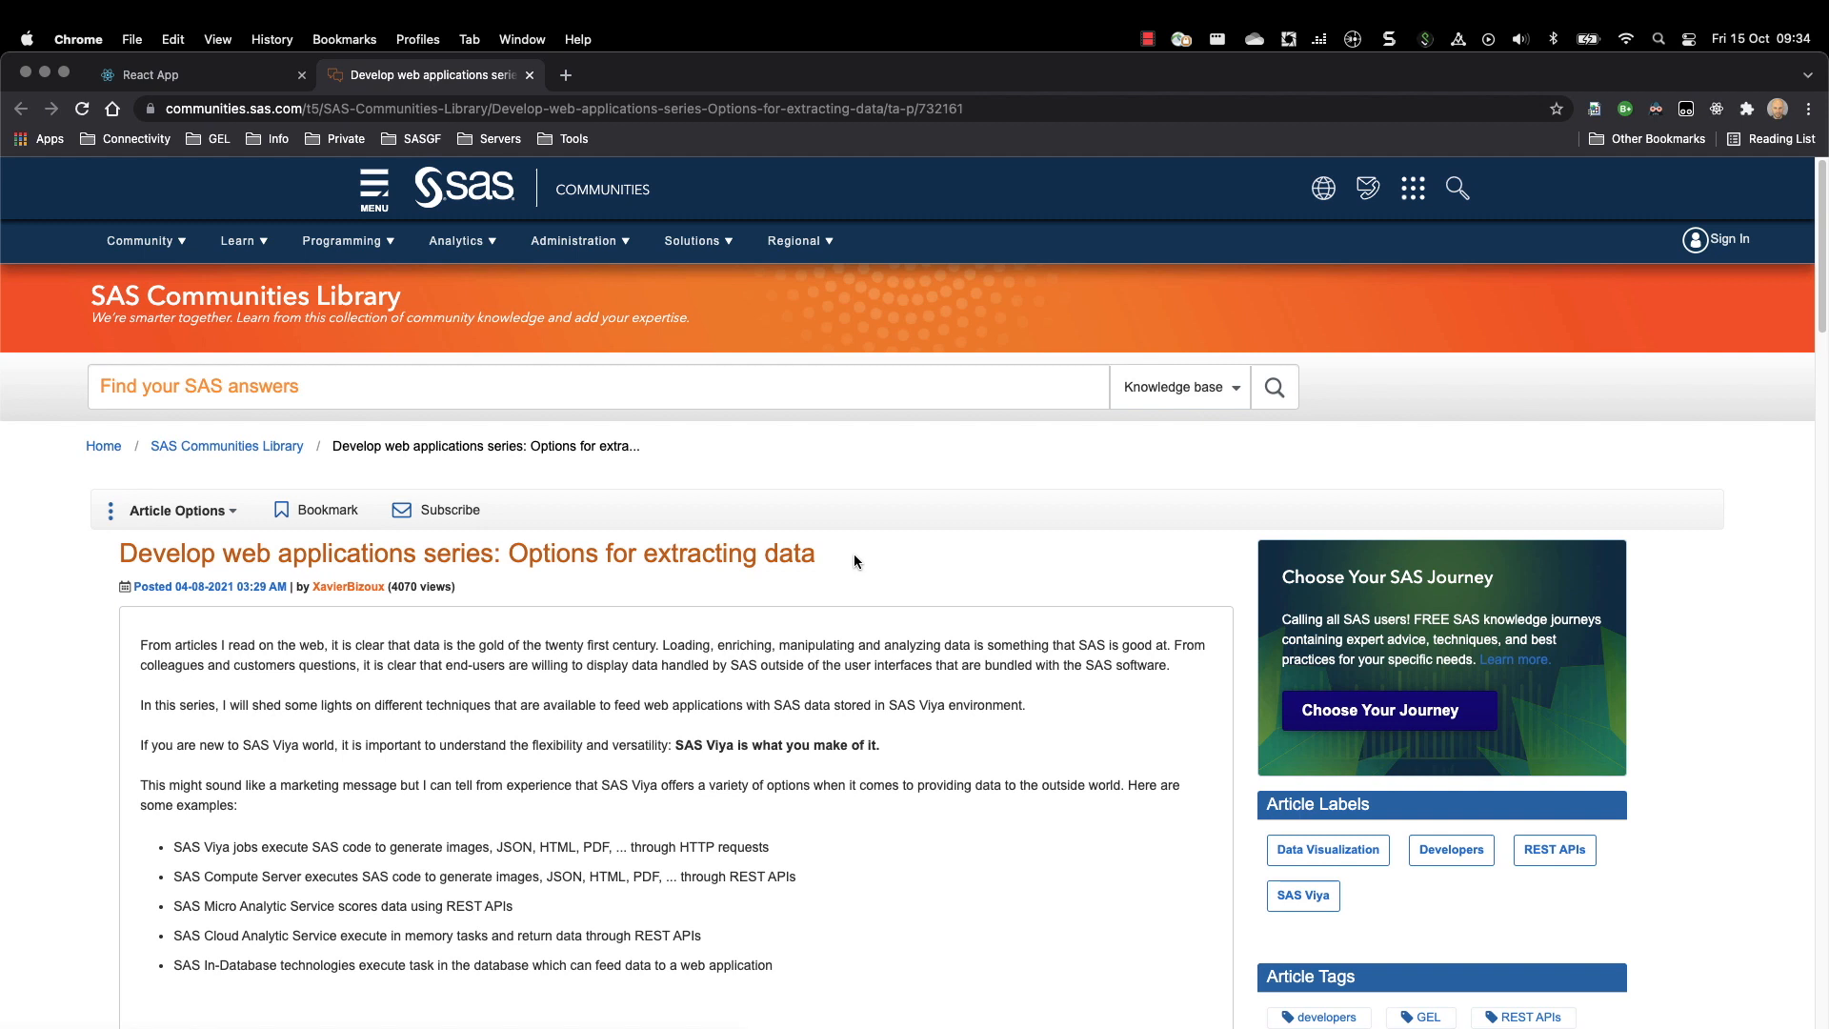
mouse_move(171, 636)
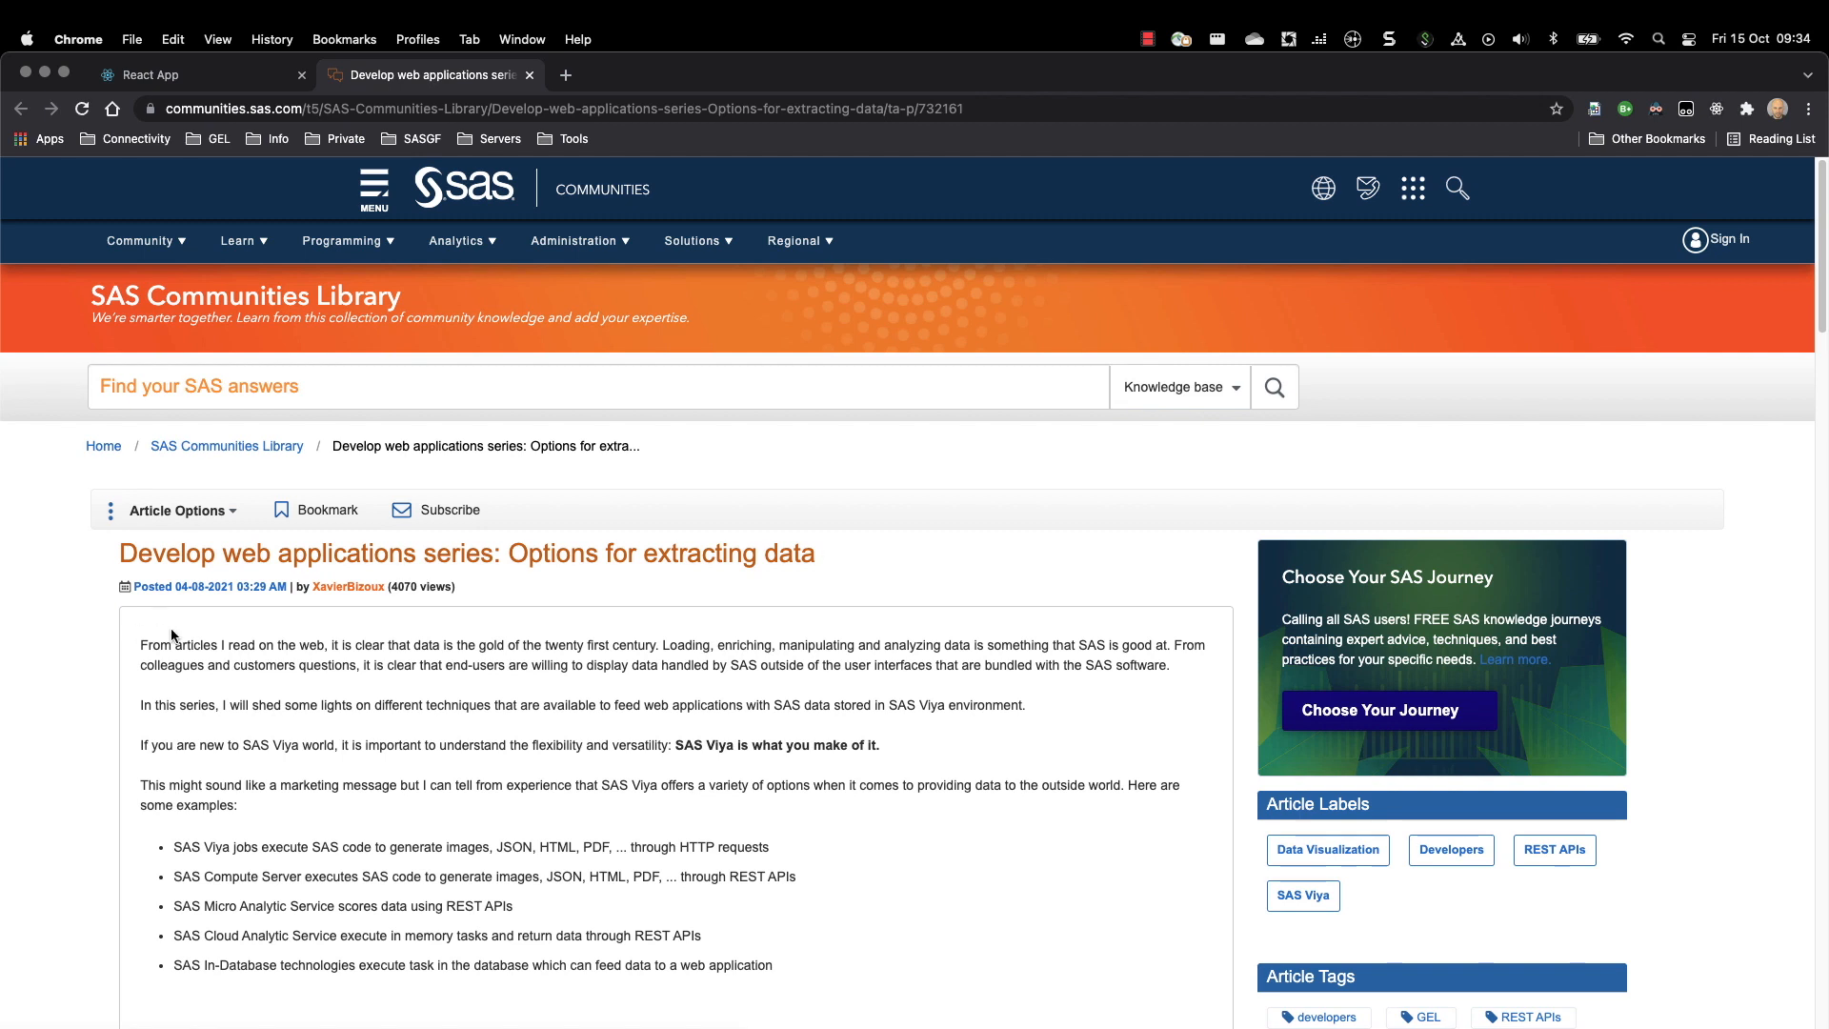
mouse_move(501, 576)
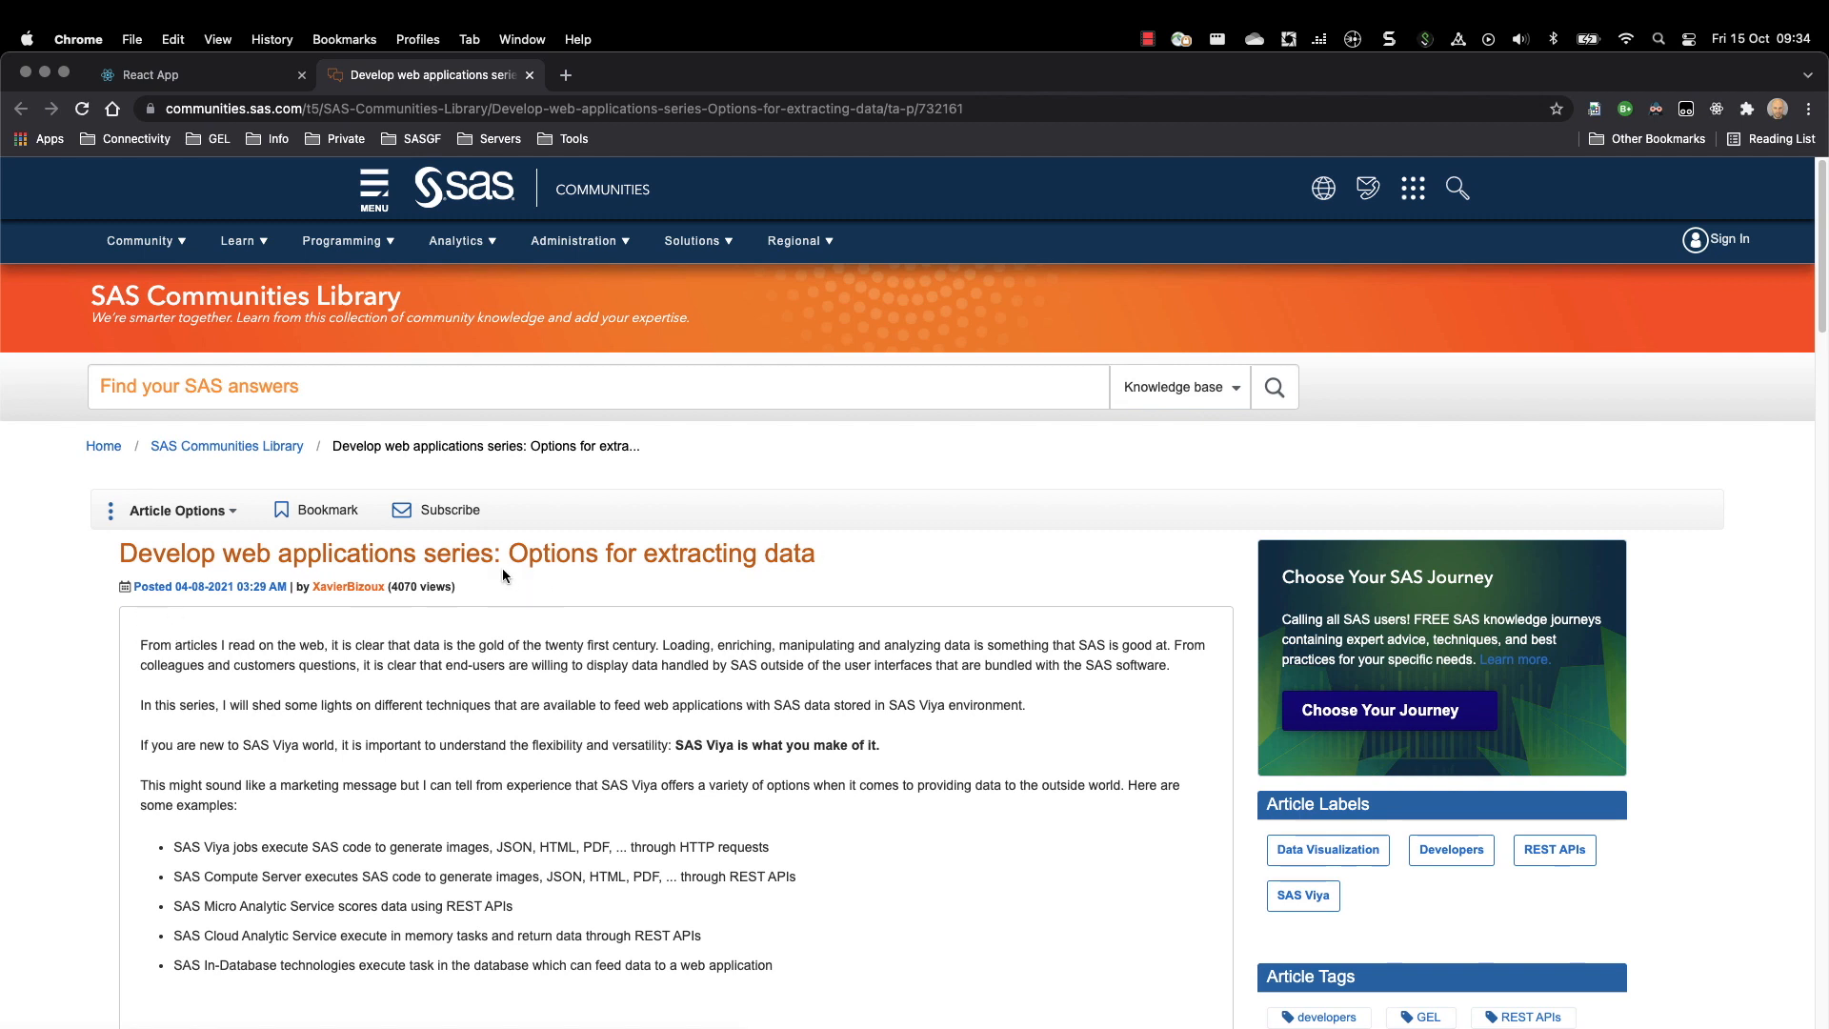
mouse_move(671, 579)
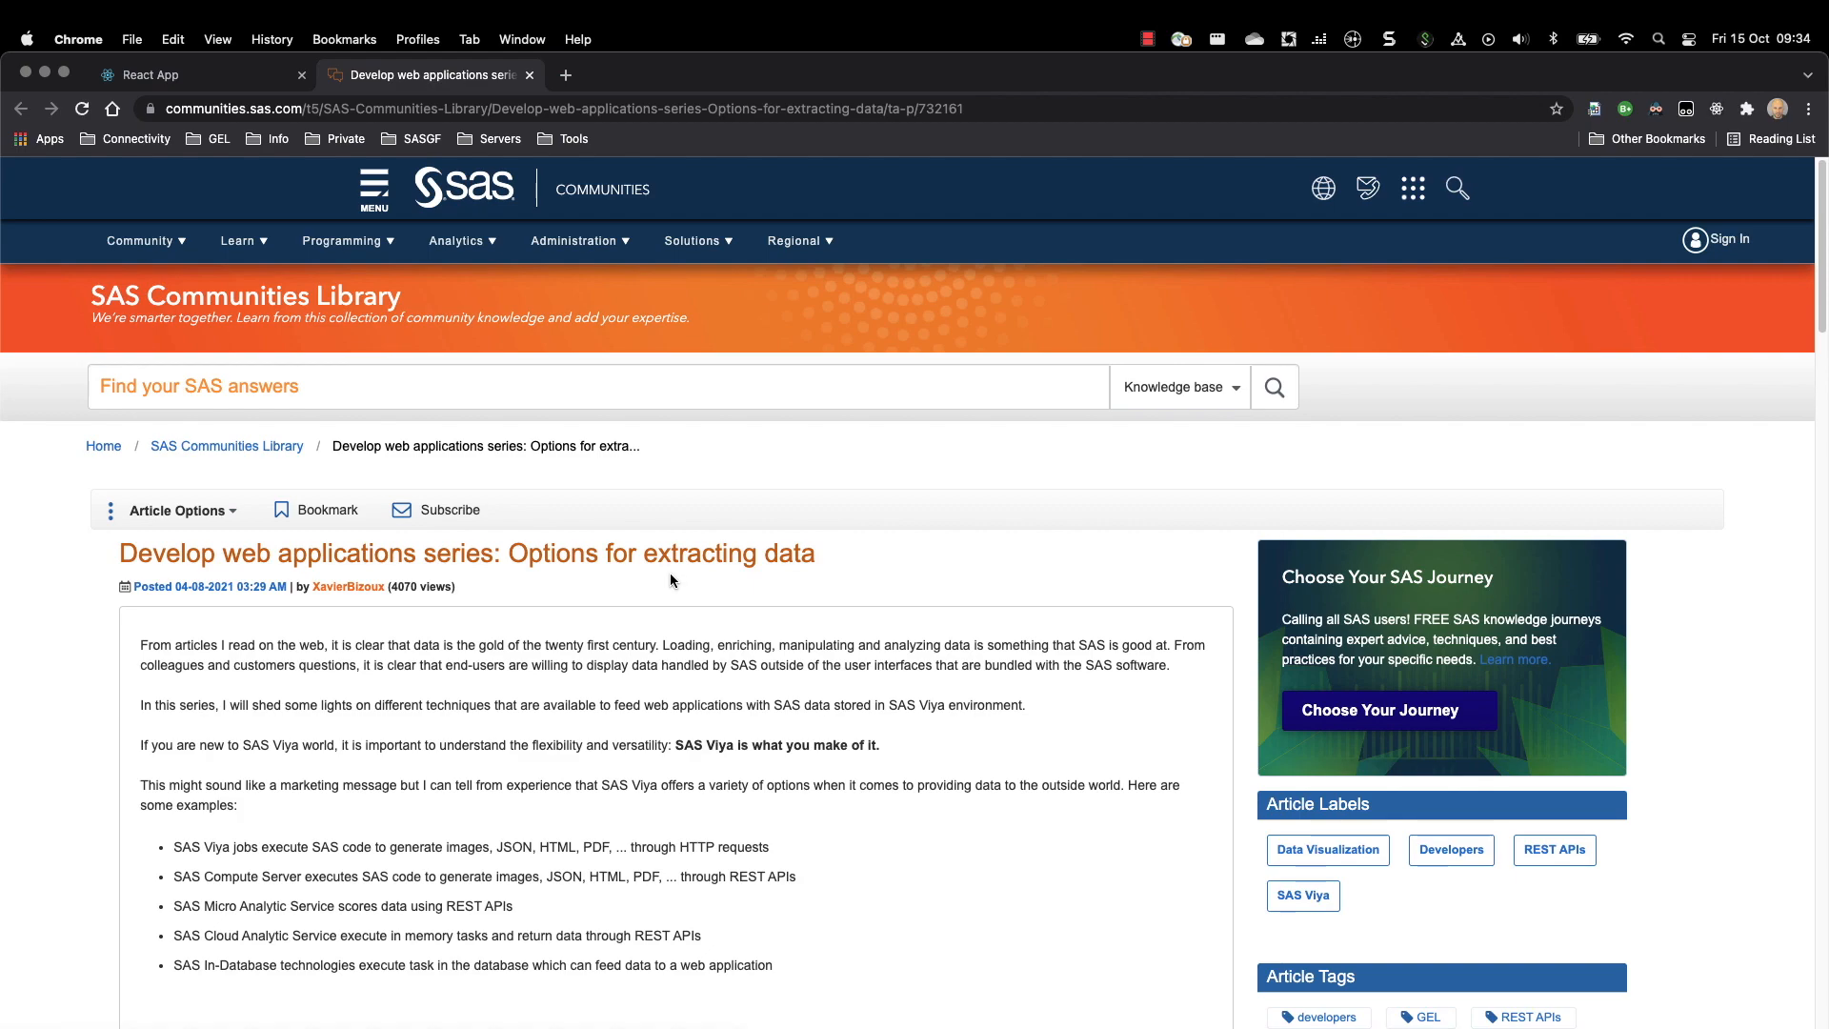
scroll("down", 3)
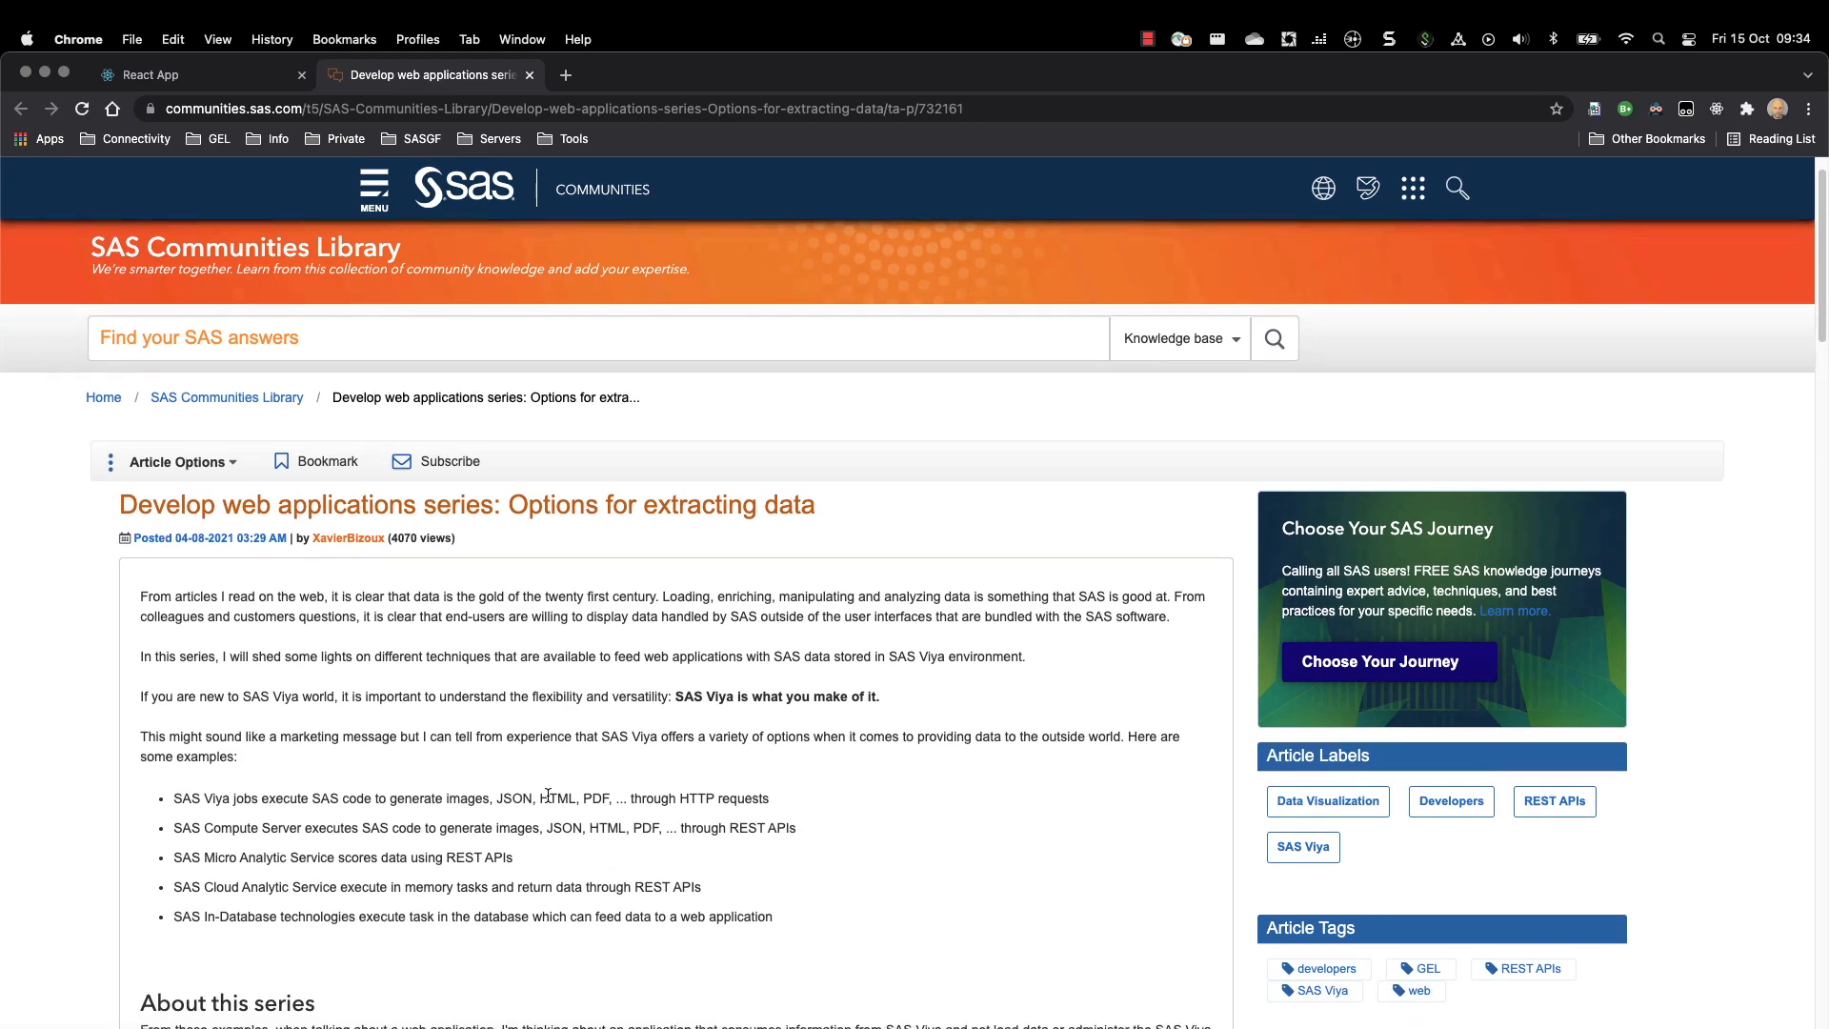
- Scroll to the Conclusion listing the series parts: React app, Viya Jobs, CAS, Compute and MAS
scroll("down", 3)
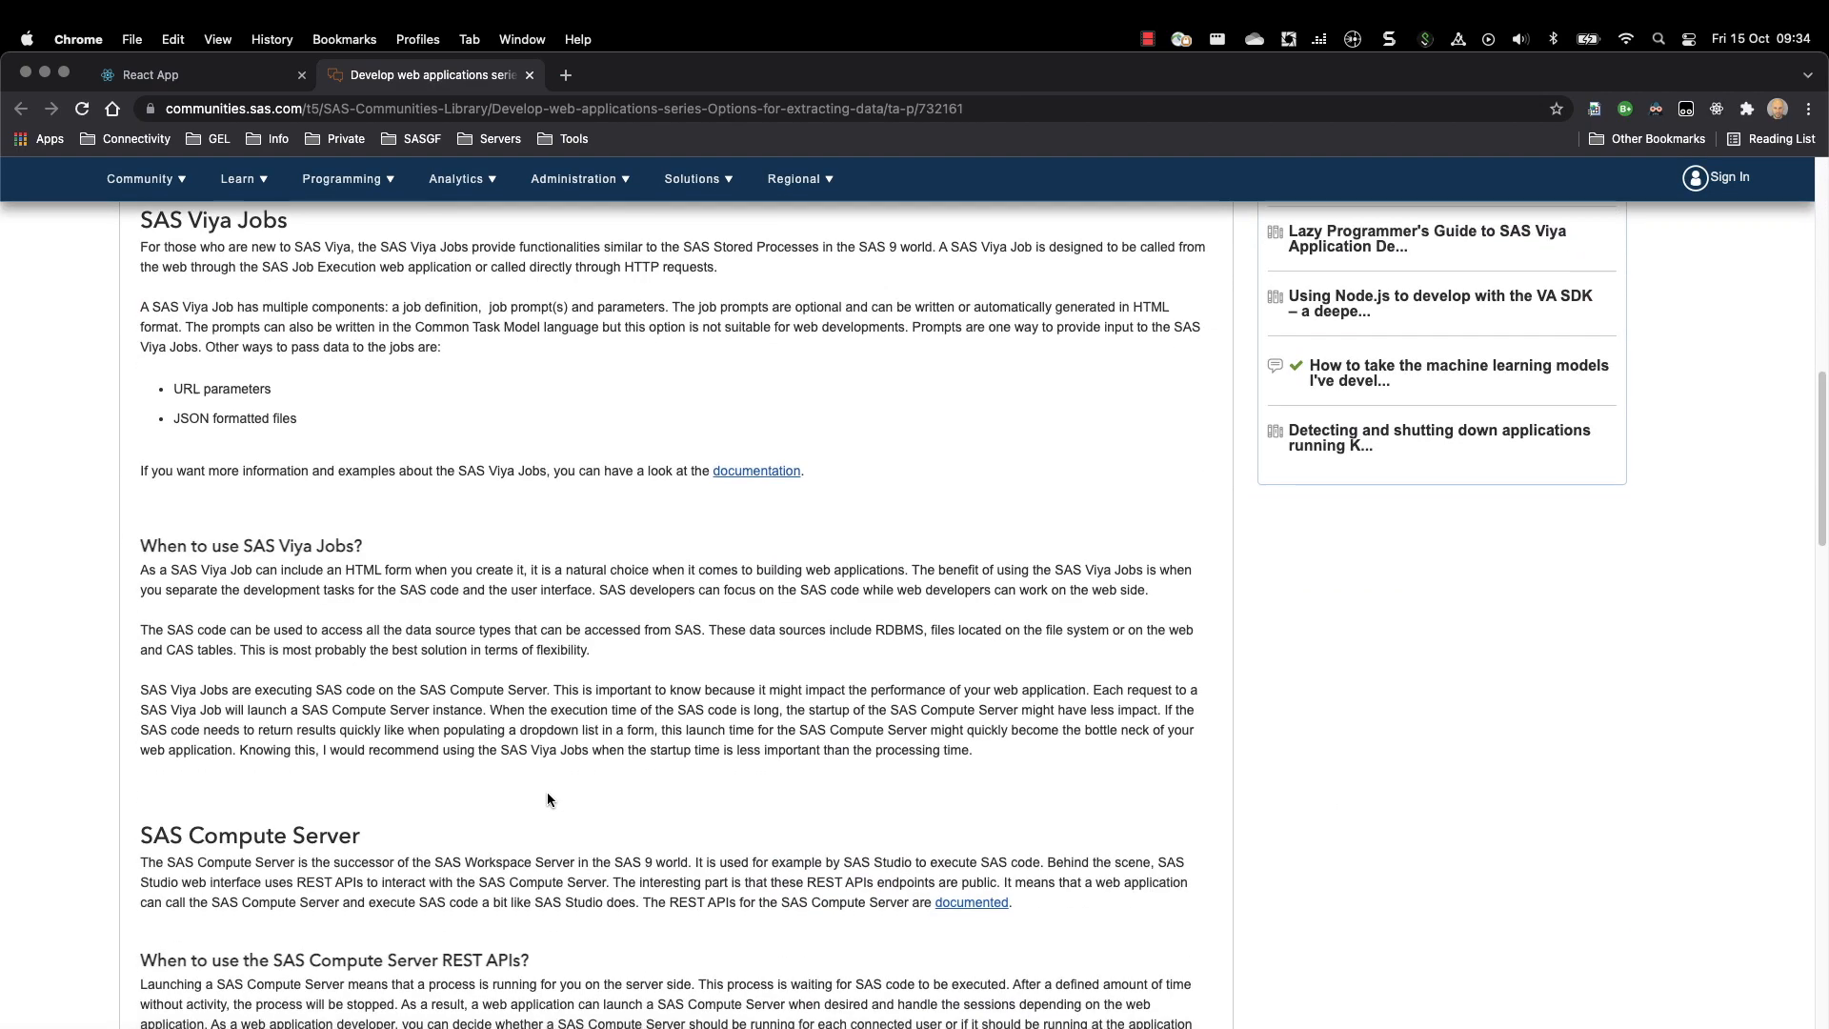
scroll("down", 3)
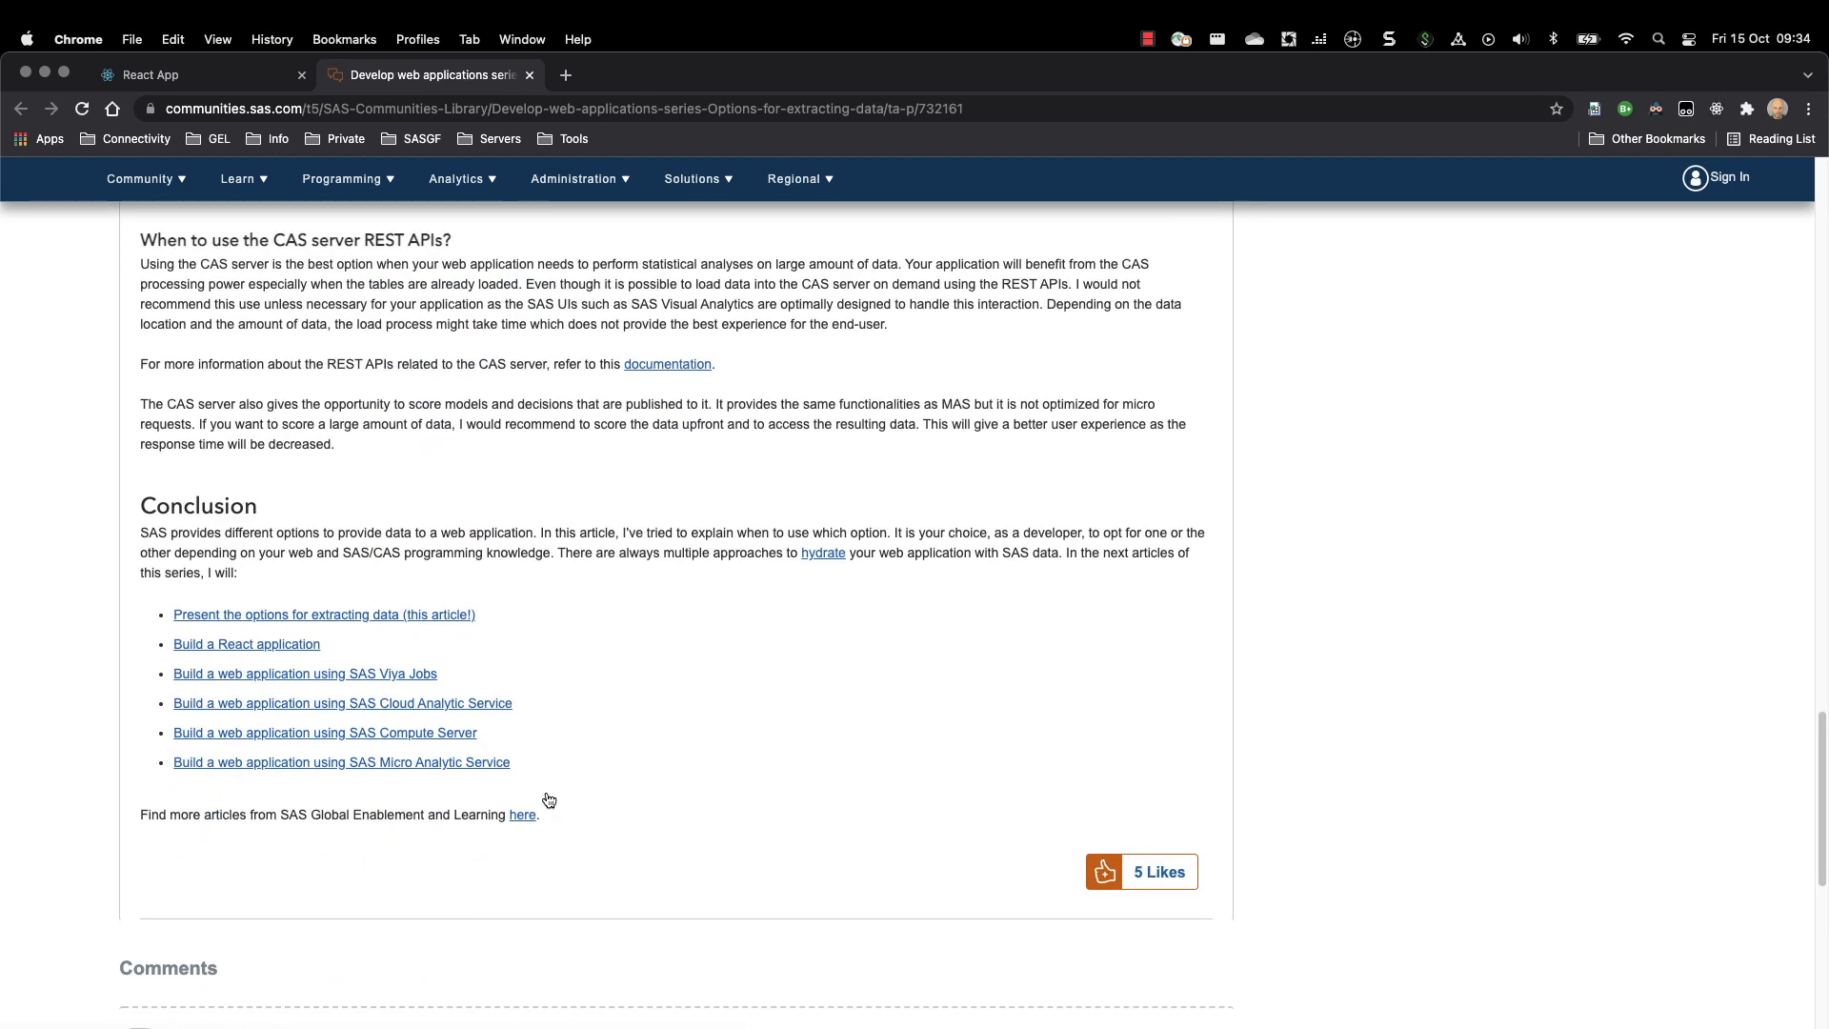
mouse_move(376, 780)
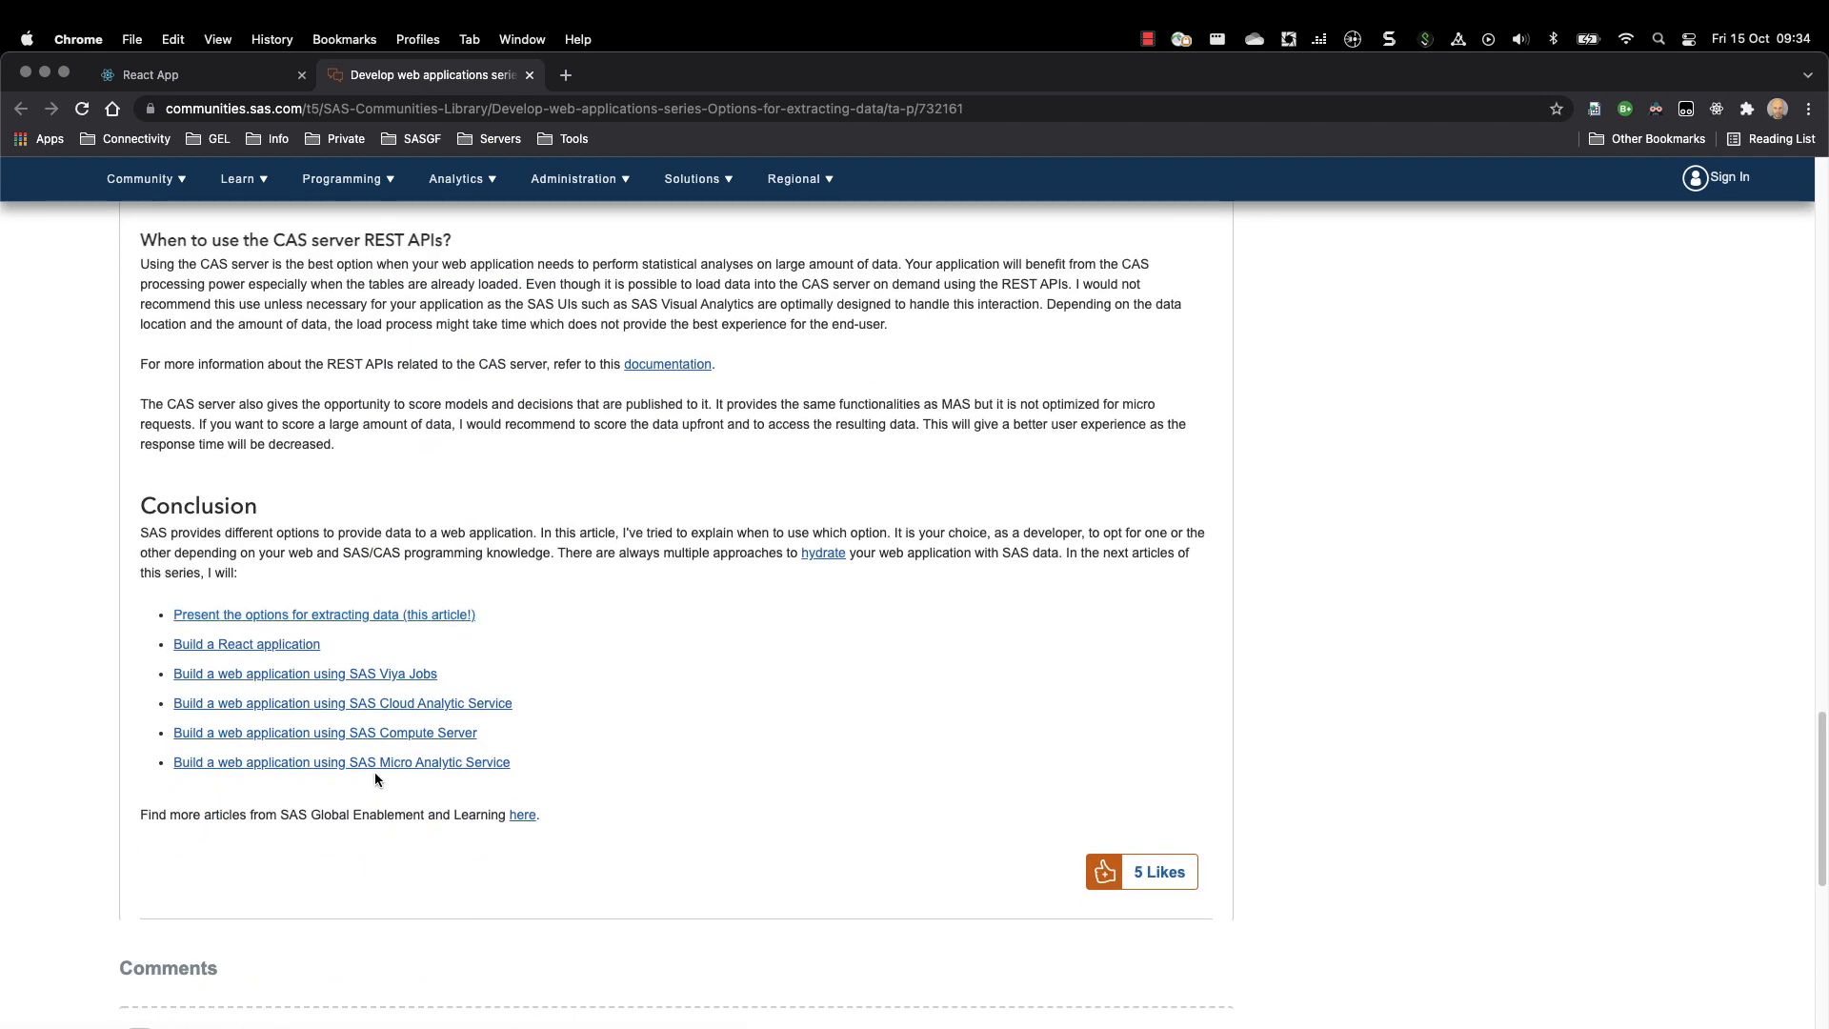
mouse_move(225, 686)
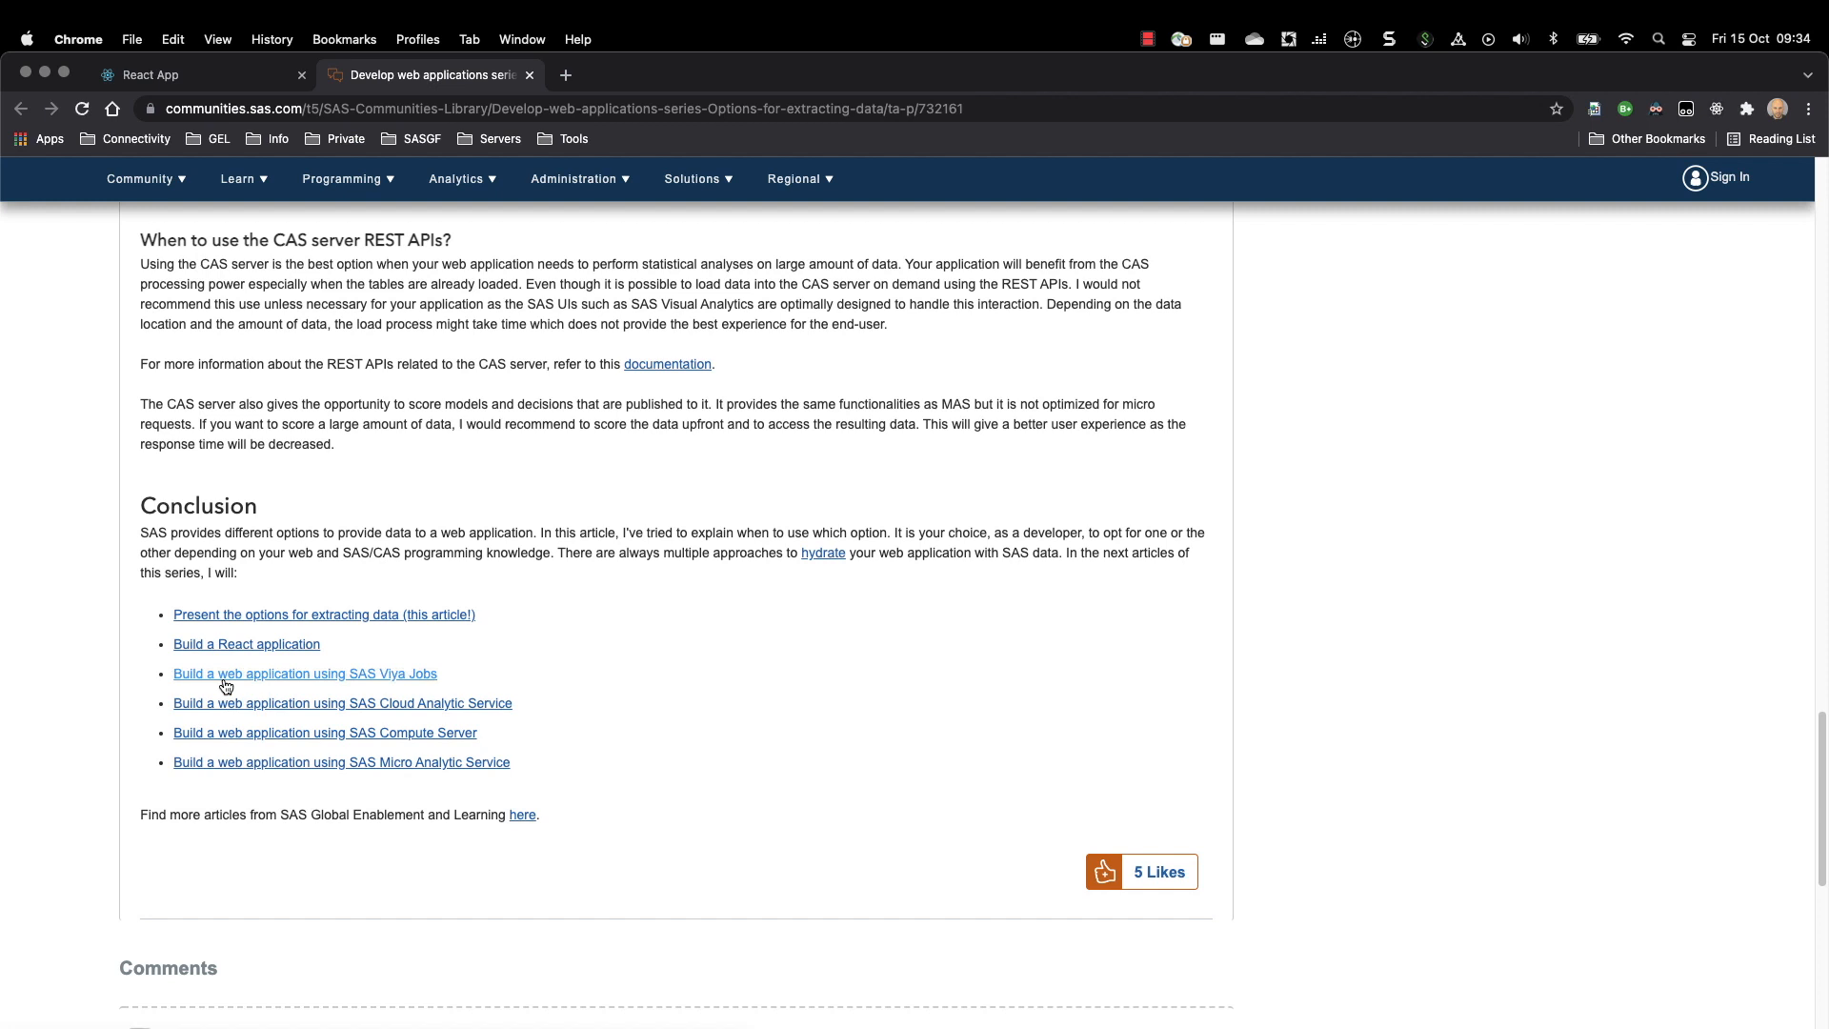
mouse_move(216, 655)
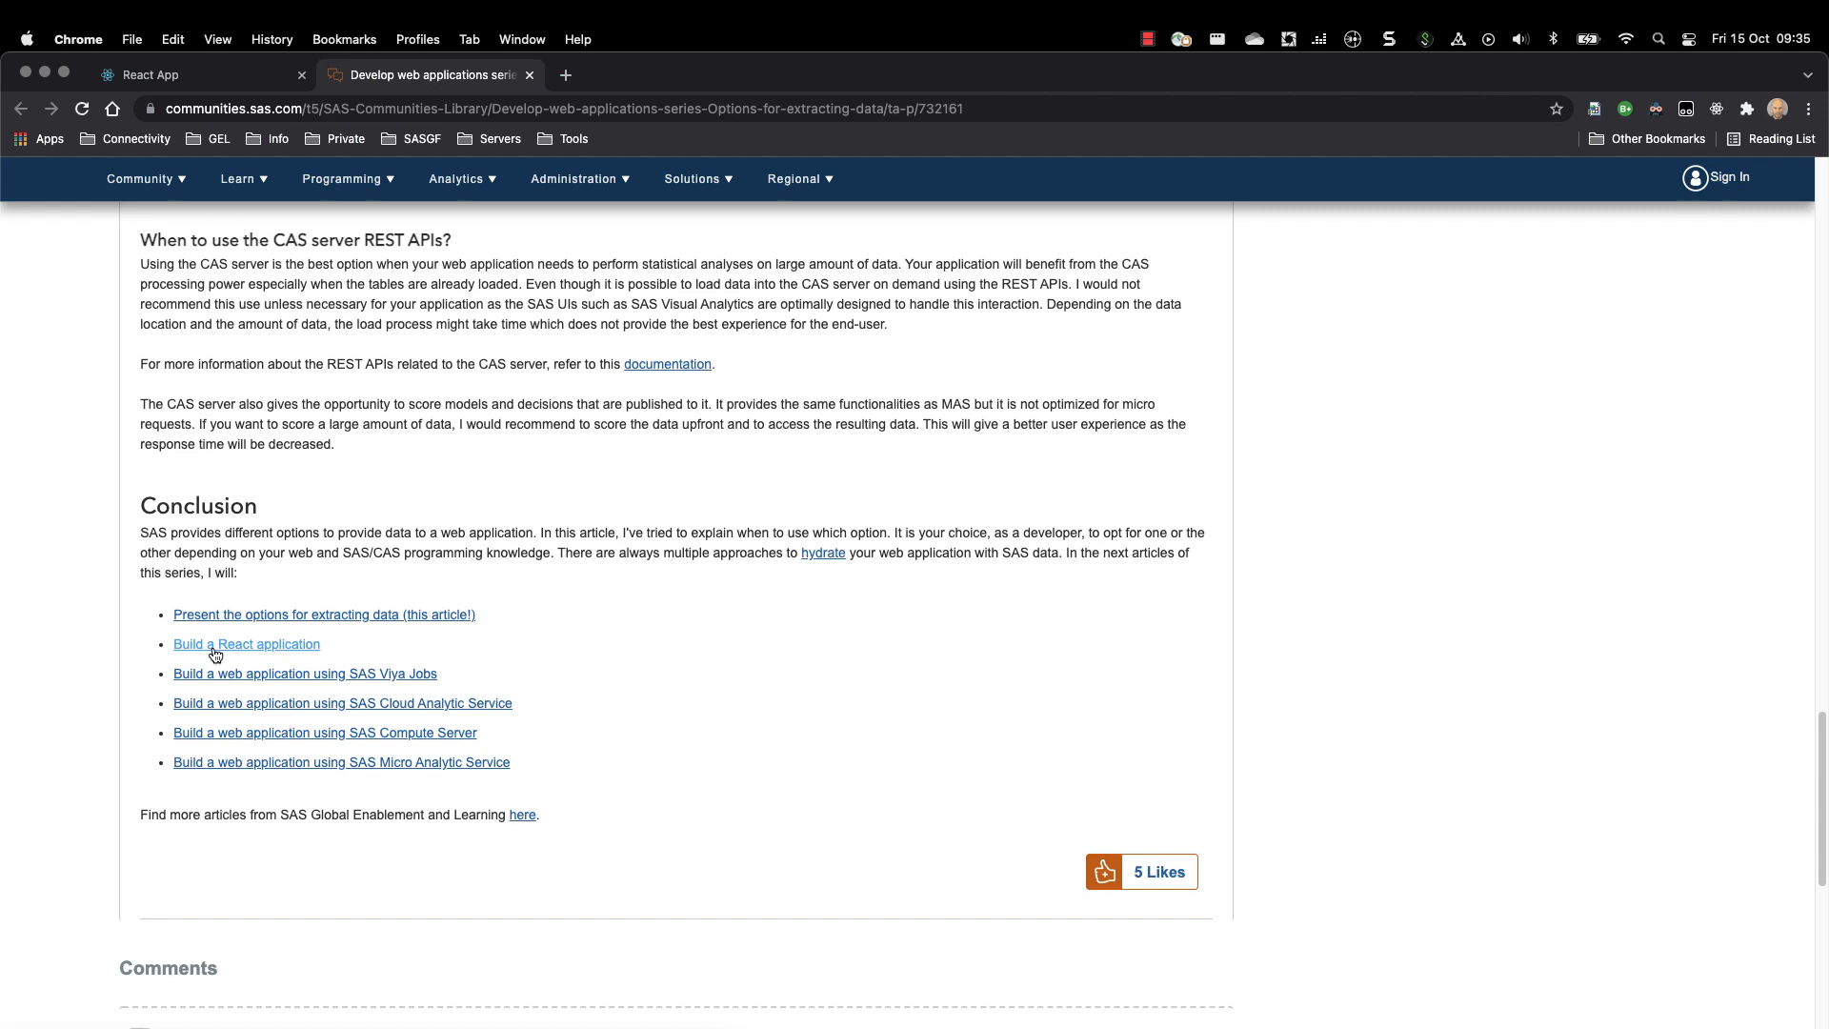
mouse_move(221, 686)
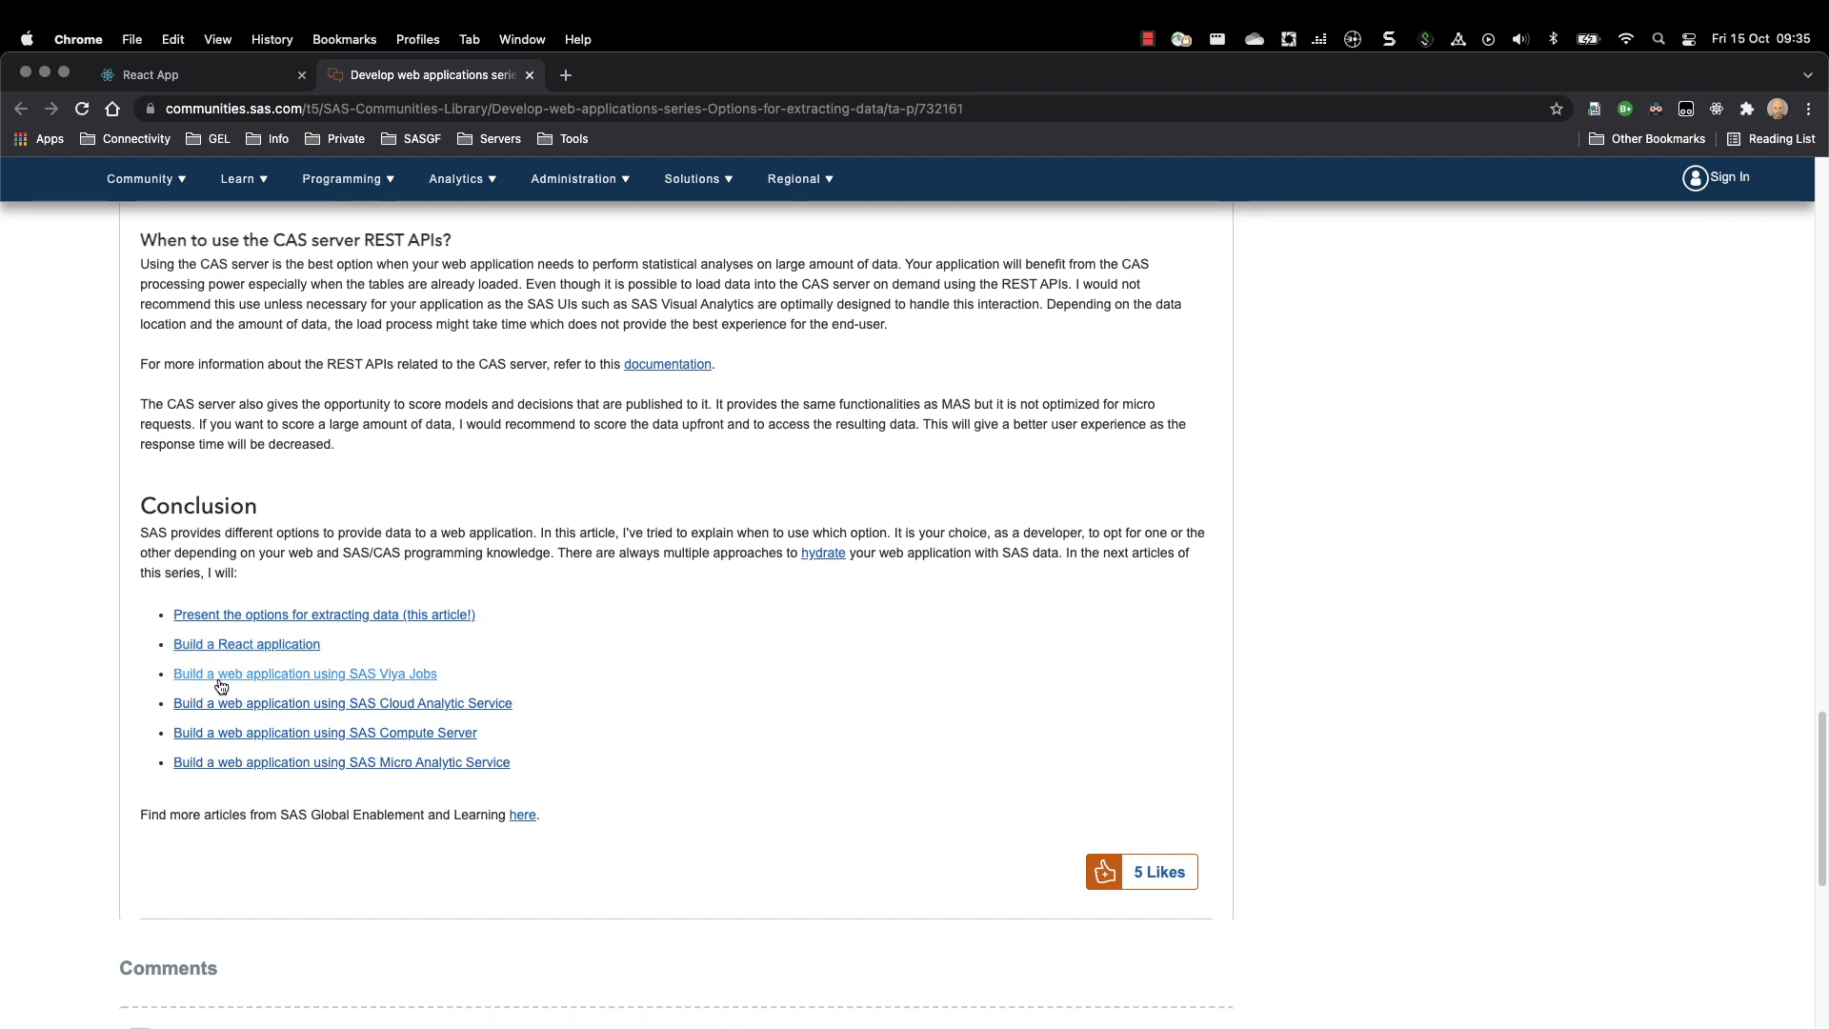
mouse_move(526, 672)
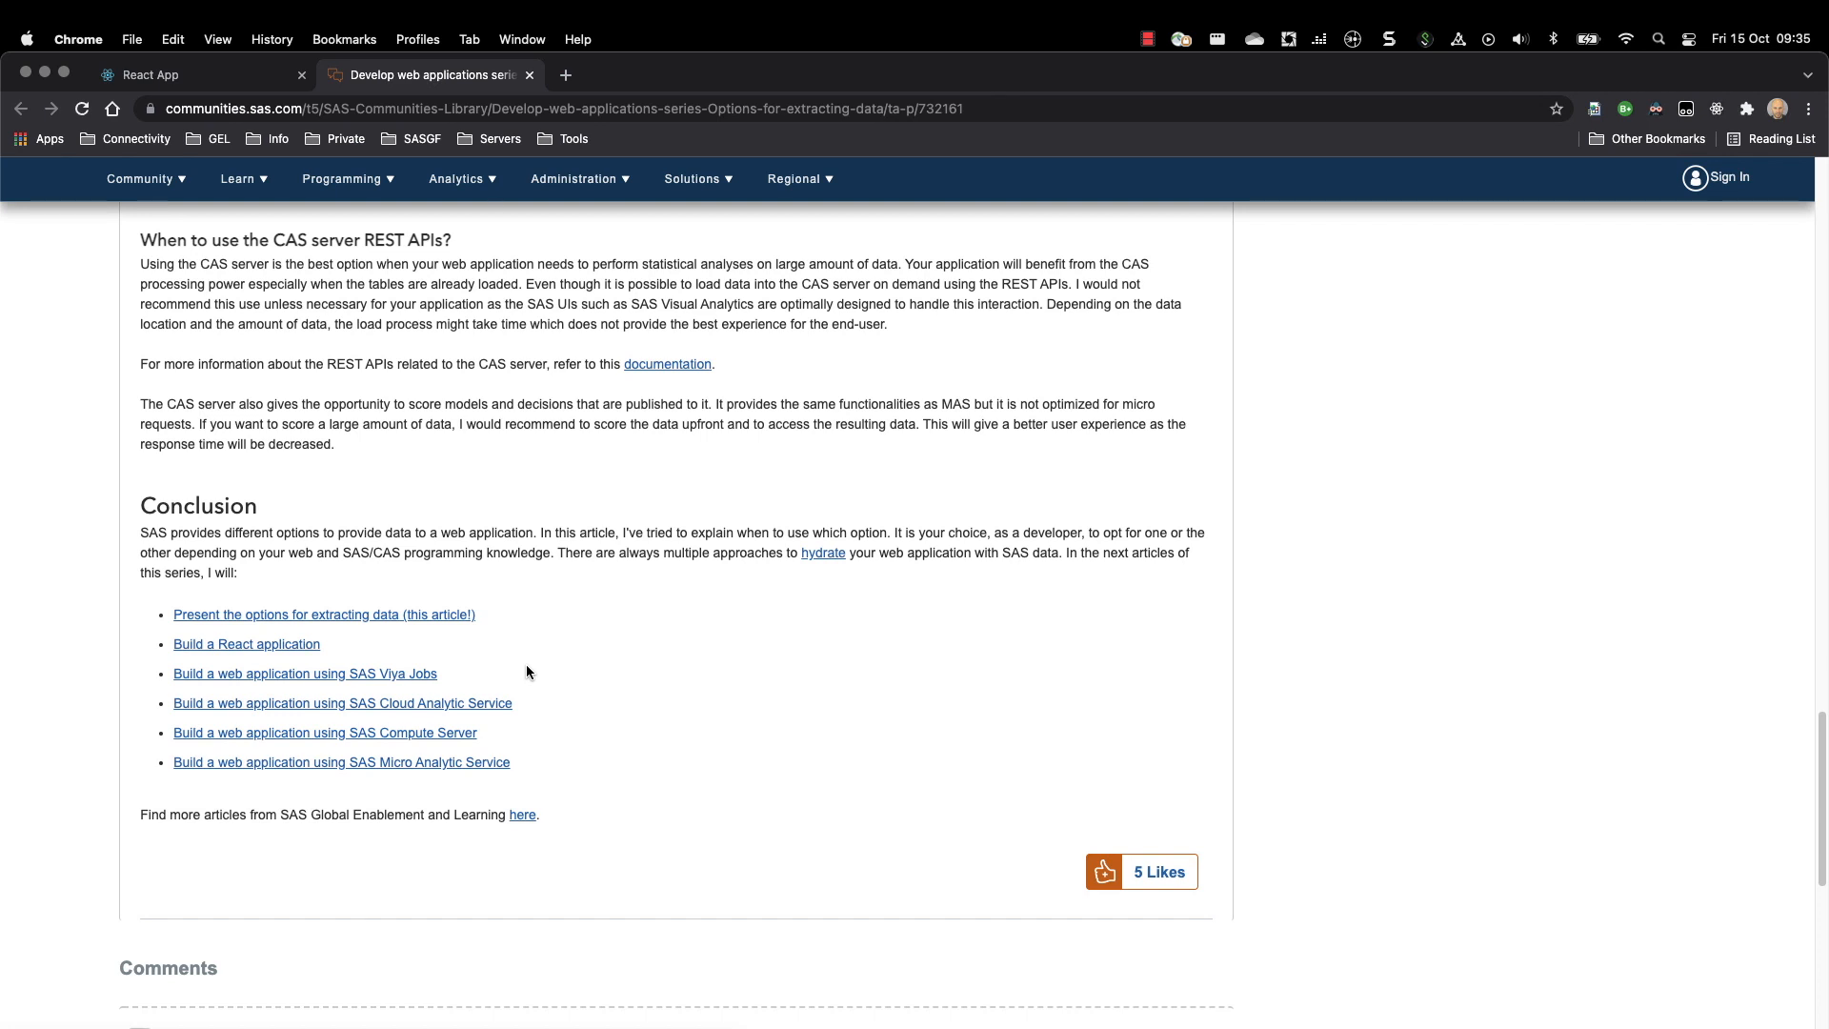
mouse_move(400, 665)
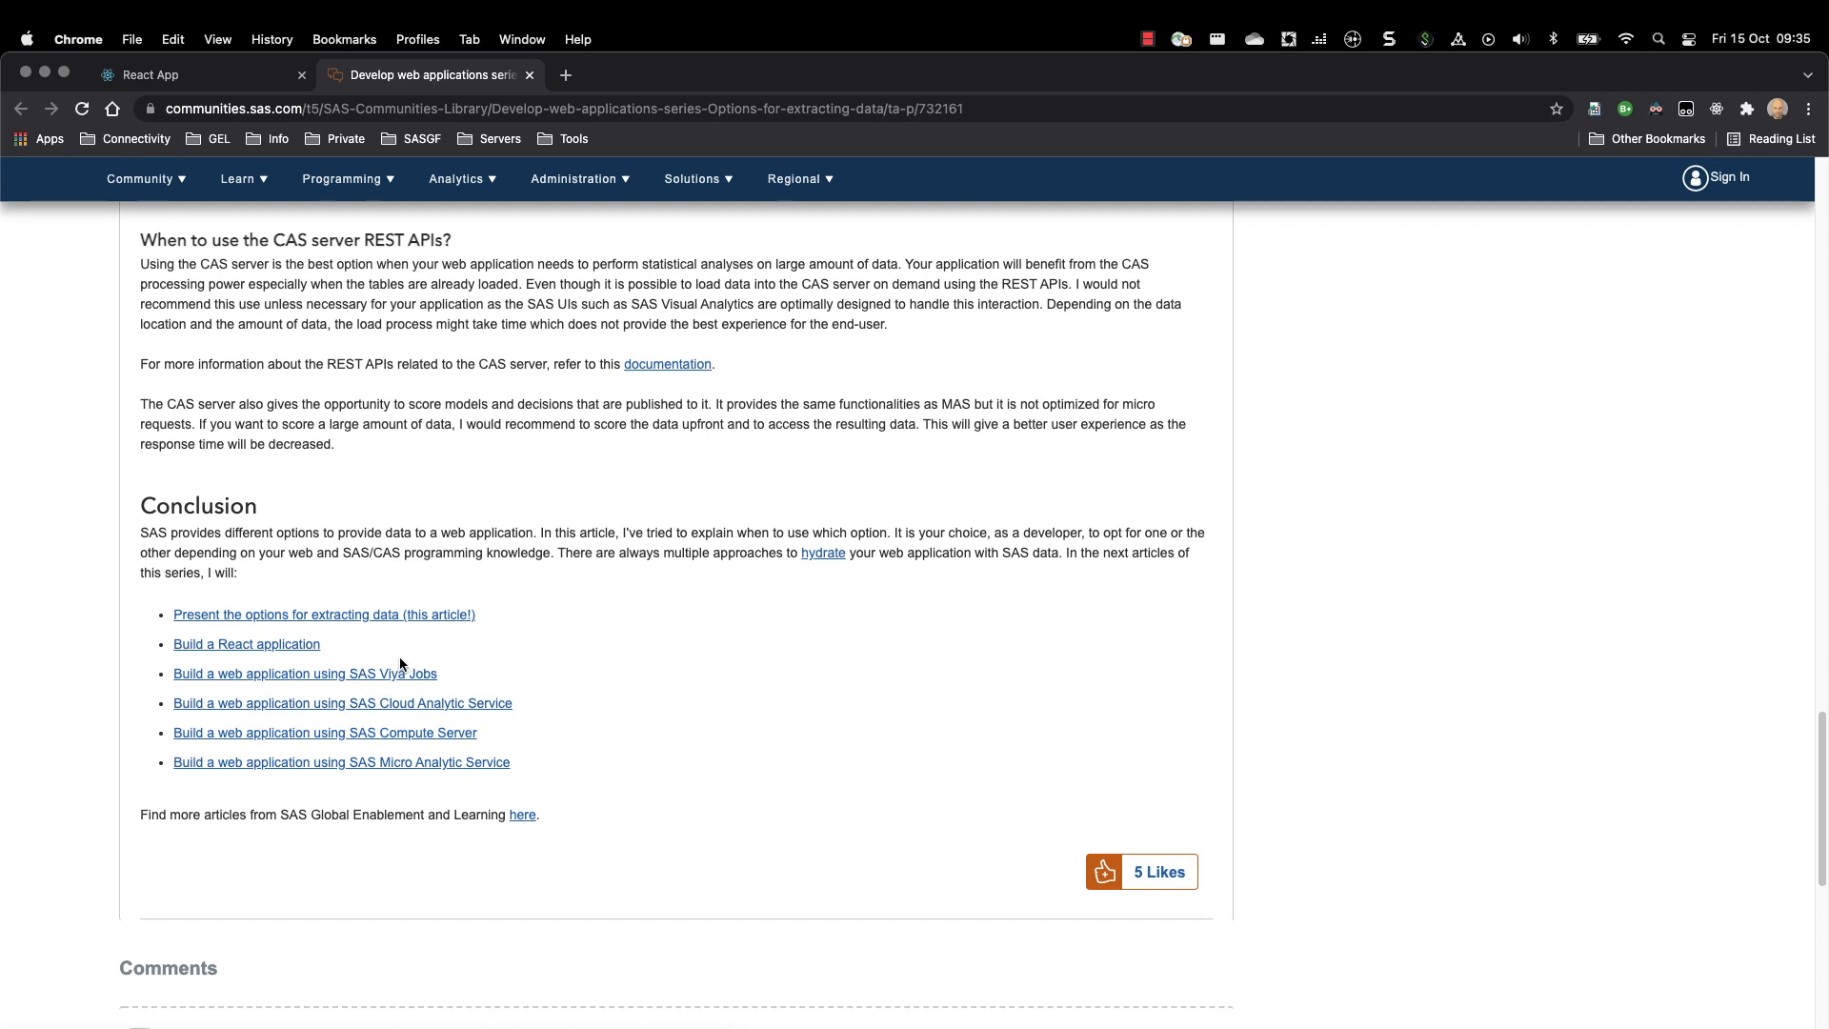
mouse_move(527, 711)
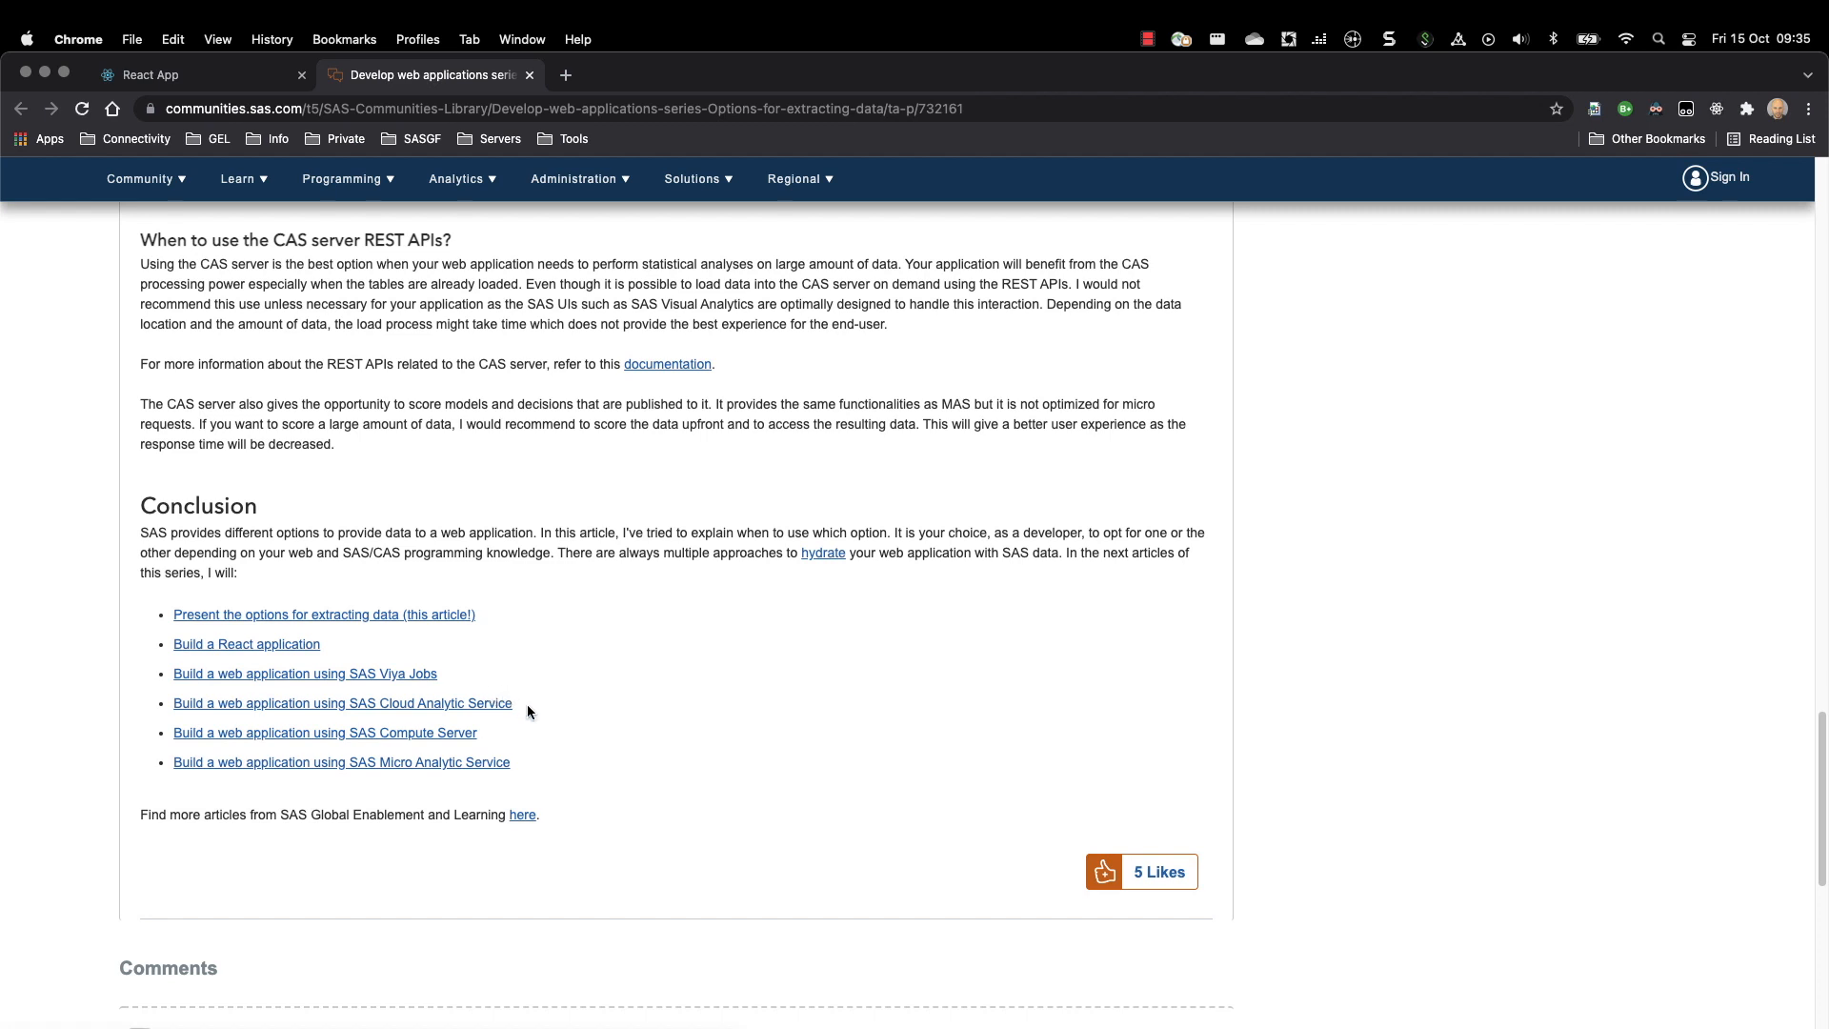
mouse_move(204, 726)
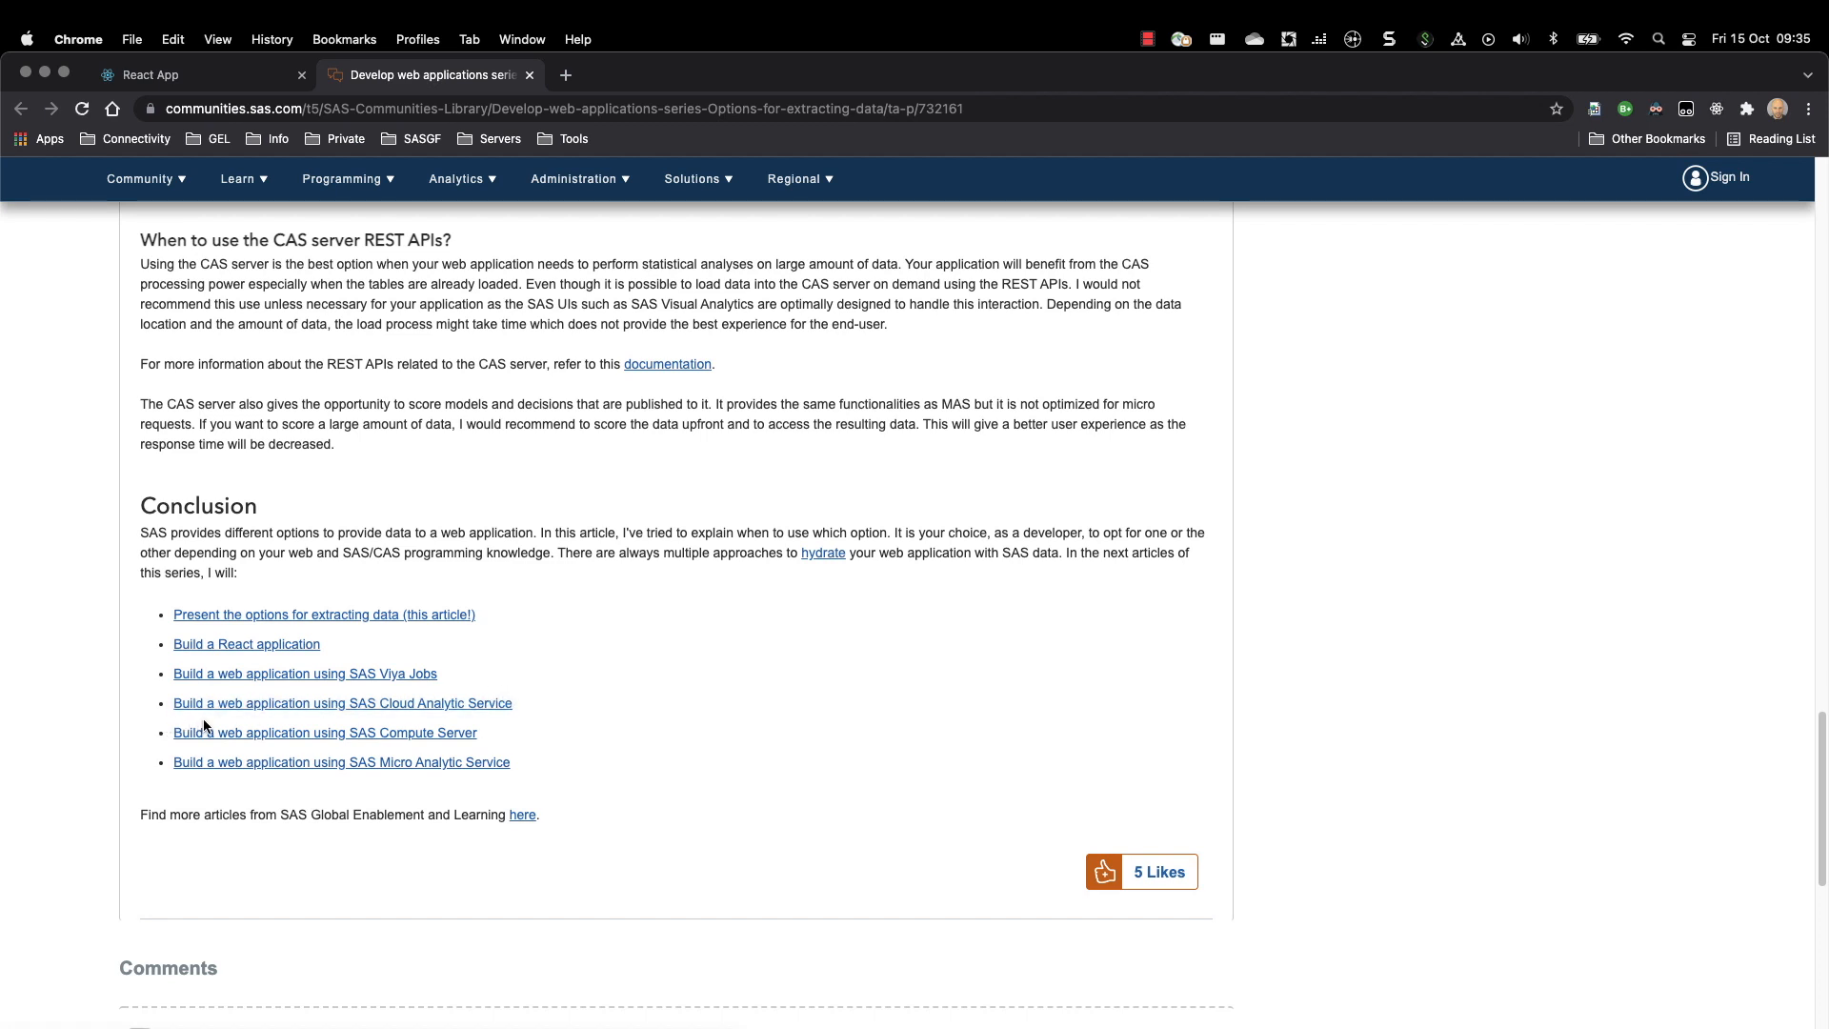
mouse_move(490, 718)
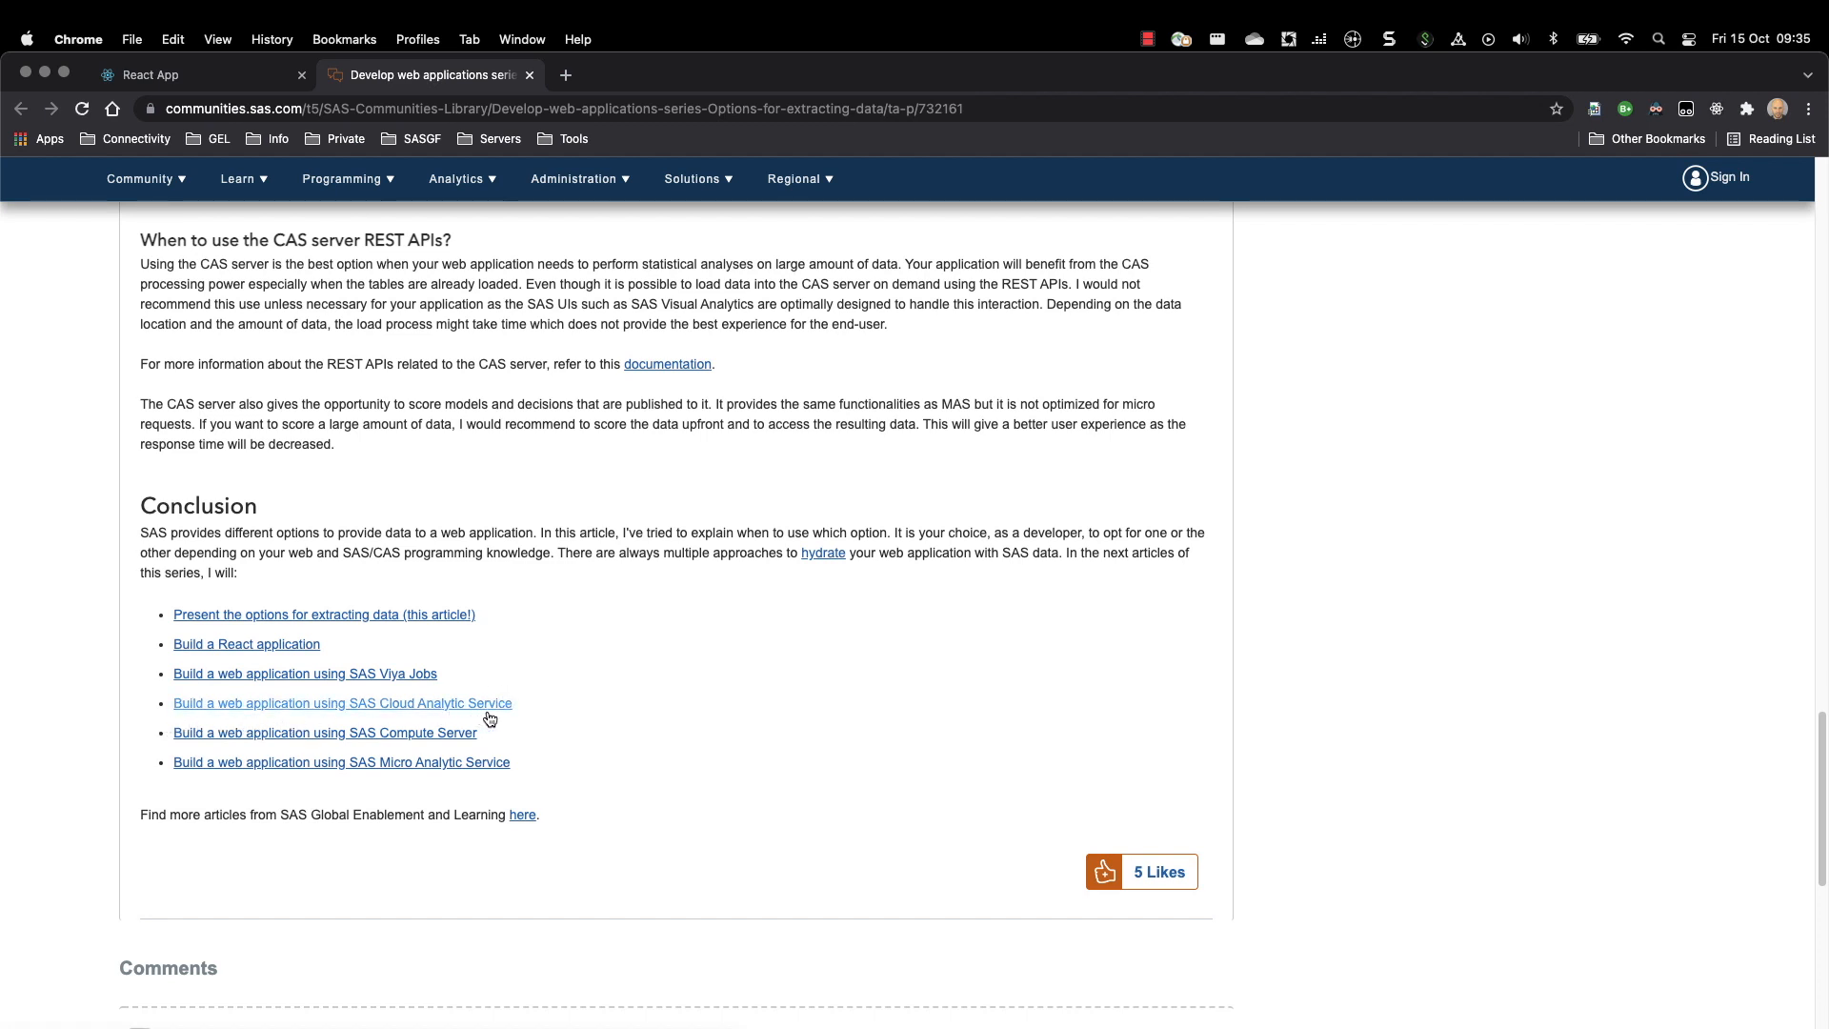
mouse_move(533, 716)
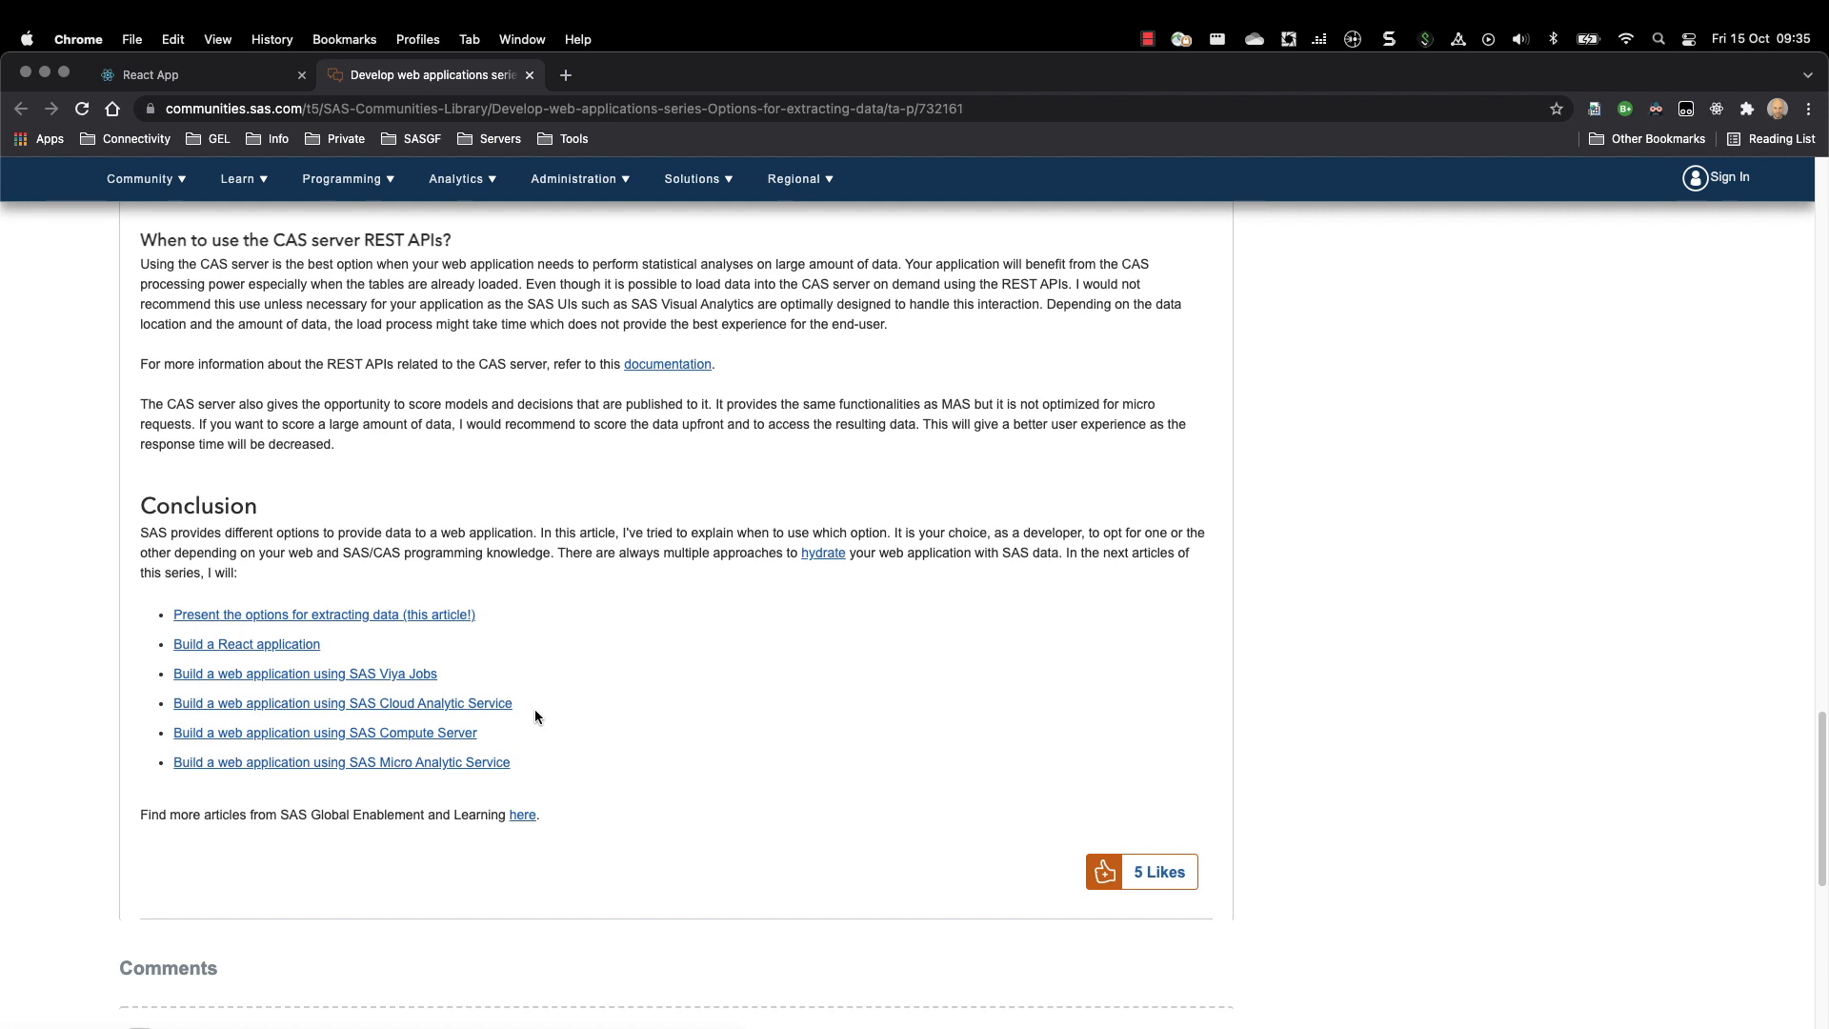
mouse_move(663, 718)
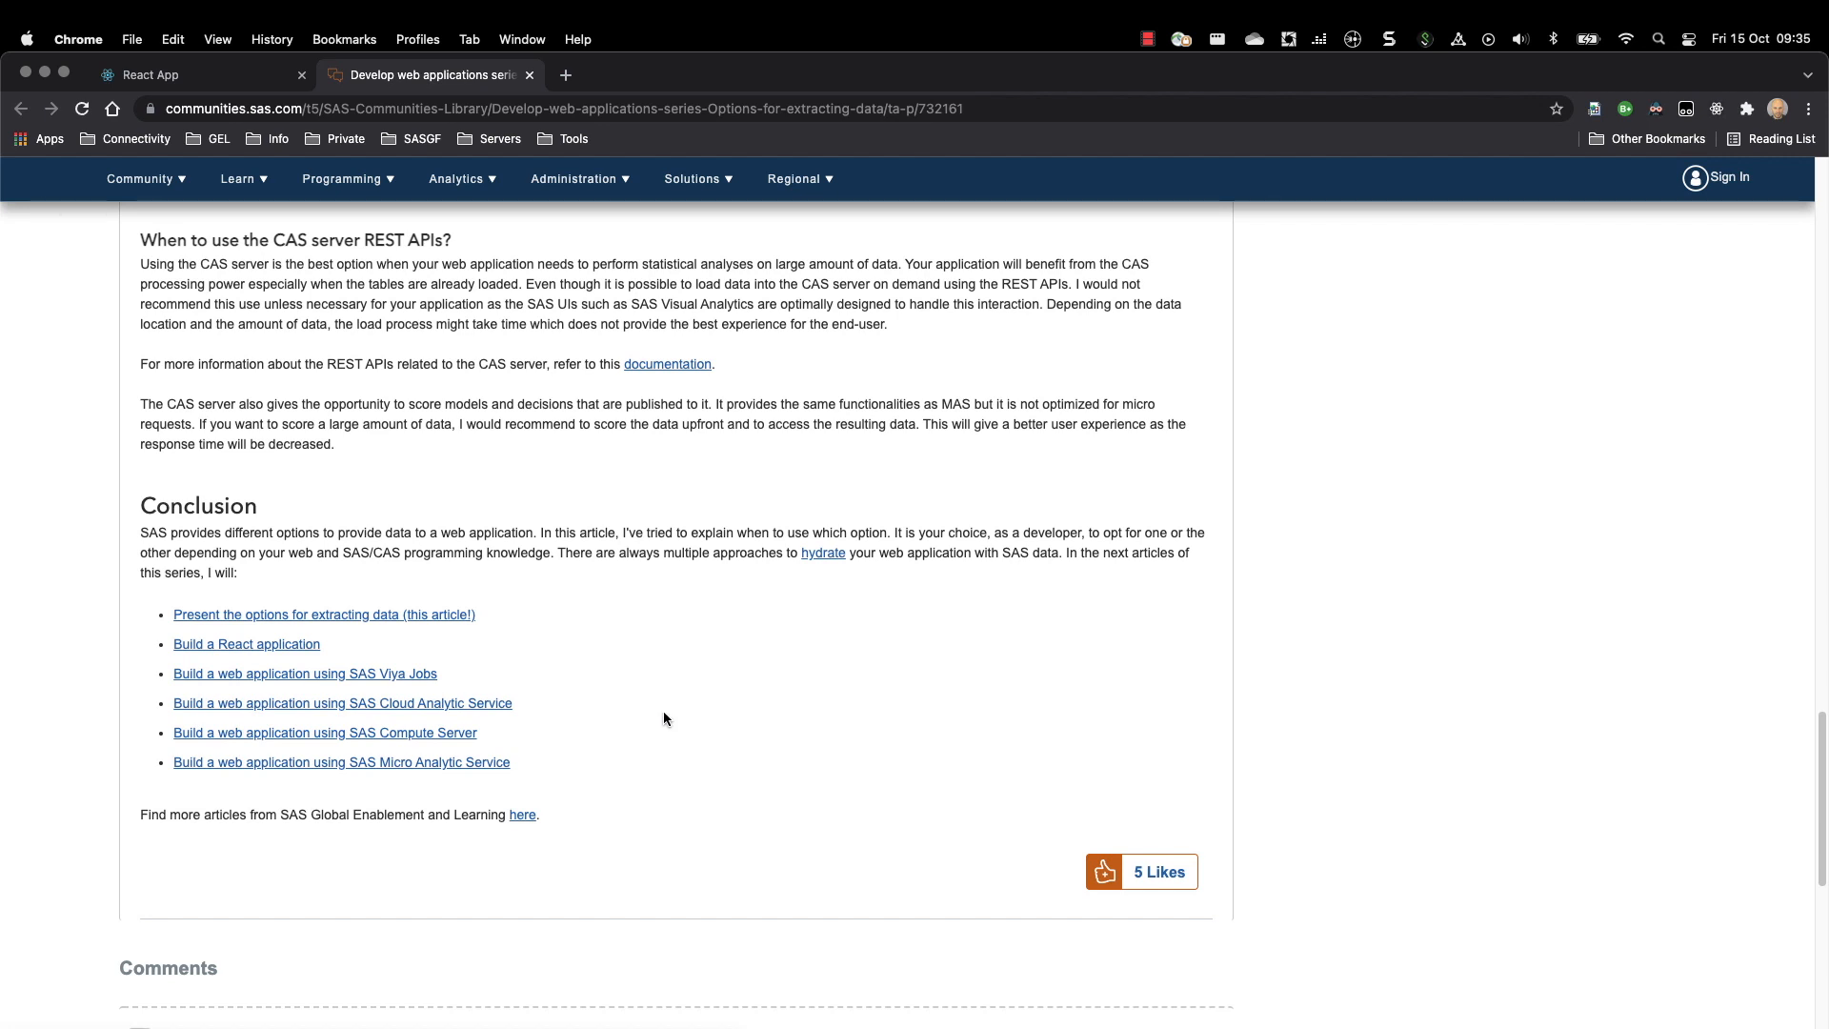
mouse_move(634, 709)
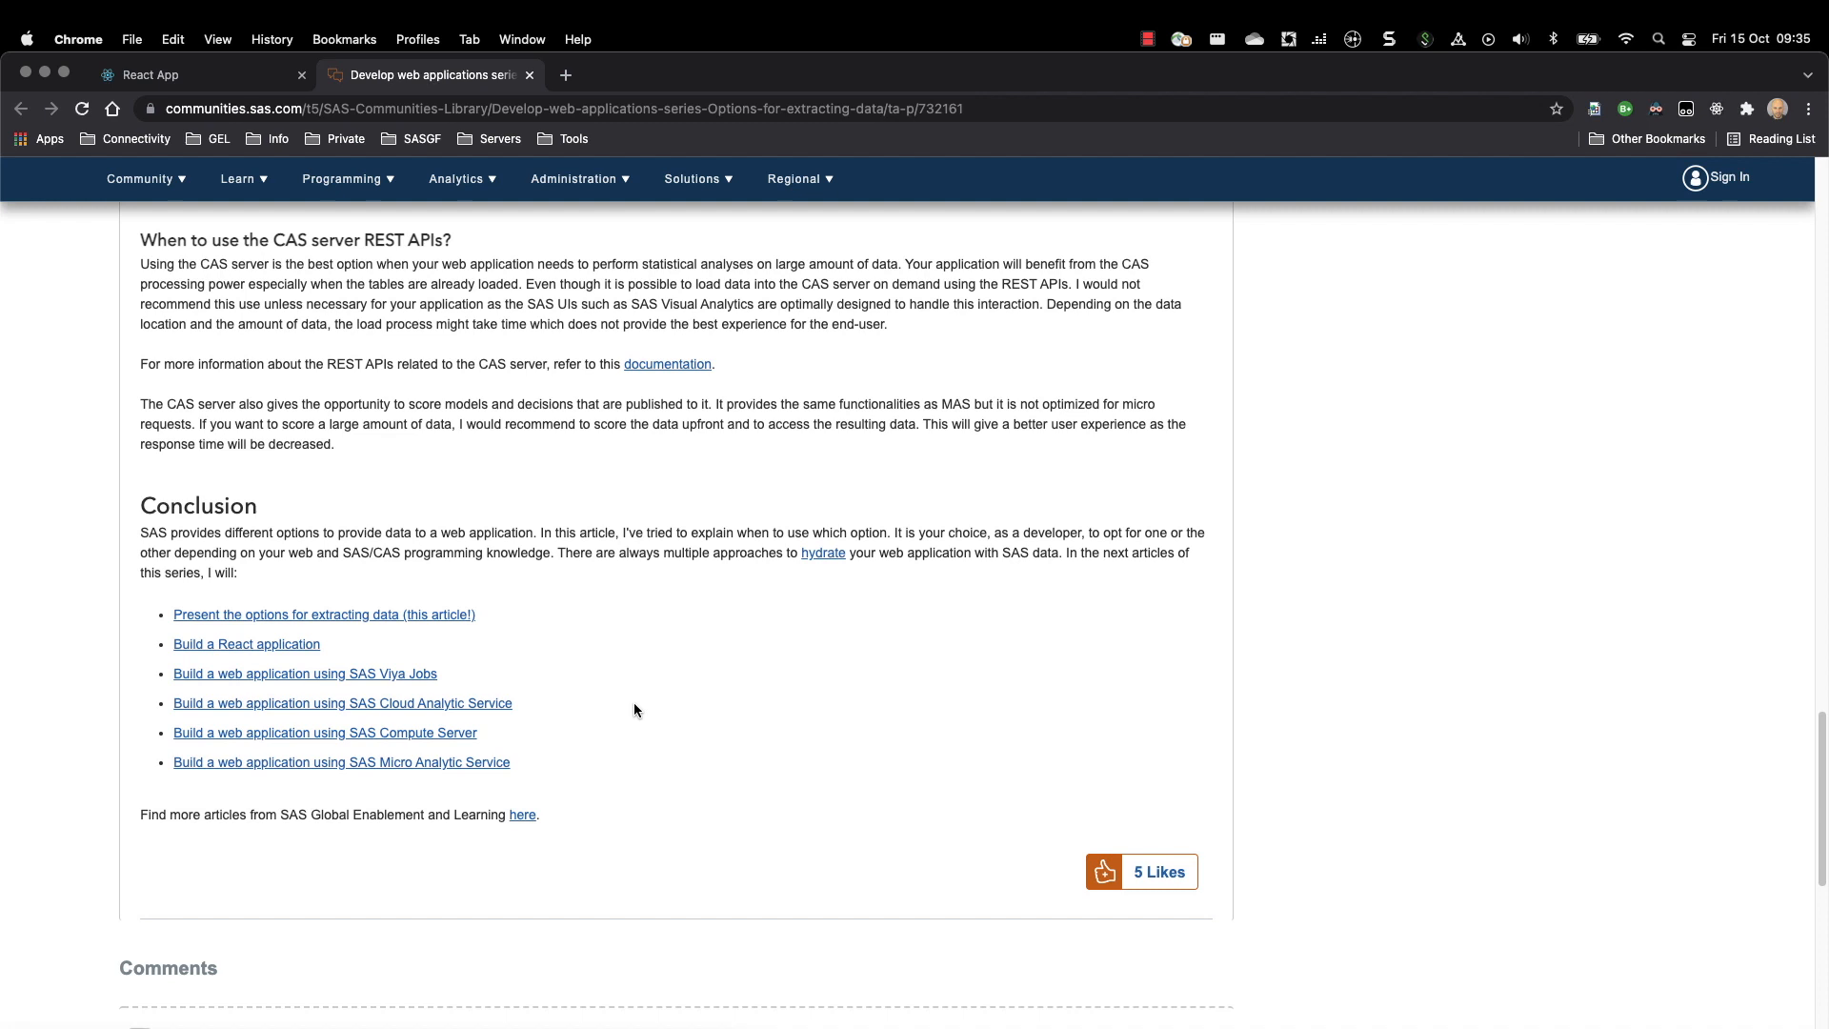
mouse_move(621, 735)
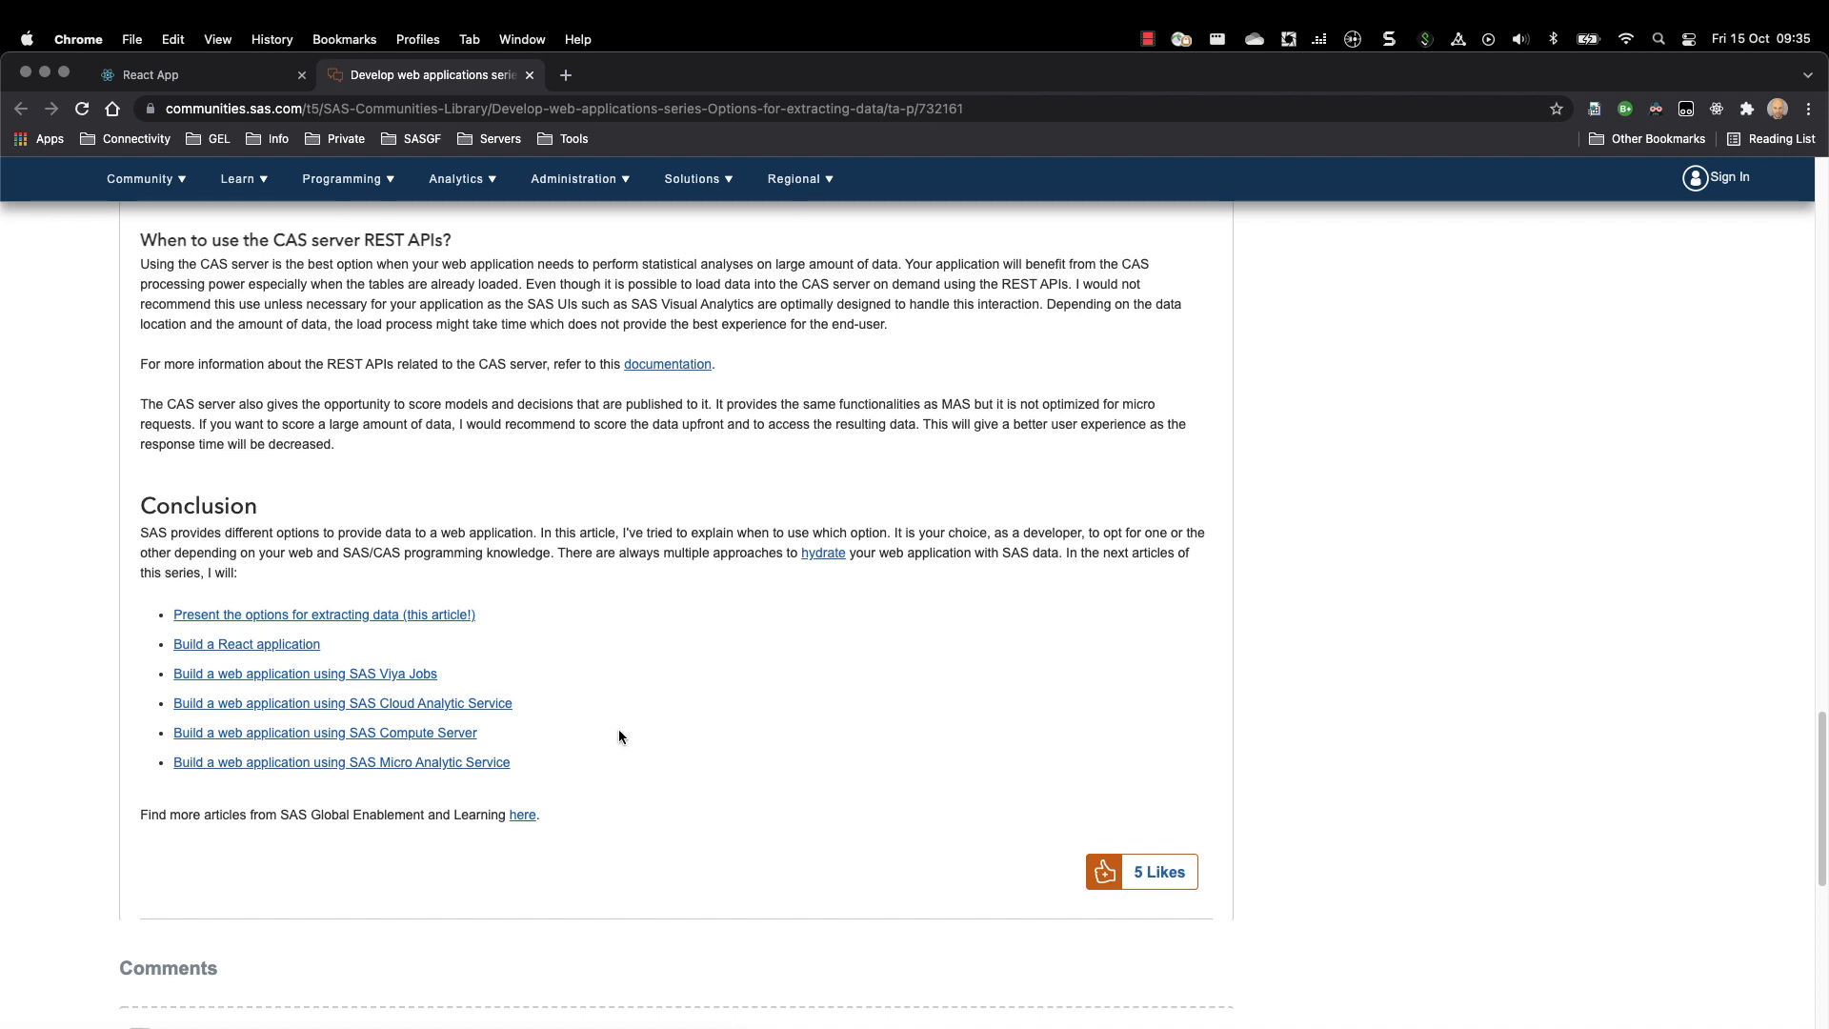
mouse_move(242, 796)
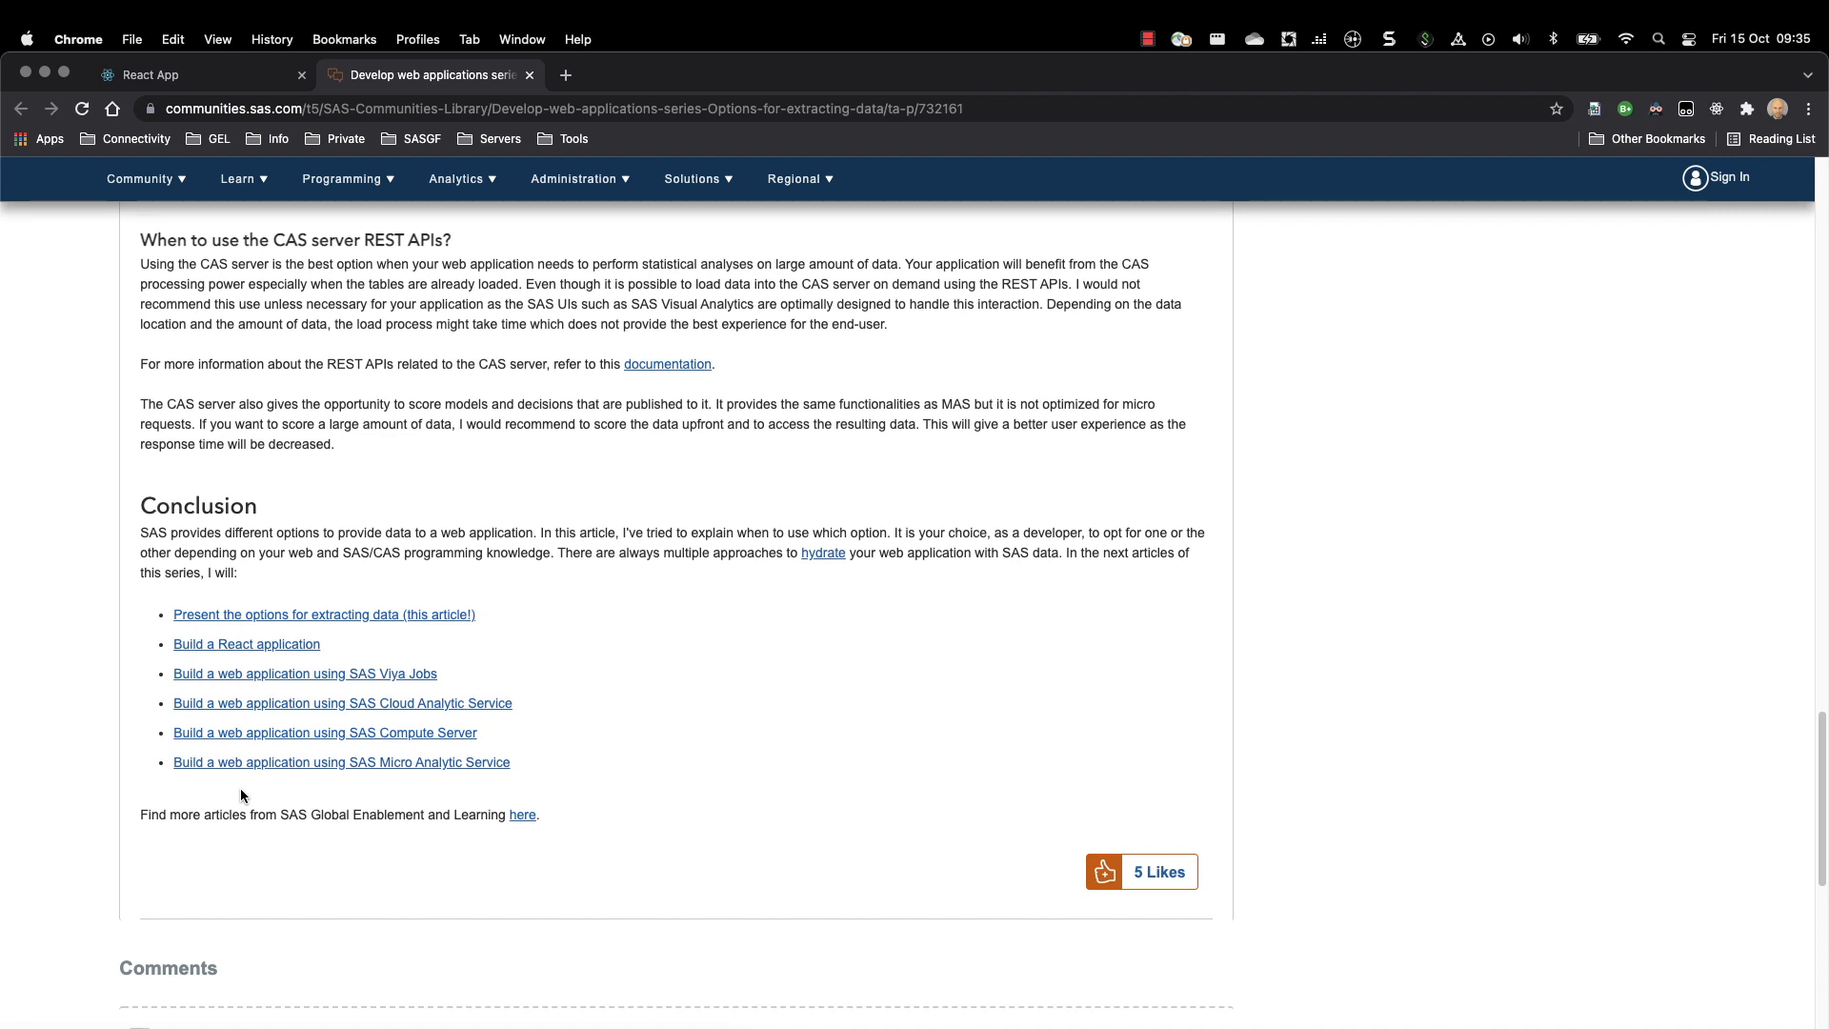
mouse_move(362, 769)
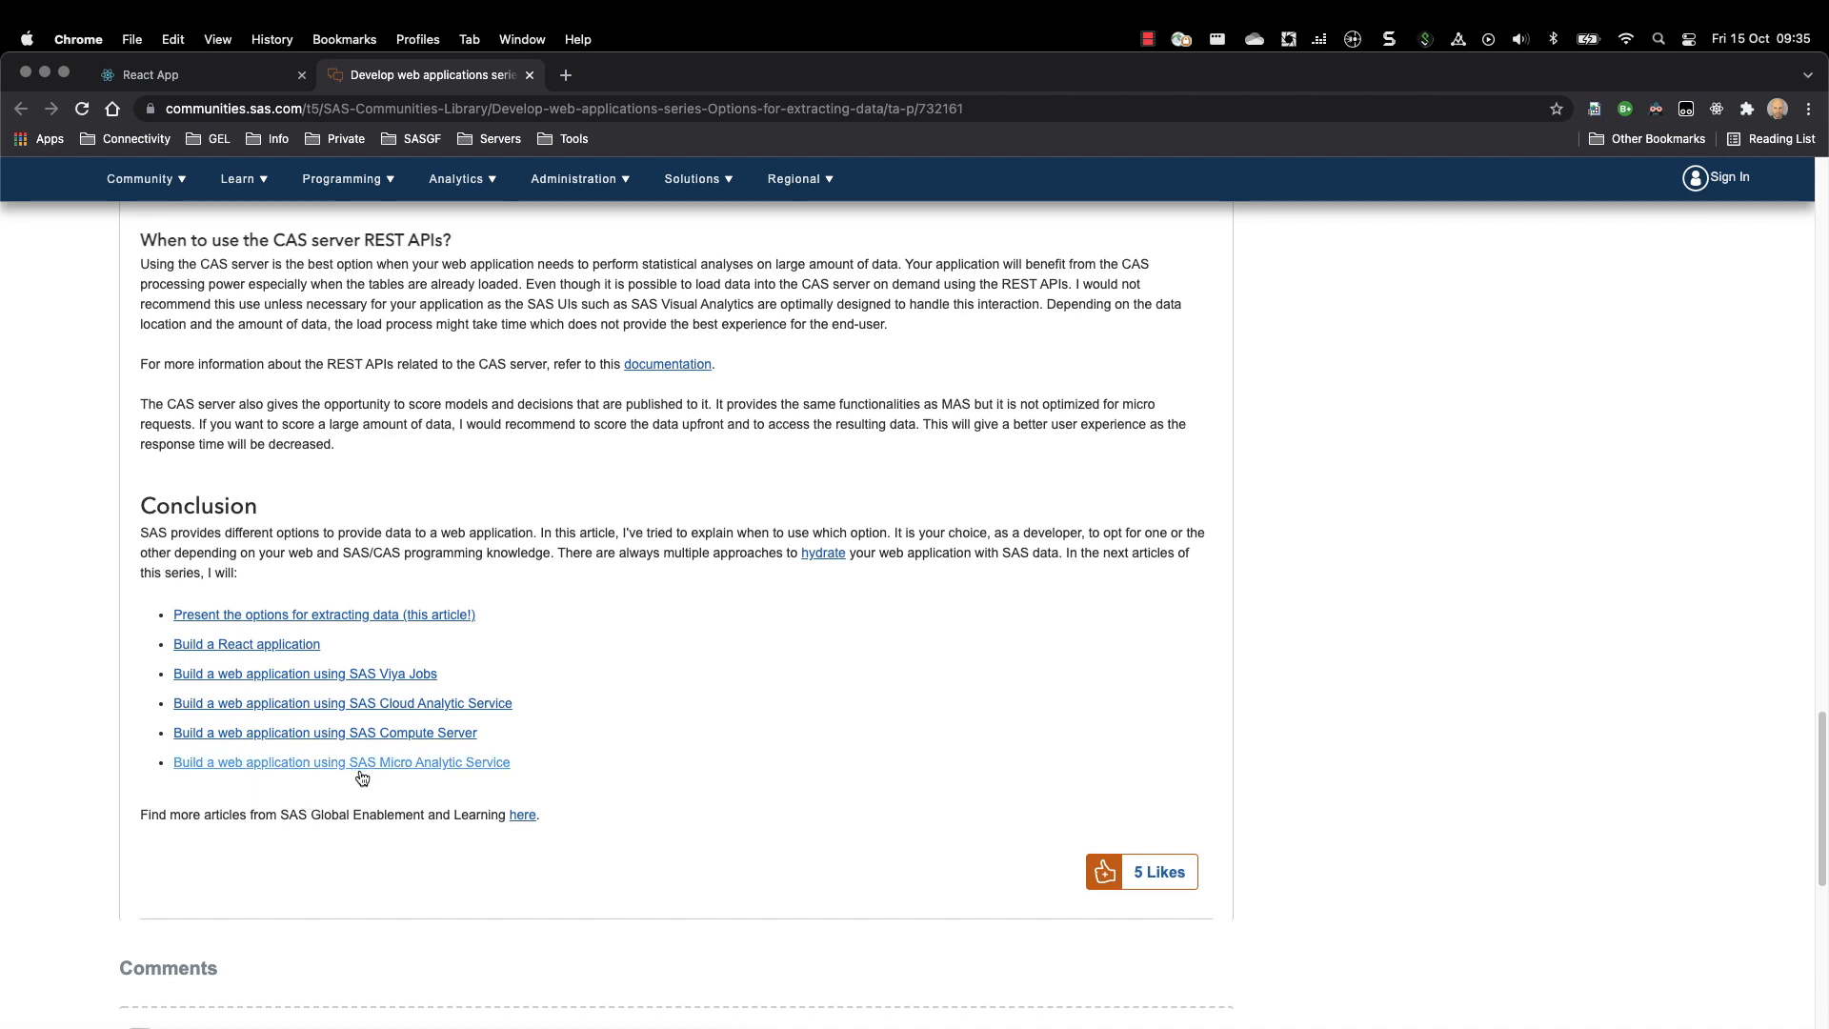
mouse_move(581, 760)
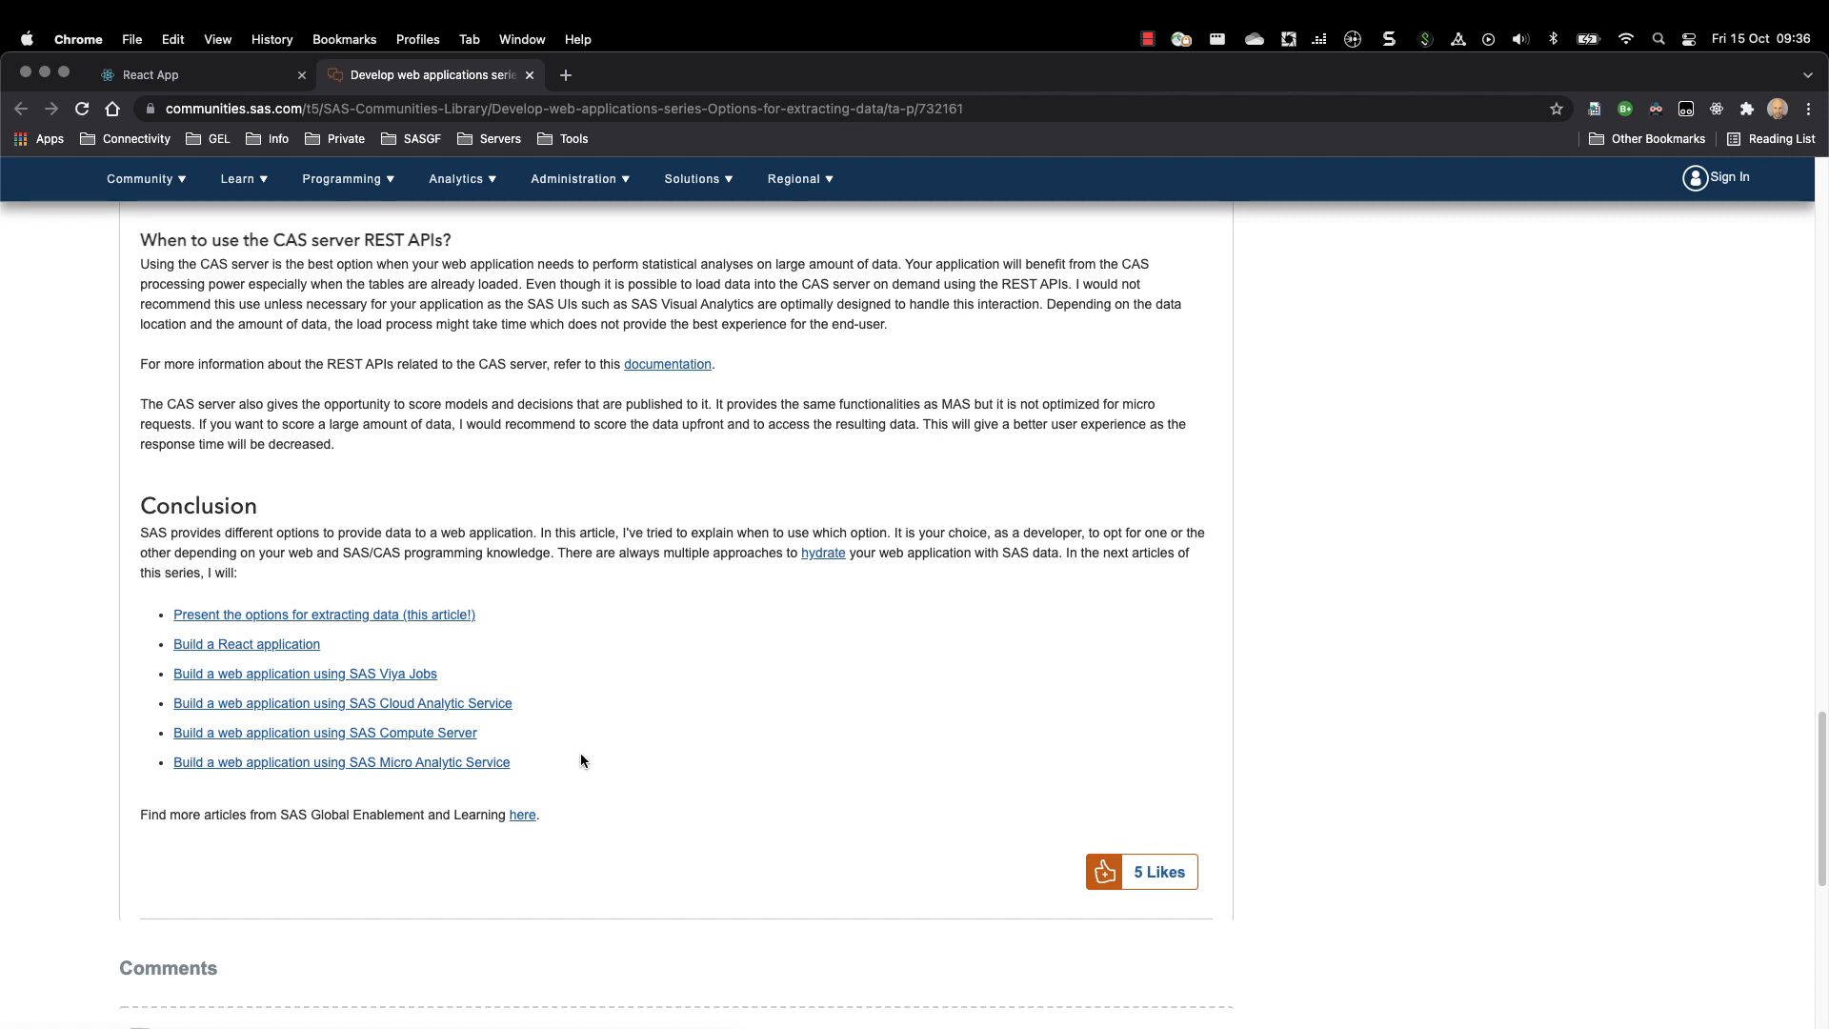
mouse_move(511, 725)
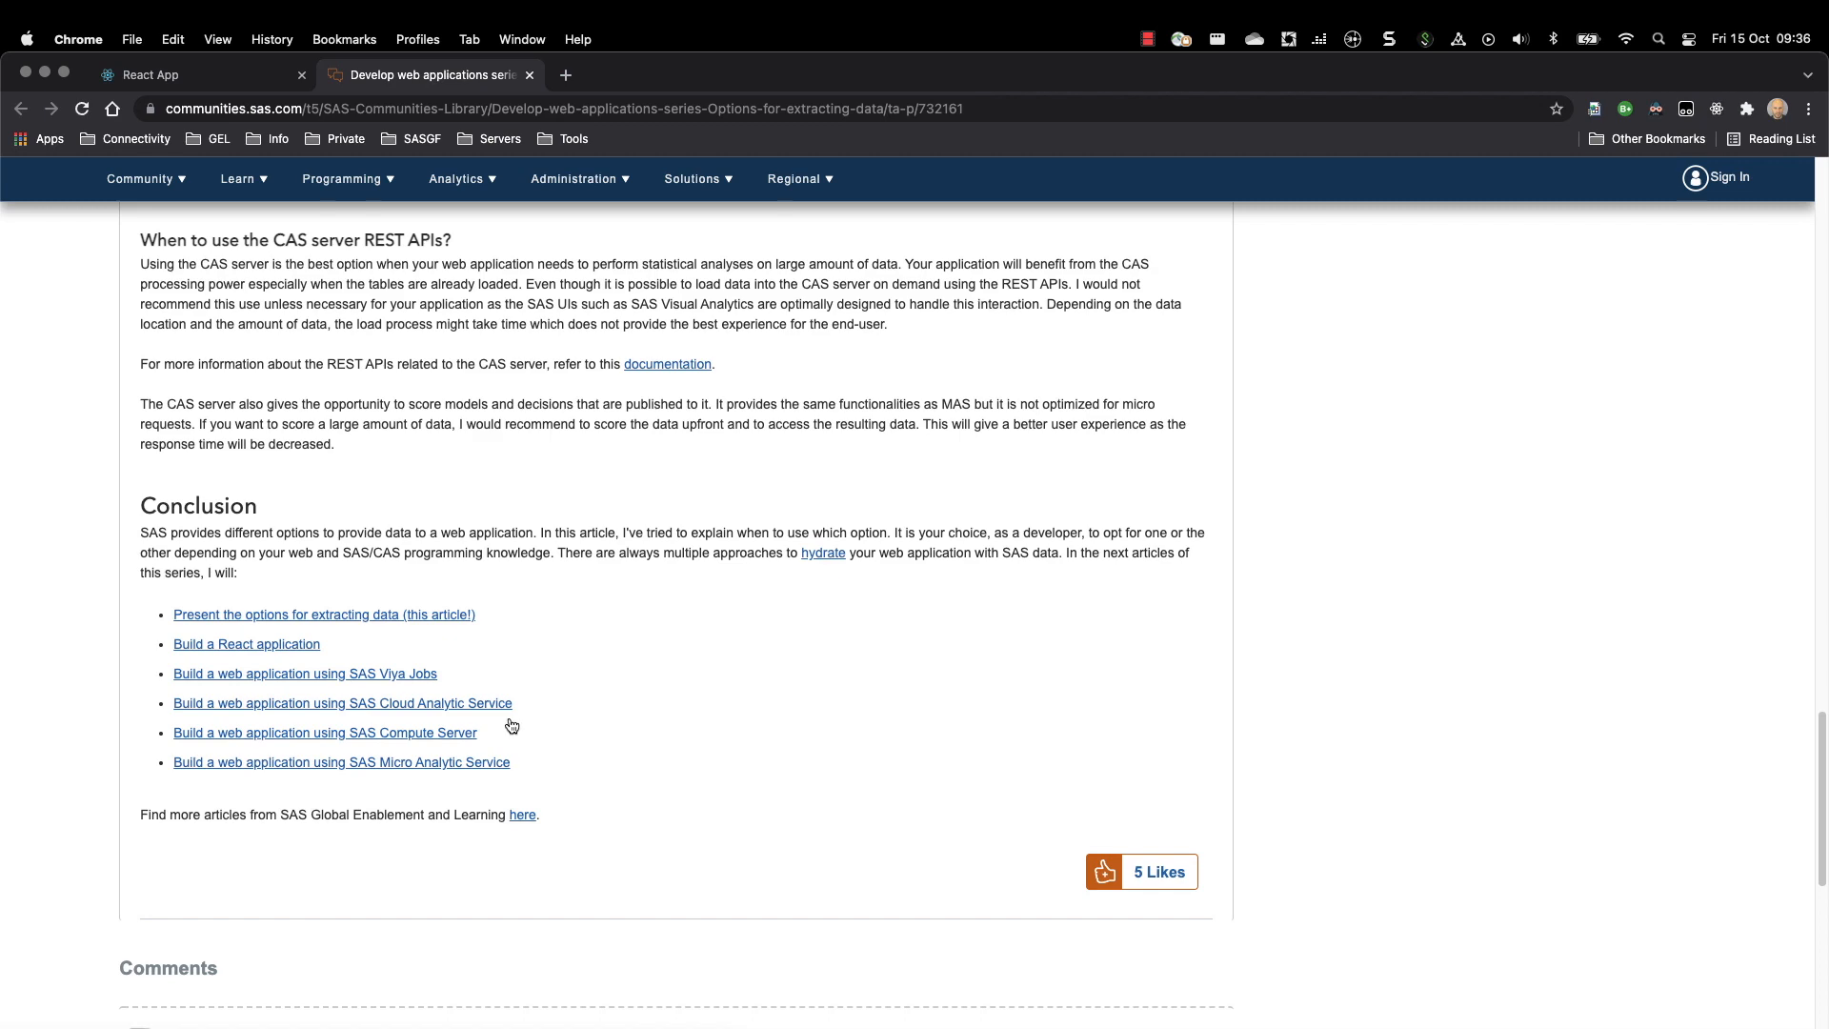
mouse_move(415, 659)
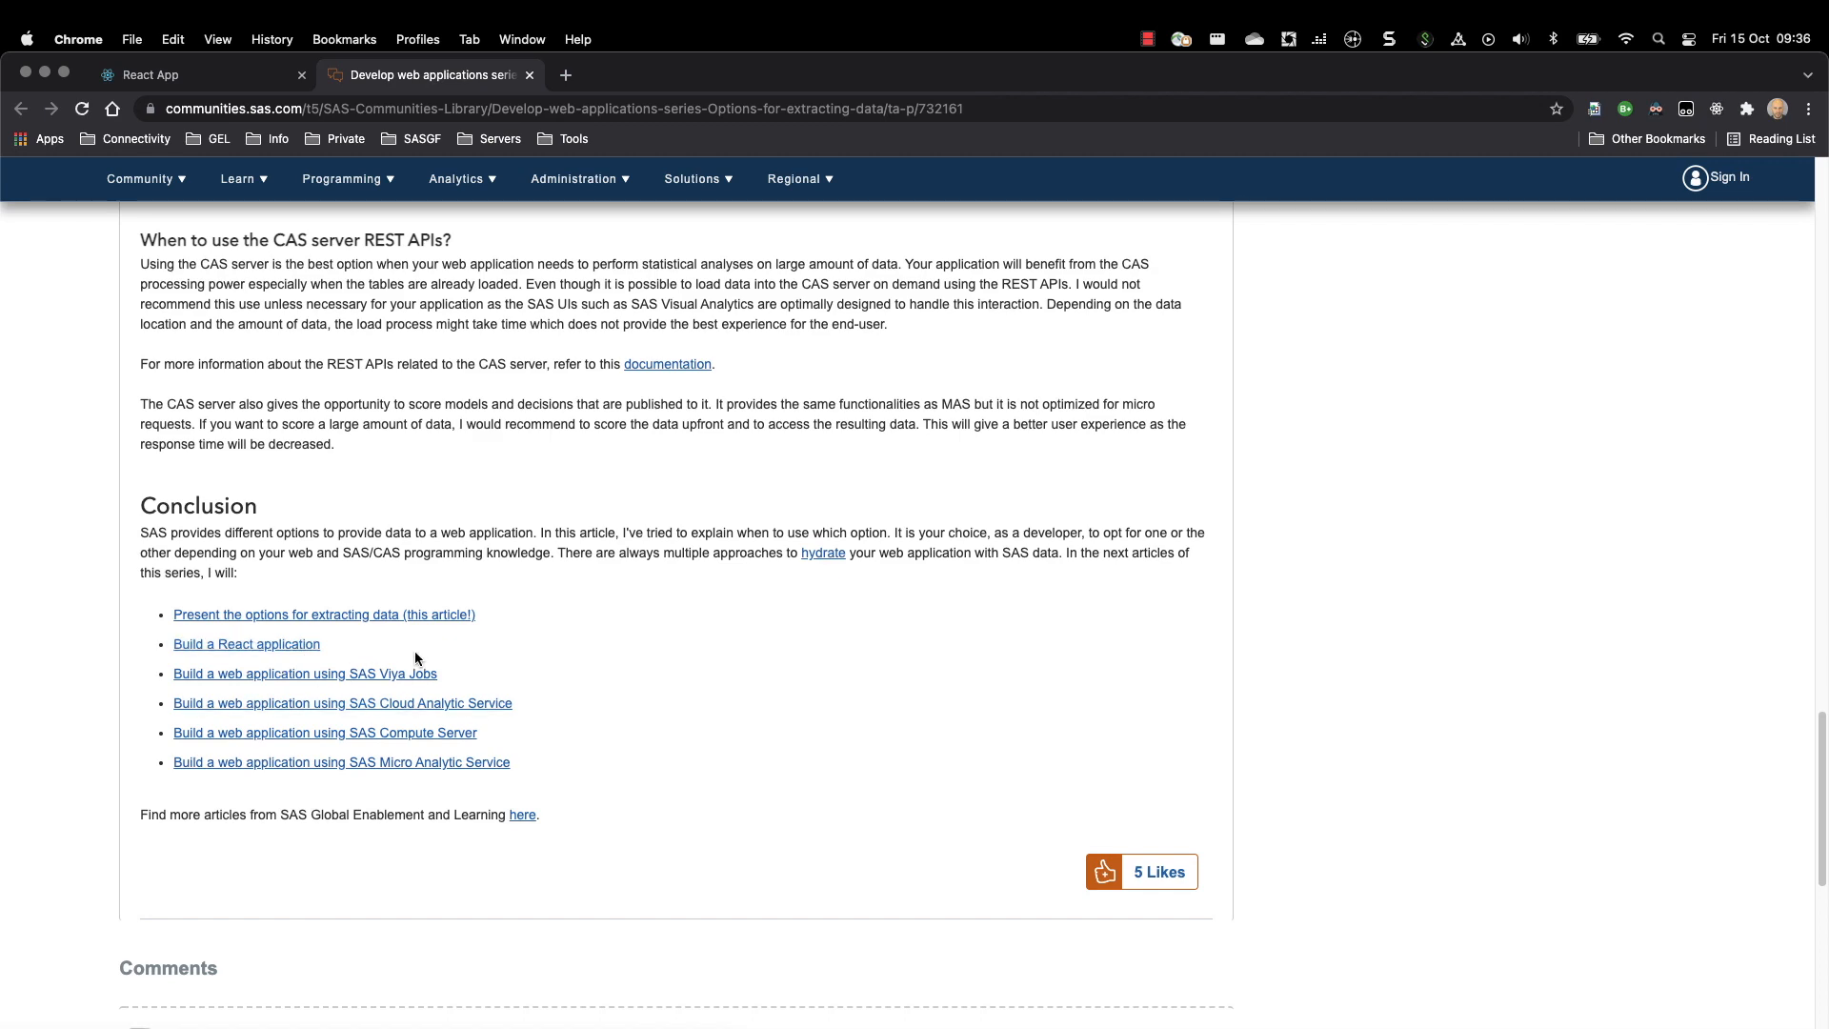